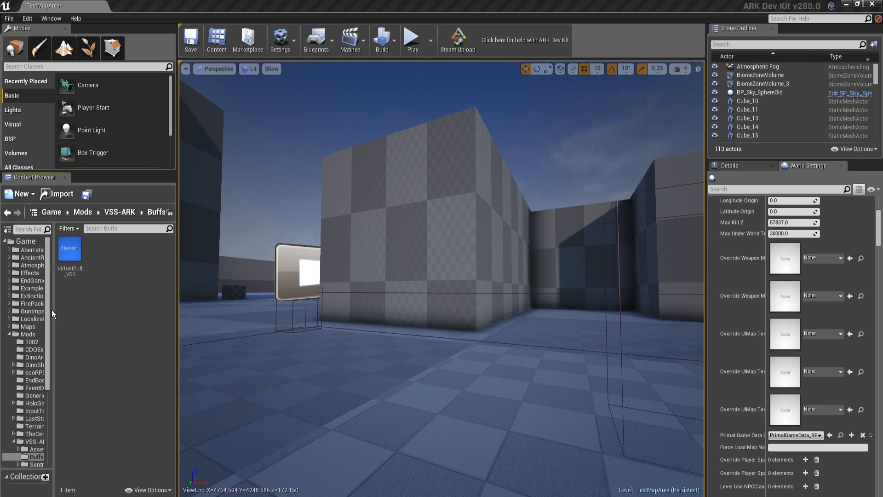
mouse_move(98, 275)
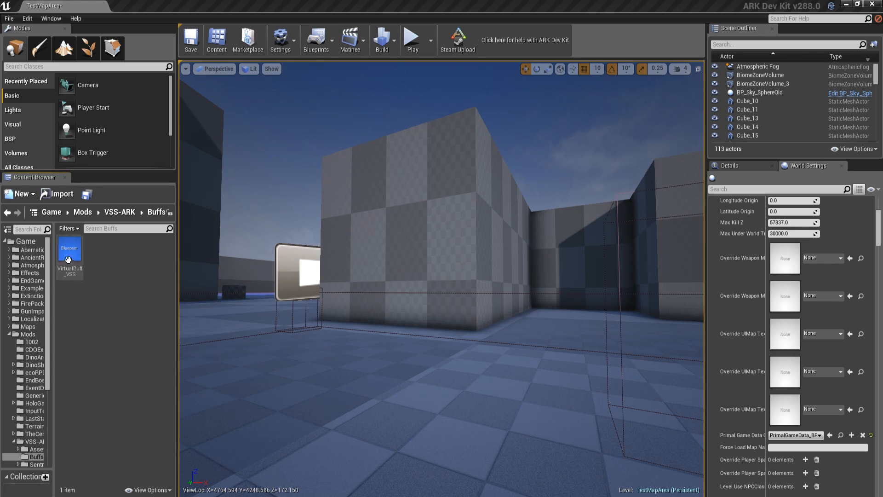
mouse_move(70, 254)
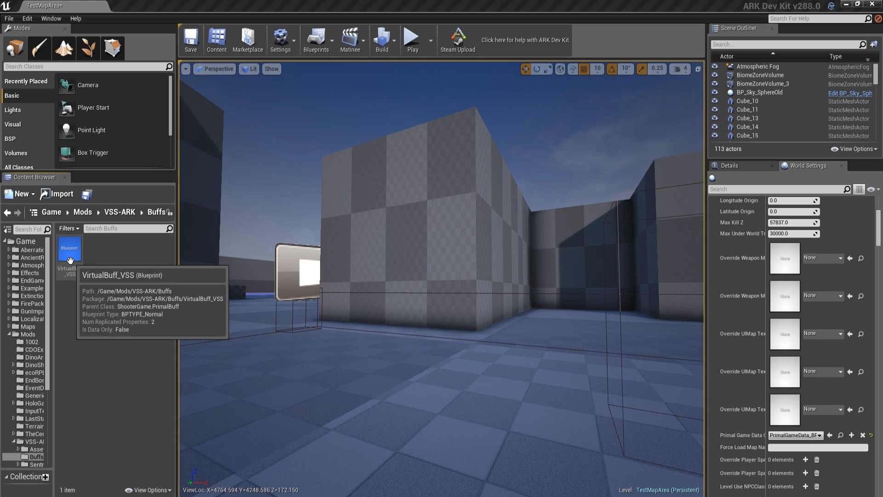
Step: Open the VirtualBuff_VSS asset from the Buffs folder in the Blueprint editor
click(70, 253)
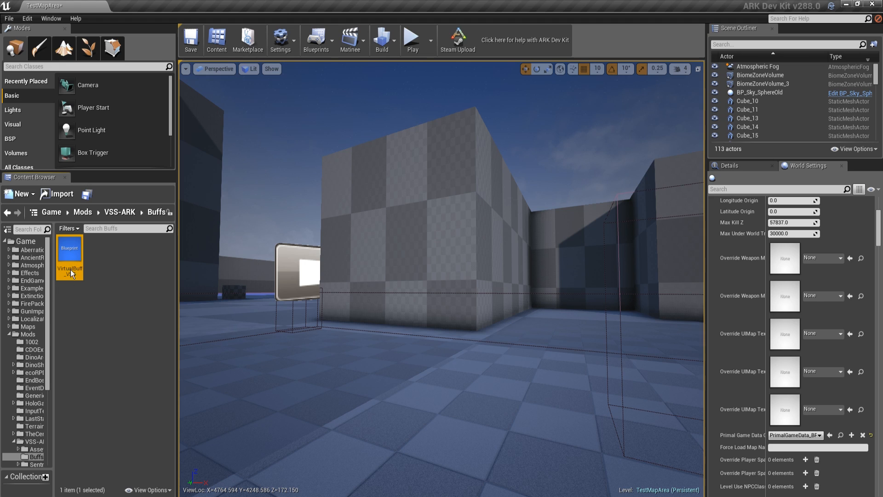
double_click(69, 254)
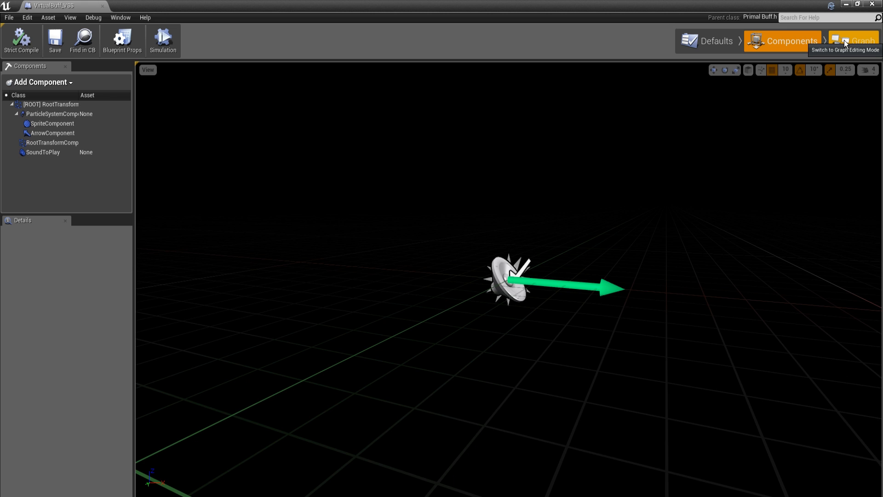
Step: In Graph mode, inspect the MaterialOverride, TransitionMaterial, bIsInTransition and TransitionRate variables
click(853, 40)
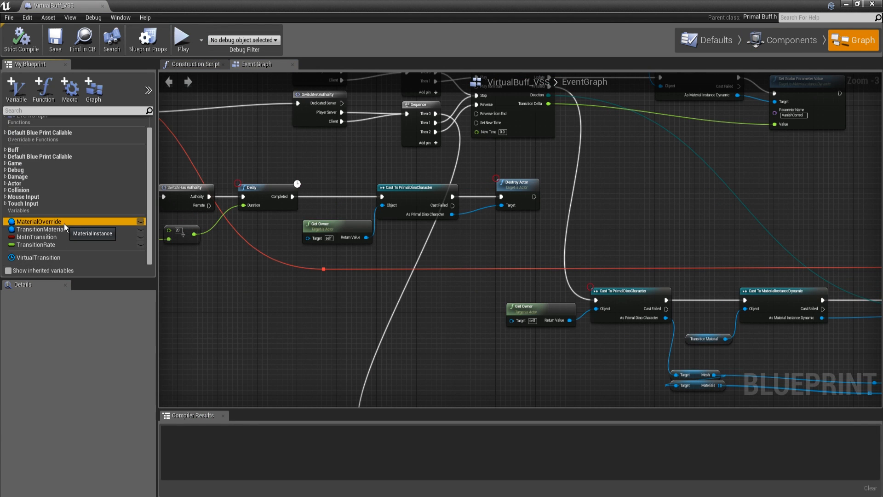
click(38, 220)
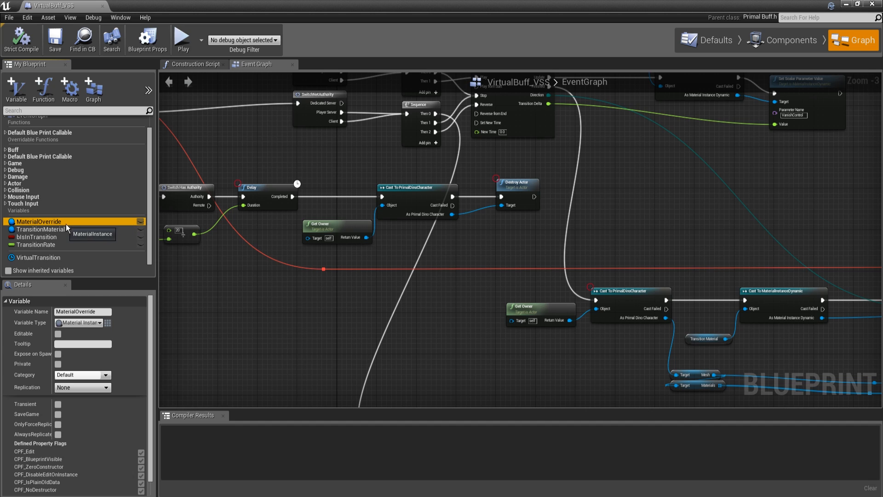
mouse_move(82, 225)
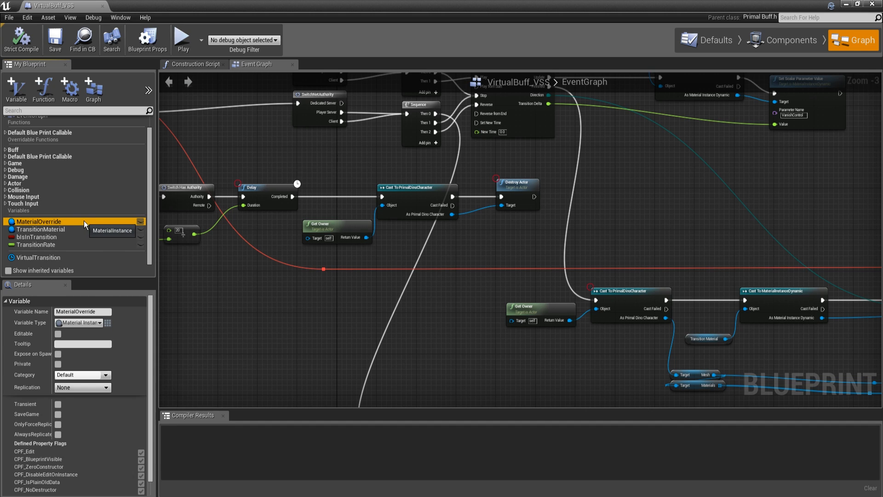
mouse_move(101, 233)
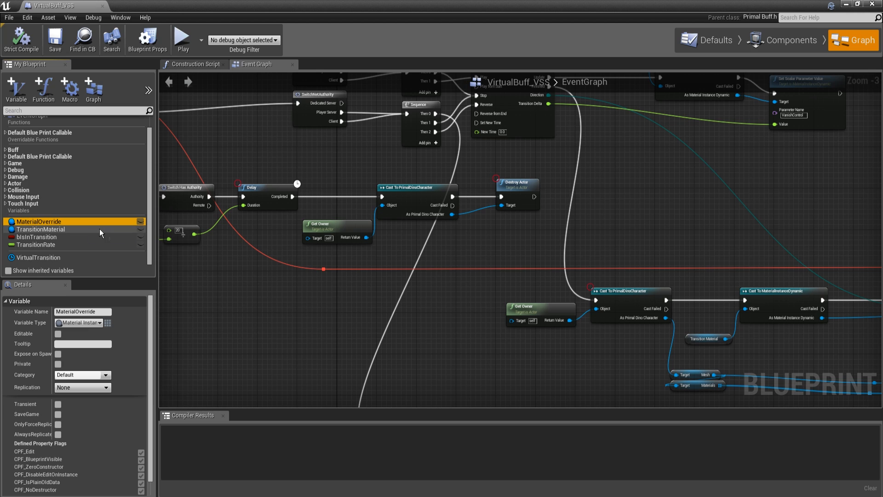
mouse_move(88, 322)
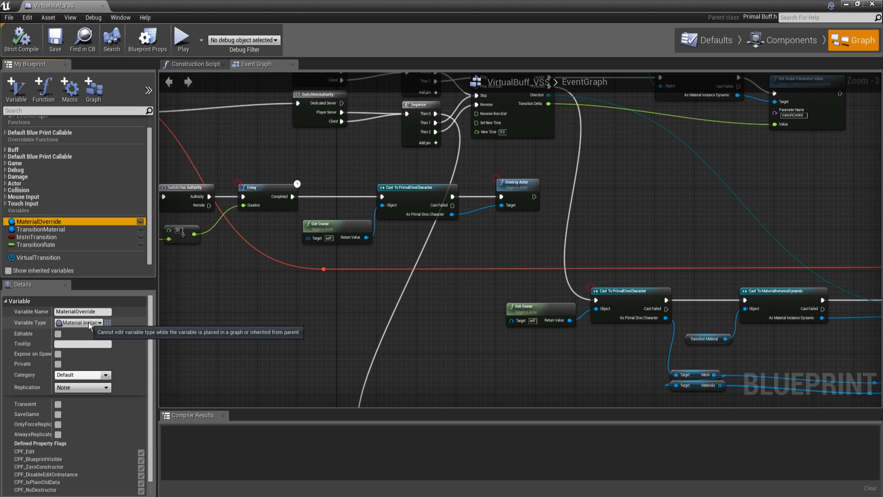
mouse_move(59, 222)
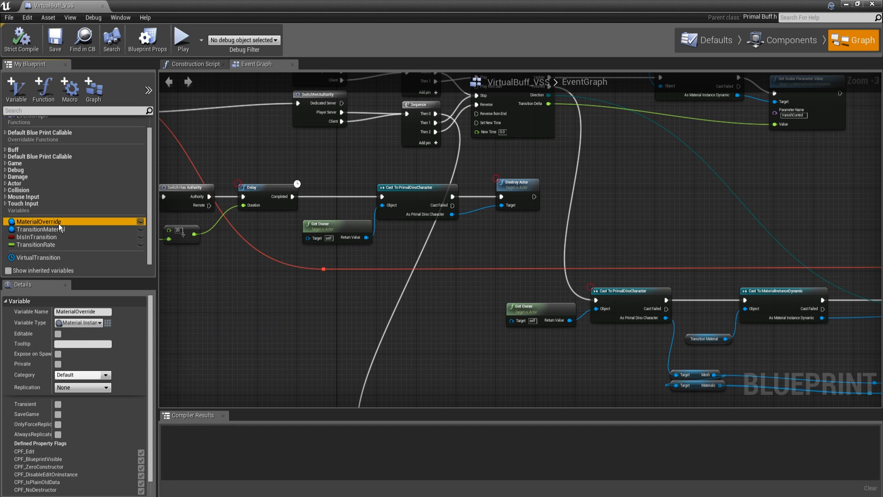
mouse_move(43, 229)
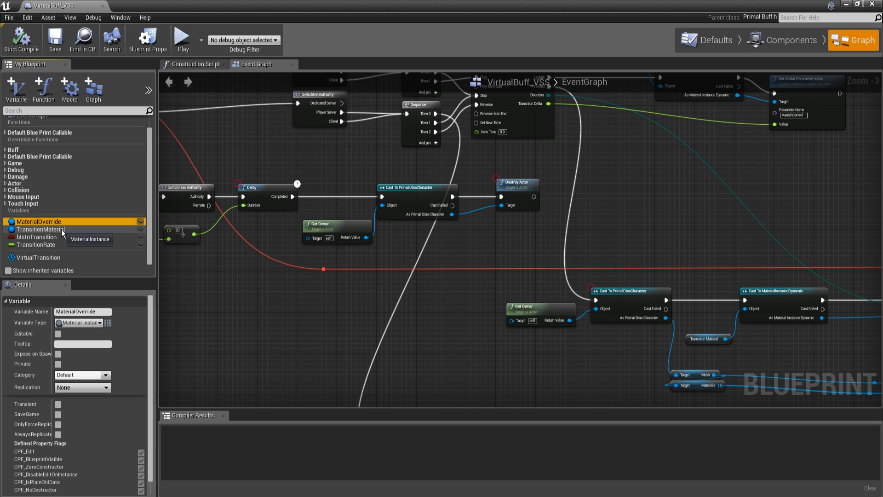
click(41, 229)
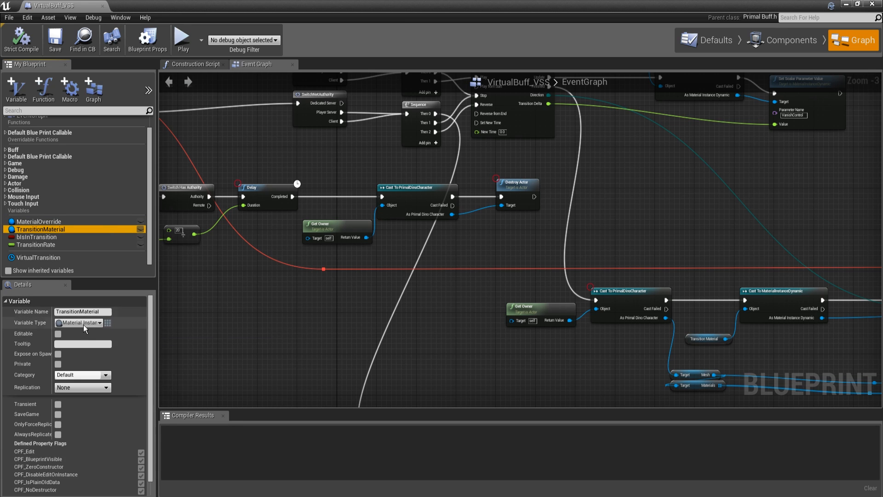
mouse_move(79, 323)
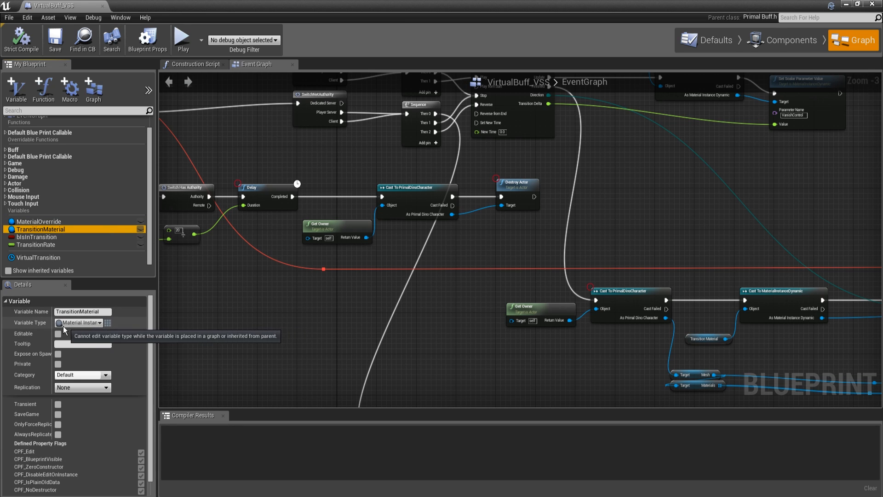
mouse_move(66, 244)
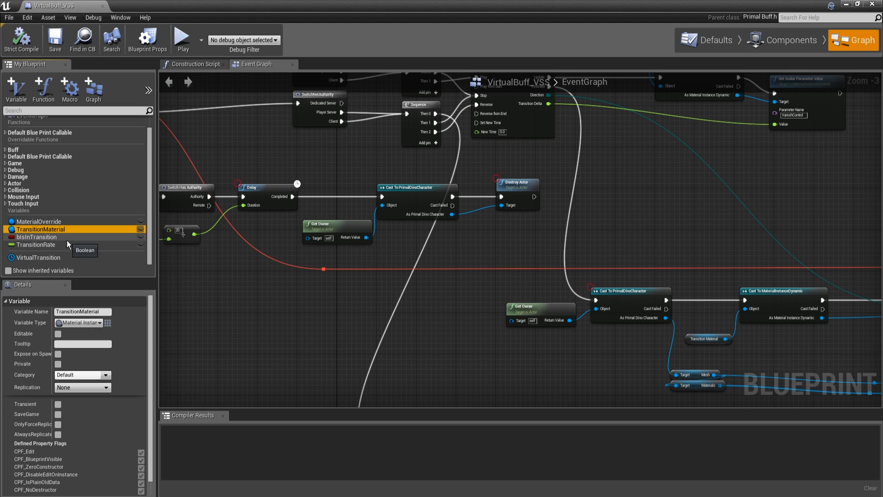
mouse_move(68, 240)
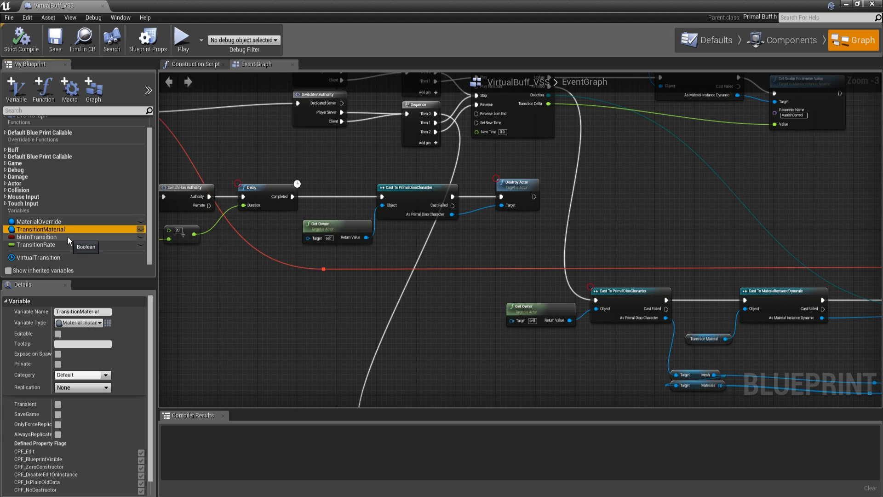
mouse_move(72, 243)
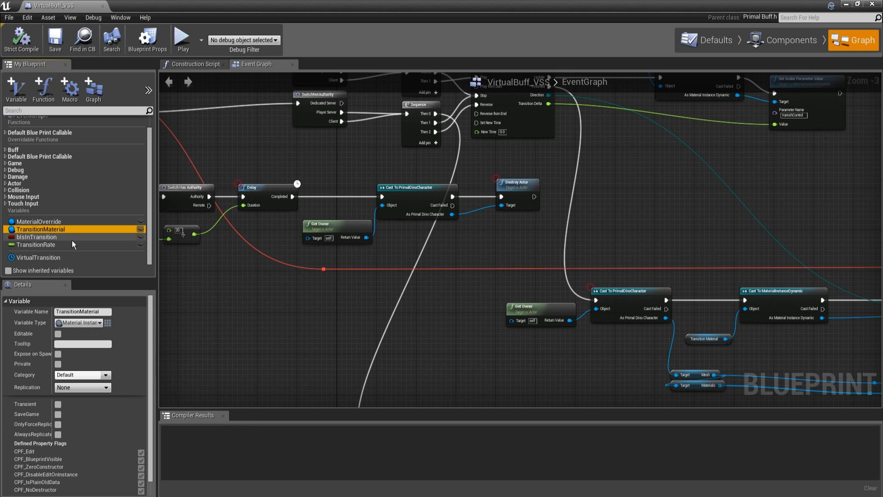
click(38, 236)
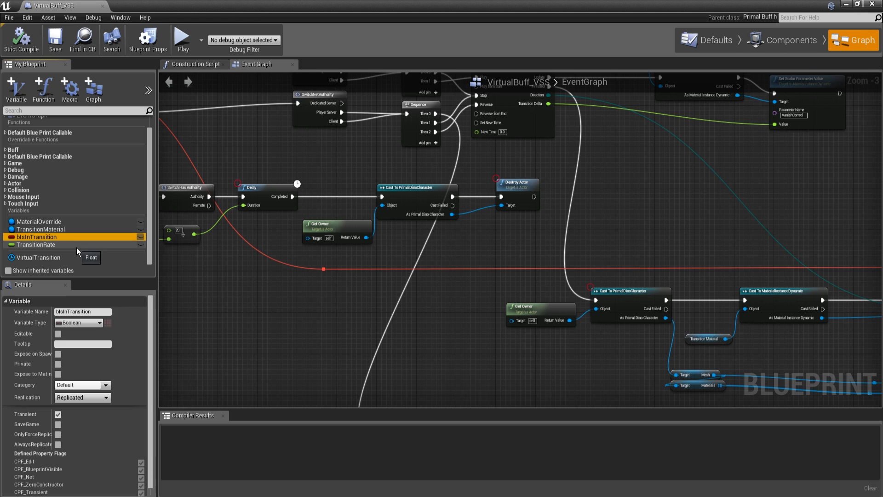
mouse_move(92, 248)
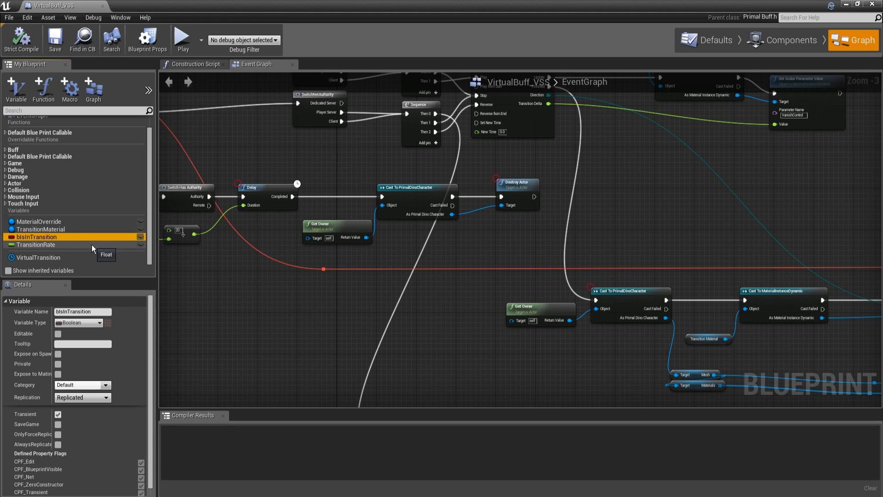
click(38, 244)
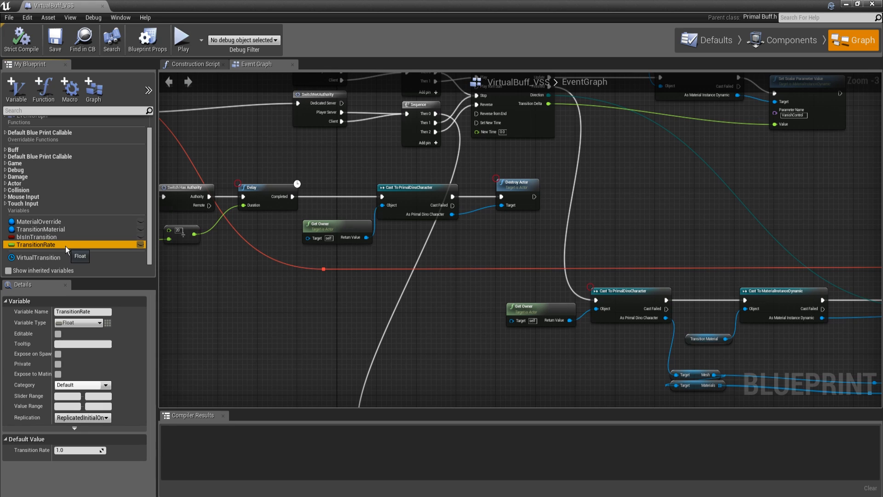
mouse_move(87, 235)
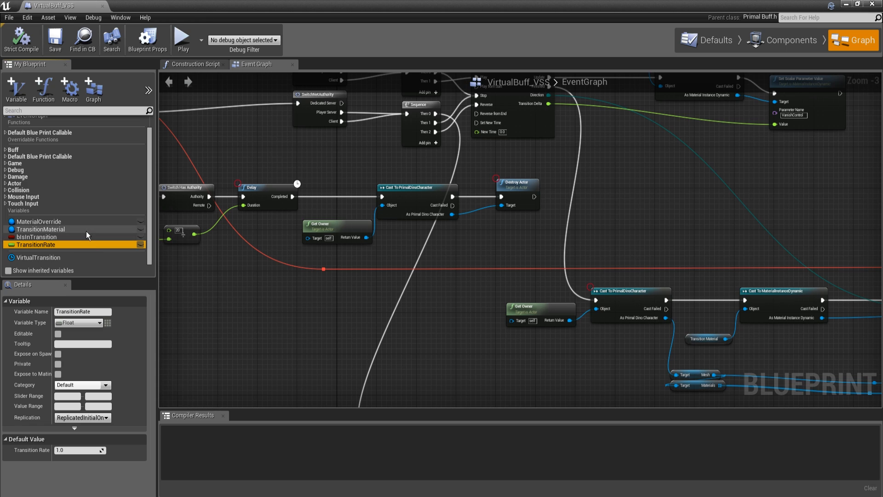
mouse_move(694, 118)
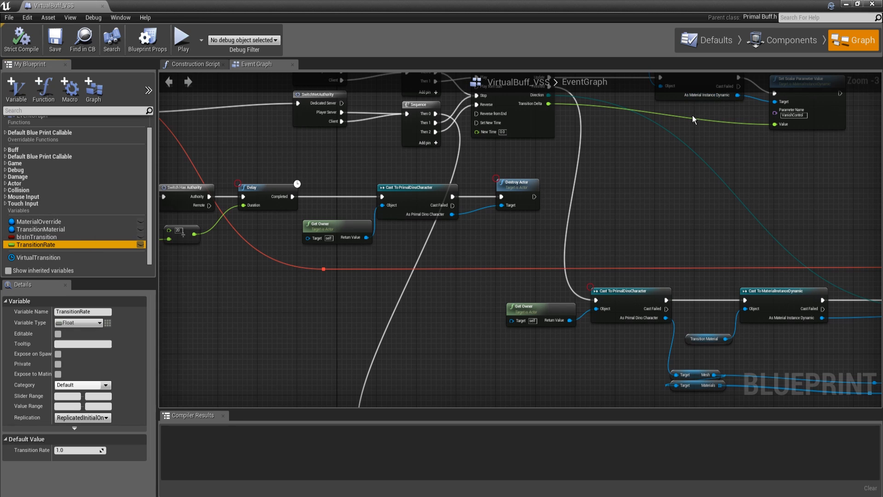
mouse_move(725, 145)
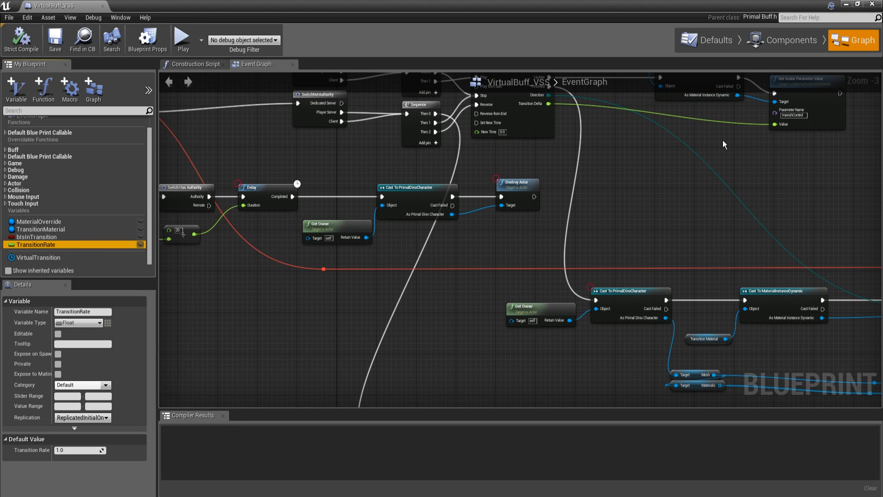
mouse_move(699, 177)
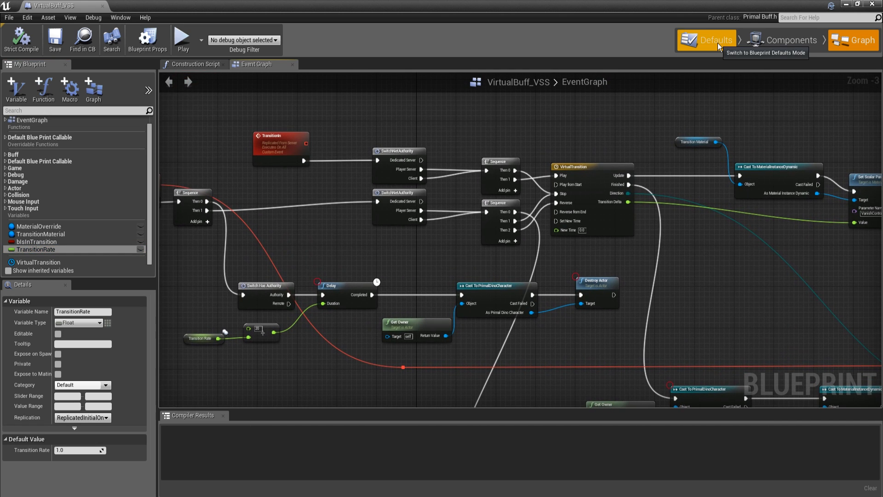
click(707, 40)
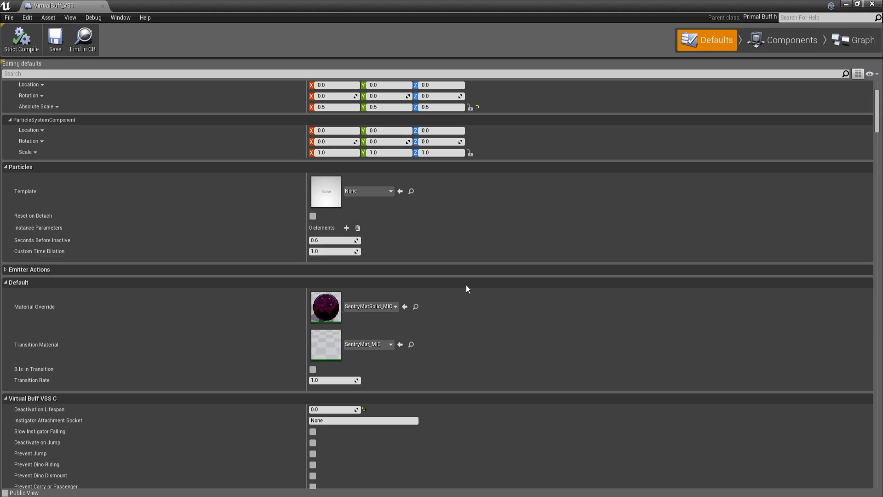
mouse_move(326, 306)
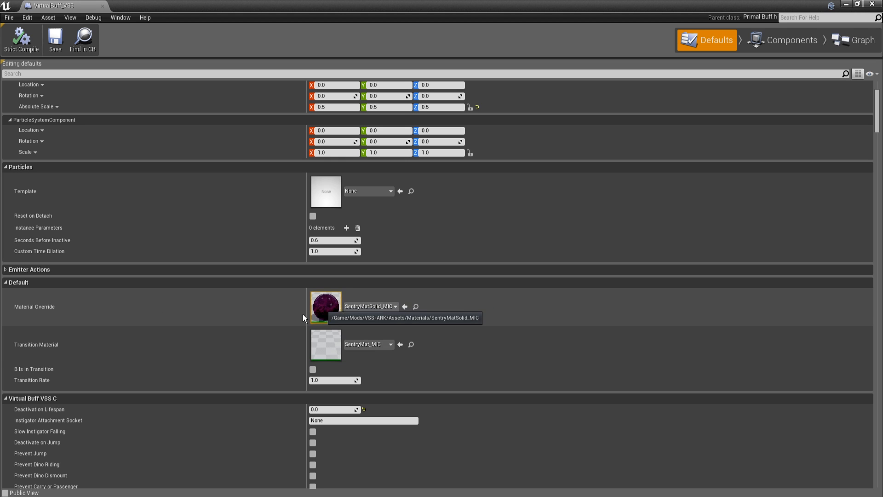
mouse_move(566, 176)
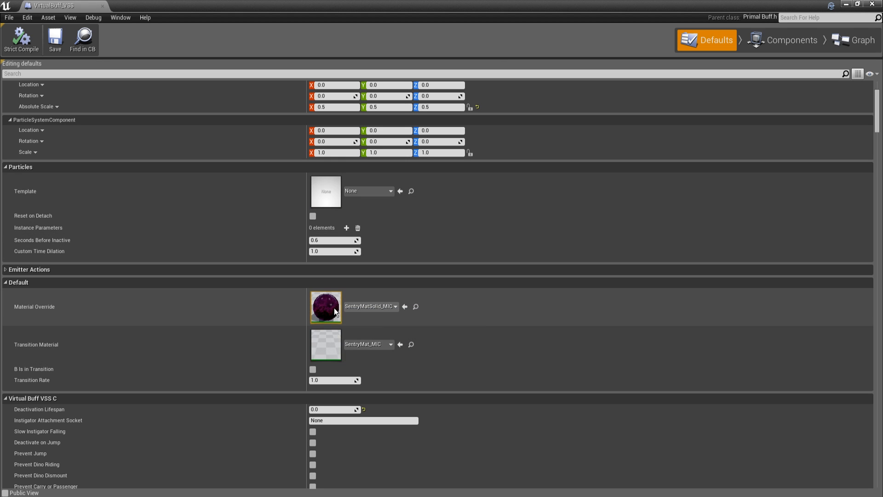
mouse_move(303, 306)
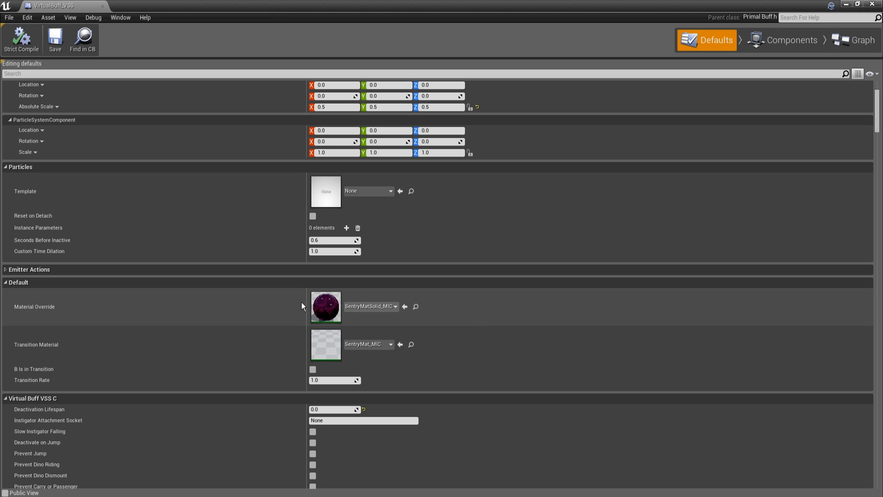
mouse_move(369, 306)
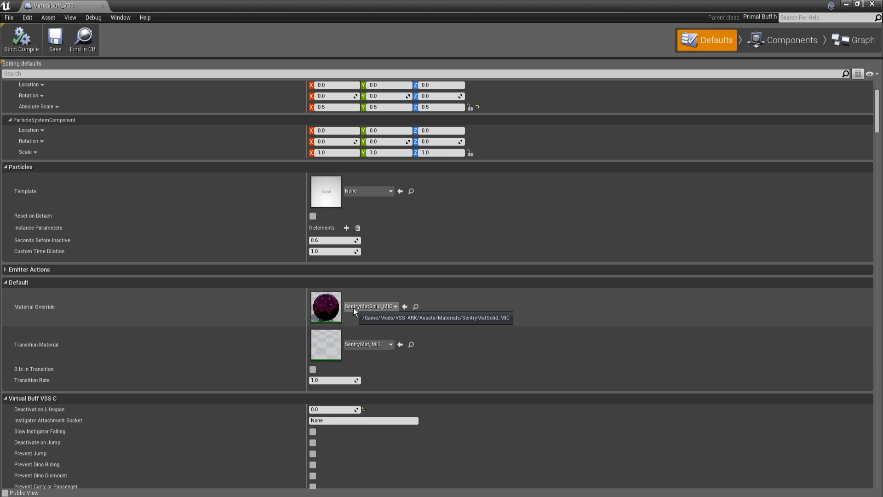
mouse_move(88, 342)
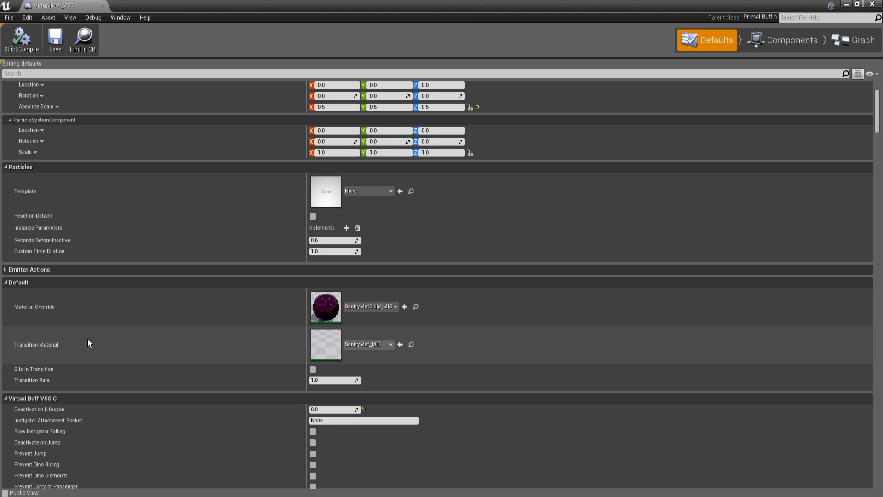
mouse_move(348, 354)
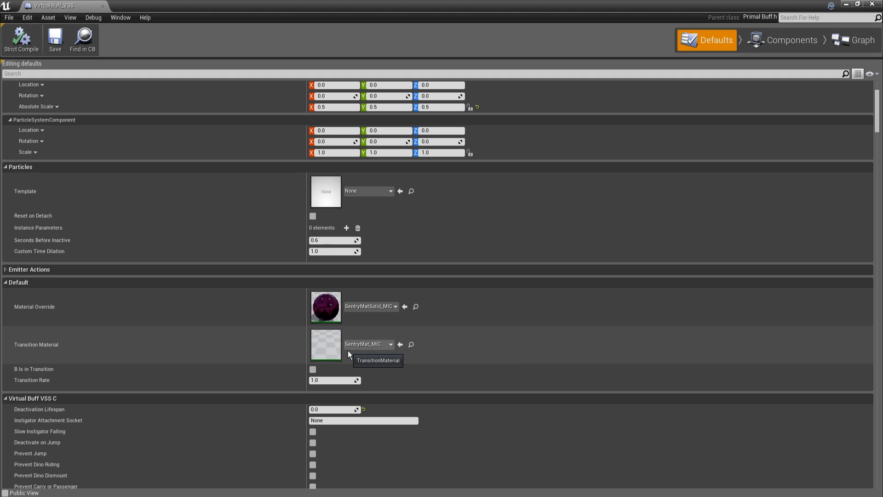
mouse_move(326, 344)
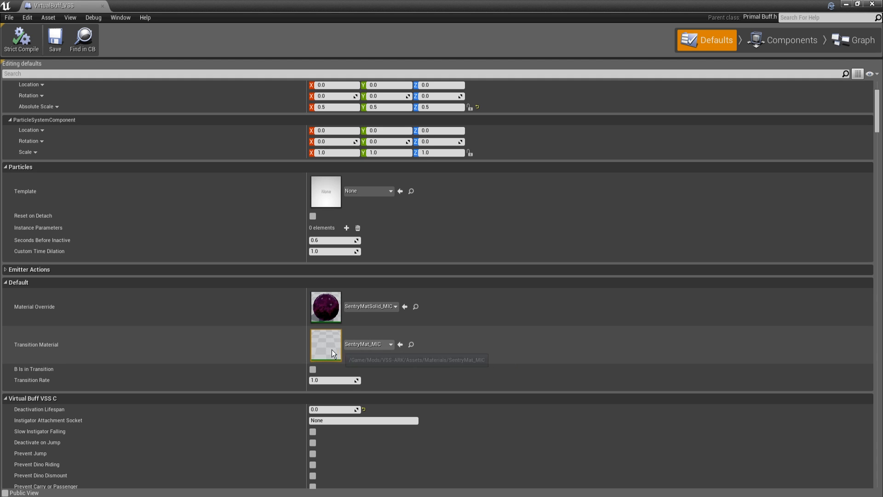
mouse_move(22, 377)
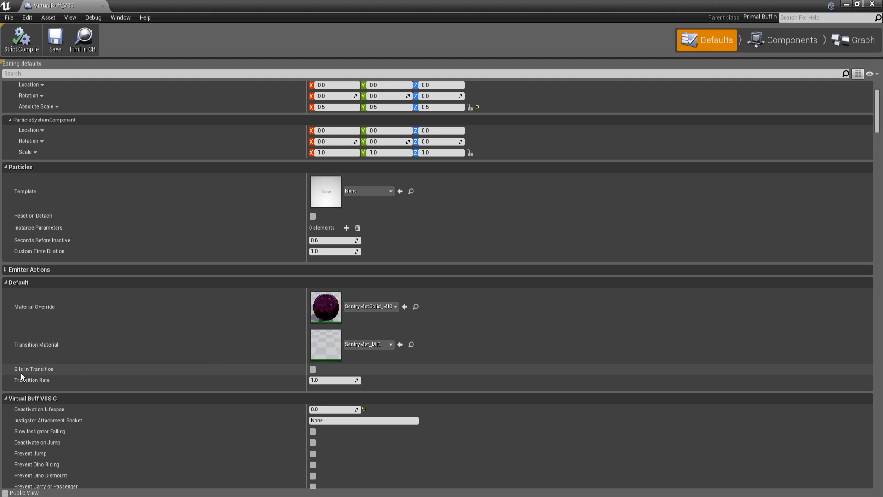
mouse_move(85, 374)
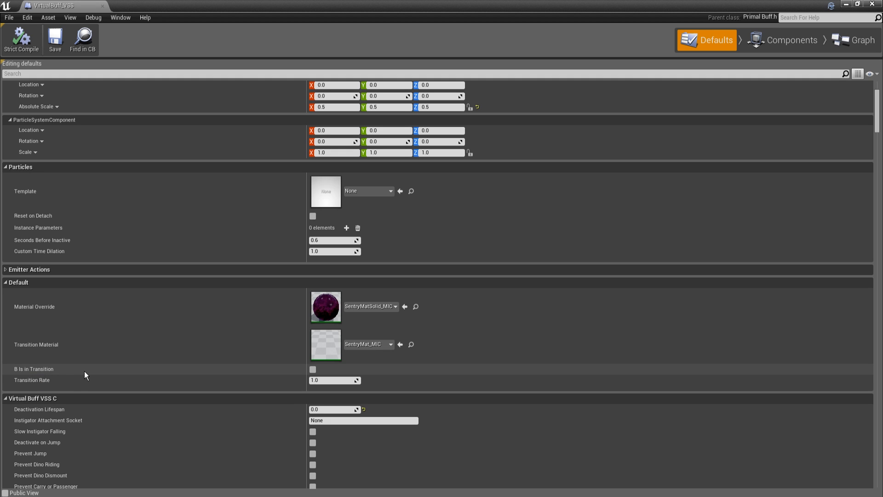
mouse_move(303, 377)
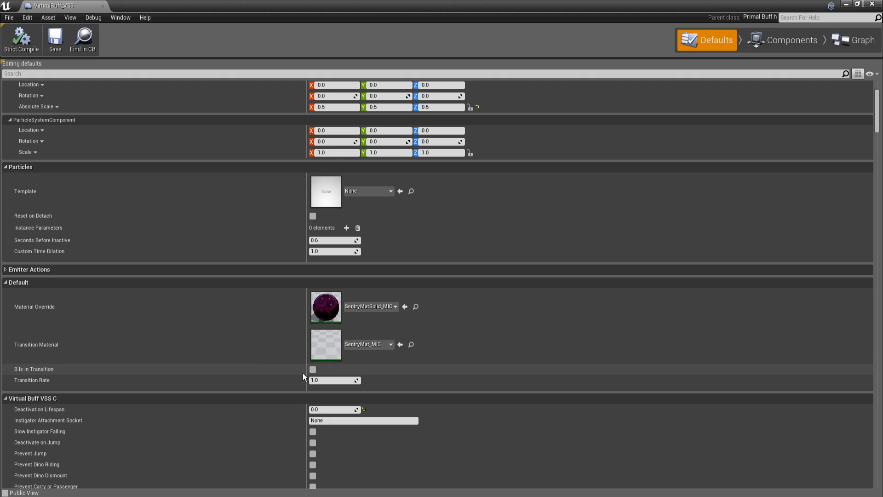
mouse_move(114, 382)
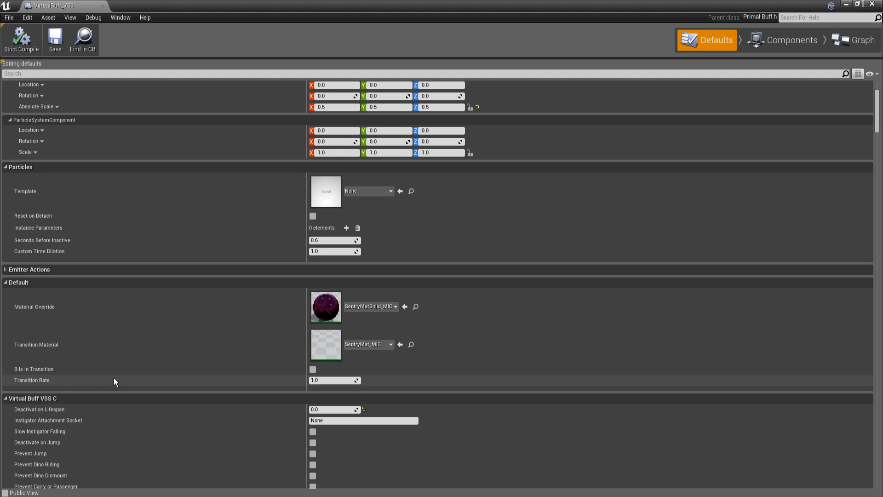
mouse_move(456, 351)
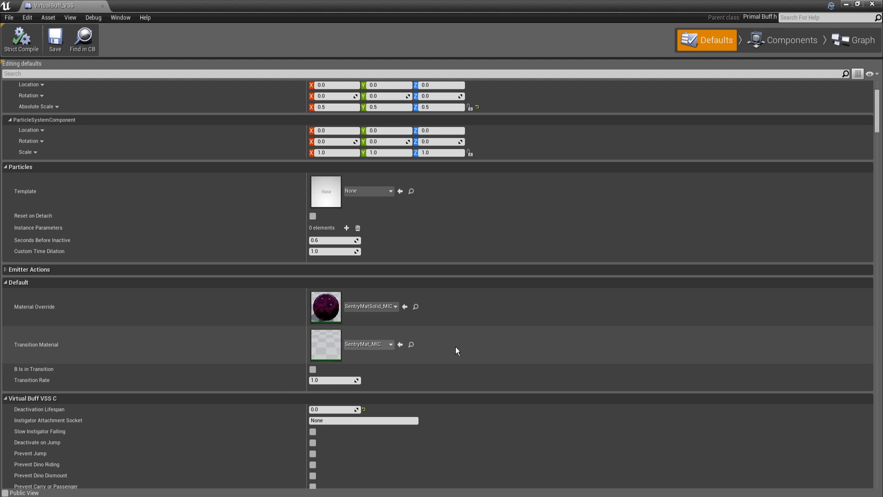
mouse_move(787, 40)
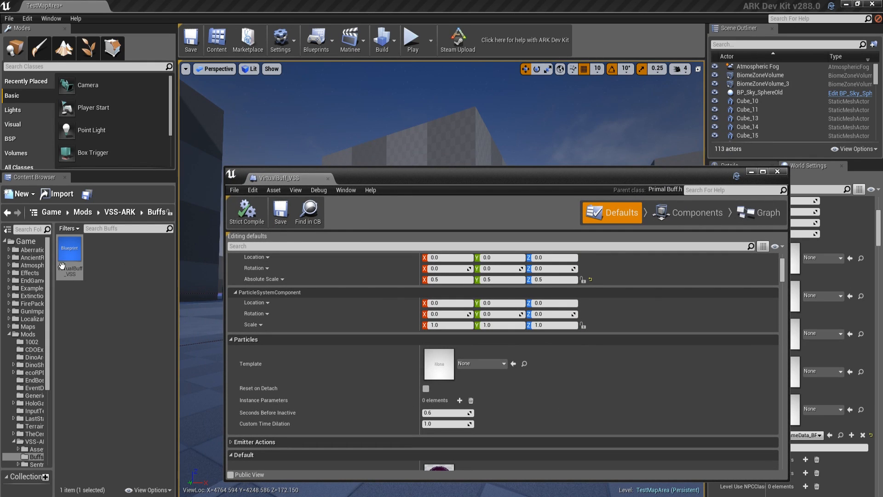
Step: Browse to SentryTower > Foundation and open the PrimalStructure Sentry Tower Base blueprint
scroll(down, 3)
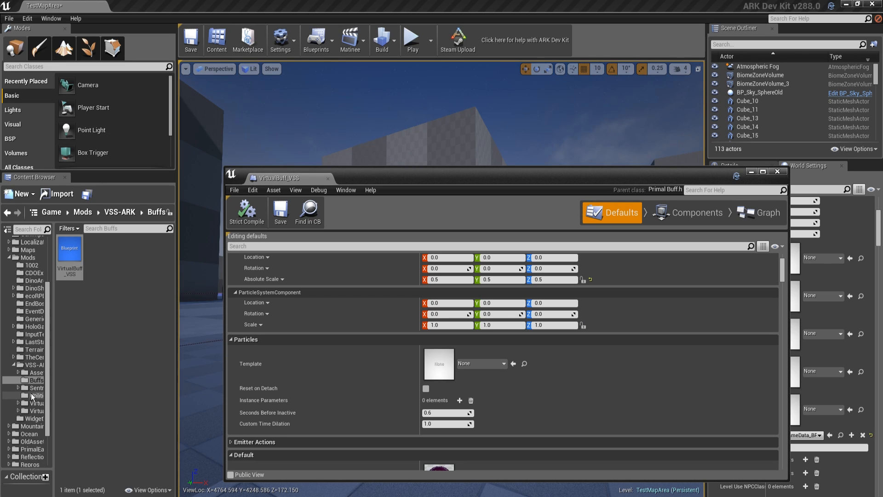
click(35, 387)
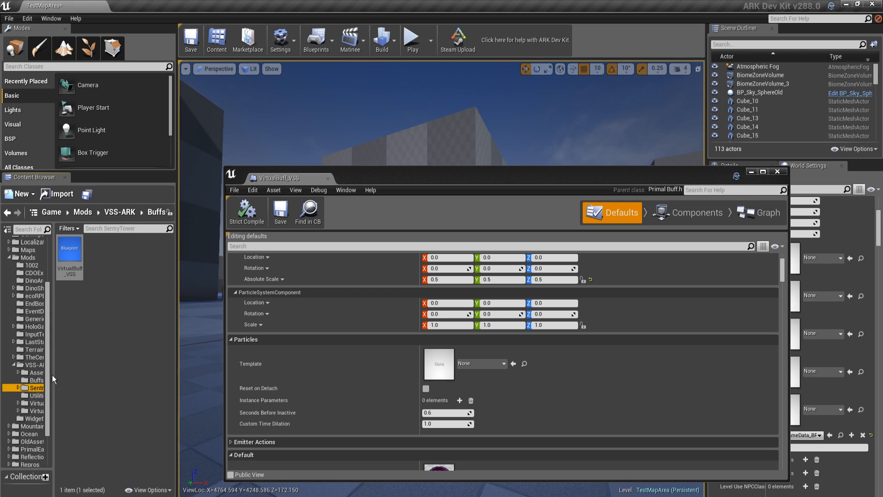
click(48, 388)
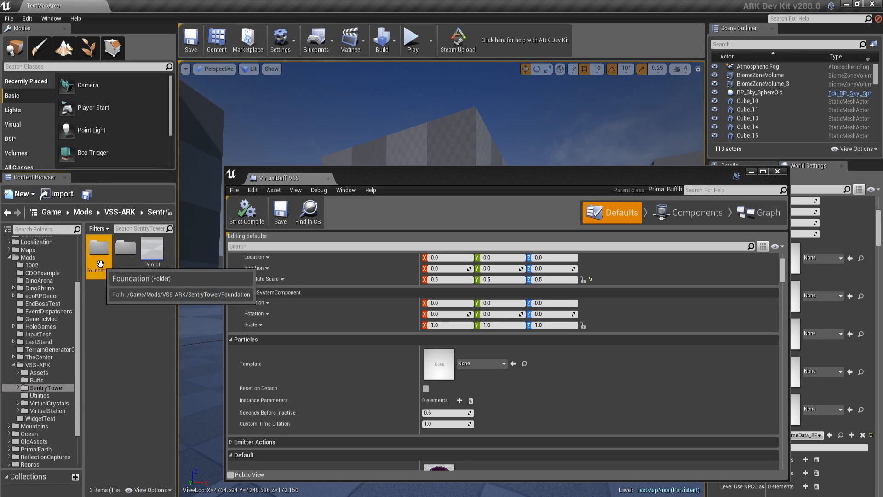
double_click(99, 248)
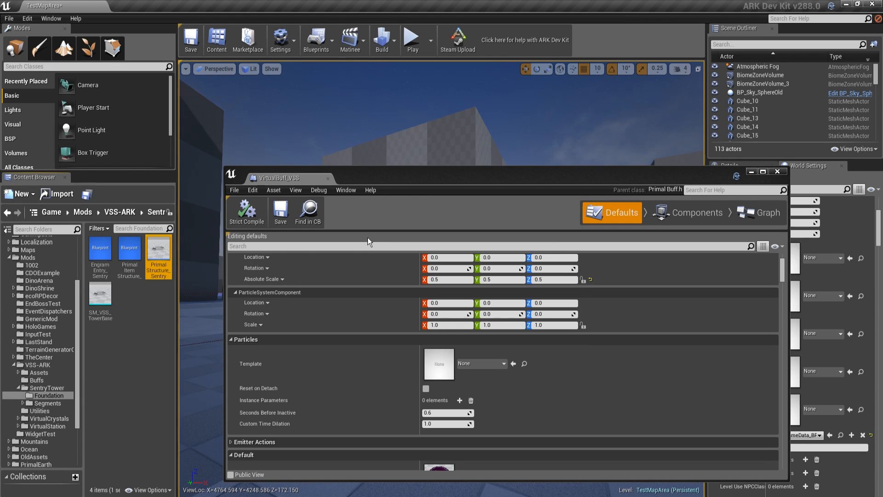
double_click(158, 250)
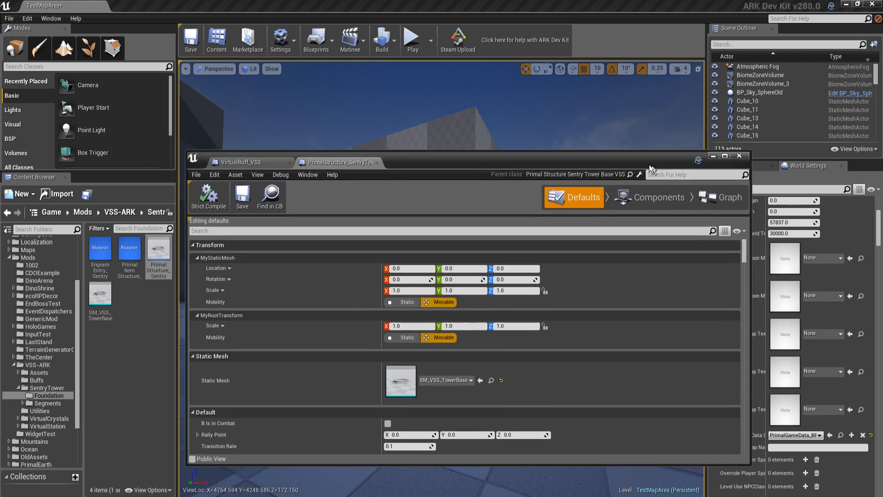
Step: View the foundation's Spawn Virtual Creature graph, briefly checking the virtual buff blueprint
click(723, 197)
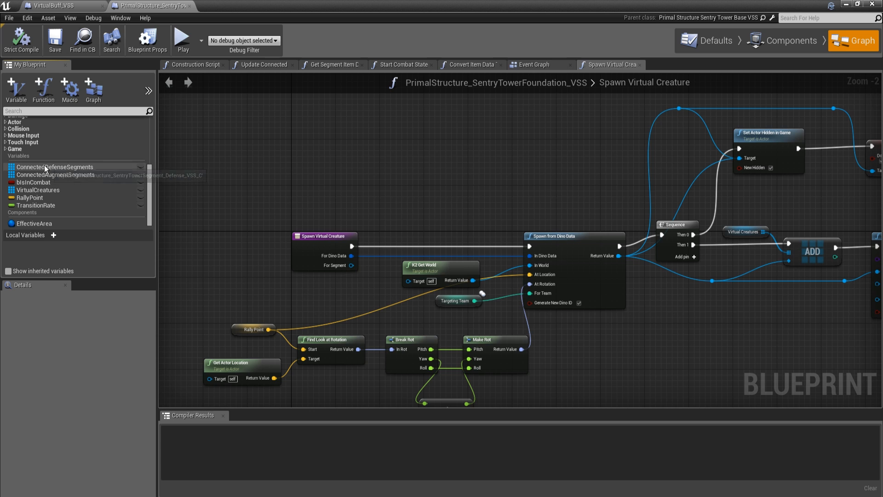
mouse_move(228, 21)
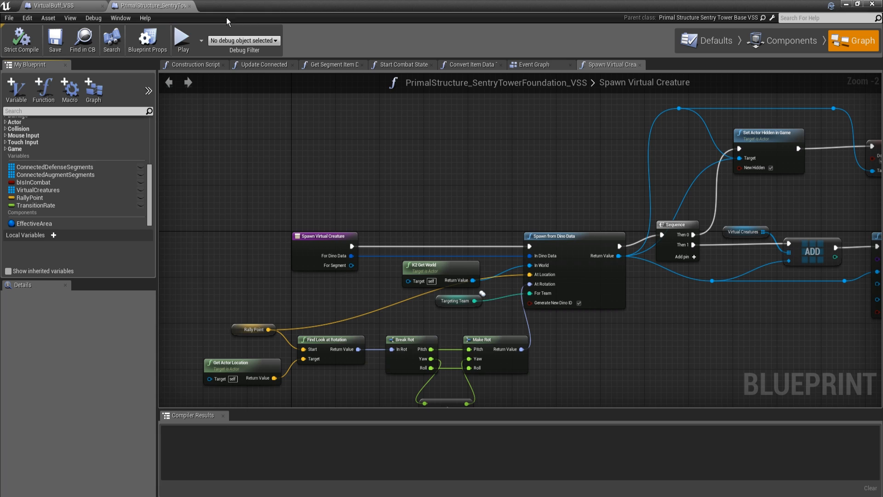
mouse_move(36, 205)
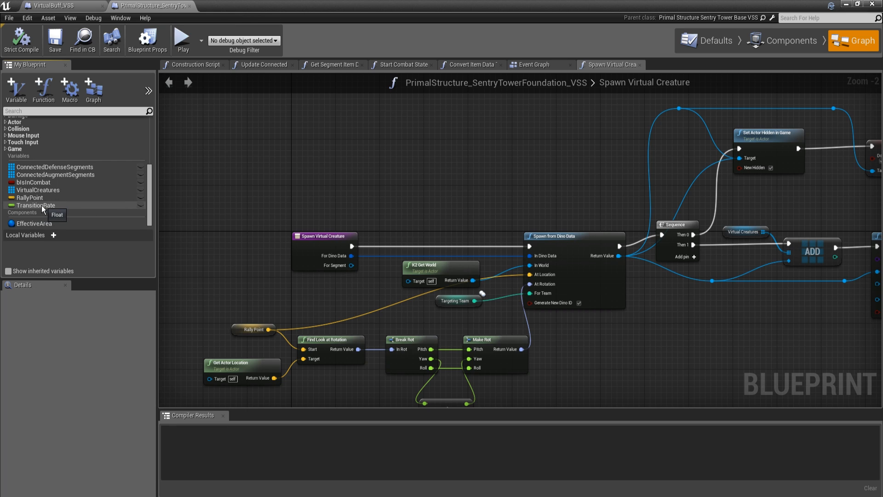
mouse_move(283, 173)
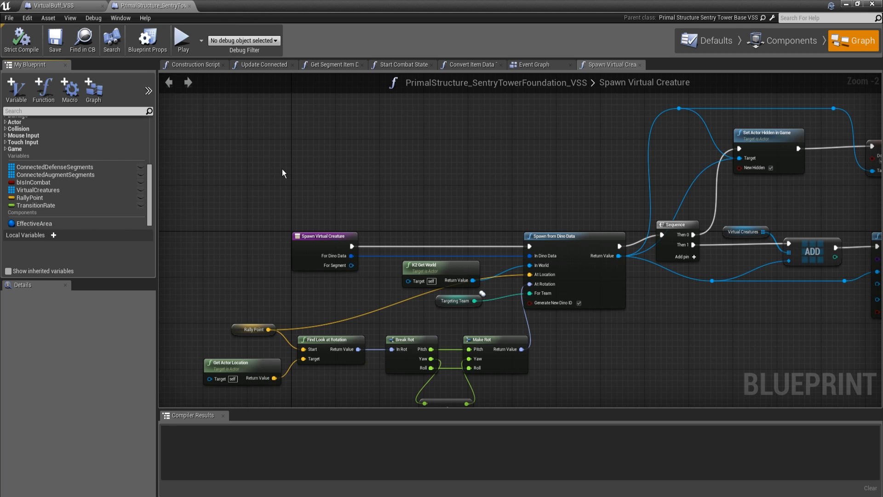
mouse_move(62, 5)
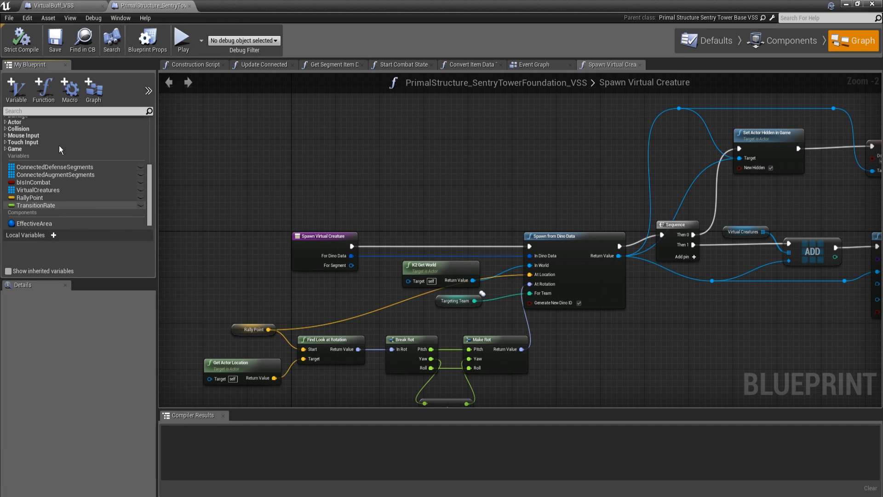
click(713, 40)
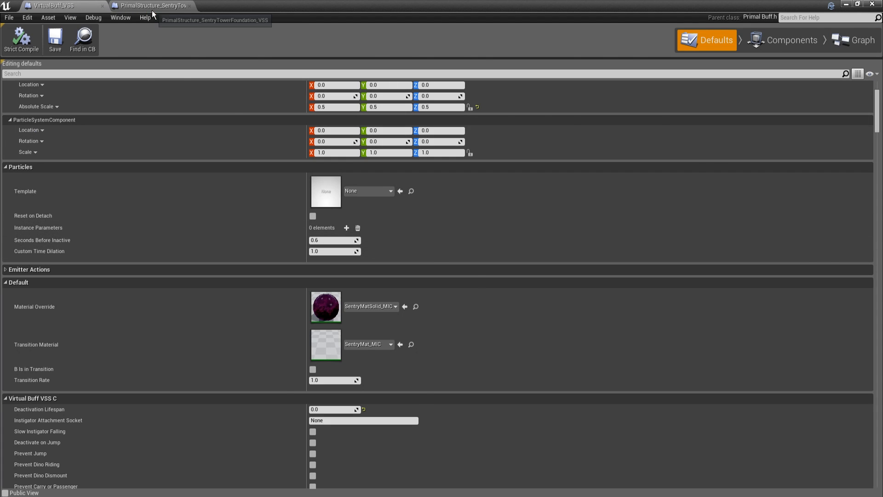
click(854, 40)
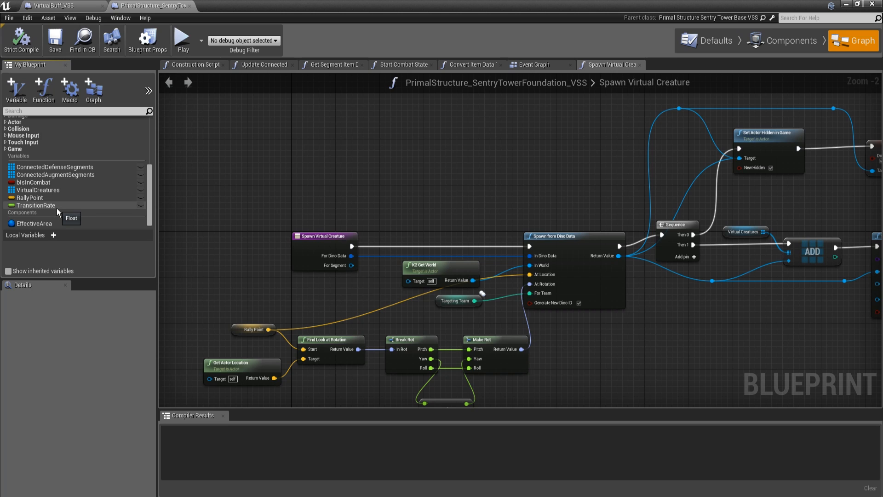
mouse_move(284, 176)
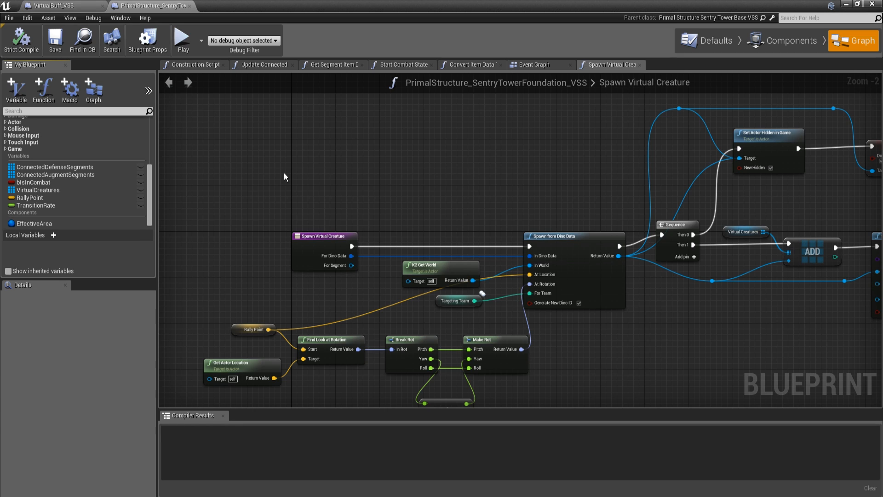
mouse_move(90, 203)
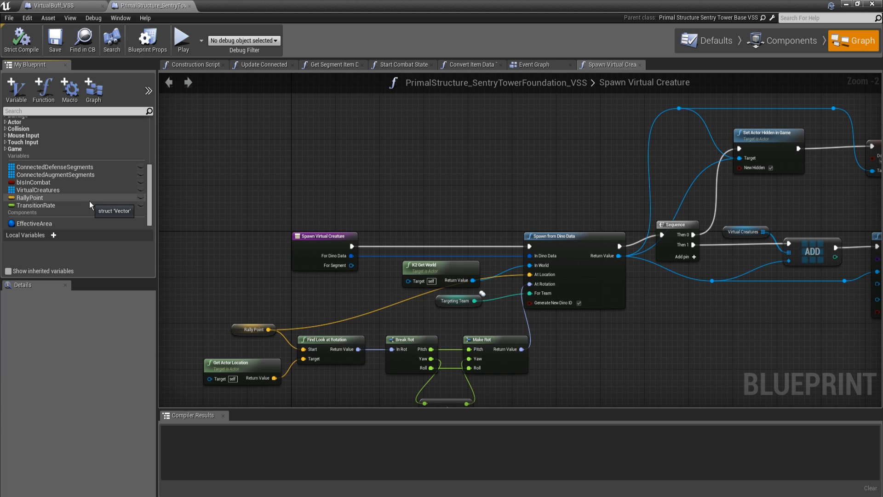
mouse_move(83, 210)
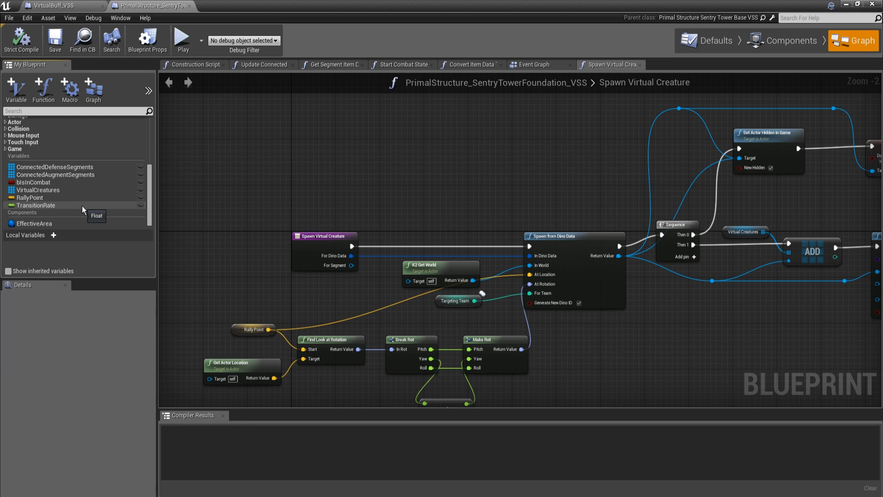
mouse_move(418, 178)
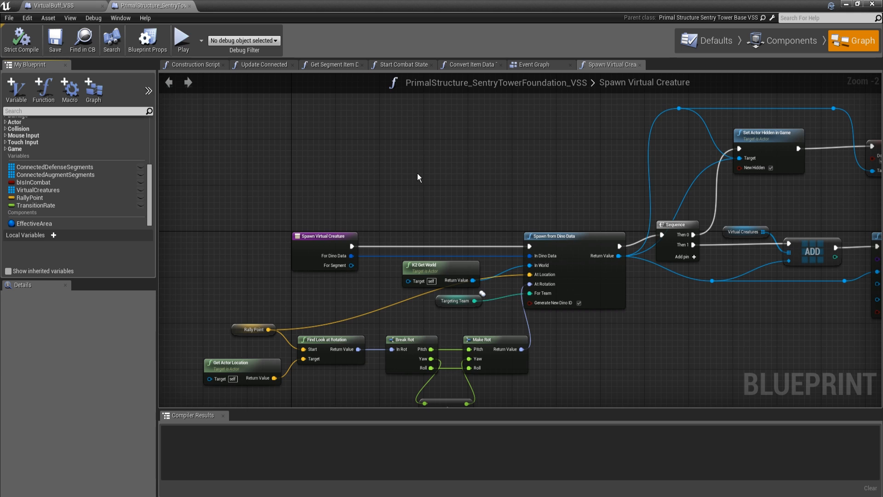
mouse_move(545, 170)
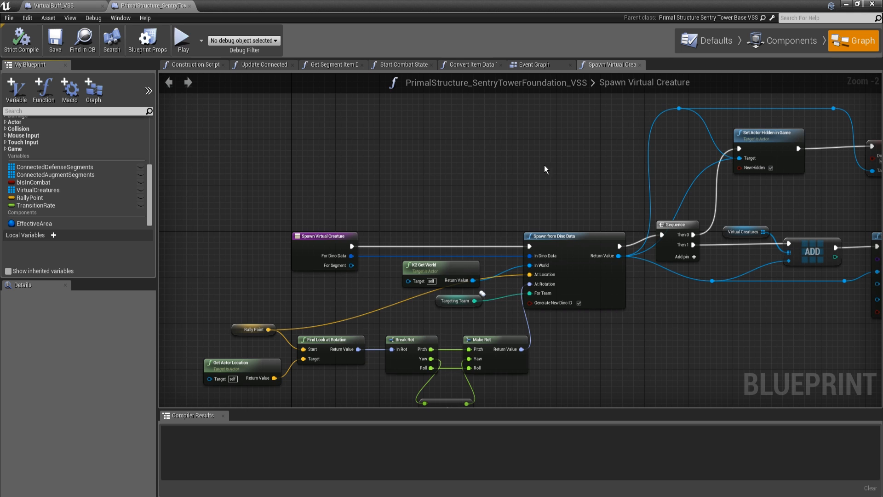
mouse_move(517, 163)
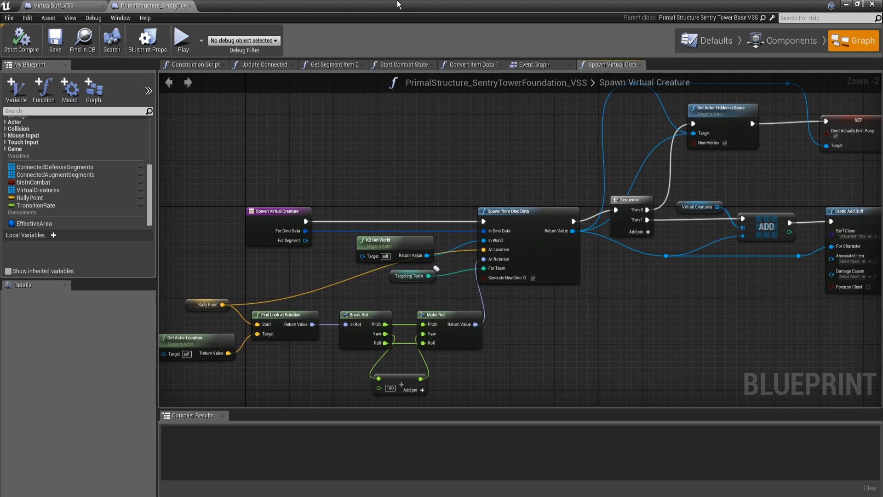
Step: Show VirtualBuff_VSS's event graph and zoom around its begin-play and timer delegate chains
click(715, 40)
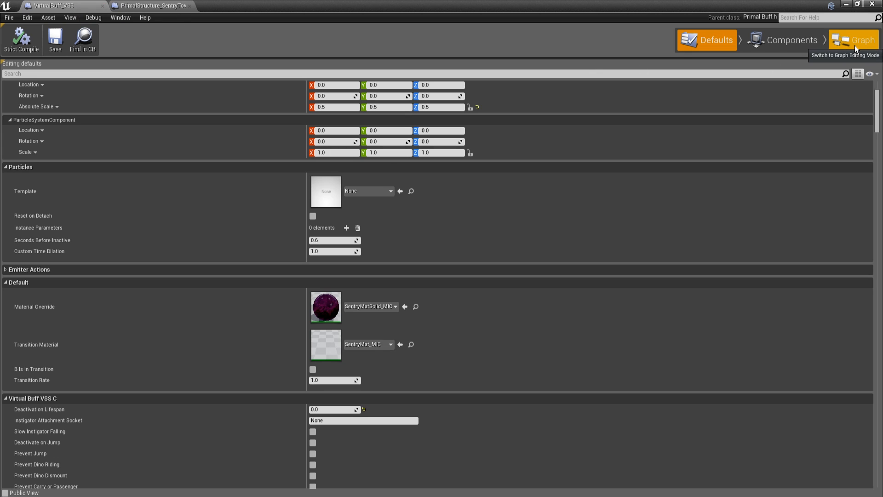
click(857, 40)
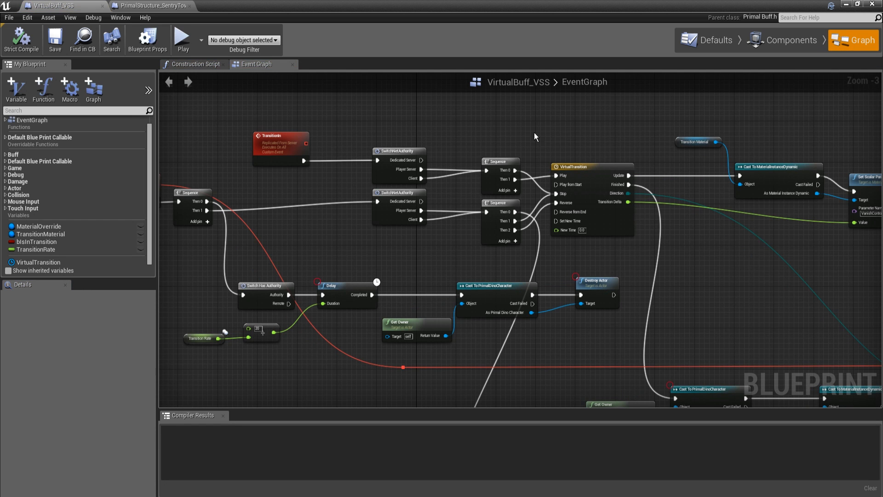
scroll(down, 3)
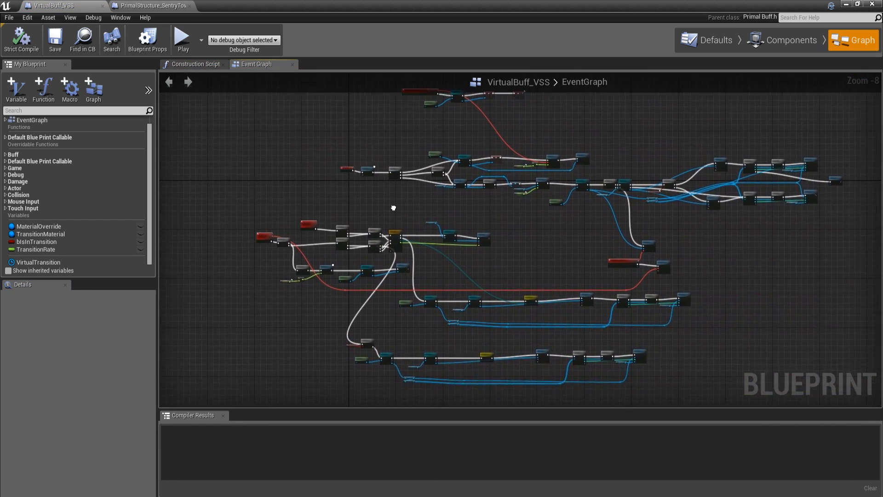
scroll(down, 3)
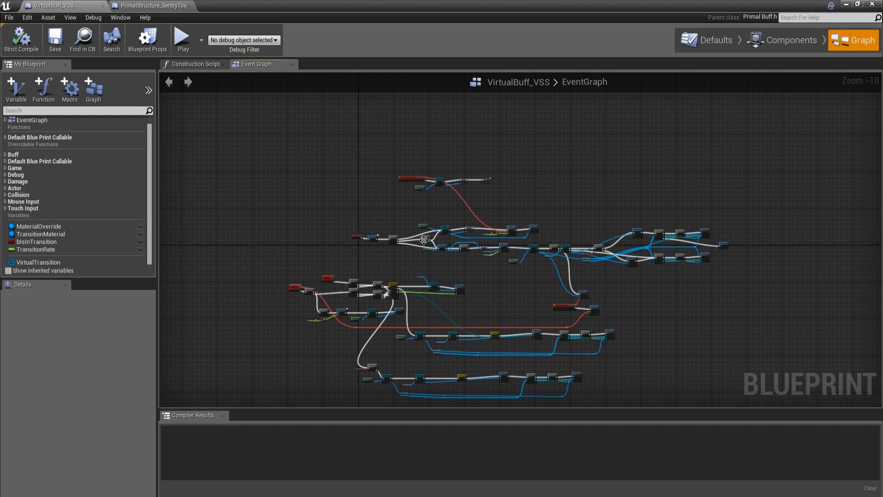
scroll(up, 3)
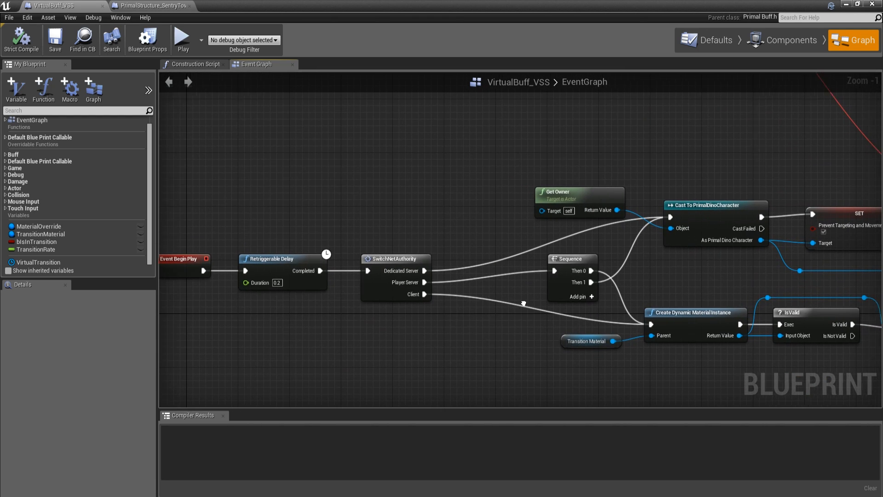
scroll(down, 3)
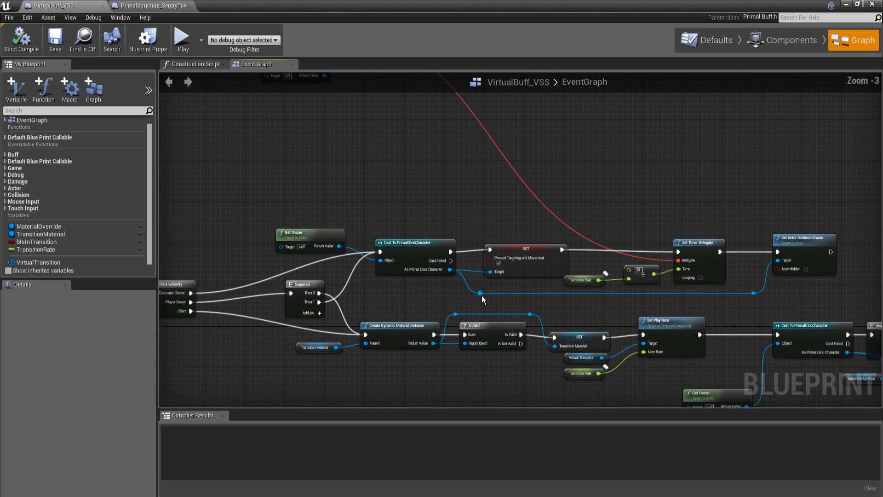
scroll(down, 3)
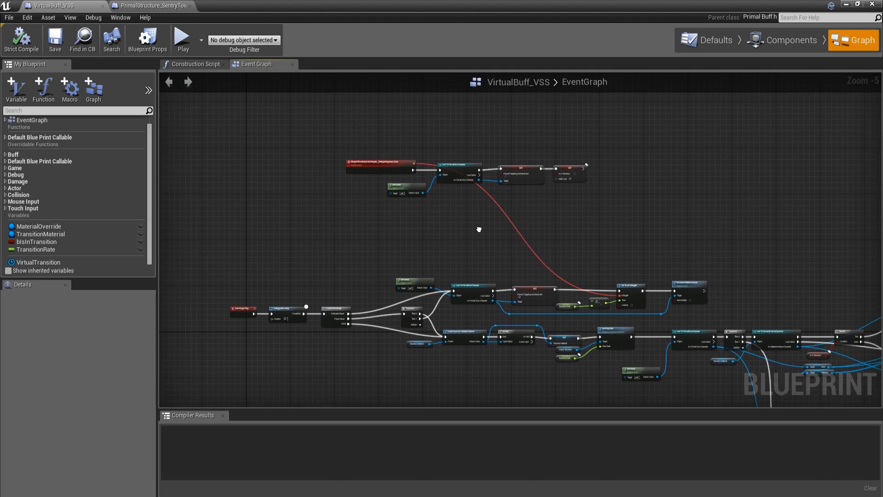
scroll(up, 3)
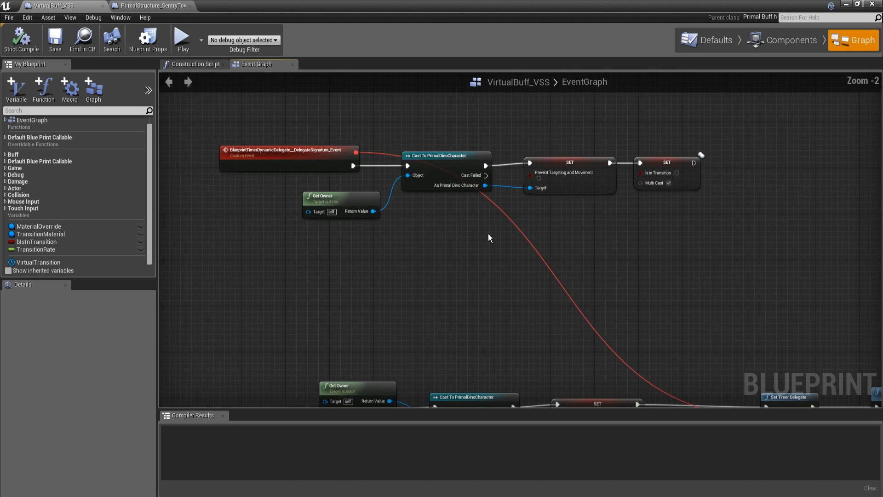
mouse_move(588, 355)
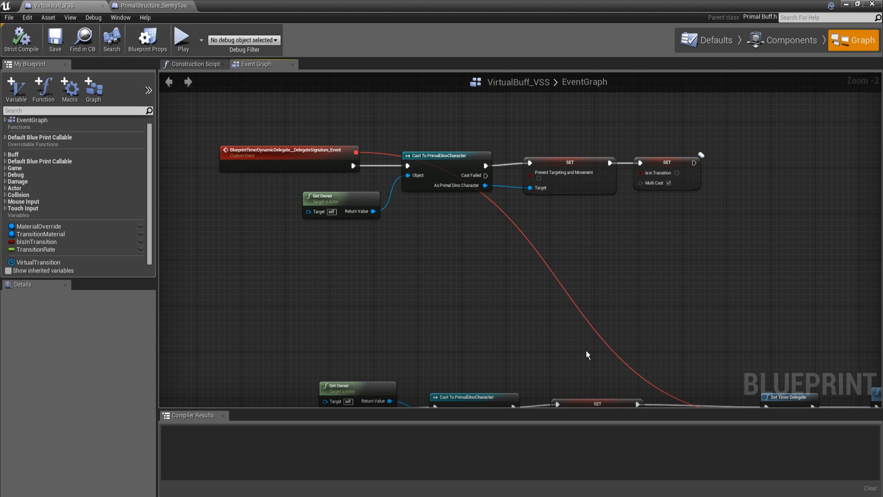
mouse_move(314, 165)
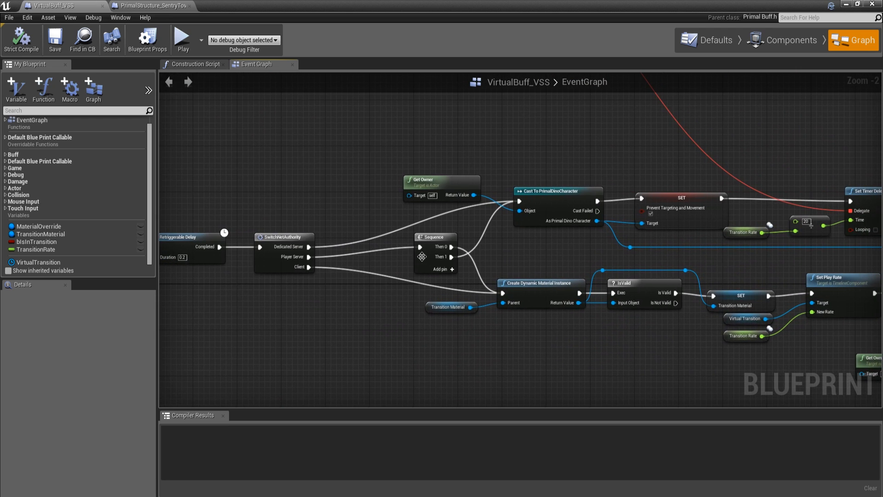
mouse_move(584, 238)
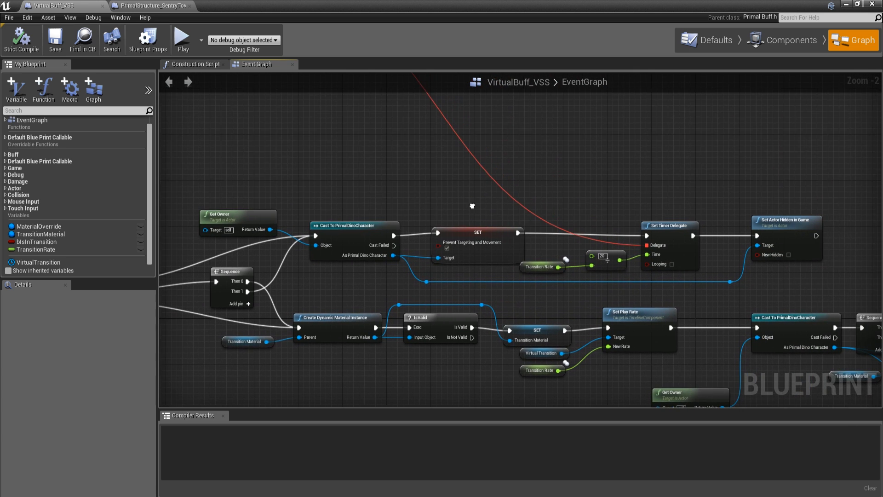
mouse_move(380, 185)
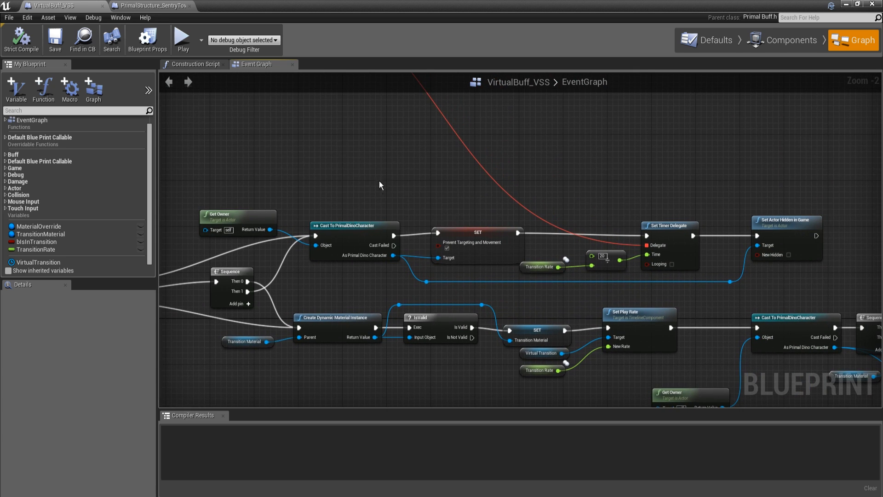
mouse_move(385, 220)
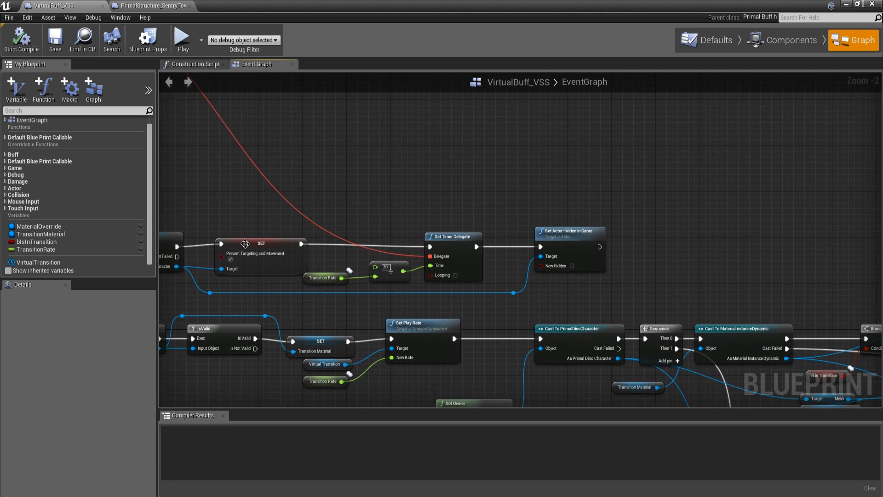
mouse_move(324, 233)
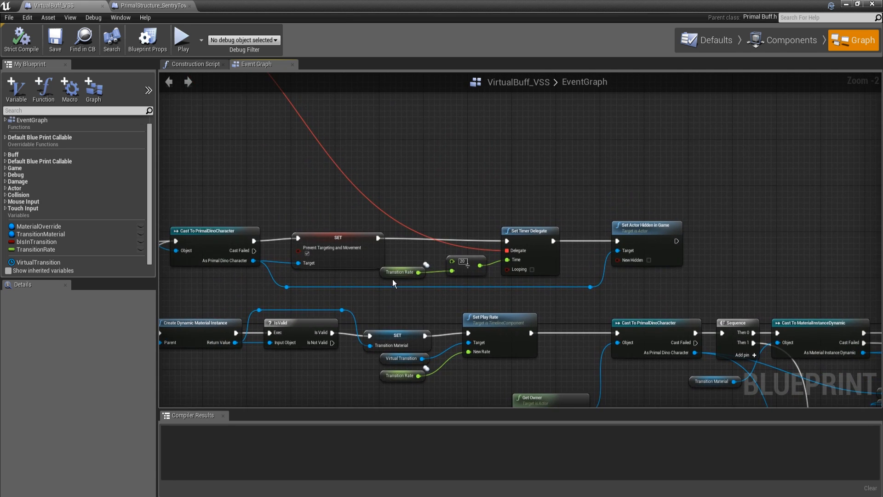
mouse_move(445, 274)
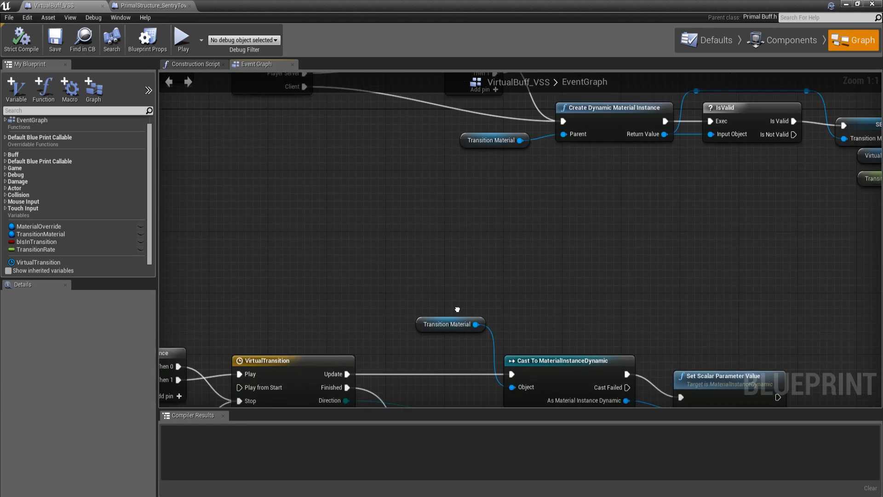
scroll(down, 3)
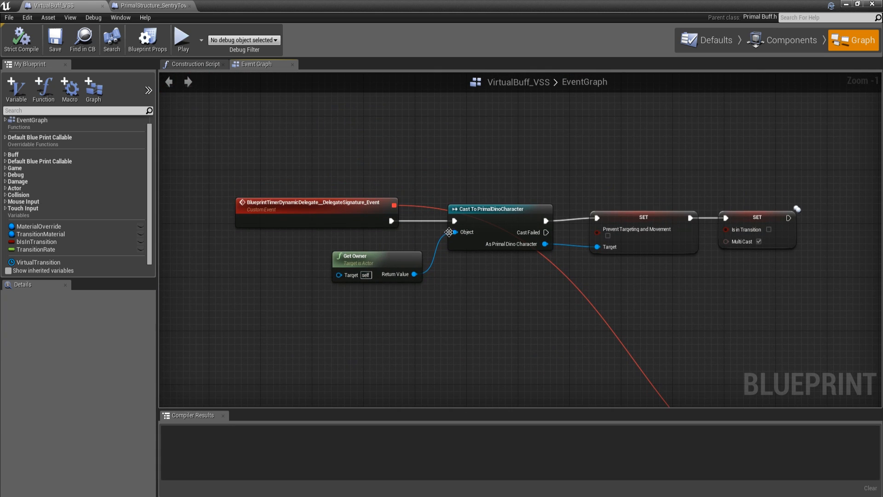
mouse_move(638, 246)
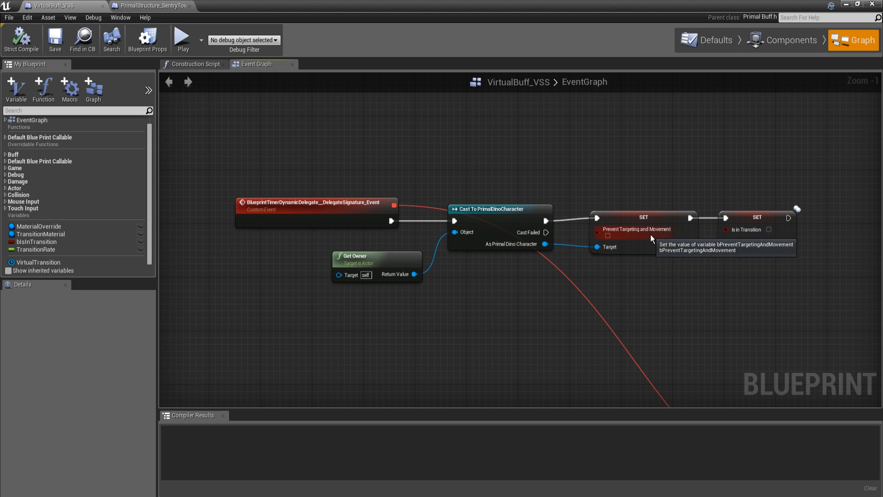
mouse_move(788, 317)
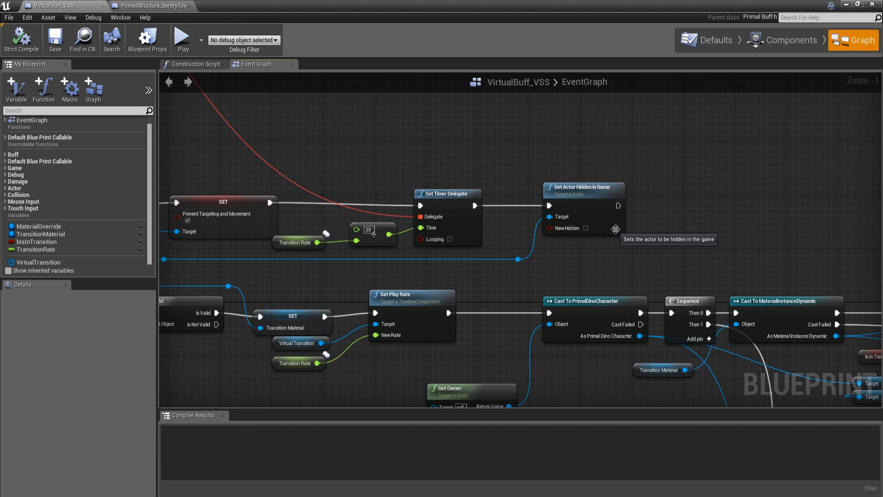
click(583, 209)
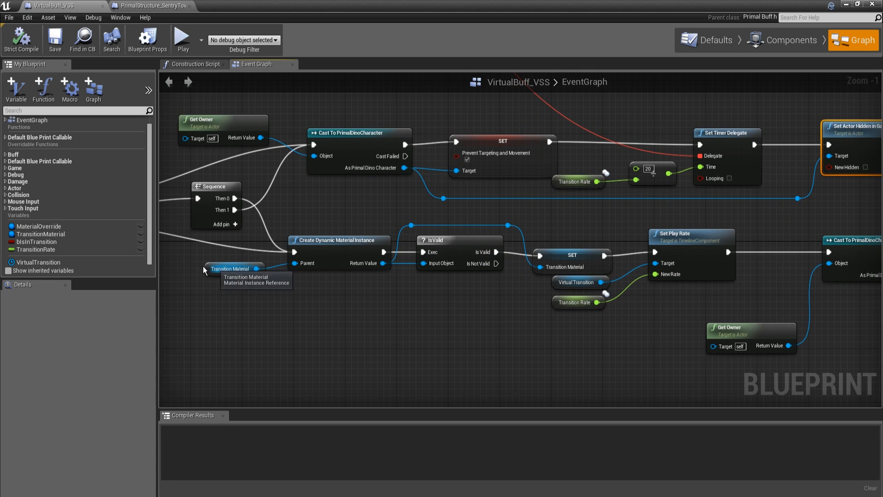
mouse_move(194, 281)
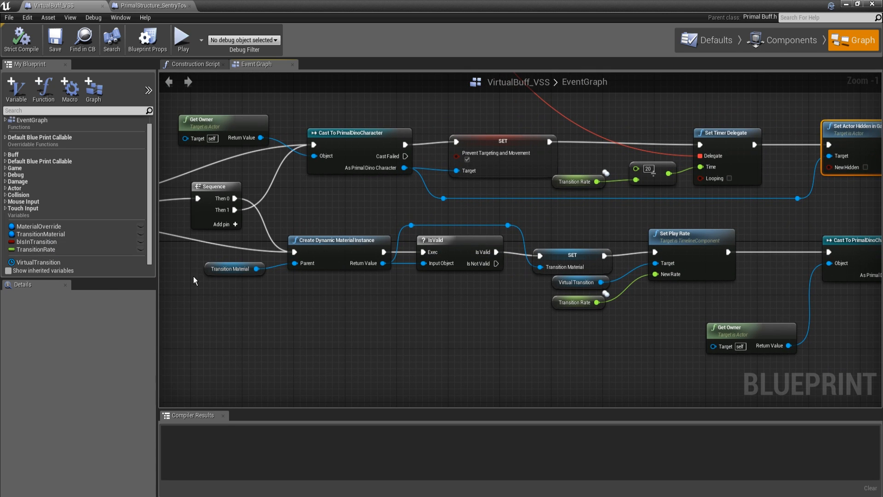
mouse_move(519, 241)
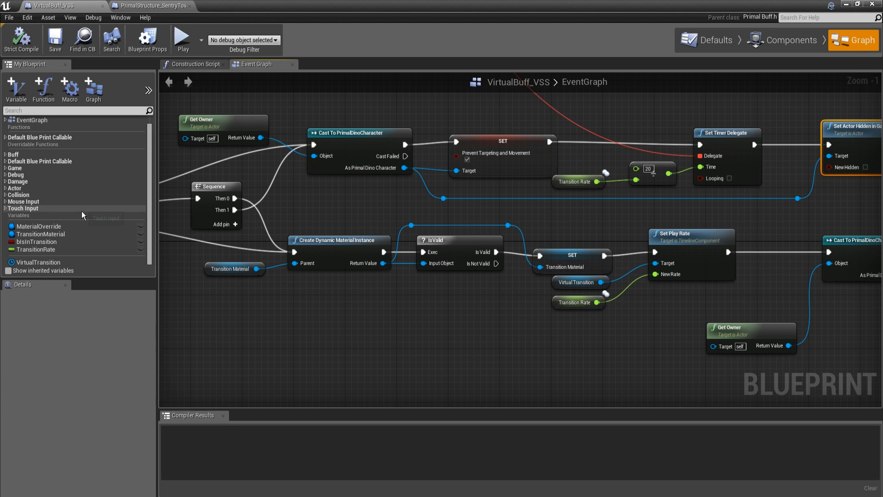
mouse_move(234, 269)
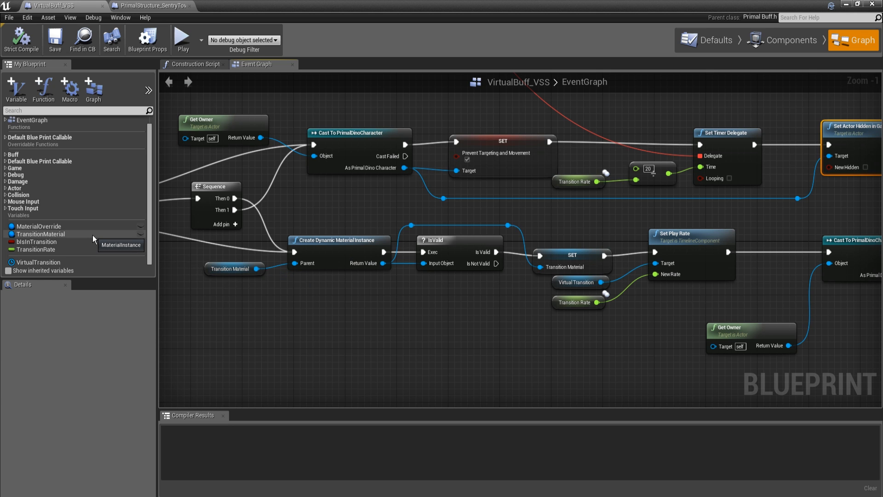
mouse_move(645, 349)
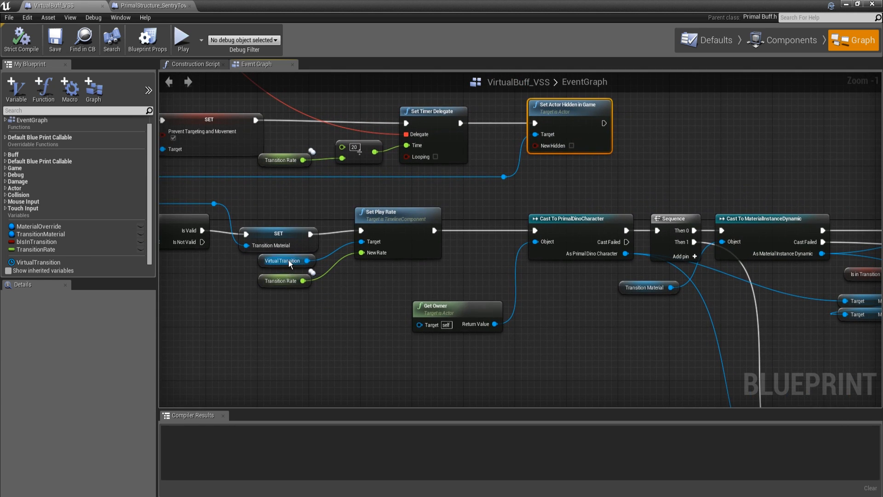
mouse_move(288, 266)
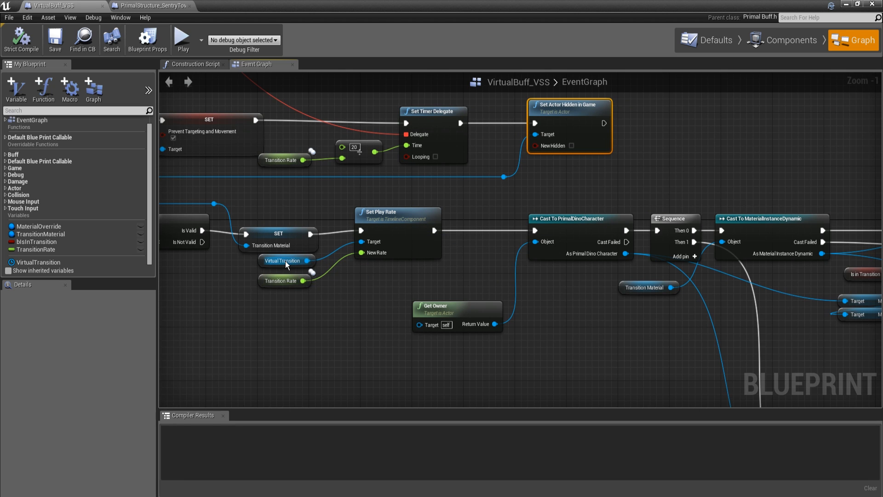
mouse_move(287, 261)
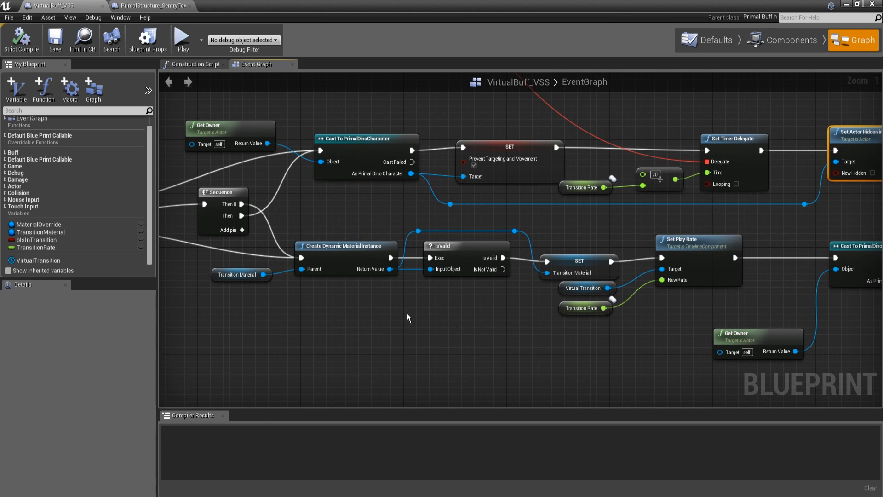
mouse_move(584, 288)
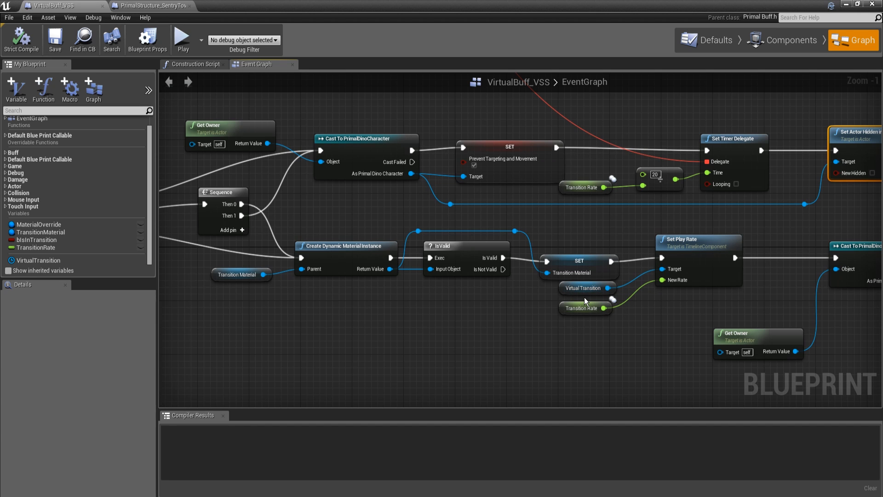
click(39, 259)
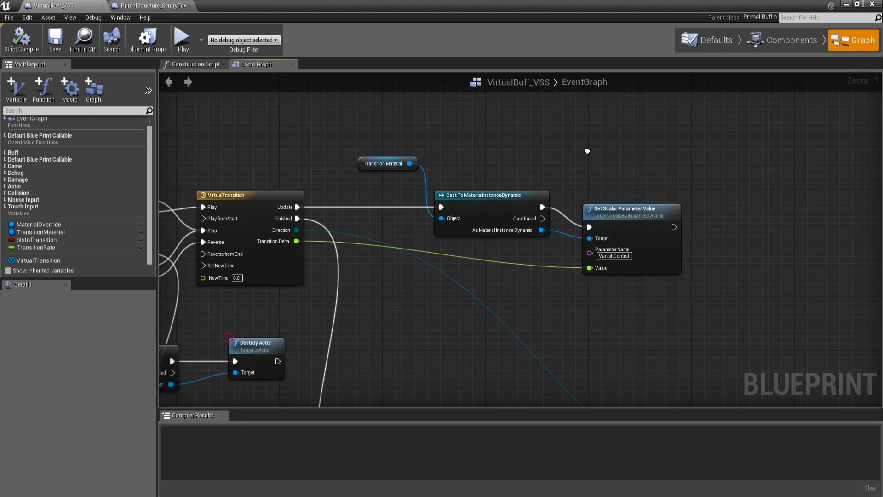
mouse_move(587, 150)
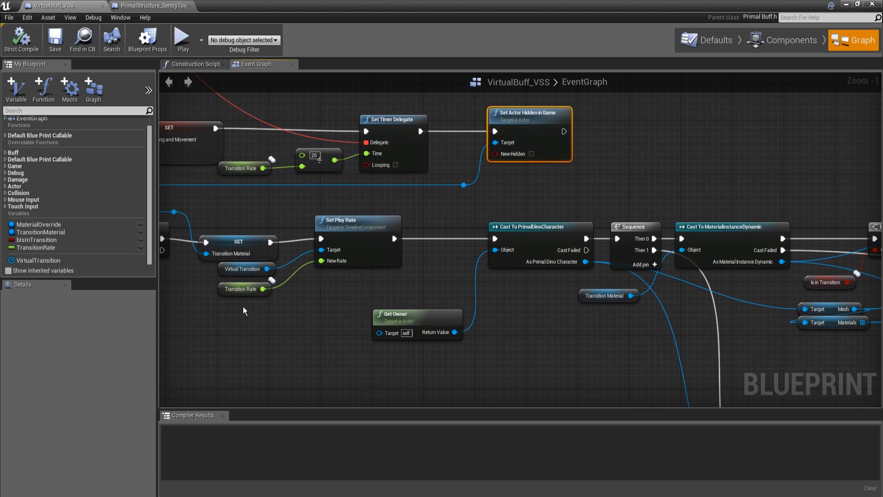
mouse_move(538, 313)
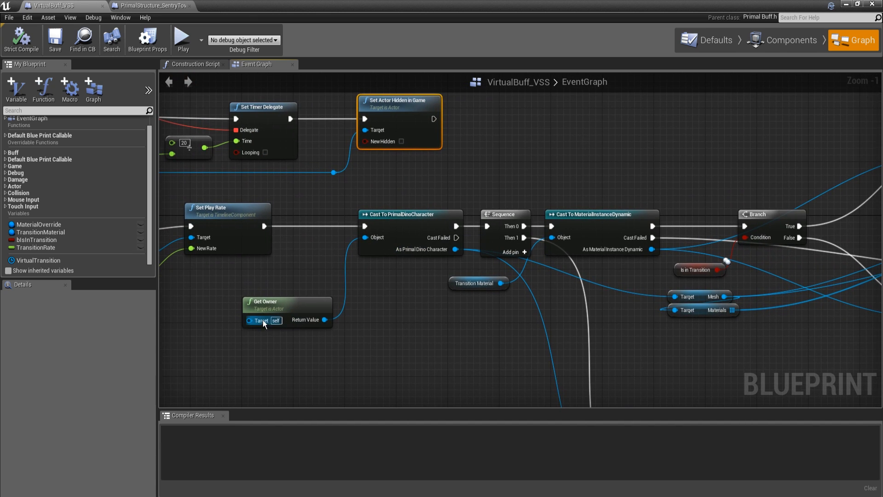
mouse_move(315, 305)
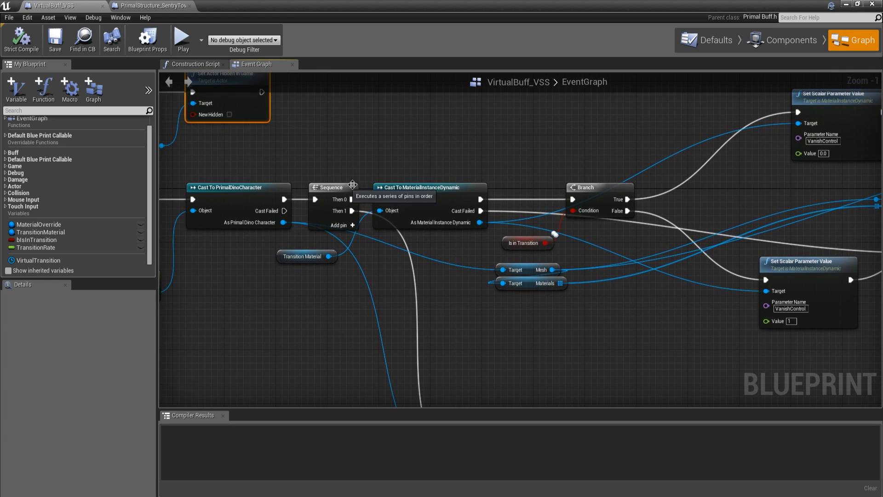
mouse_move(429, 227)
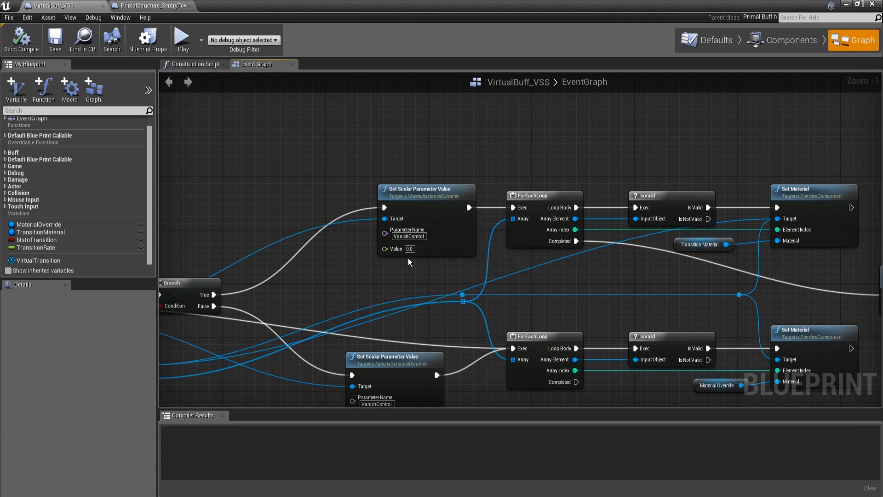
mouse_move(369, 294)
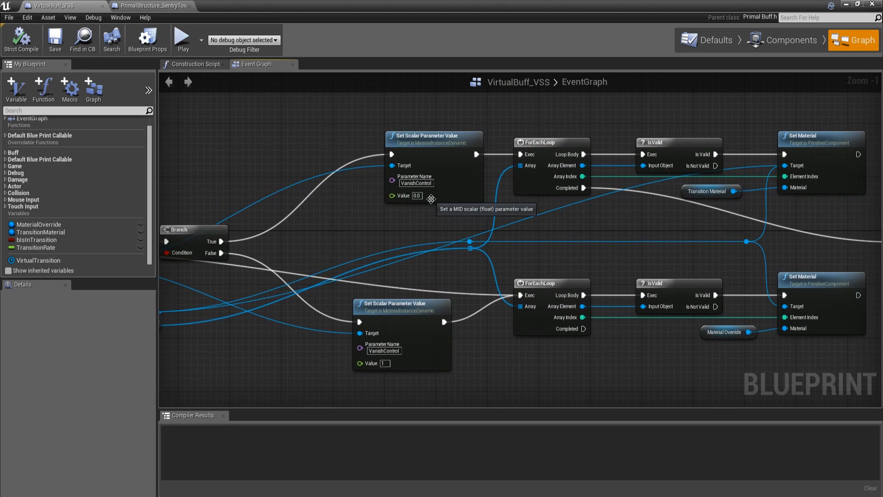
mouse_move(489, 271)
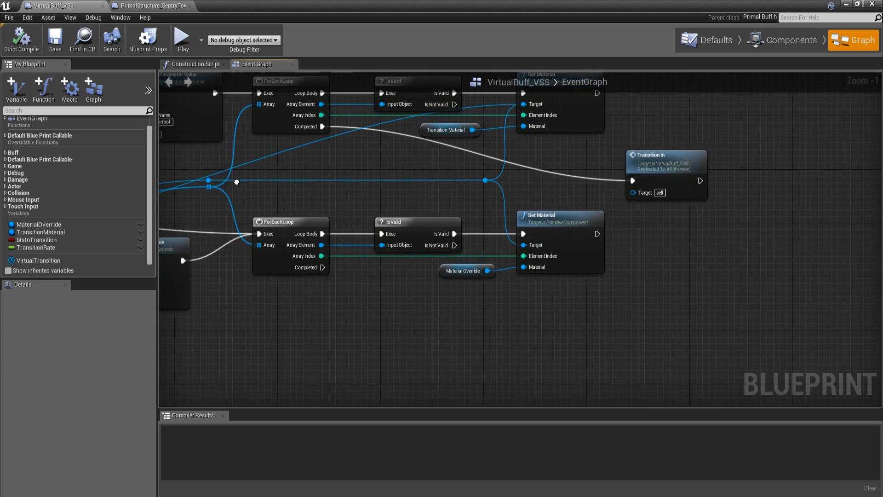
Step: Zoom out and back in on the VirtualBuff_VSS material-swap loops
scroll(down, 3)
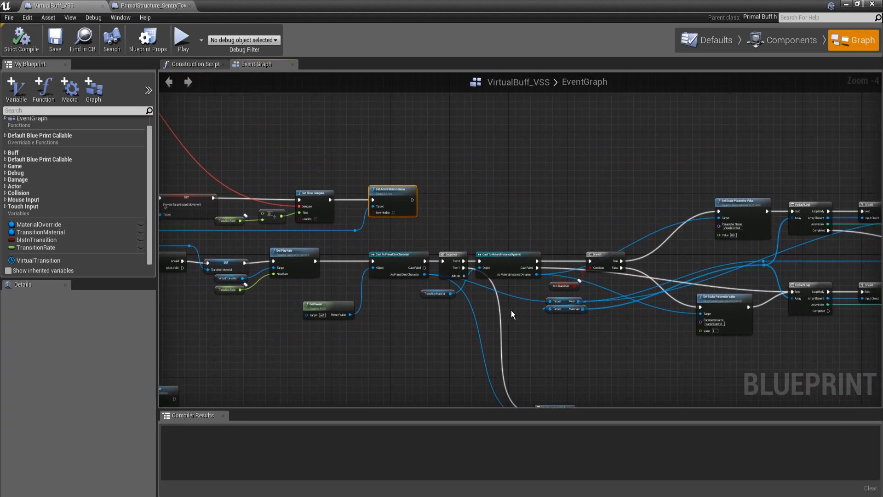
scroll(up, 3)
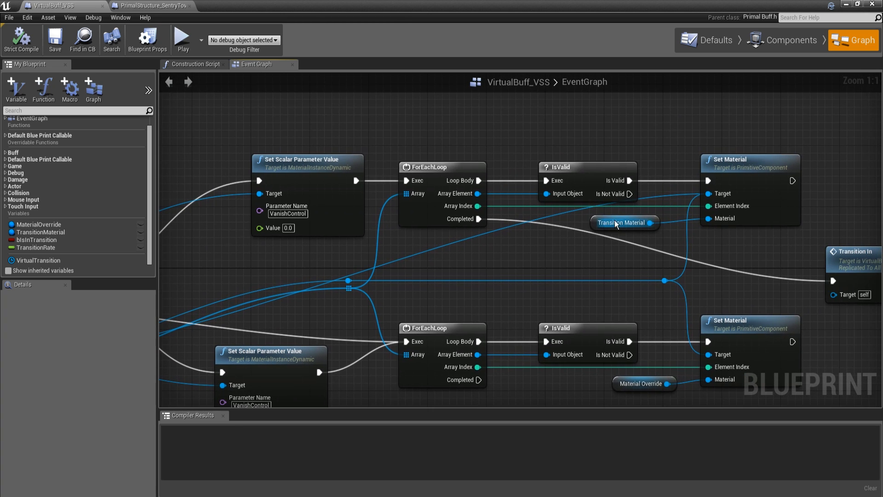
mouse_move(314, 221)
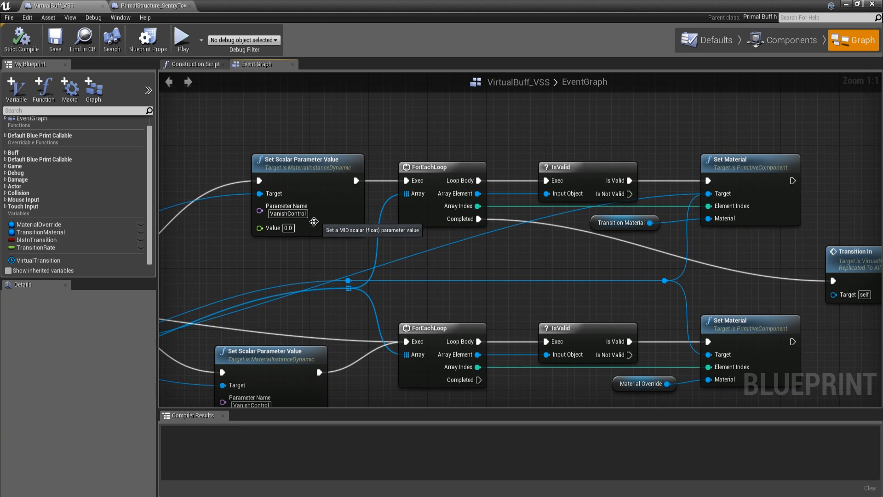
mouse_move(332, 276)
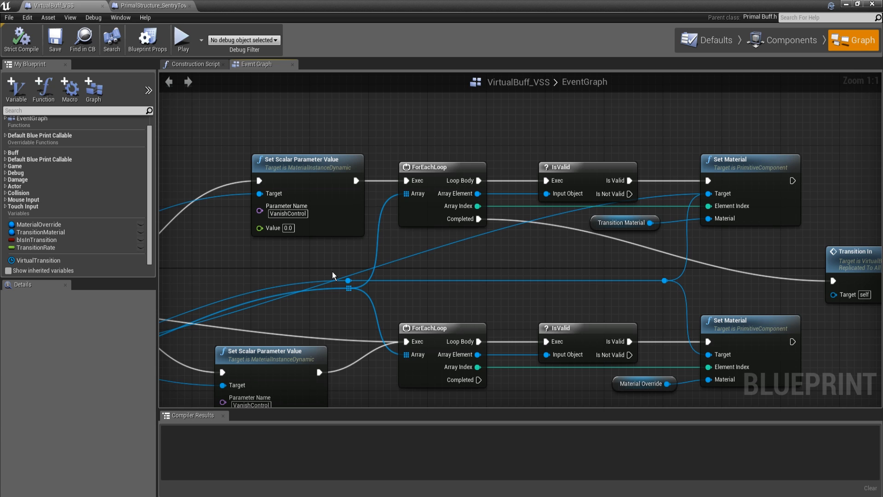
mouse_move(287, 213)
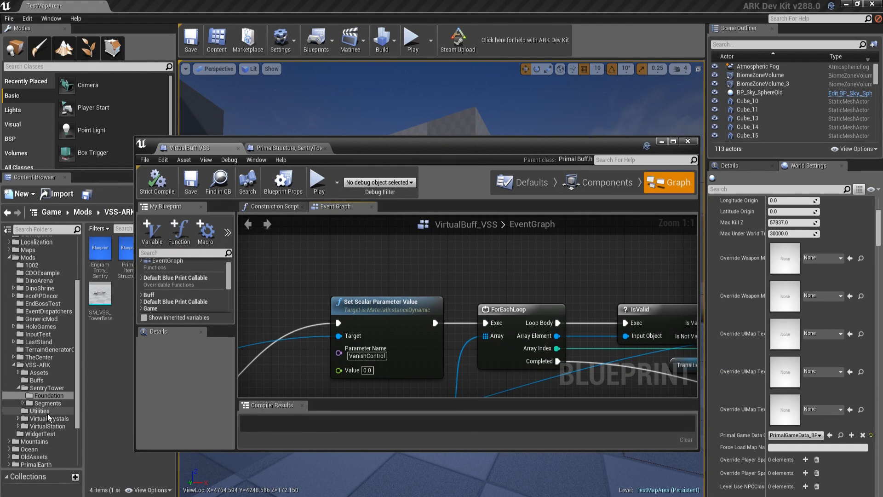
Step: Open SentryMat_MIC from the Materials folder and look over its parameter groups
click(32, 372)
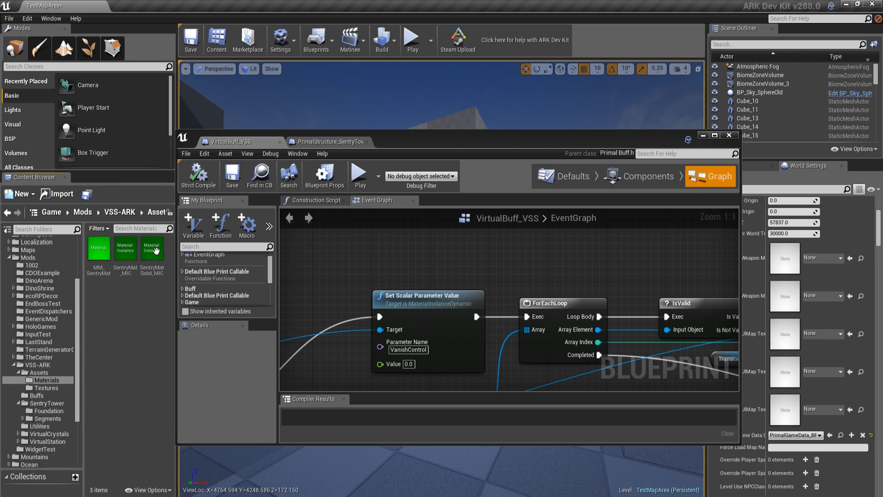
double_click(125, 249)
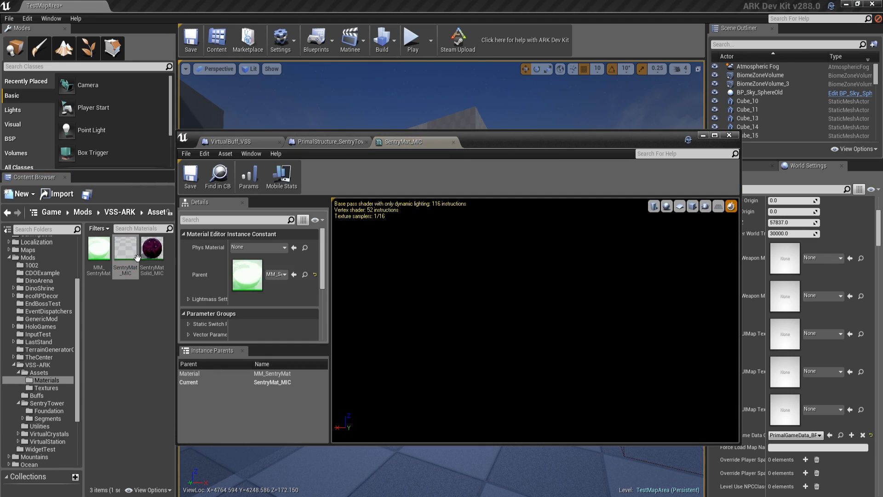
scroll(down, 3)
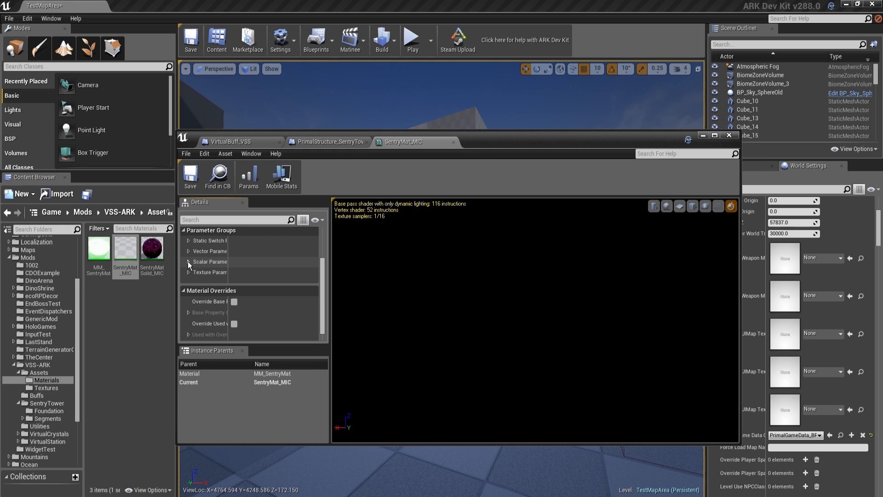
click(188, 261)
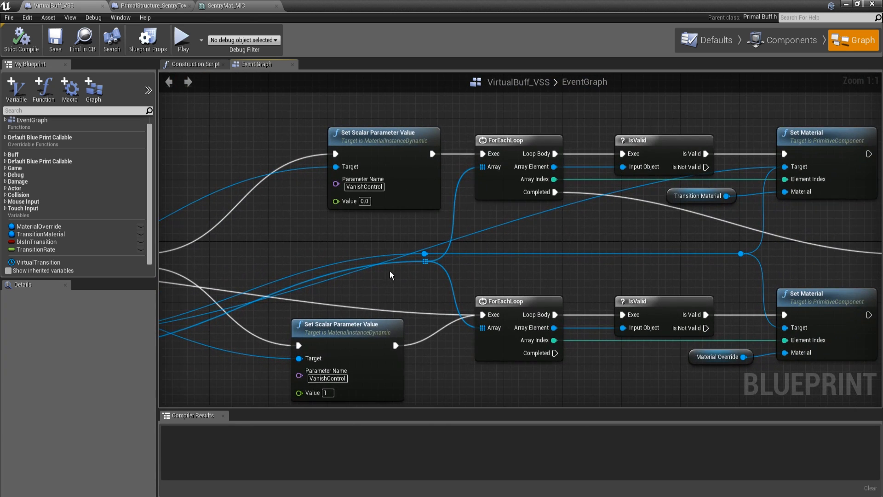
mouse_move(494, 181)
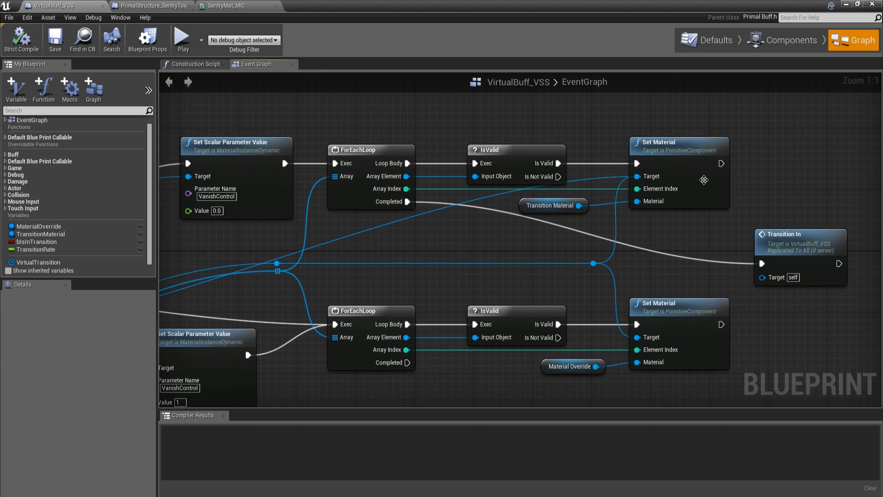
mouse_move(63, 244)
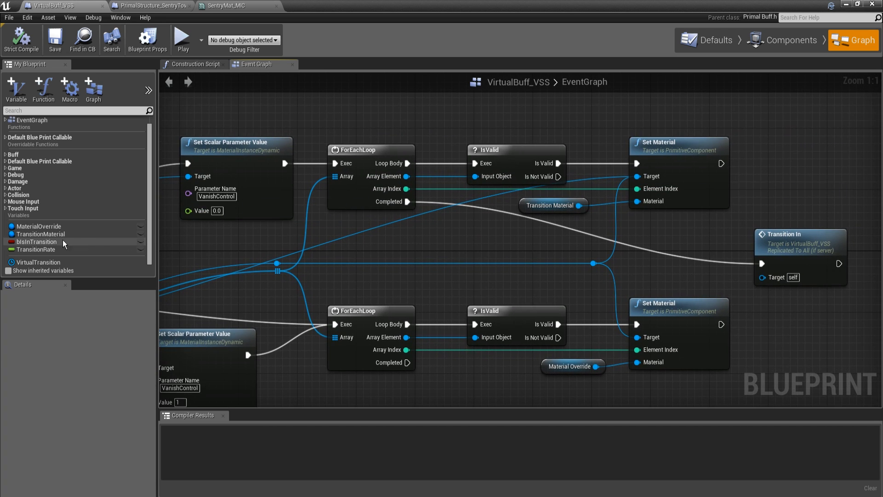
mouse_move(93, 242)
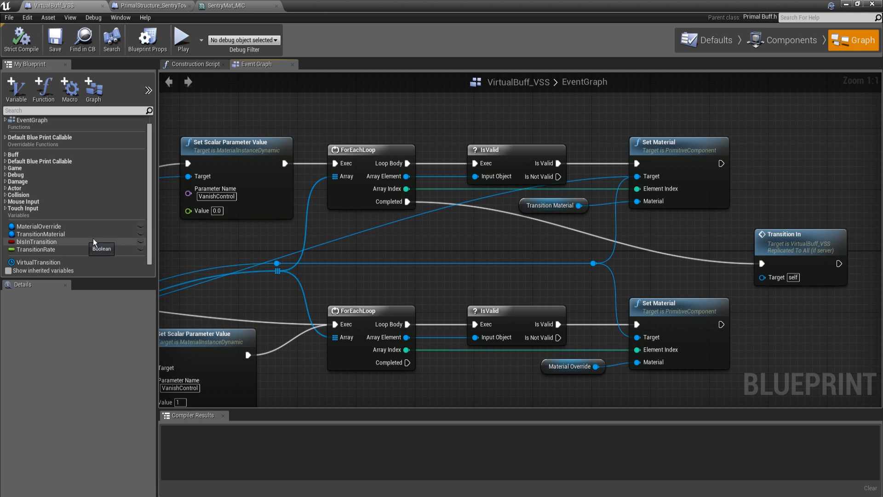
mouse_move(75, 228)
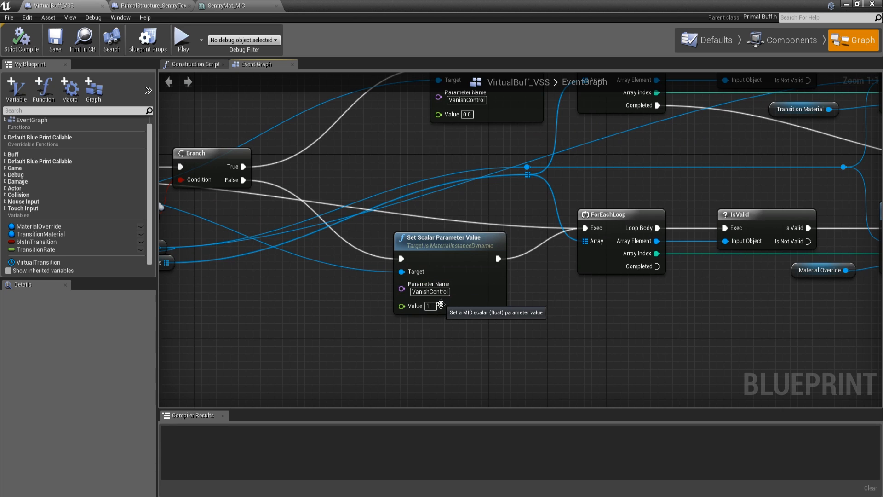
mouse_move(600, 330)
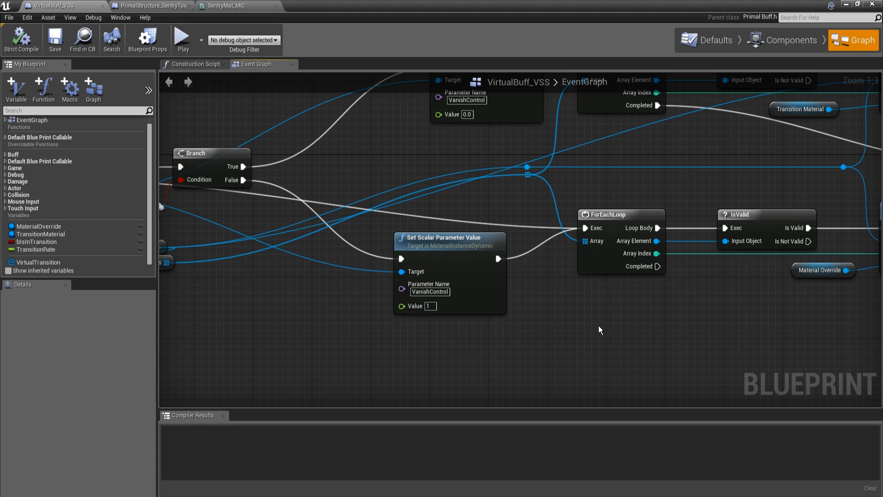
mouse_move(454, 115)
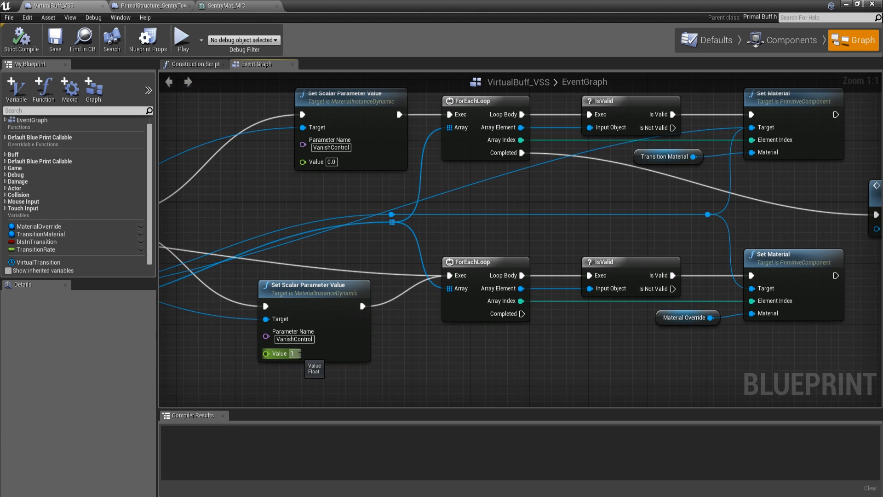
mouse_move(308, 317)
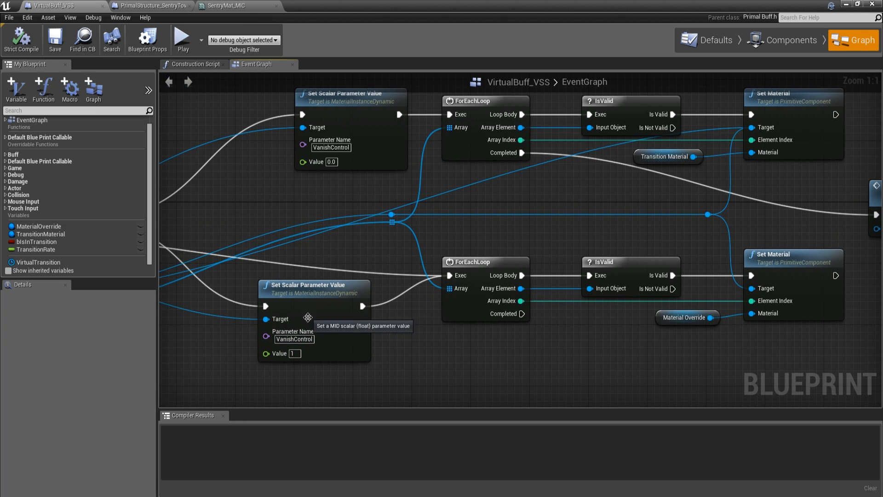
mouse_move(334, 352)
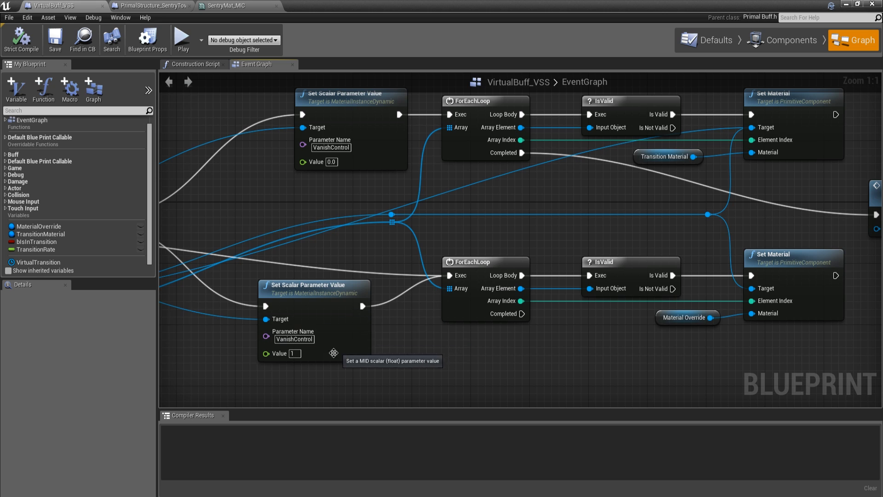
mouse_move(690, 319)
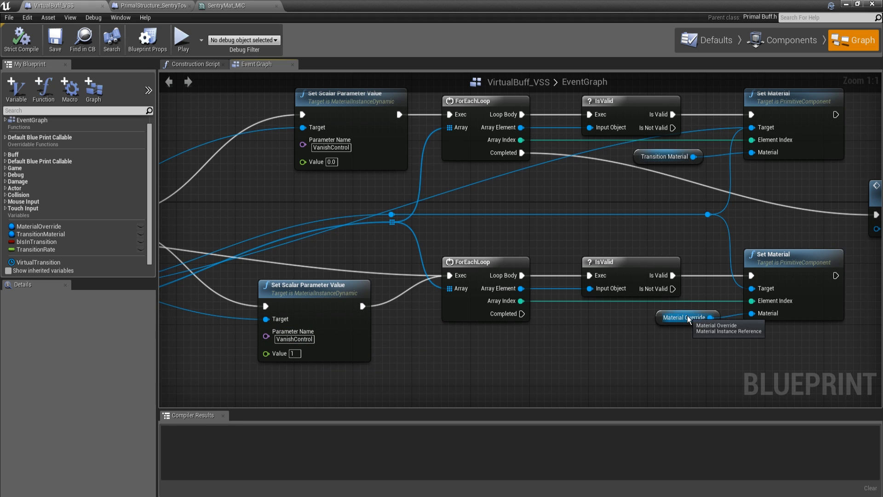
mouse_move(286, 353)
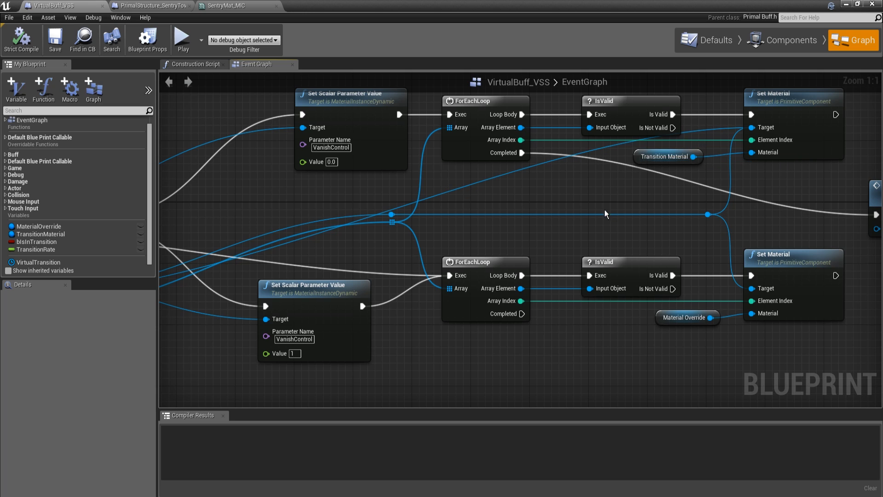
mouse_move(587, 379)
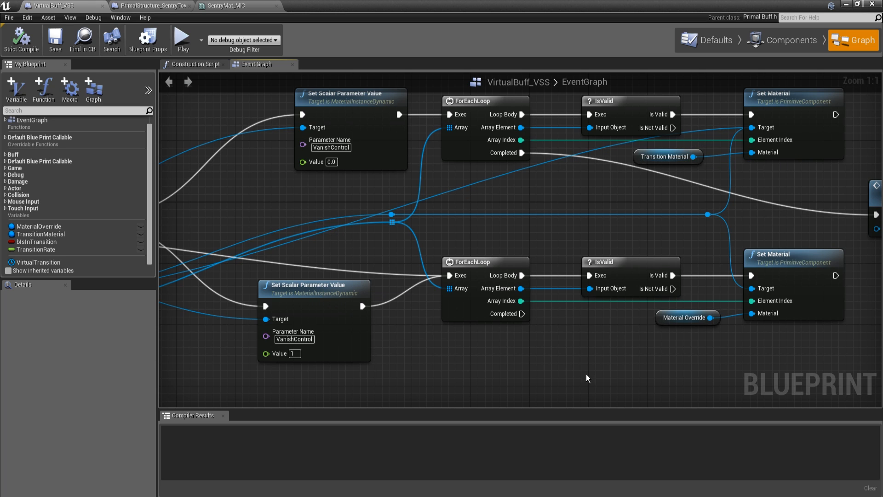
mouse_move(643, 366)
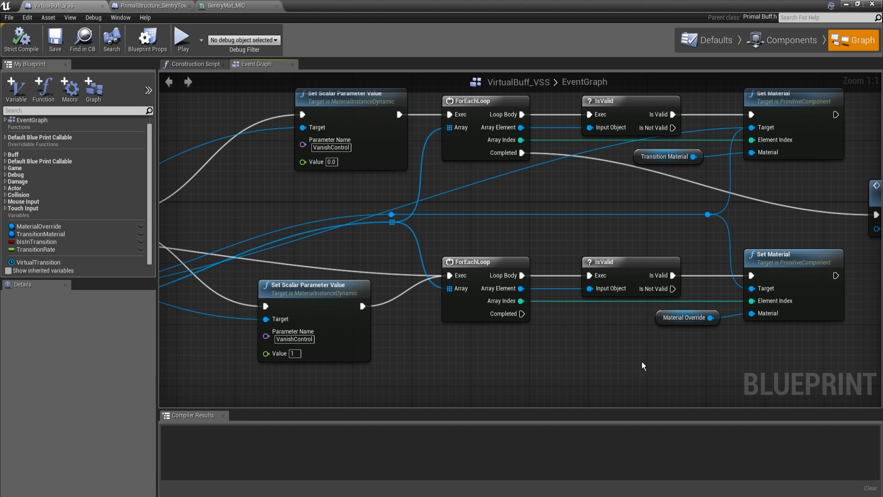
mouse_move(376, 237)
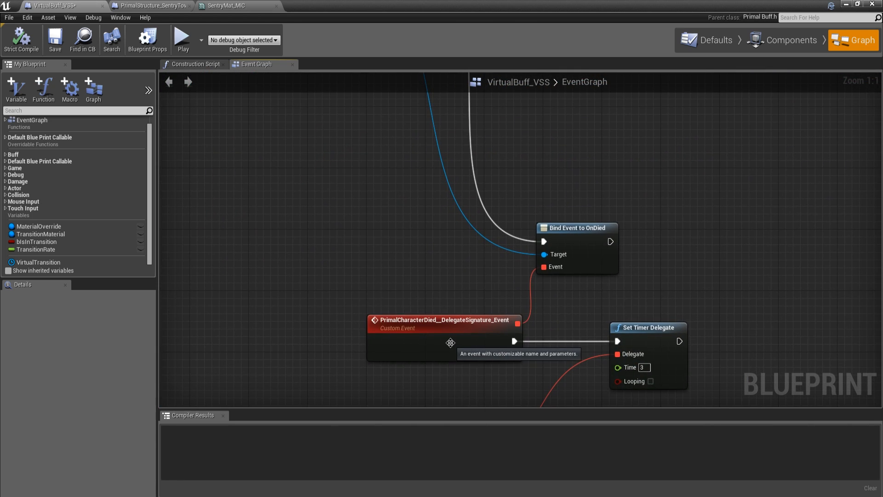
mouse_move(496, 287)
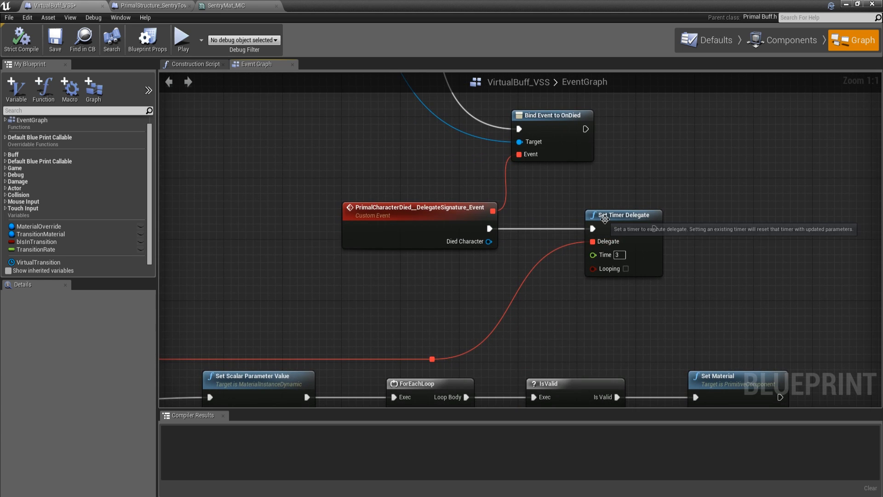
mouse_move(564, 299)
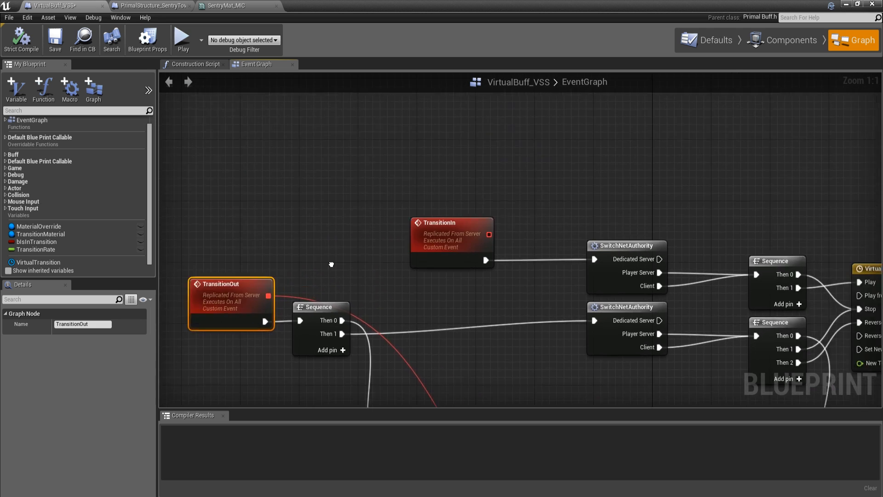
scroll(down, 3)
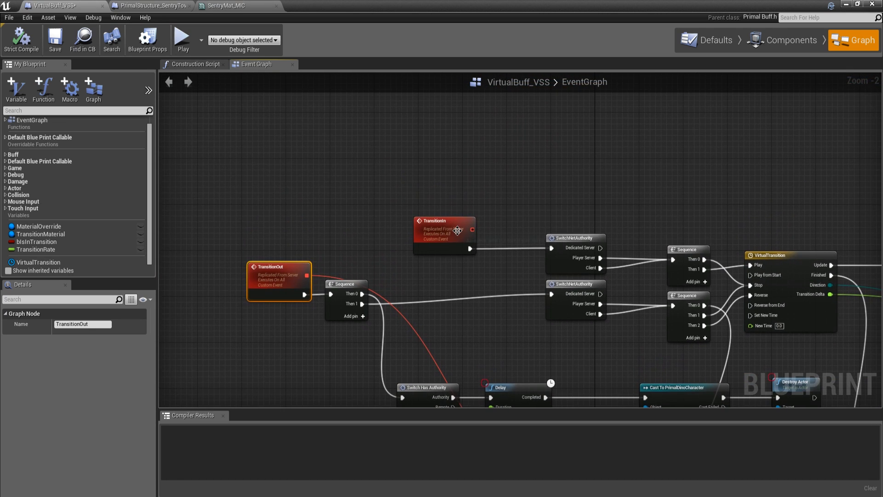
mouse_move(271, 284)
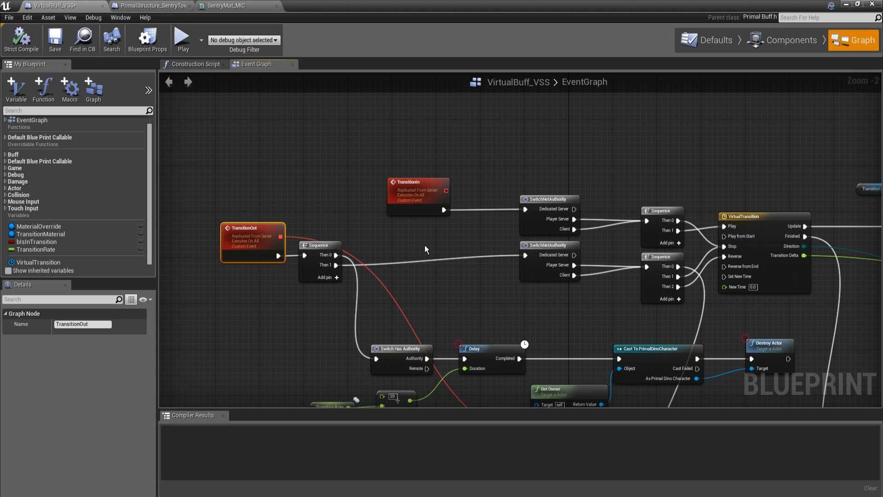
mouse_move(441, 238)
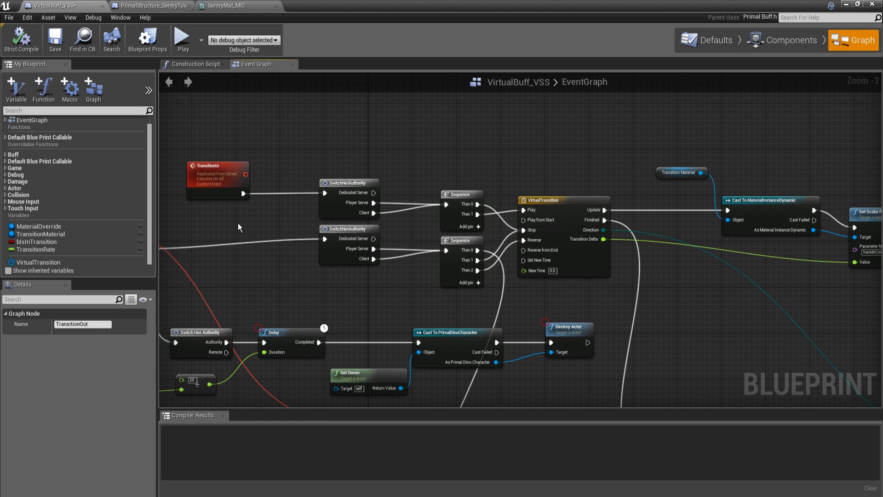
mouse_move(213, 229)
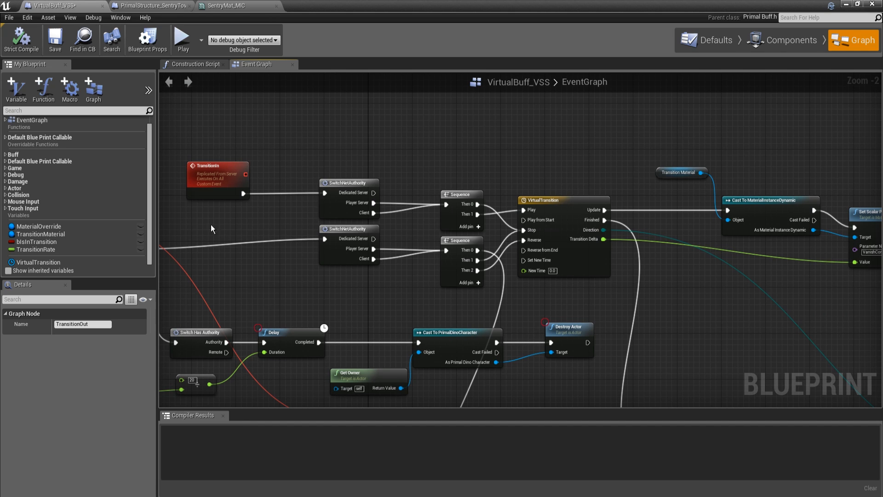
click(217, 174)
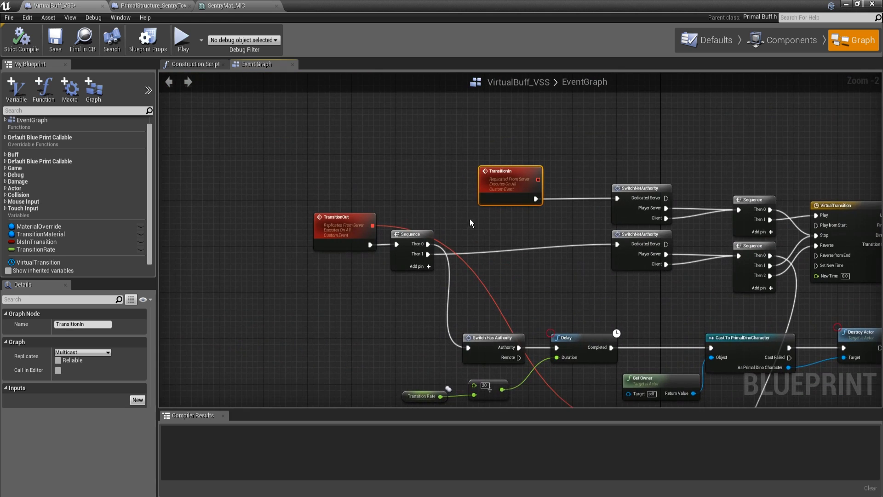
scroll(up, 3)
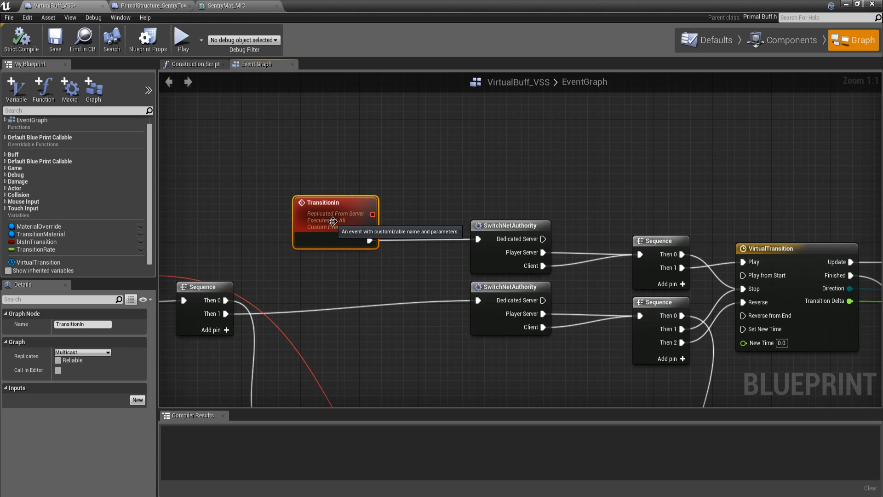
mouse_move(282, 243)
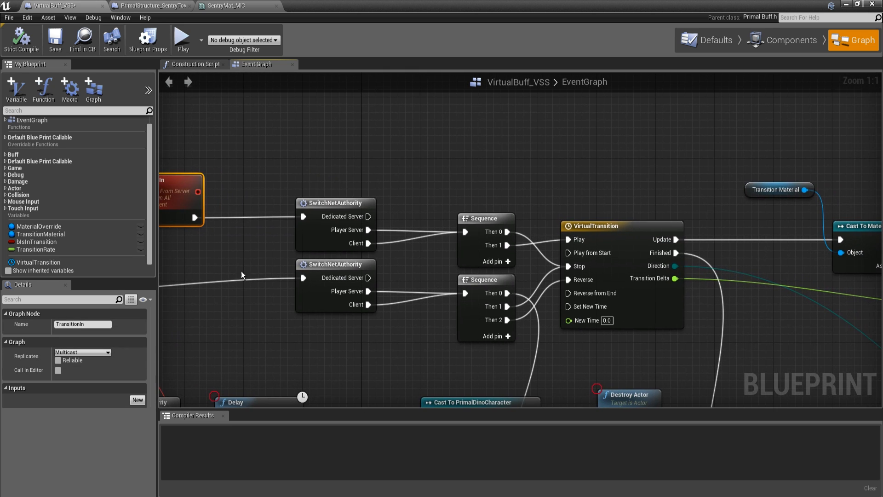
mouse_move(328, 236)
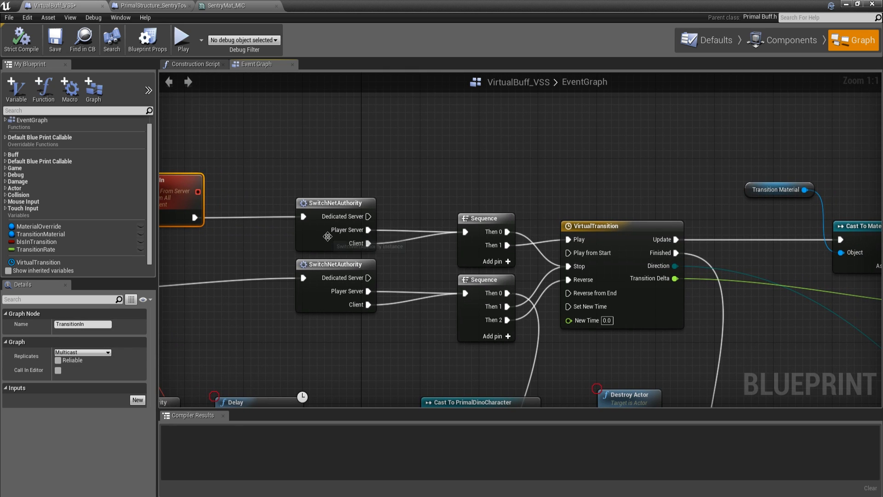
mouse_move(351, 229)
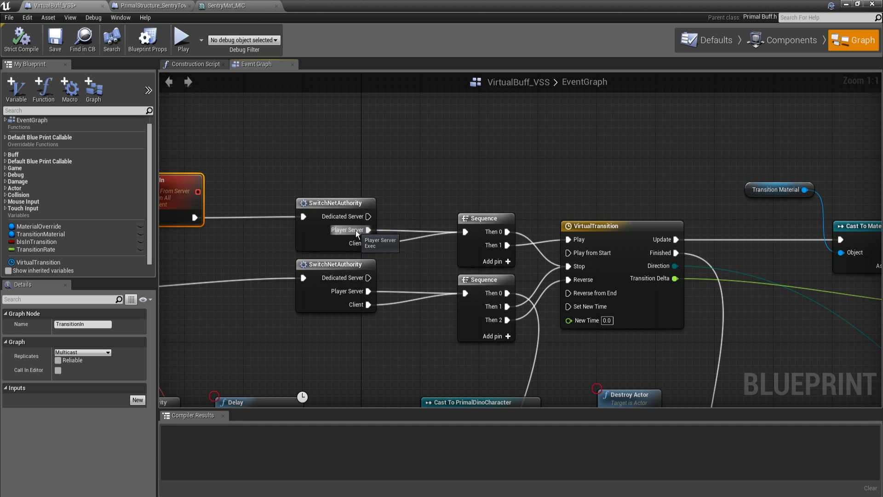
mouse_move(361, 233)
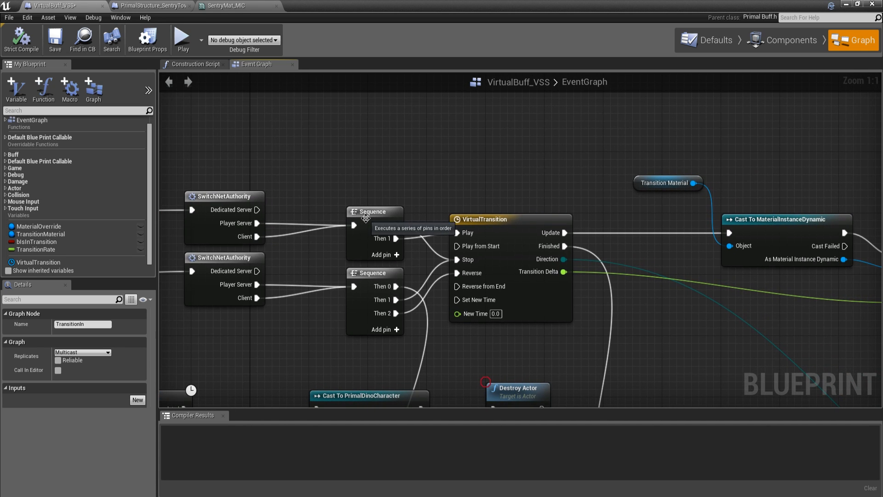
mouse_move(487, 235)
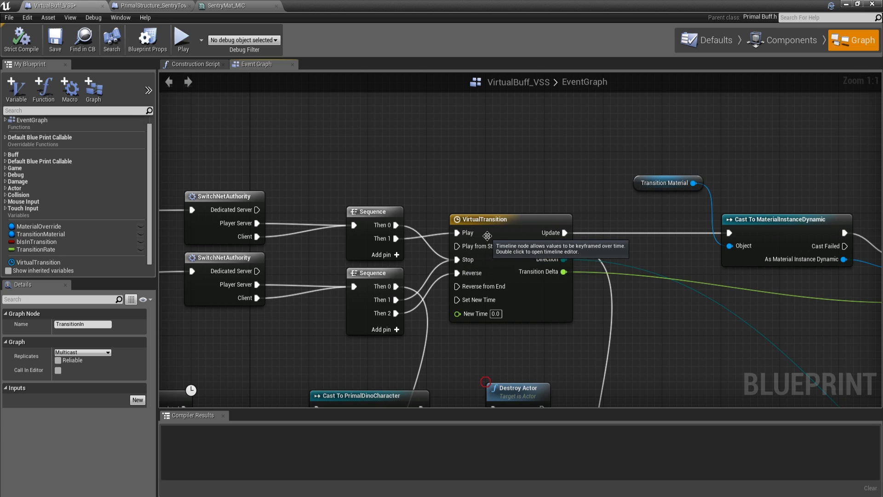
mouse_move(465, 259)
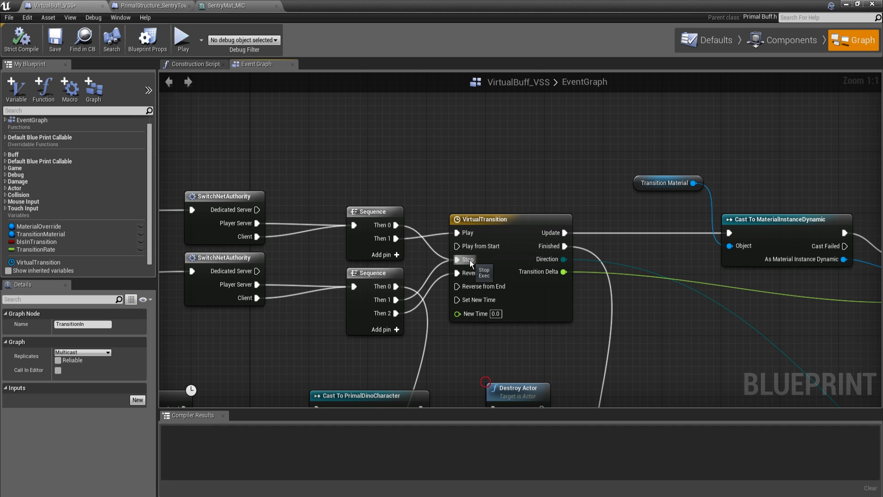
mouse_move(547, 301)
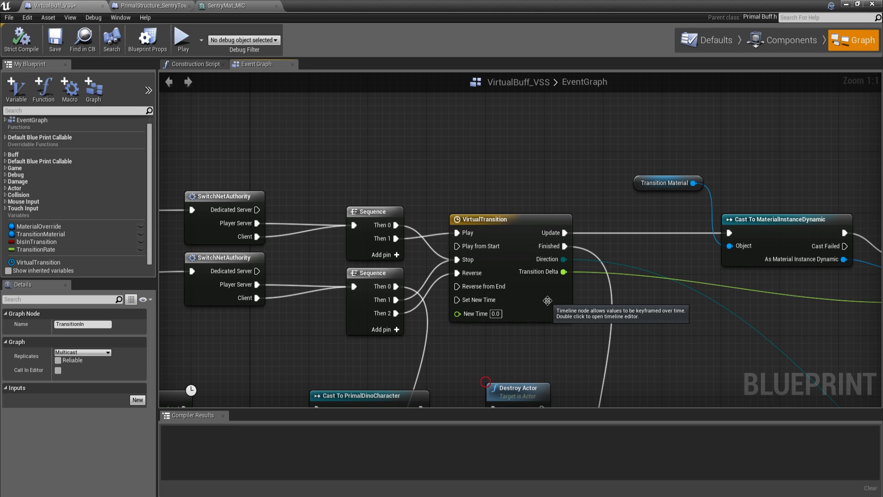
mouse_move(449, 258)
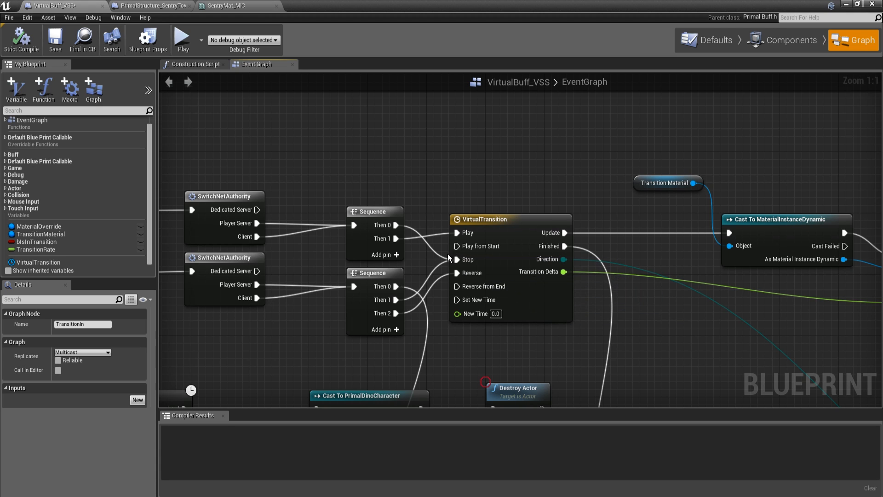
mouse_move(482, 233)
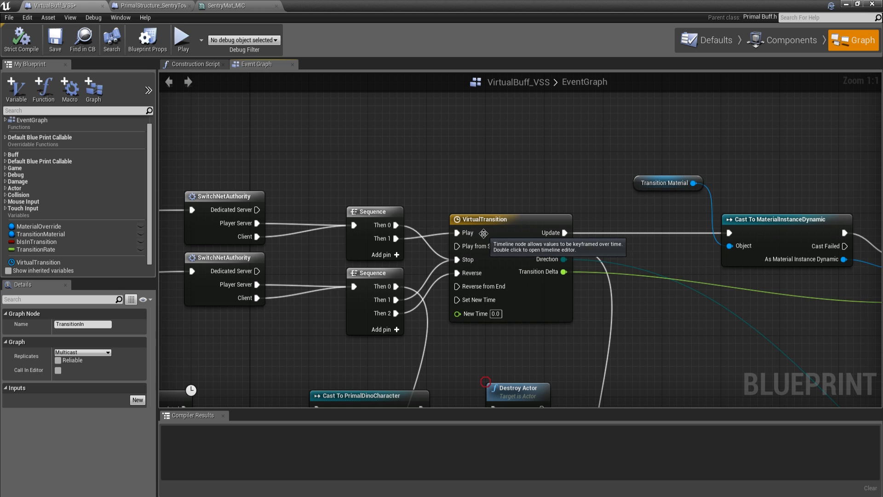
mouse_move(464, 232)
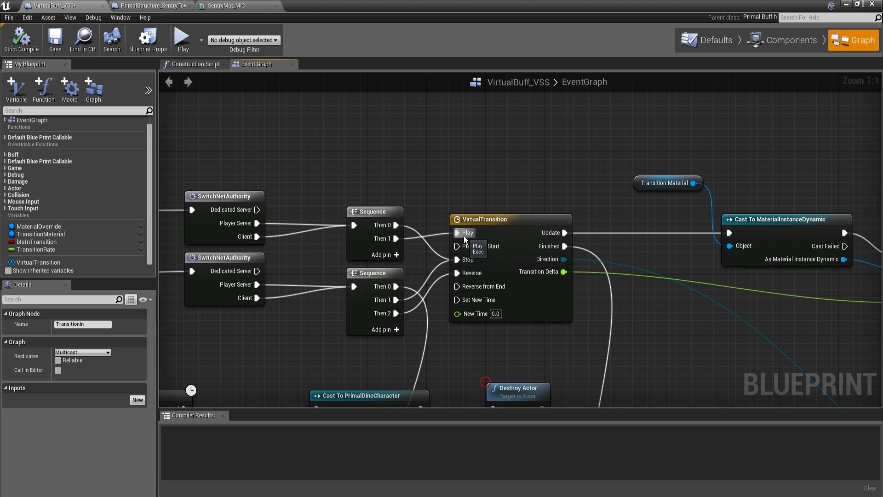
mouse_move(474, 240)
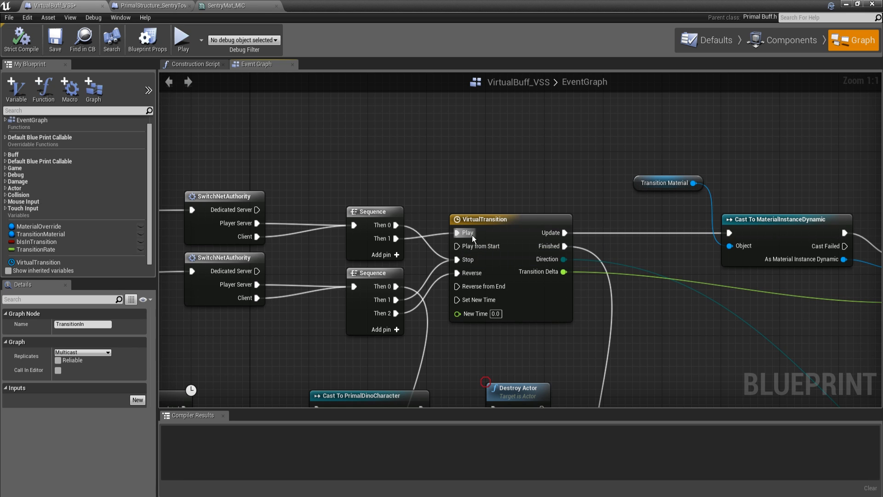
mouse_move(478, 198)
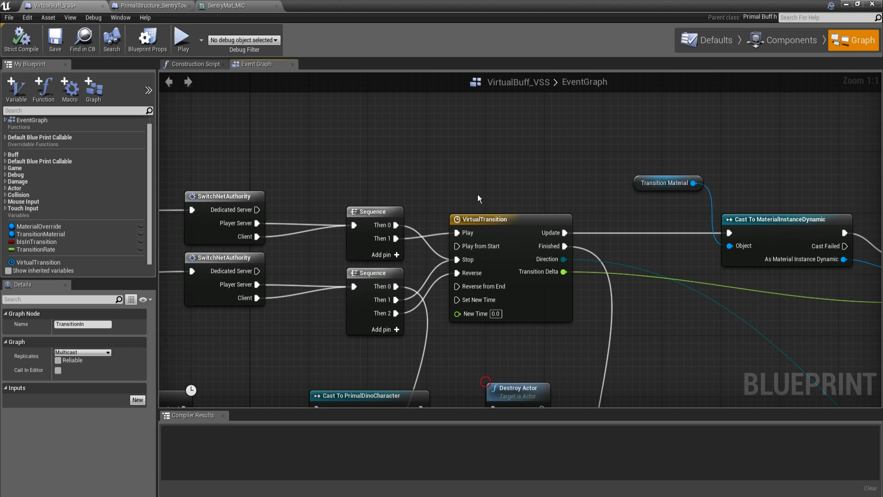
mouse_move(466, 222)
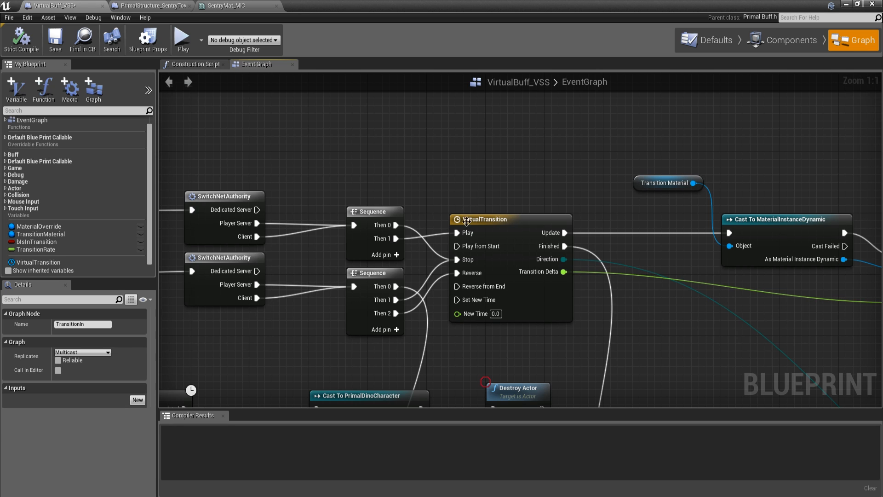
mouse_move(465, 232)
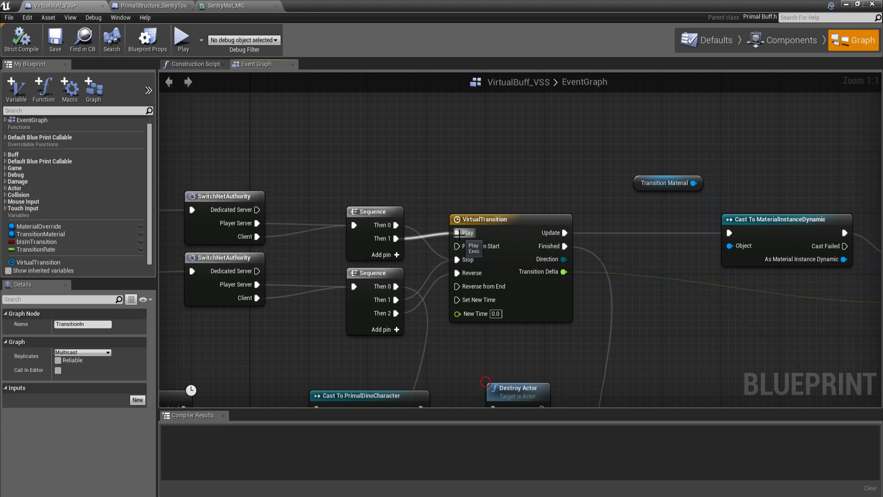
mouse_move(482, 246)
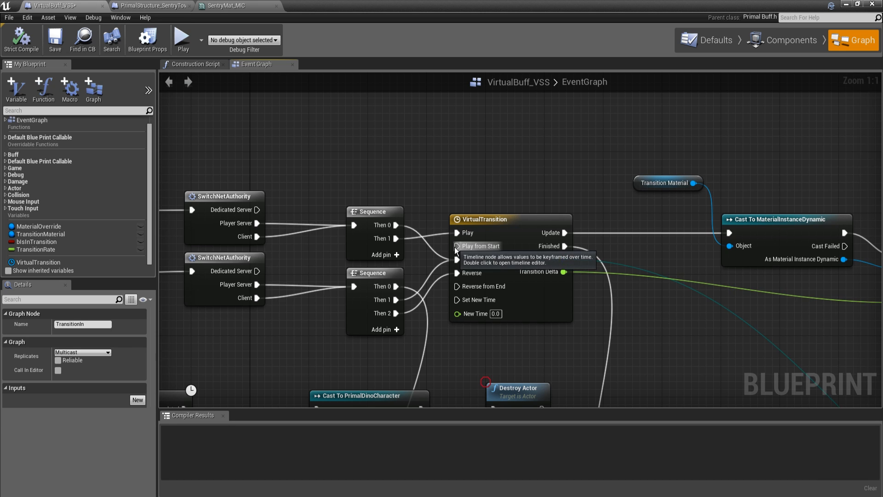
mouse_move(575, 189)
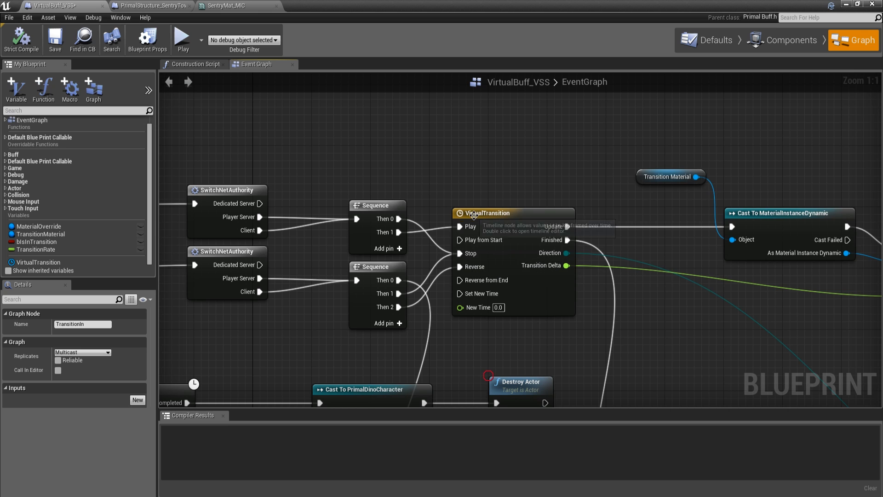
mouse_move(489, 288)
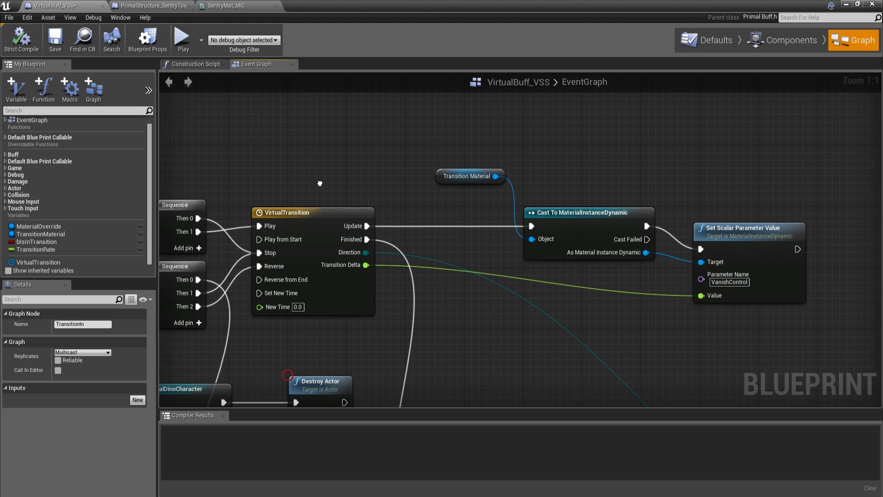
click(313, 213)
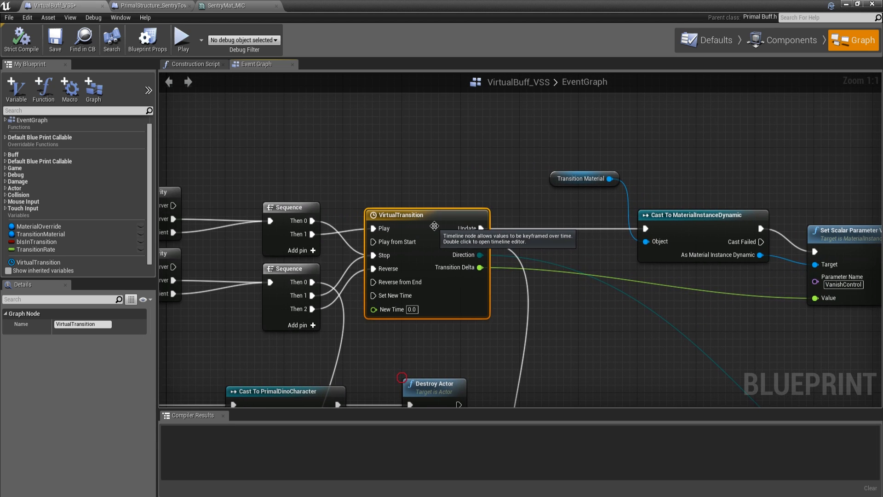
Step: Add a Timeline node by searching 'timelin' and place it above the existing nodes
right_click(420, 135)
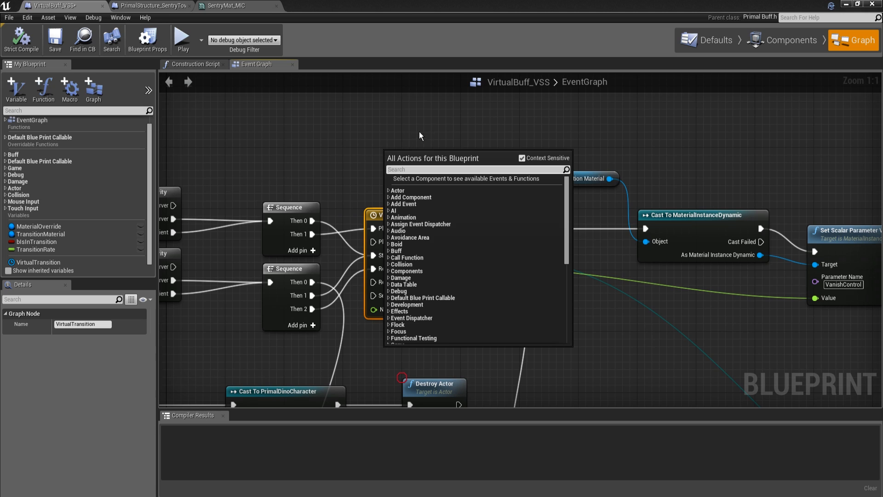
mouse_move(411, 166)
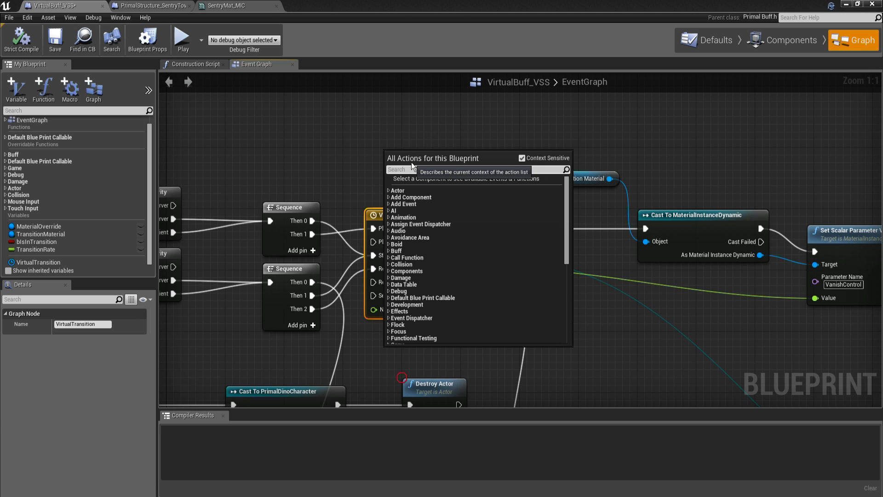
text(timelin)
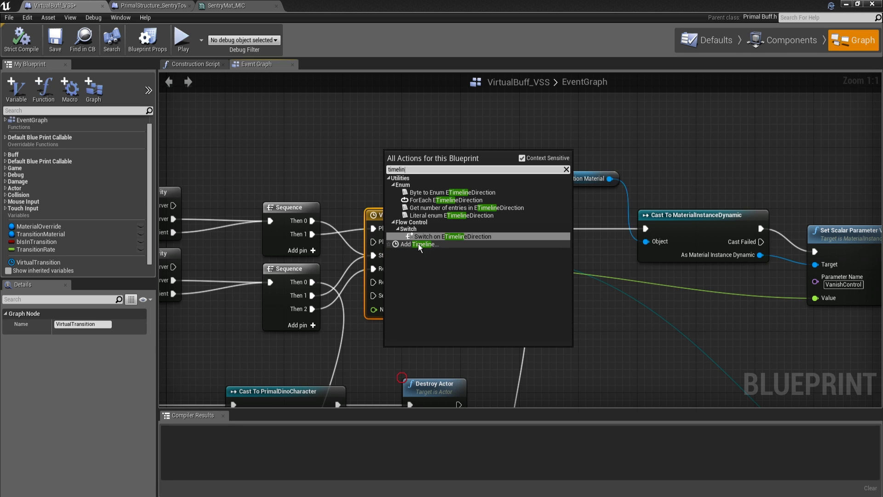
click(419, 244)
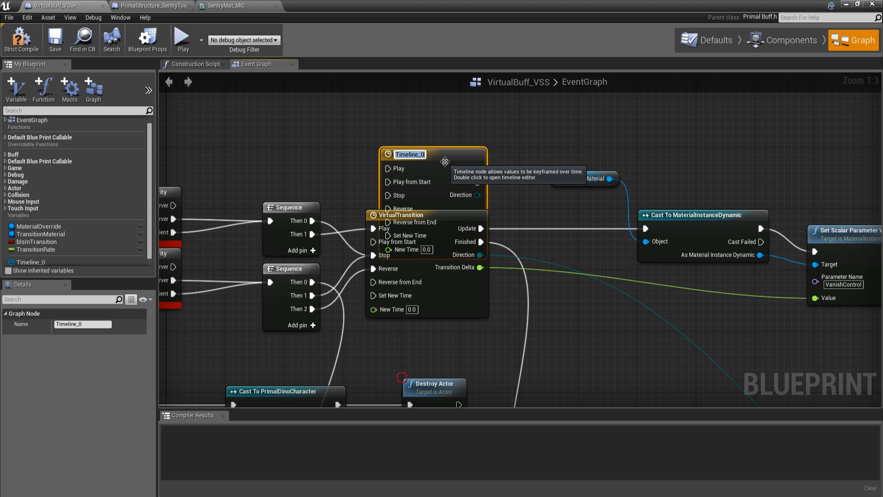
drag(410, 155, 399, 115)
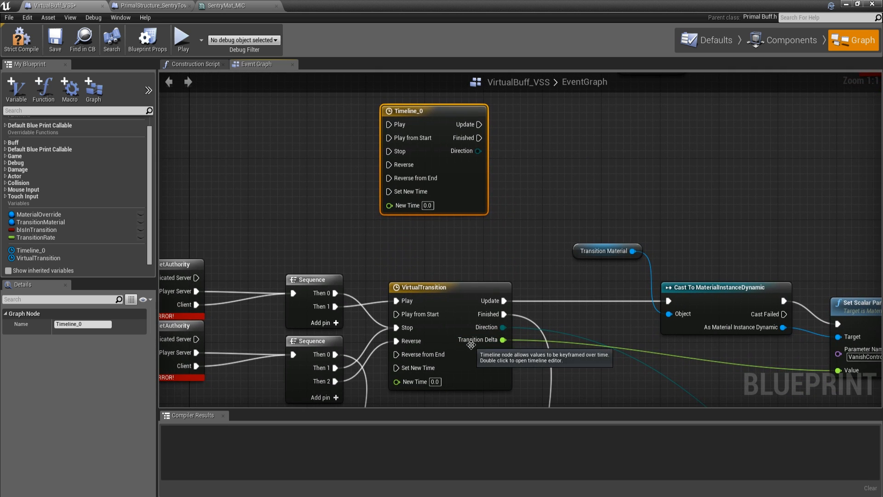
mouse_move(467, 178)
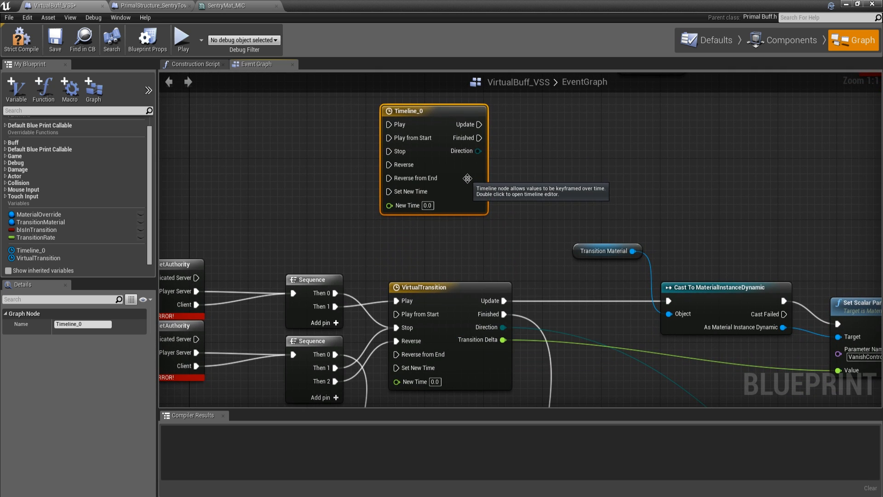
mouse_move(460, 170)
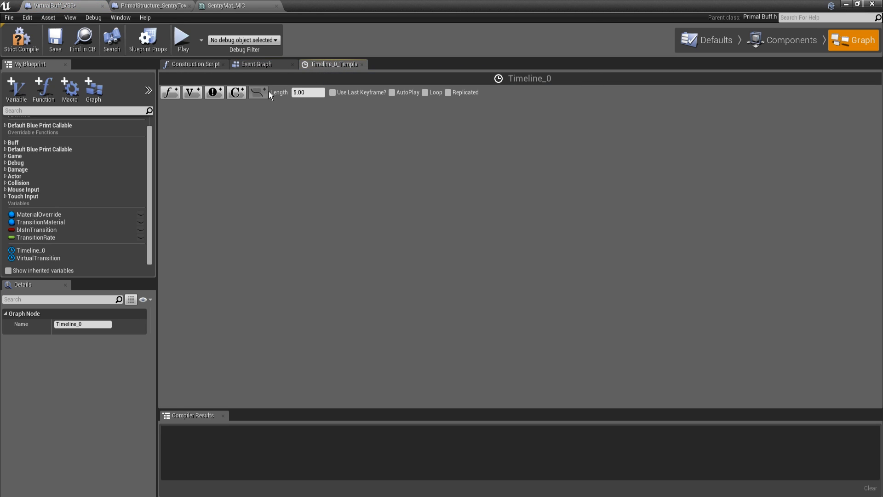
mouse_move(179, 103)
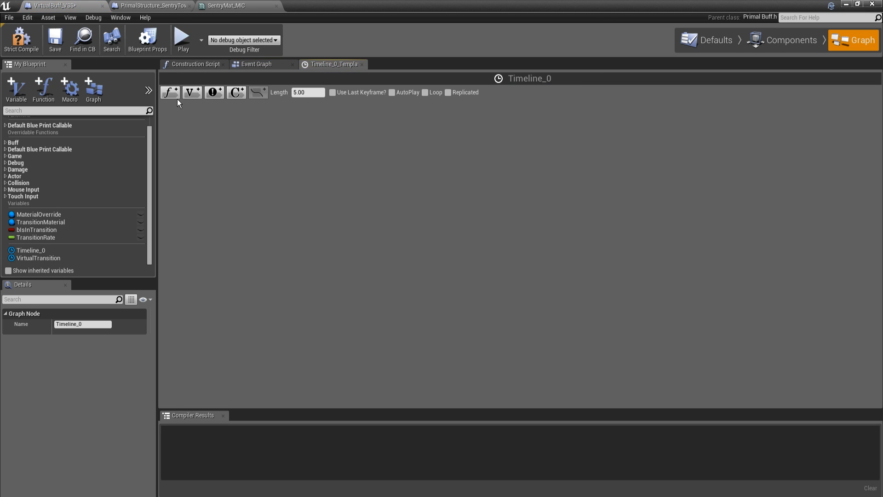
mouse_move(169, 92)
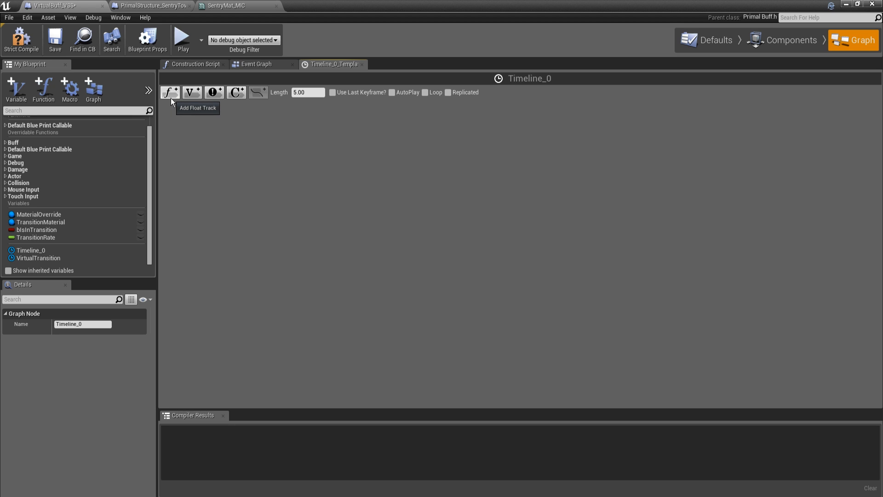
Step: Add float track NewTrack_0 to Timeline_0, entering 0.0 and 10 for its keys
click(170, 92)
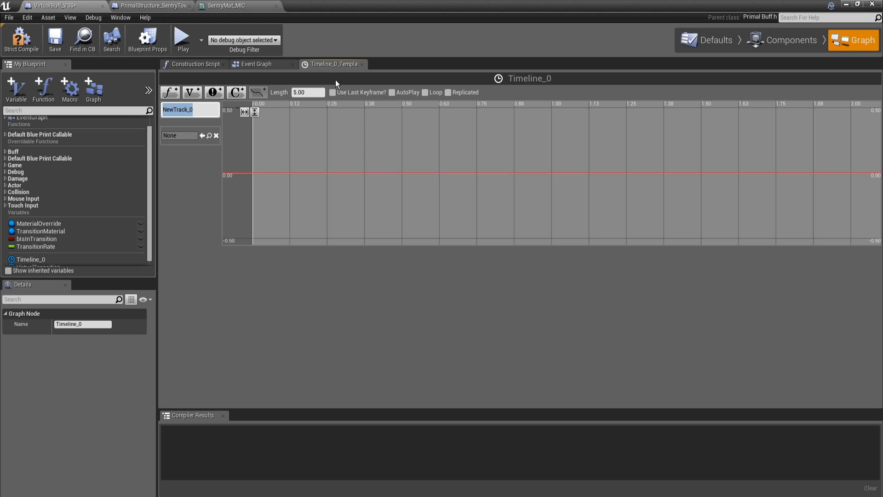
mouse_move(256, 203)
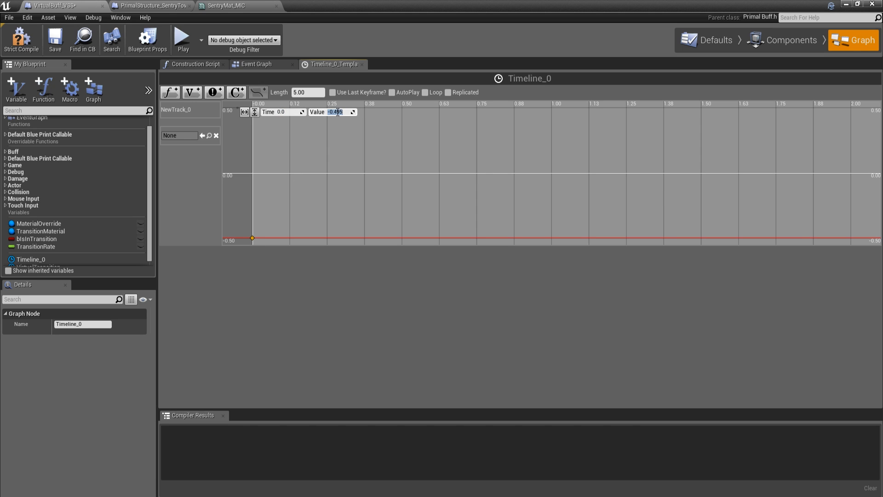
text(0.0)
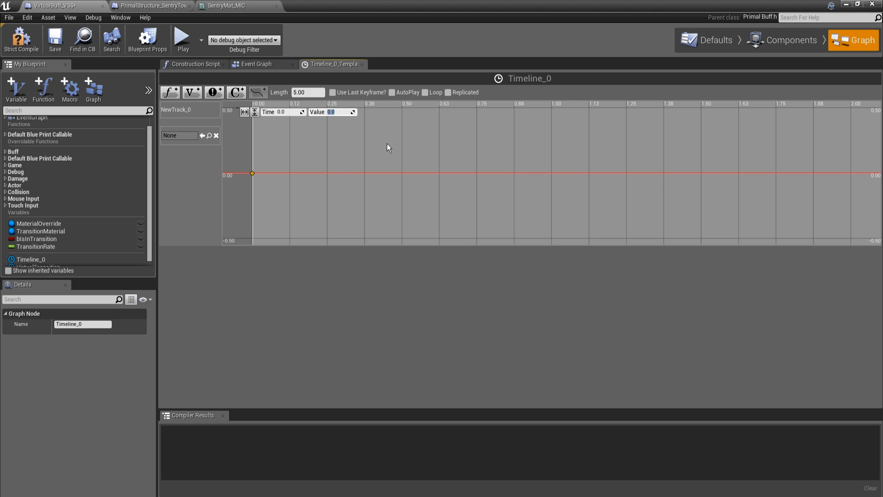
mouse_move(570, 115)
text(5)
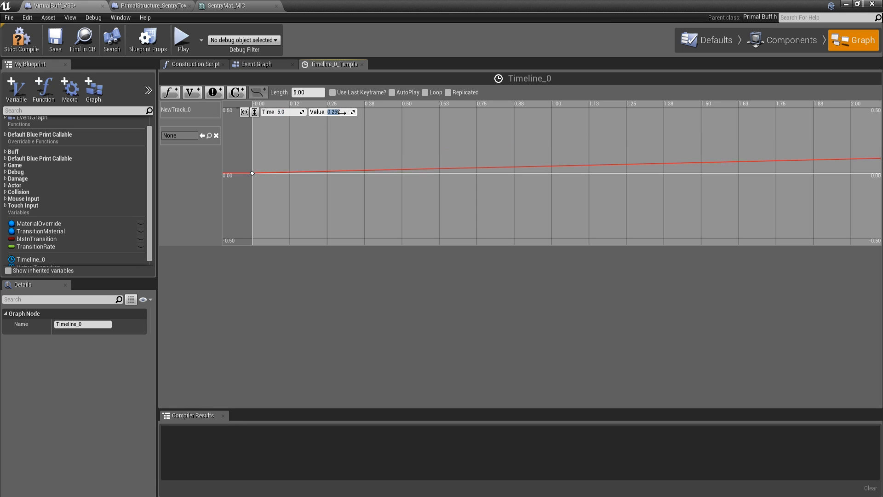
text(10)
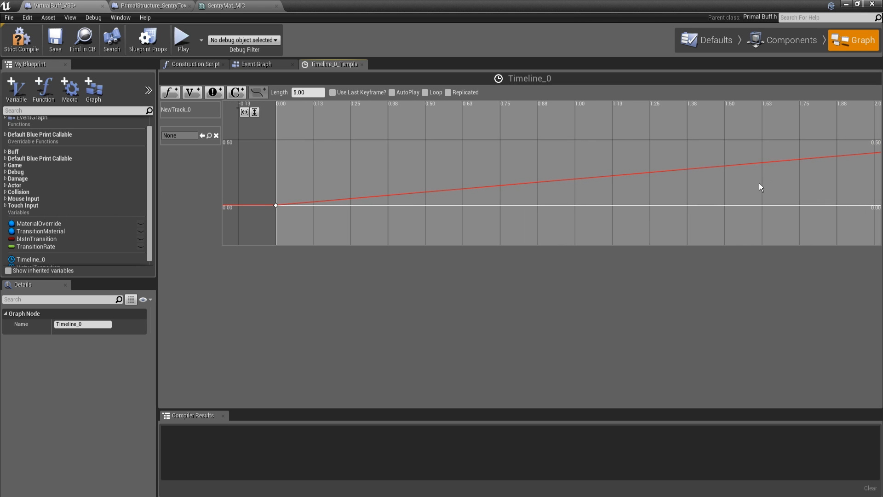
mouse_move(268, 52)
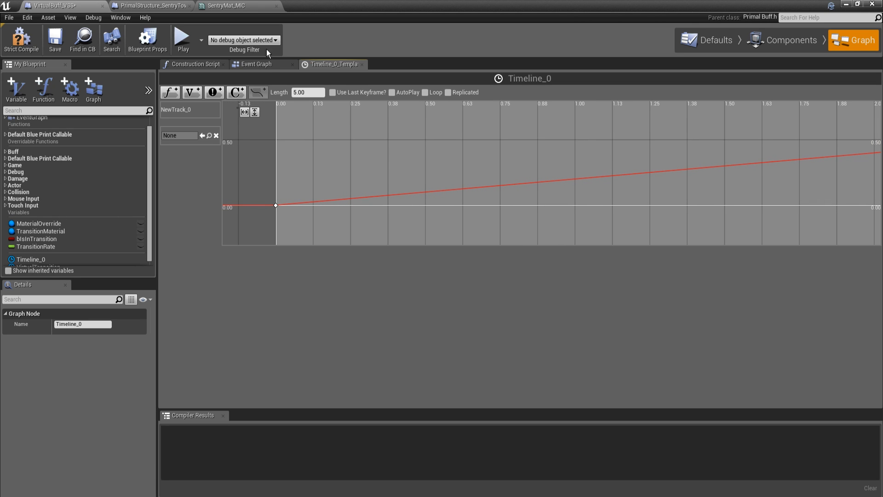
mouse_move(601, 146)
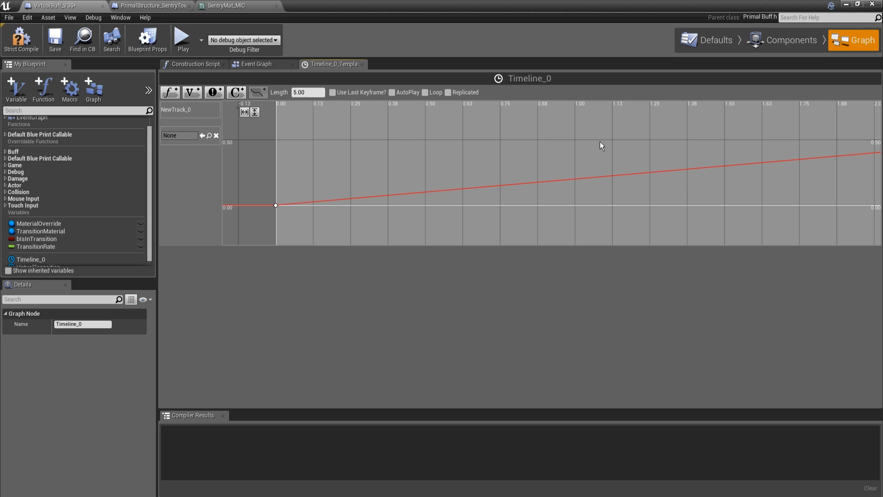
mouse_move(505, 135)
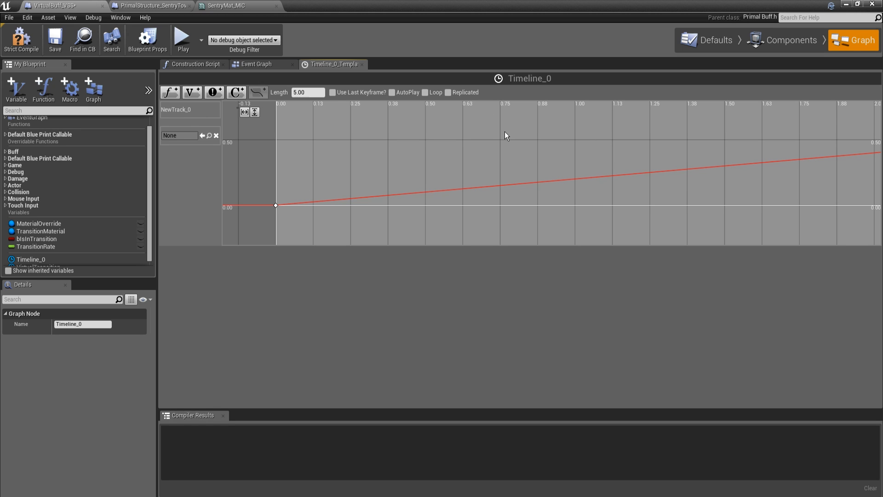
mouse_move(192, 92)
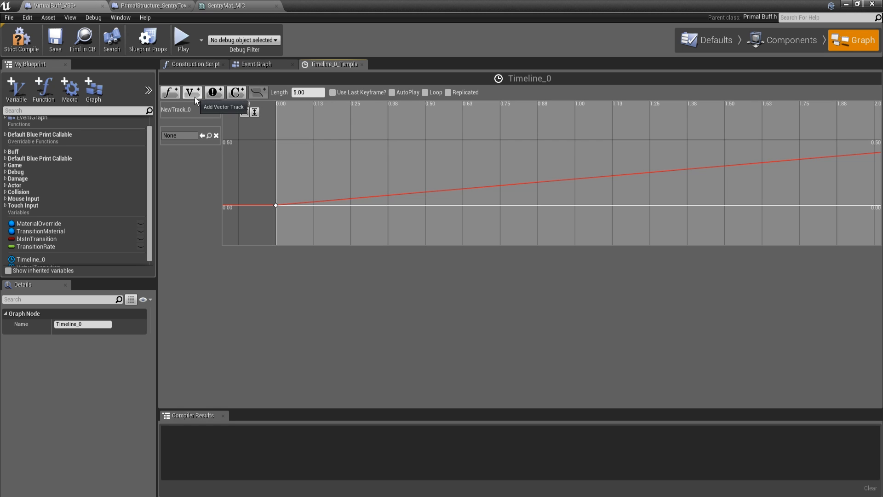
Step: Add vector, event and colour tracks to Timeline_0
click(191, 92)
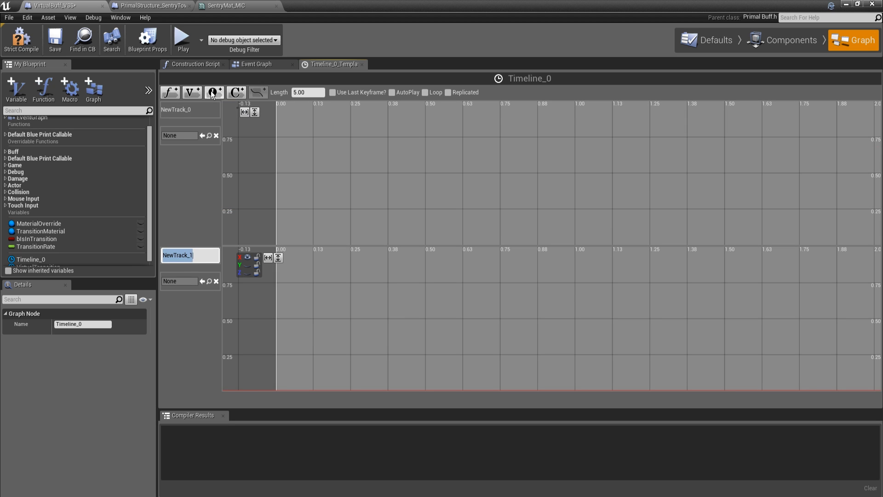
click(213, 93)
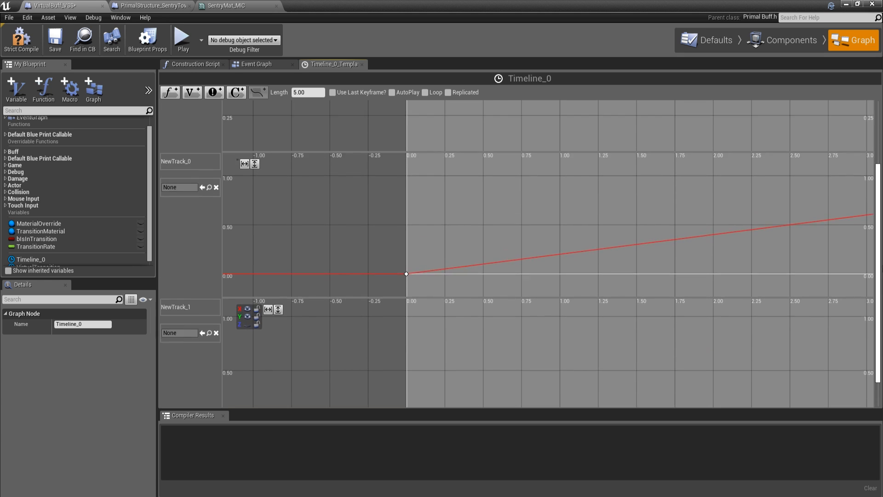
click(237, 92)
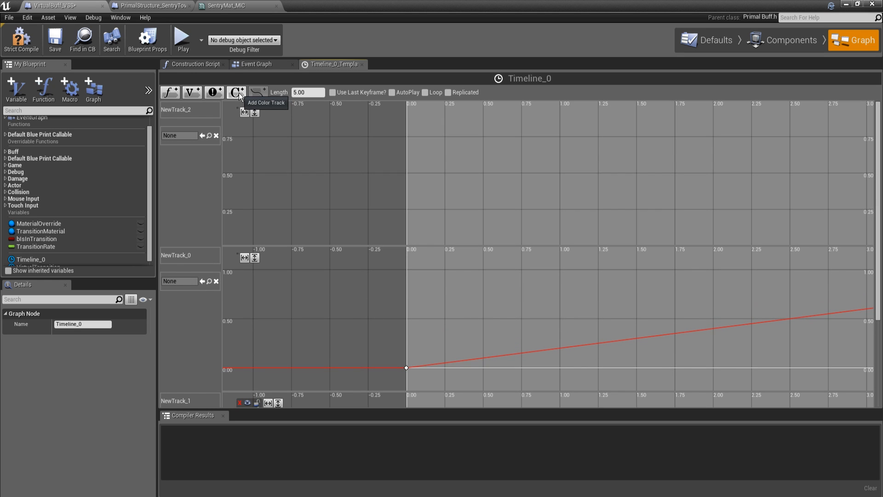
click(237, 92)
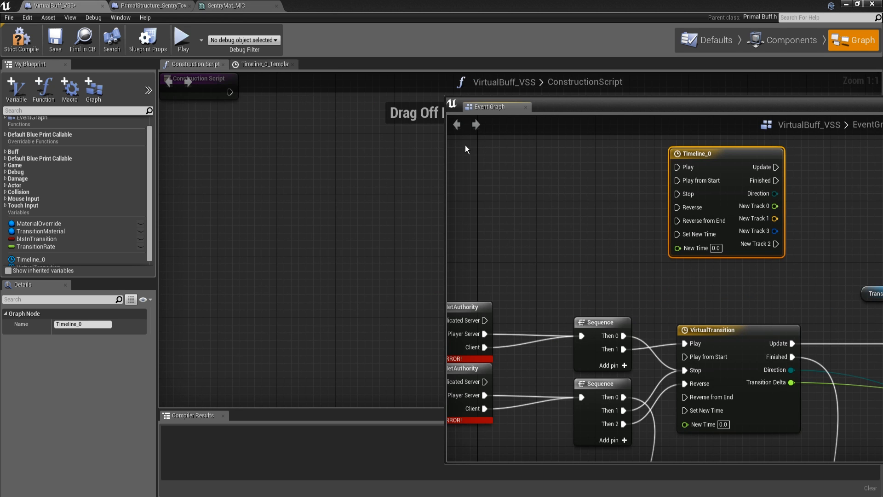
Step: Return focus to the VirtualBuff_VSS event graph after checking Timeline_0's Vector output
click(263, 64)
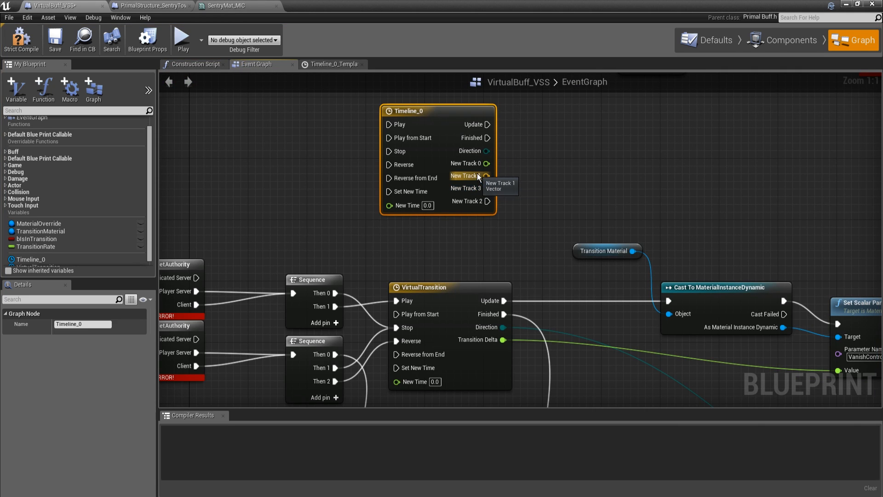
mouse_move(475, 209)
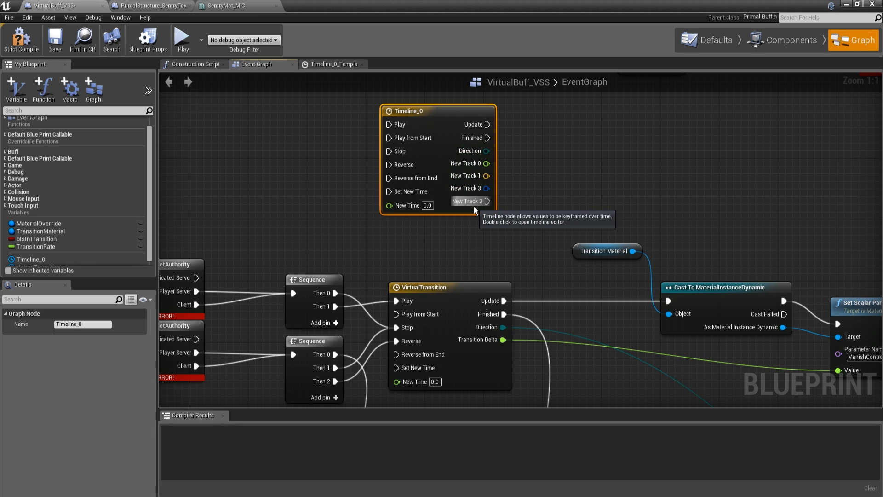
mouse_move(469, 209)
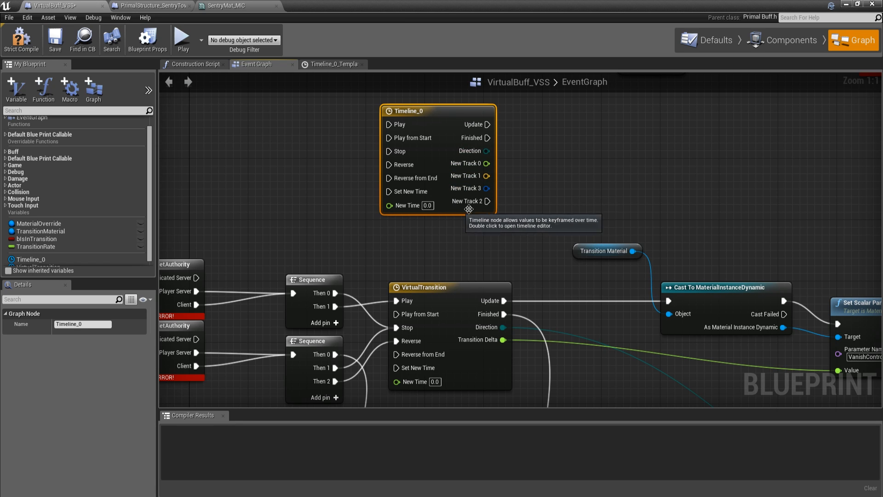
mouse_move(443, 193)
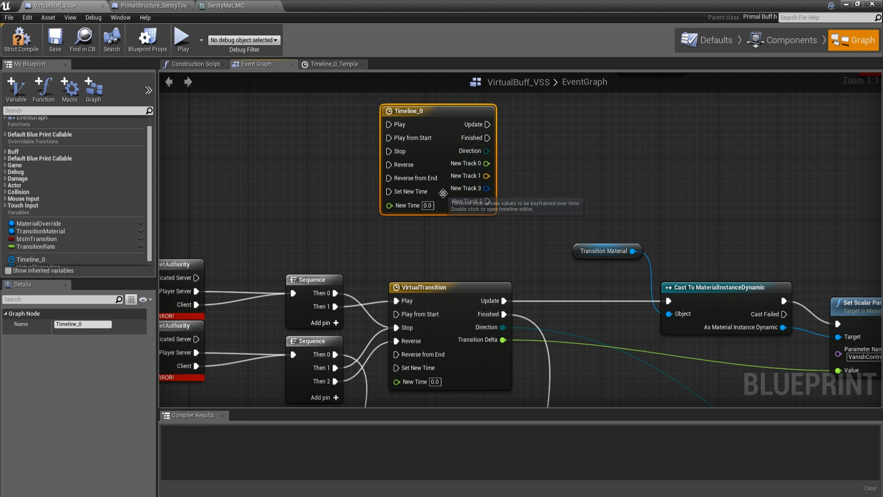
mouse_move(468, 201)
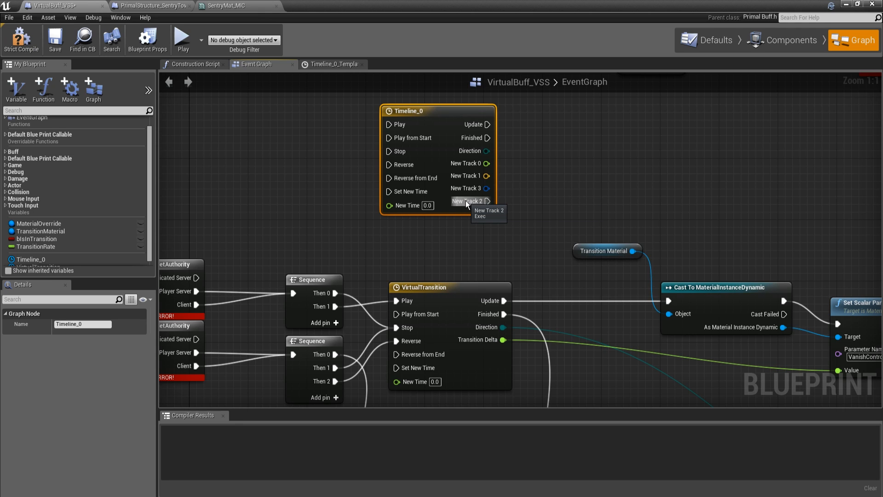
mouse_move(475, 184)
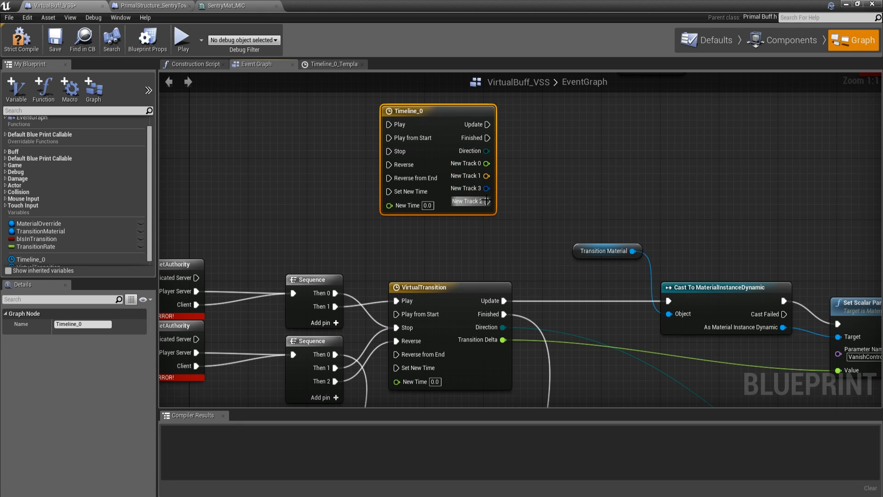
mouse_move(647, 161)
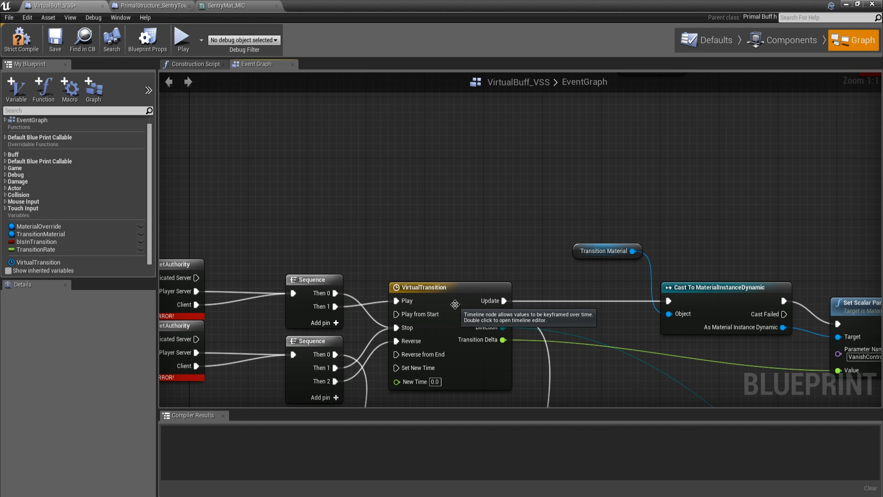
Step: Open the VirtualTransition timeline to inspect its 20-second TransitionDelta curve from 0 to 1
double_click(422, 287)
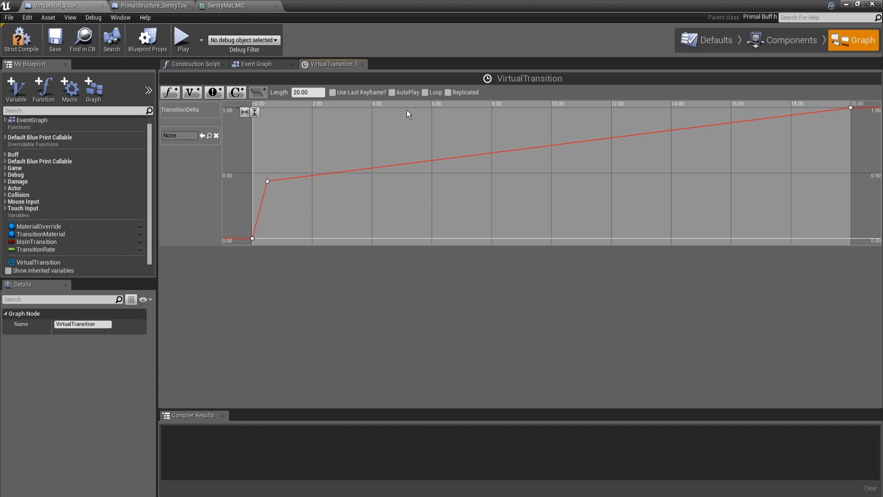
mouse_move(282, 168)
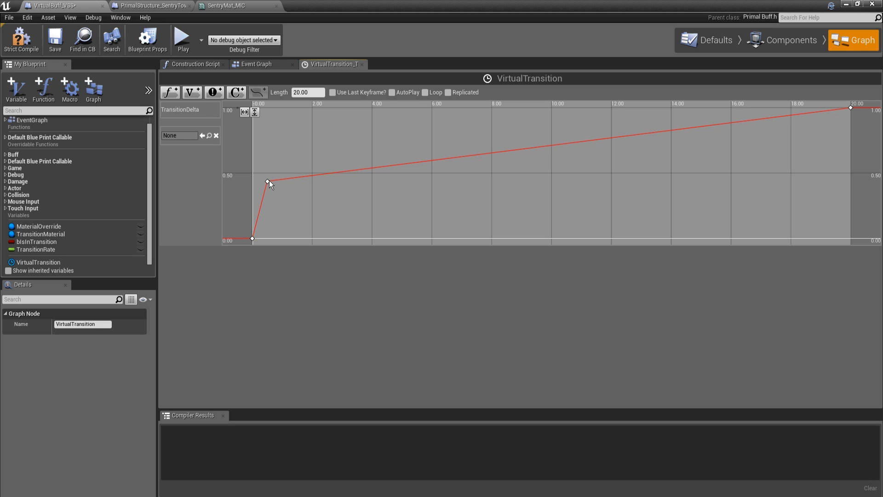
mouse_move(270, 186)
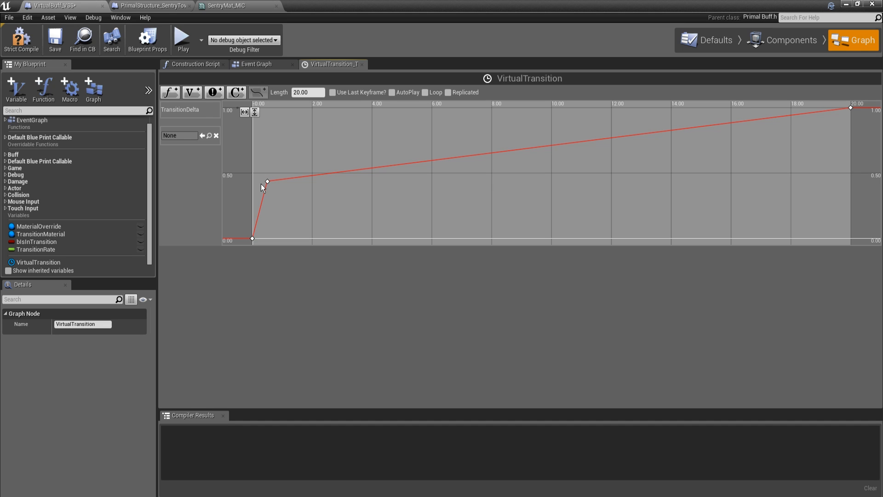
mouse_move(252, 201)
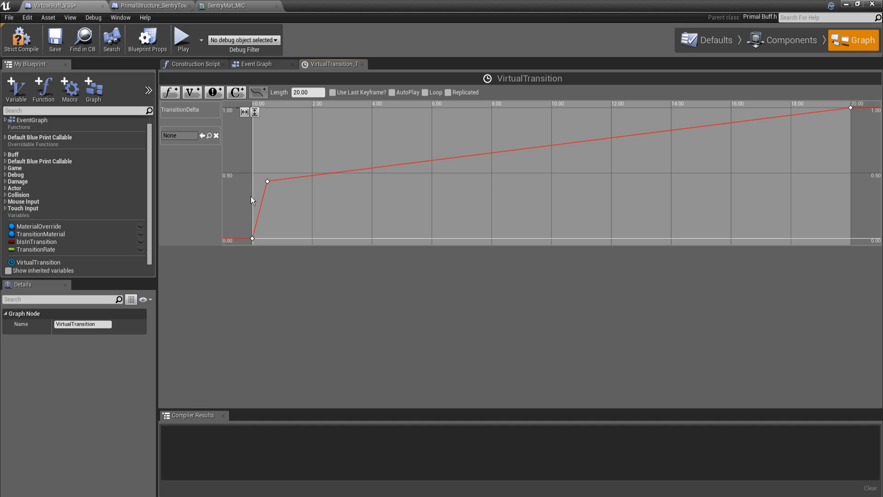
mouse_move(268, 142)
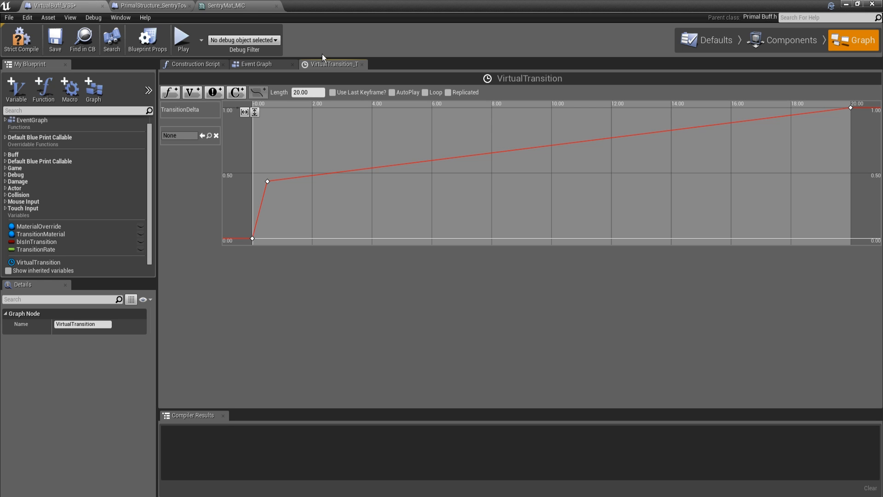
mouse_move(316, 70)
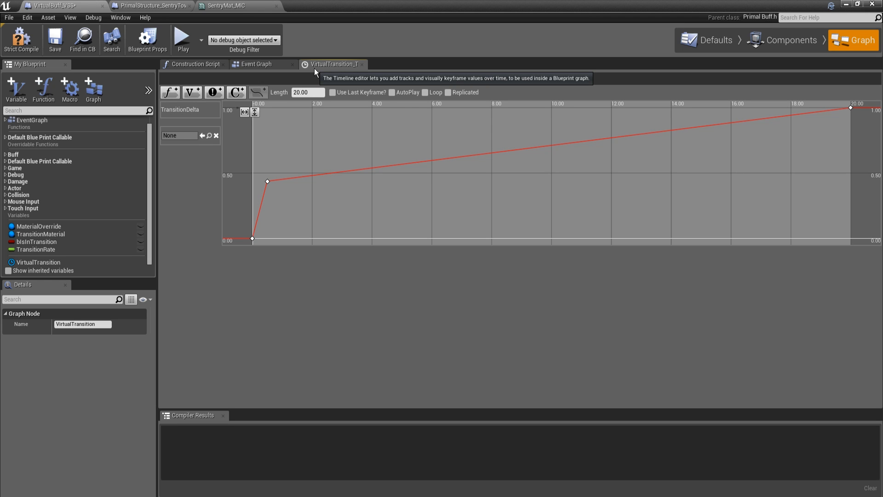
mouse_move(269, 194)
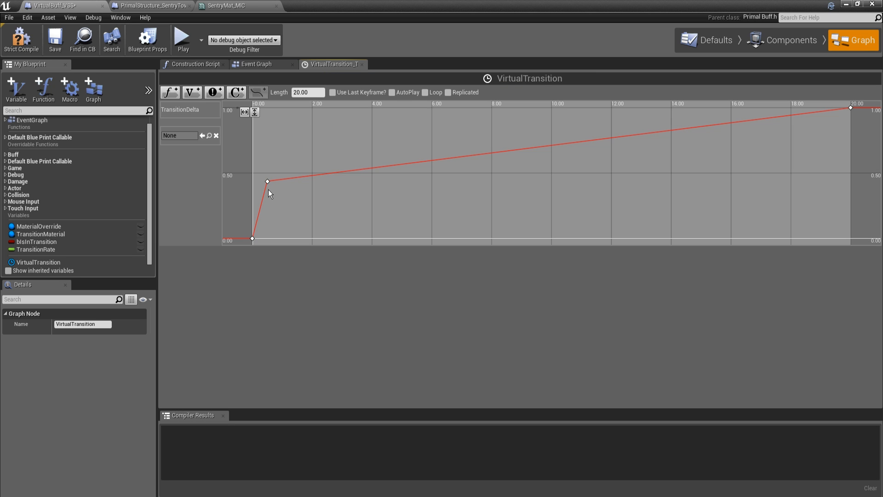
mouse_move(253, 238)
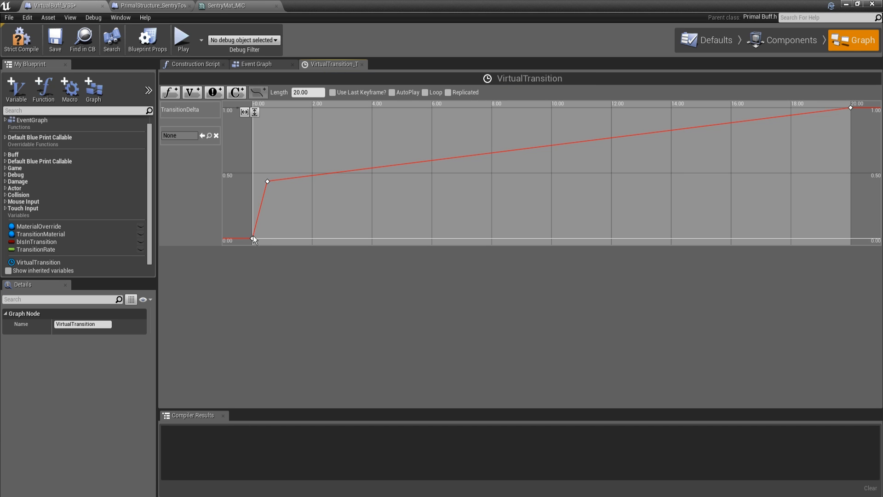
mouse_move(258, 233)
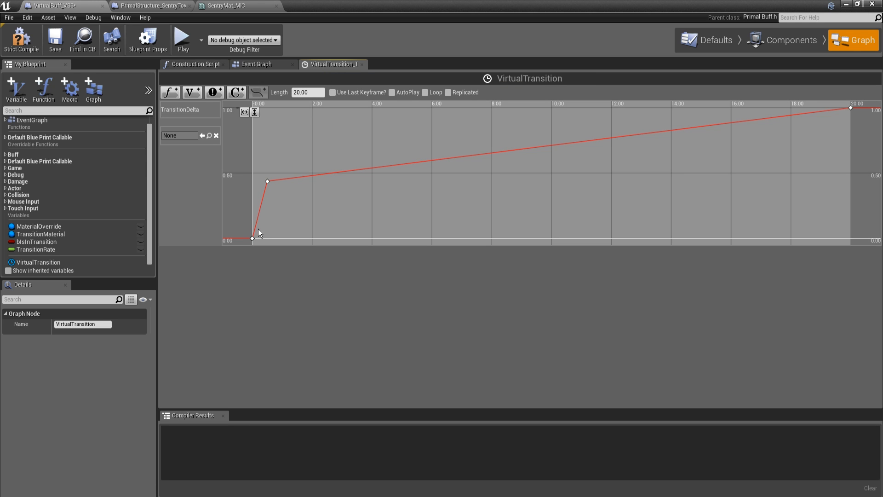
mouse_move(259, 229)
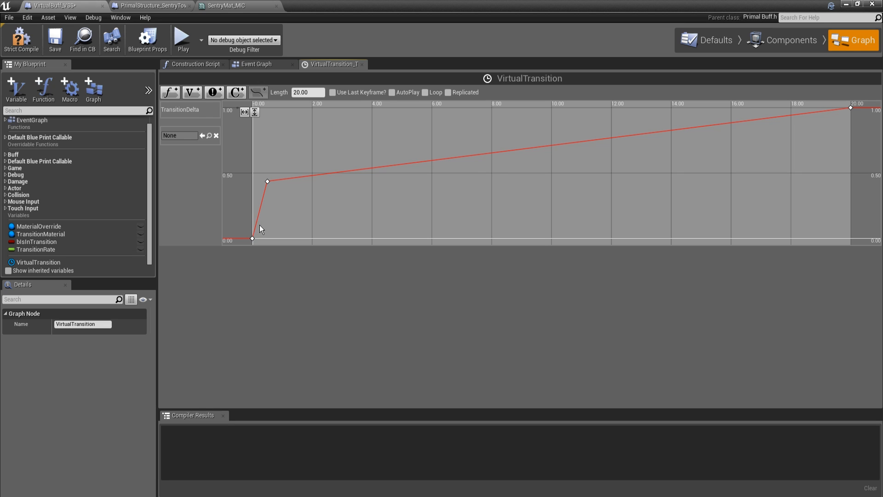
mouse_move(258, 203)
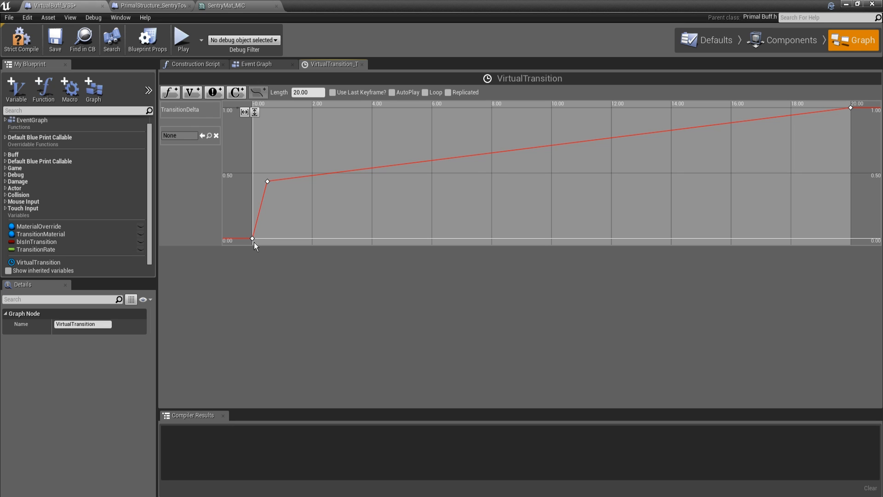
mouse_move(278, 181)
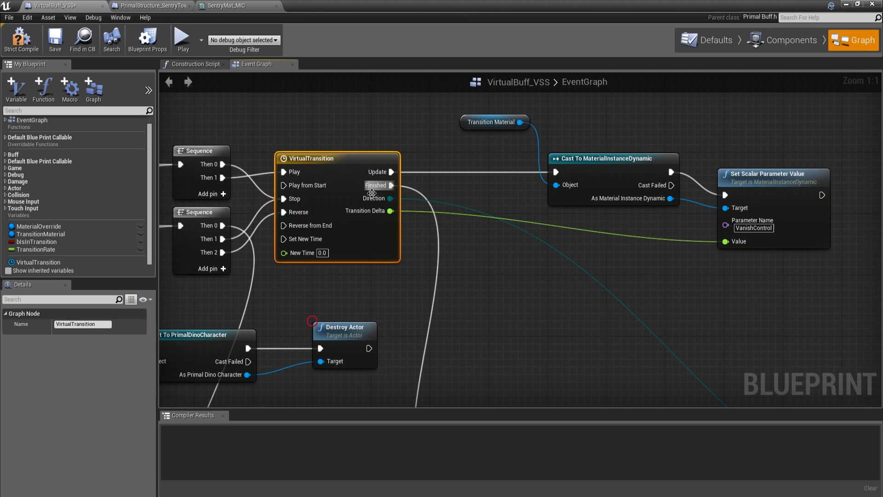
mouse_move(390, 172)
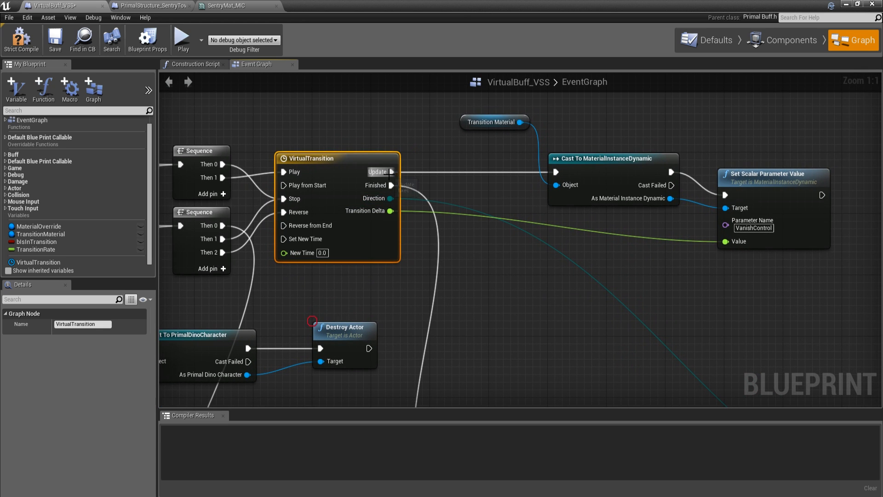
mouse_move(366, 210)
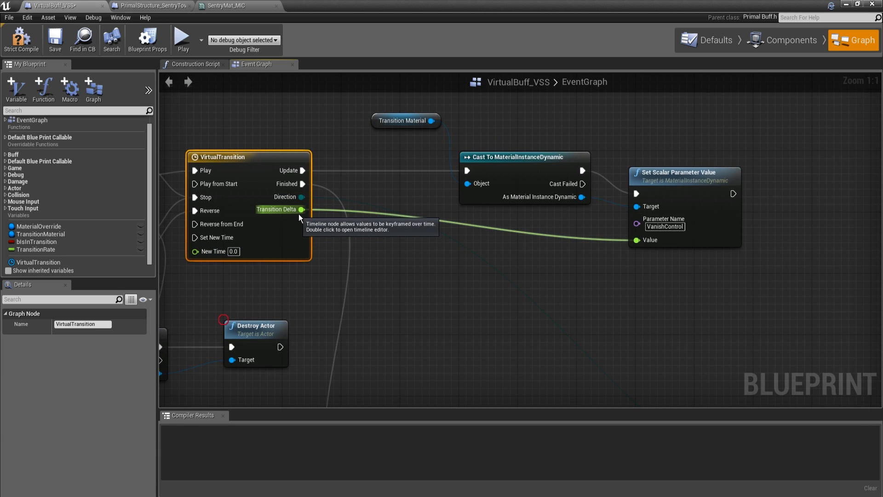
mouse_move(303, 209)
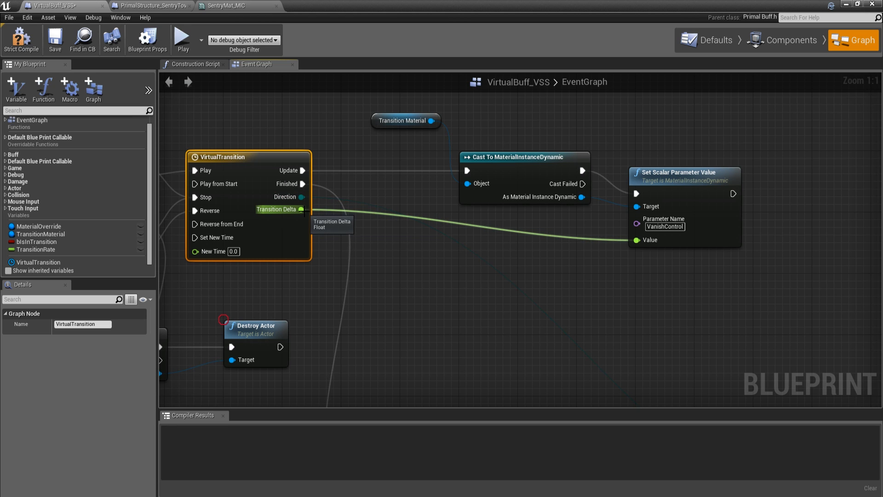
mouse_move(333, 221)
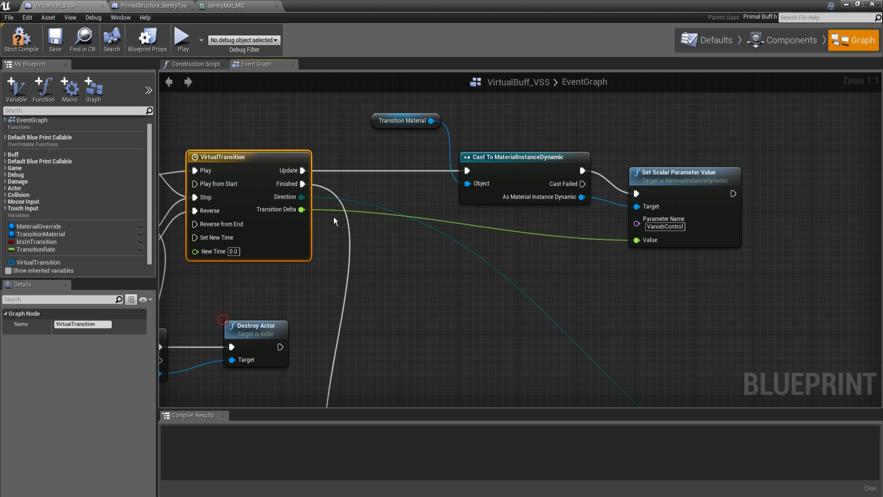
mouse_move(283, 209)
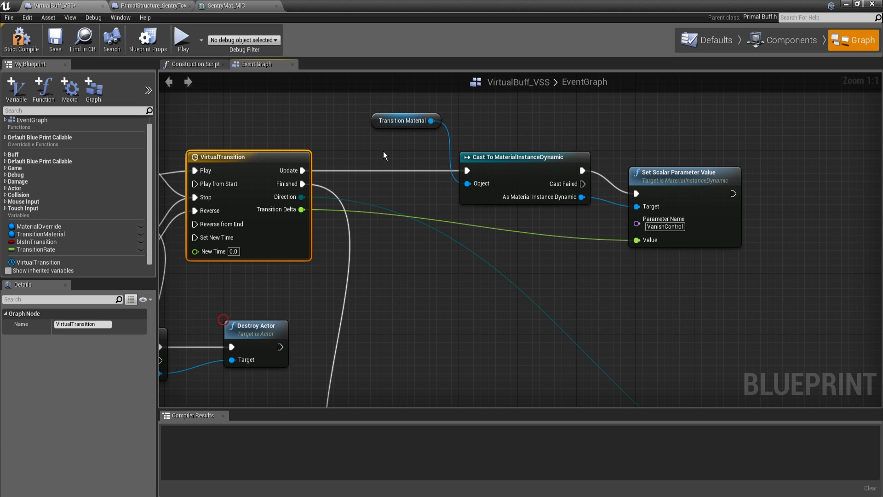
mouse_move(301, 209)
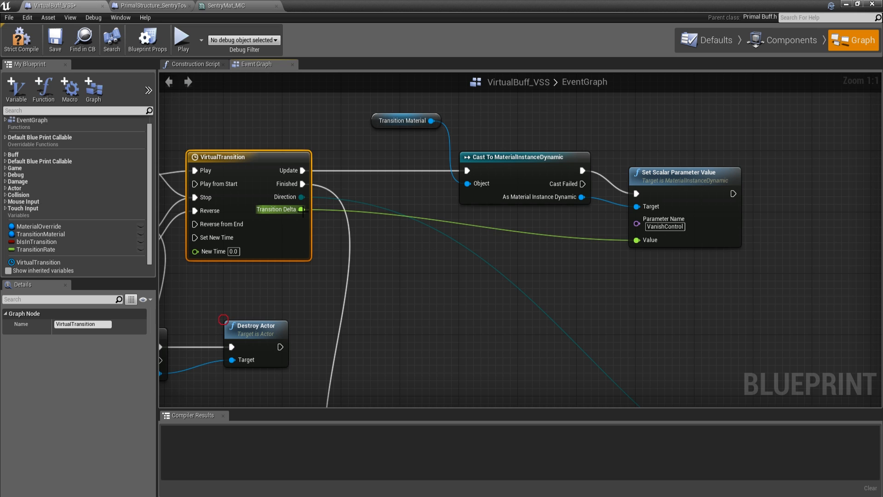
mouse_move(301, 204)
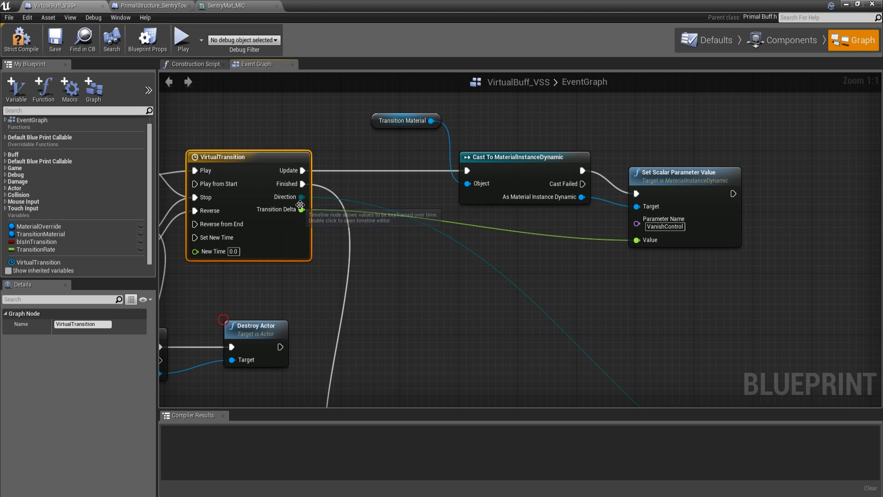
mouse_move(303, 170)
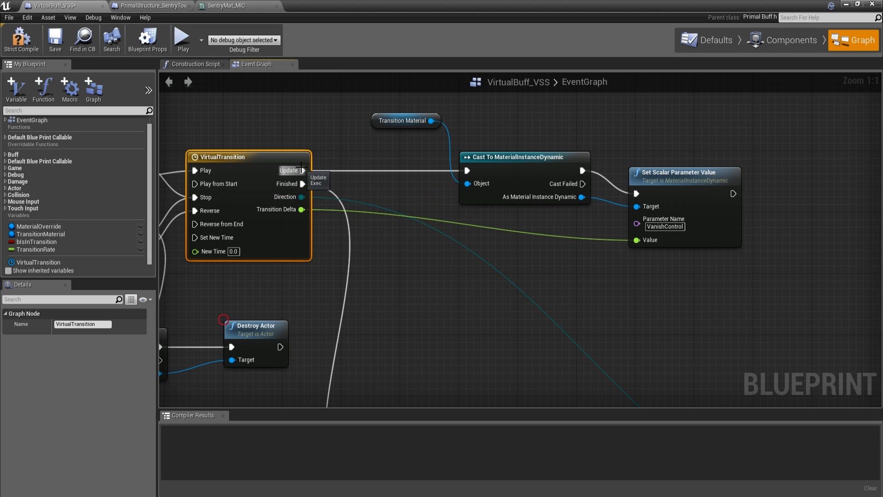
mouse_move(445, 190)
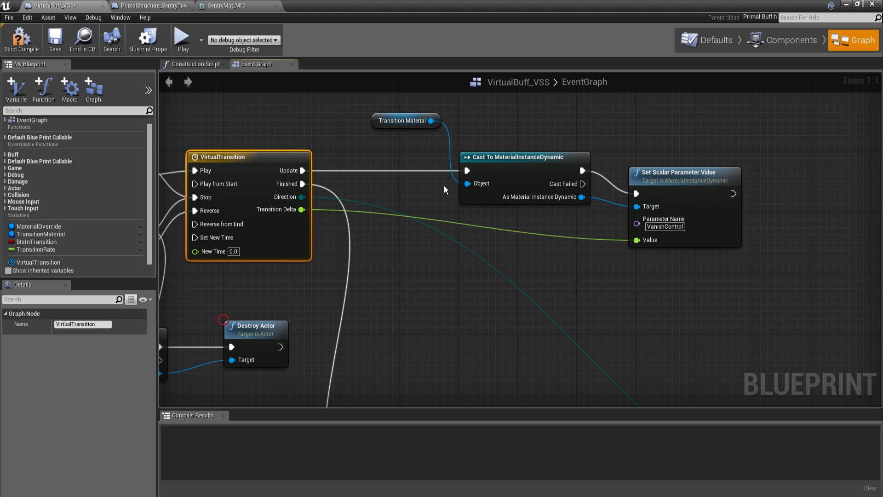
mouse_move(451, 164)
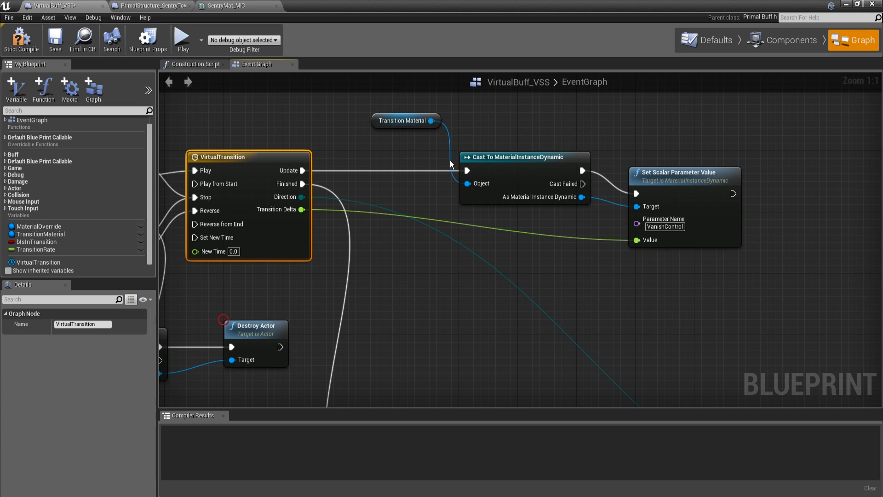
mouse_move(521, 164)
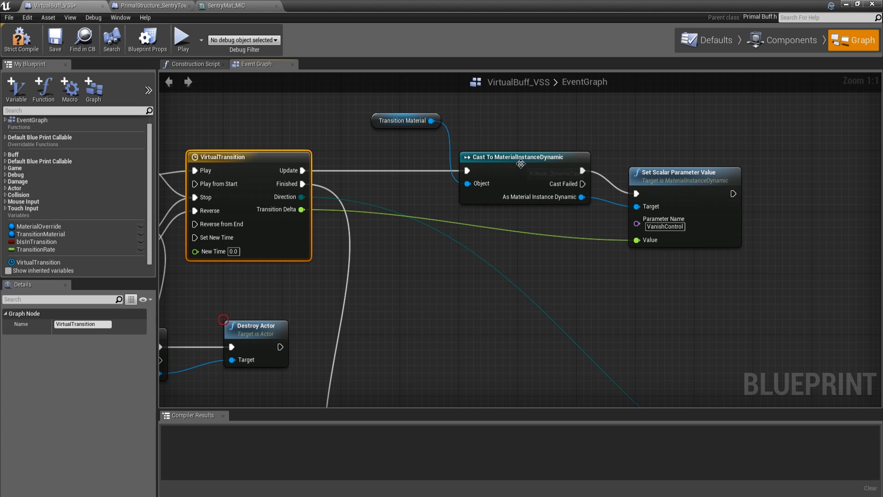
mouse_move(637, 239)
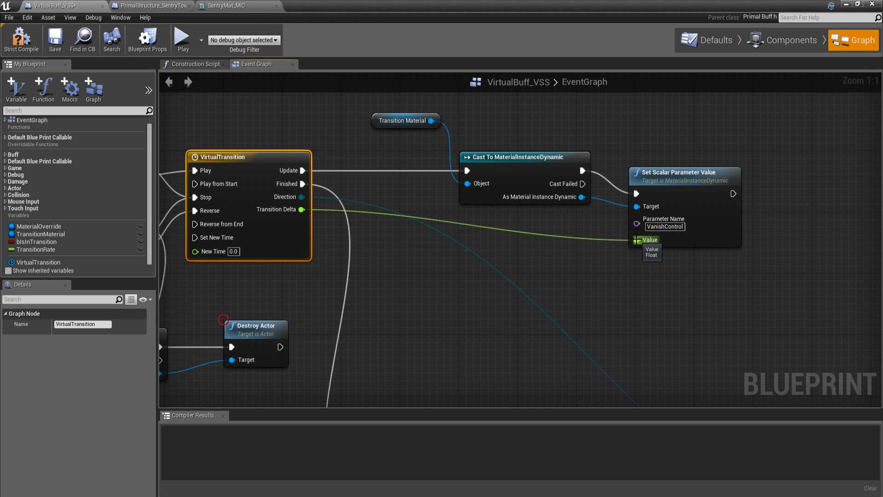
mouse_move(380, 237)
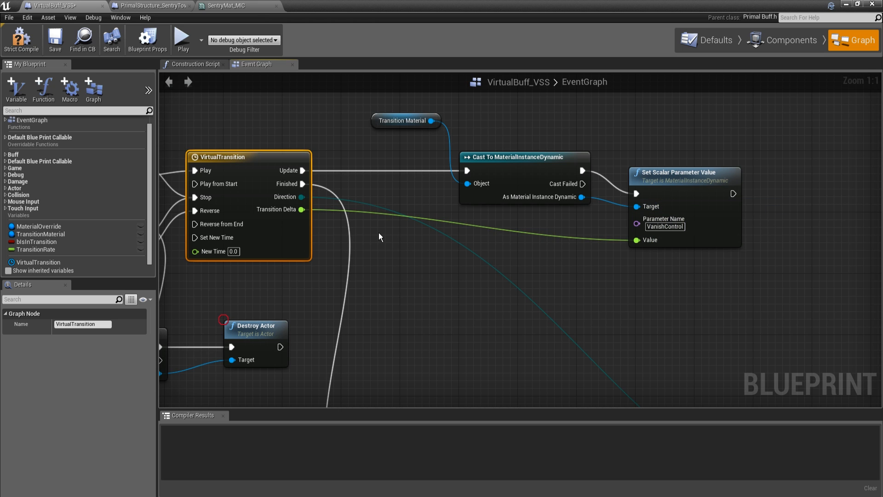
mouse_move(384, 232)
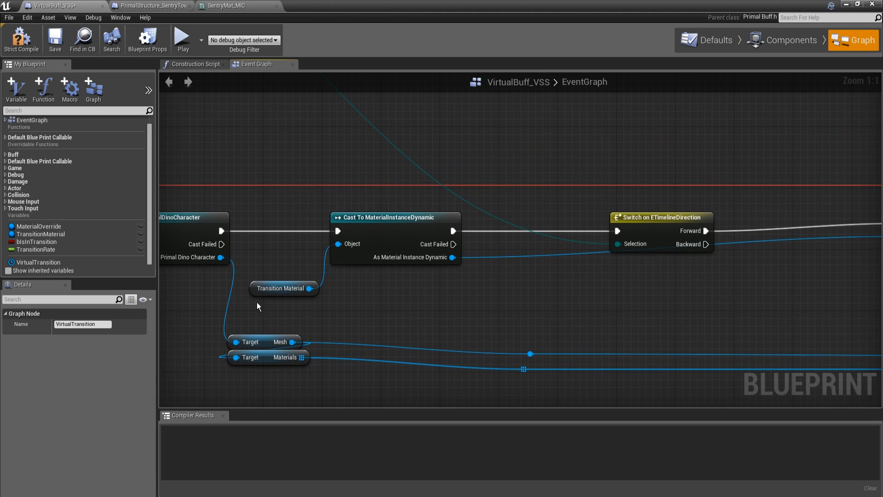
mouse_move(328, 295)
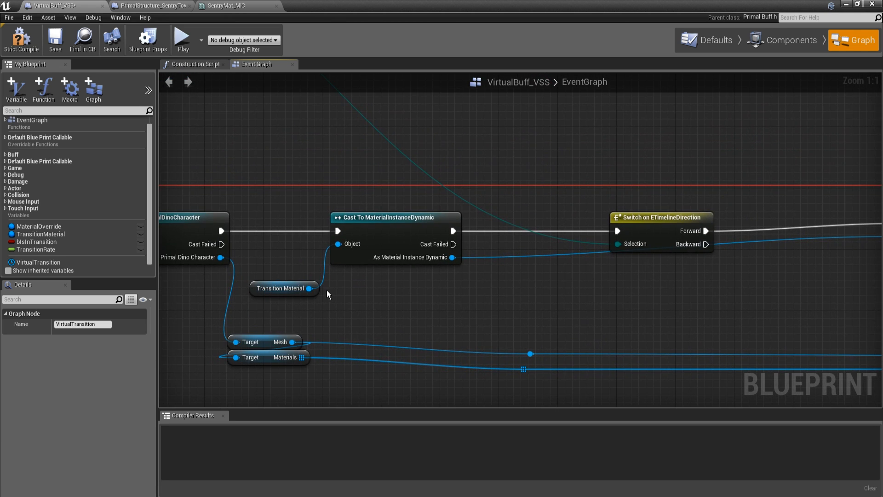
mouse_move(544, 294)
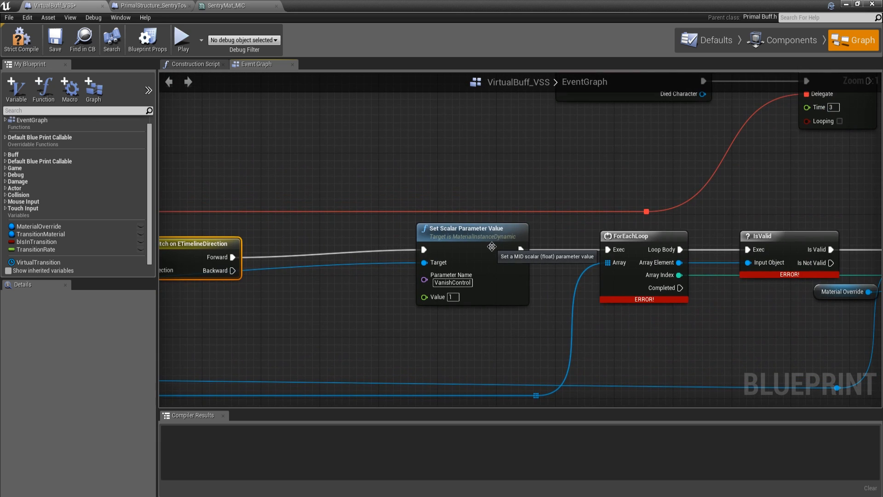
click(472, 229)
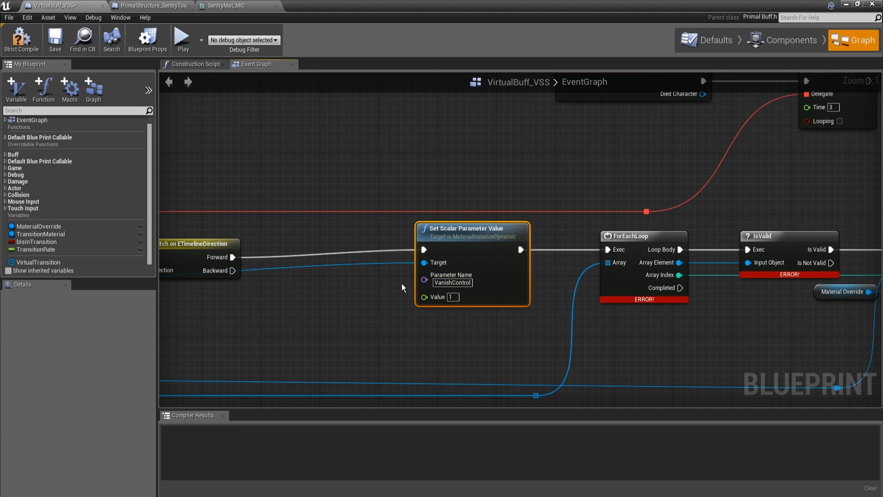
mouse_move(382, 331)
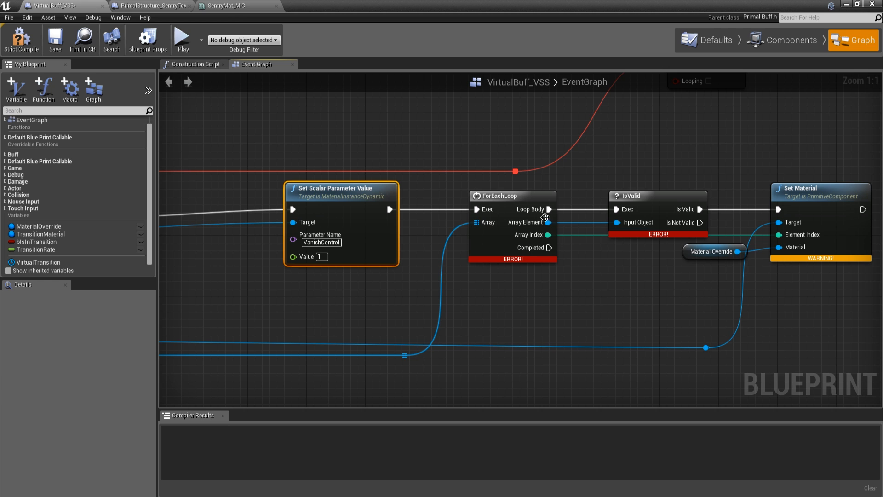
mouse_move(306, 276)
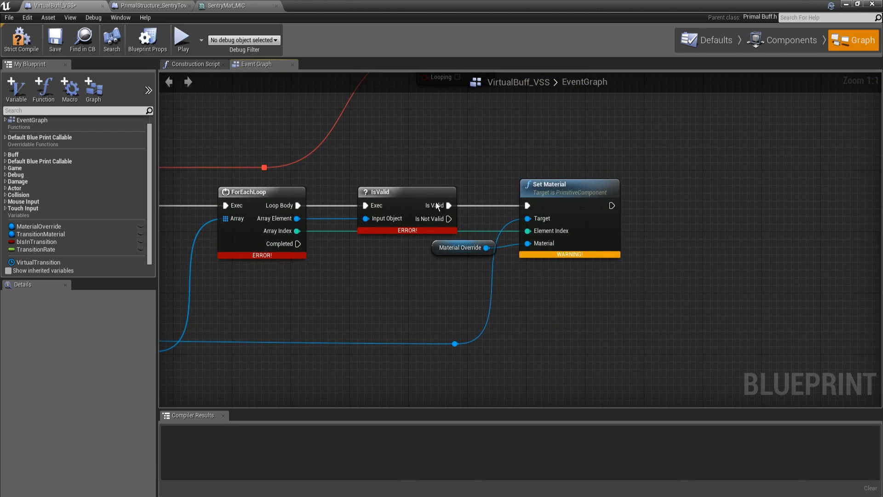
mouse_move(569, 254)
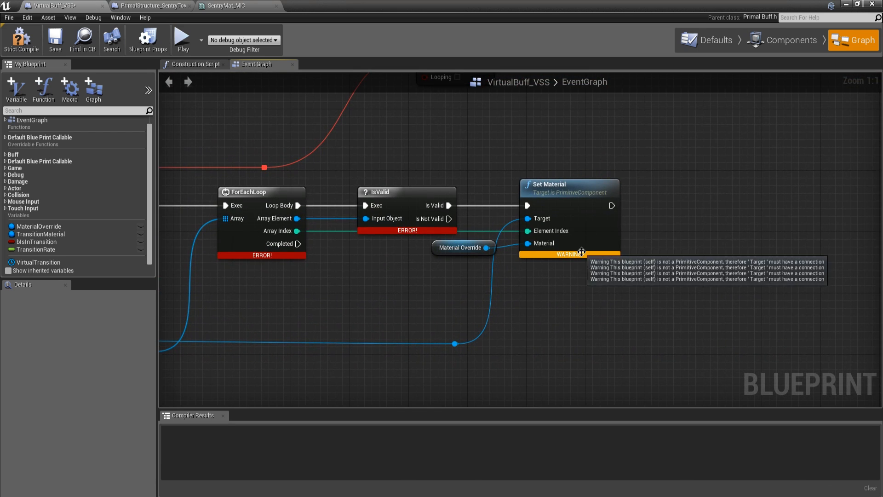
mouse_move(98, 234)
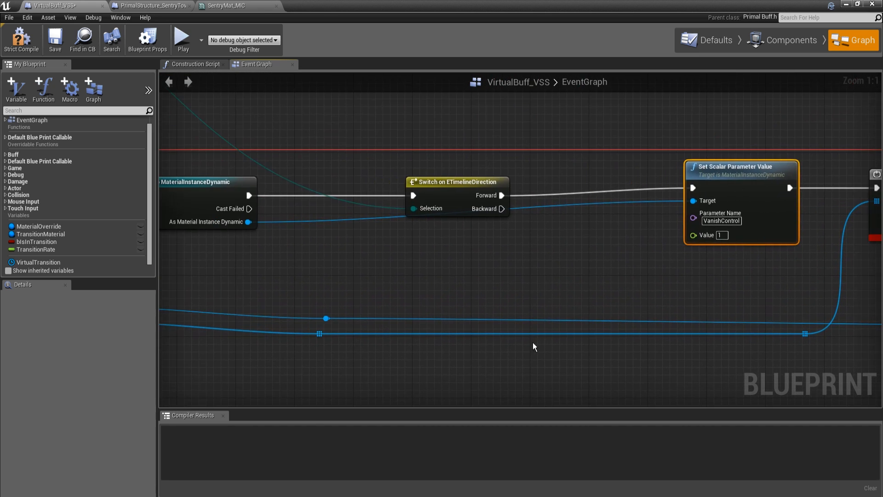
scroll(down, 3)
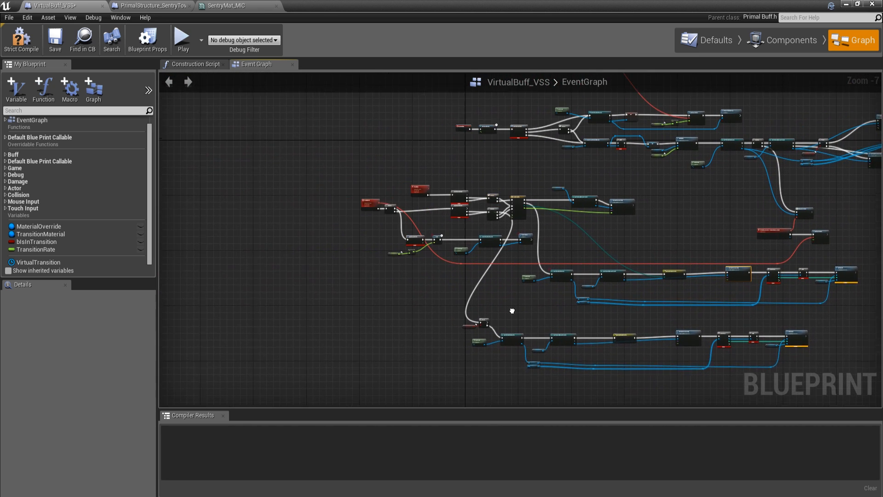
scroll(up, 3)
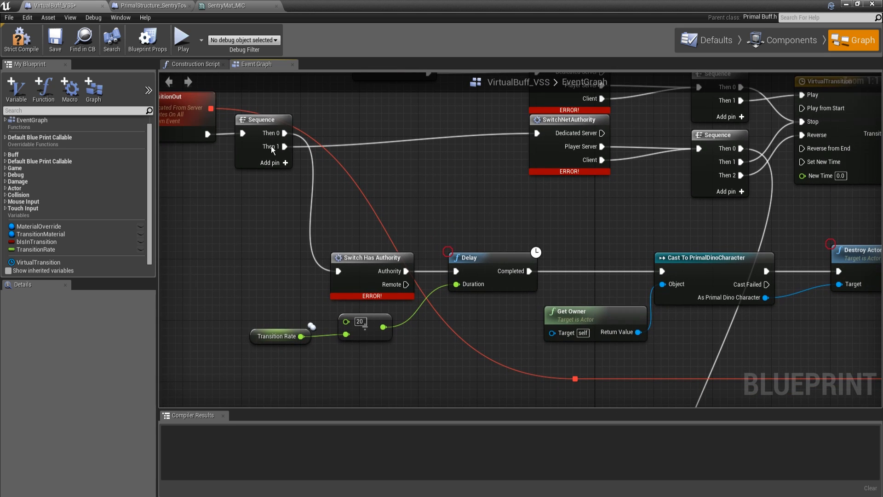
mouse_move(282, 341)
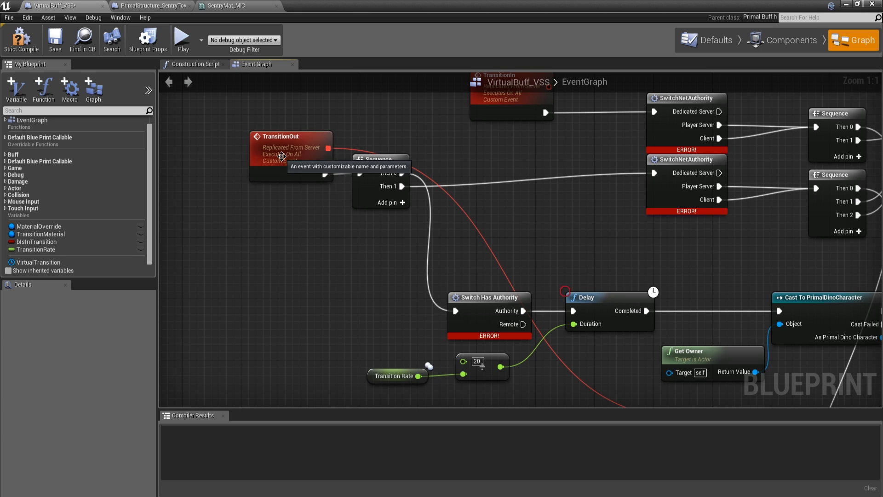
click(290, 150)
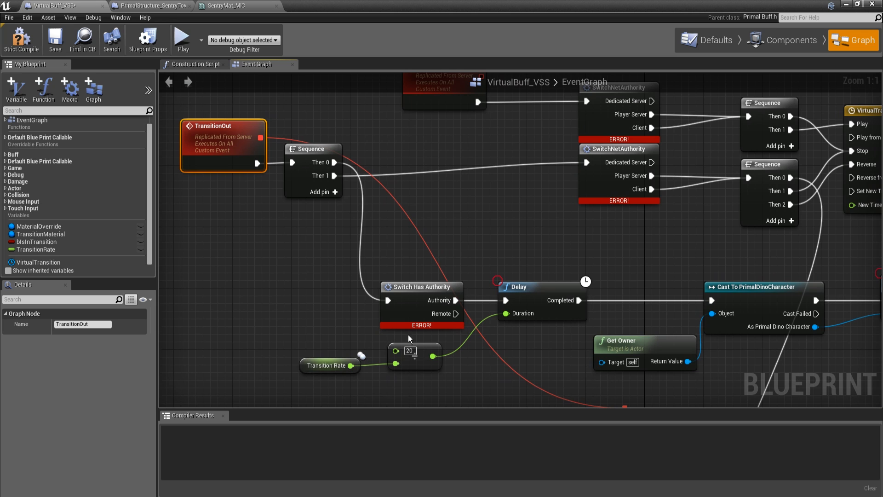
mouse_move(439, 367)
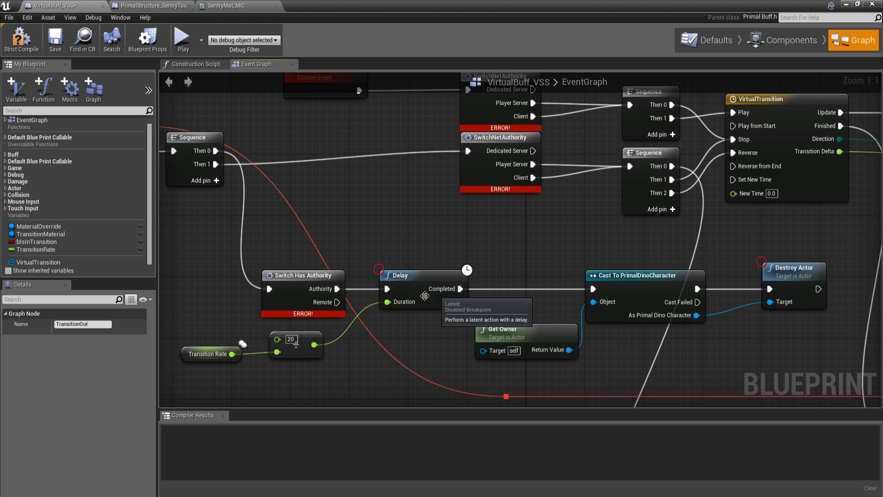
mouse_move(814, 165)
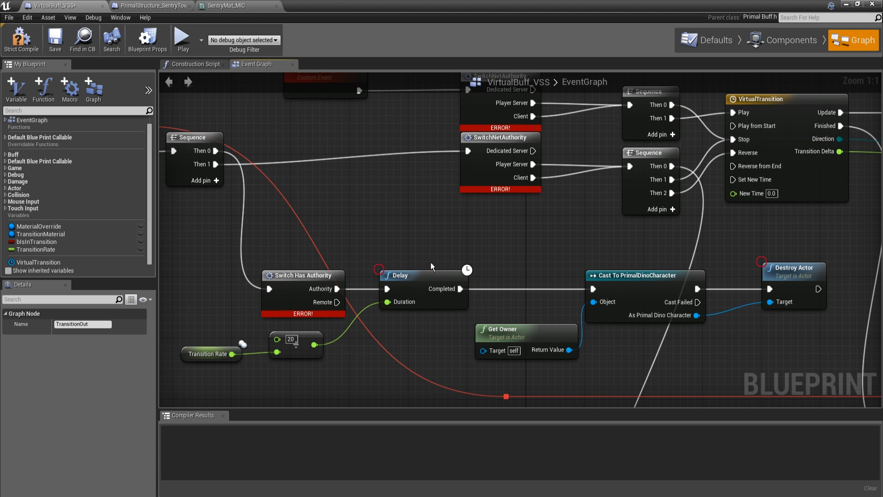
mouse_move(395, 323)
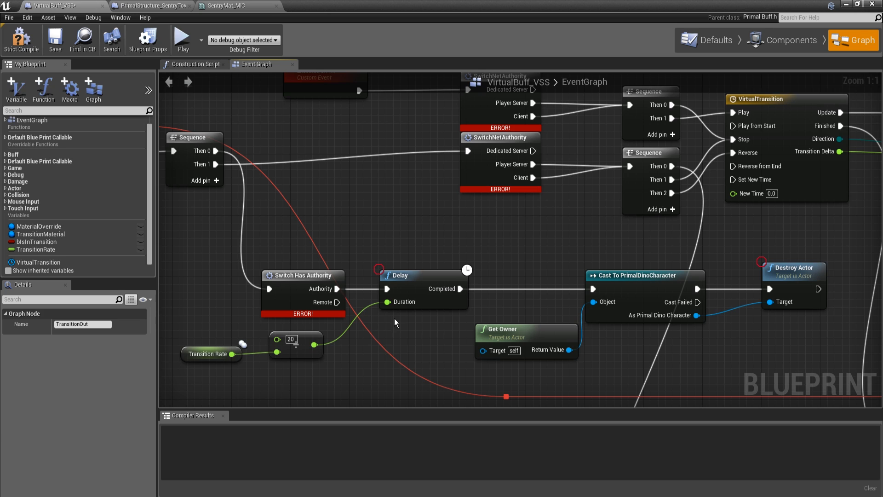
mouse_move(353, 343)
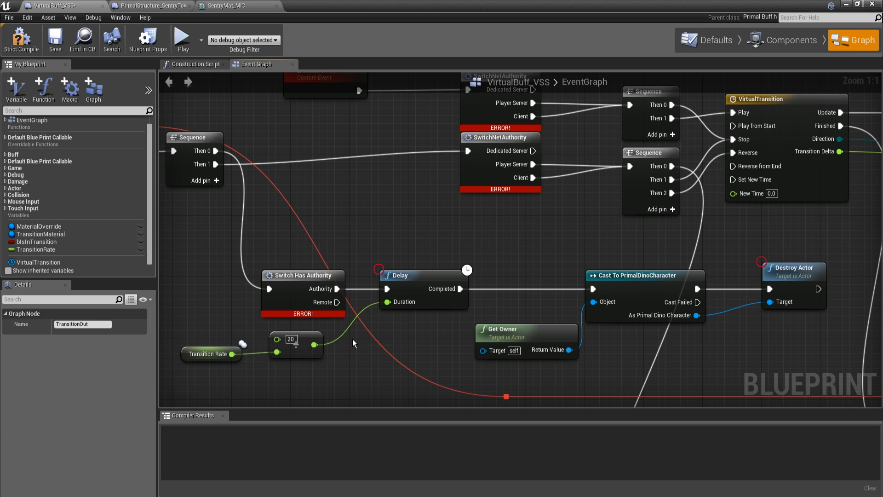
mouse_move(216, 359)
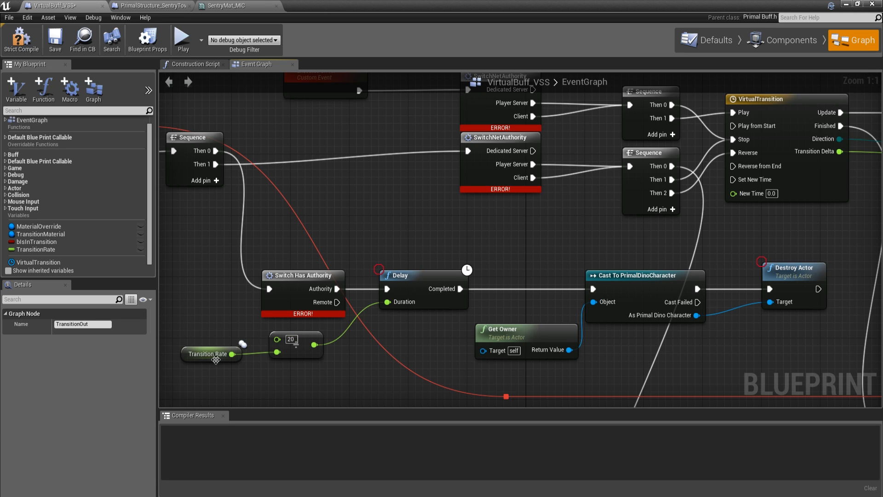
mouse_move(439, 304)
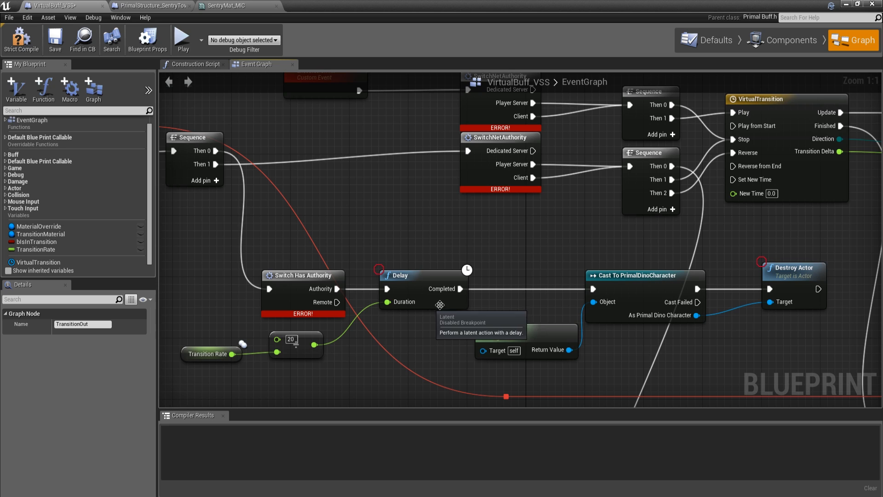
mouse_move(690, 245)
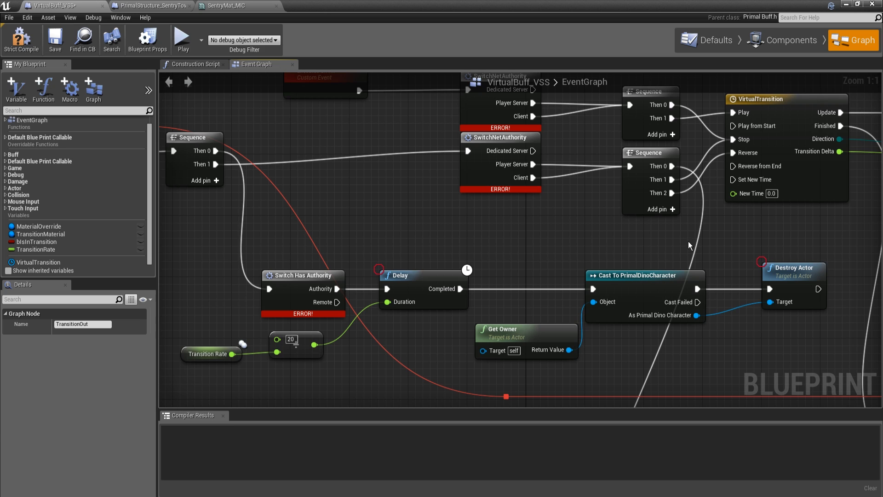
mouse_move(557, 259)
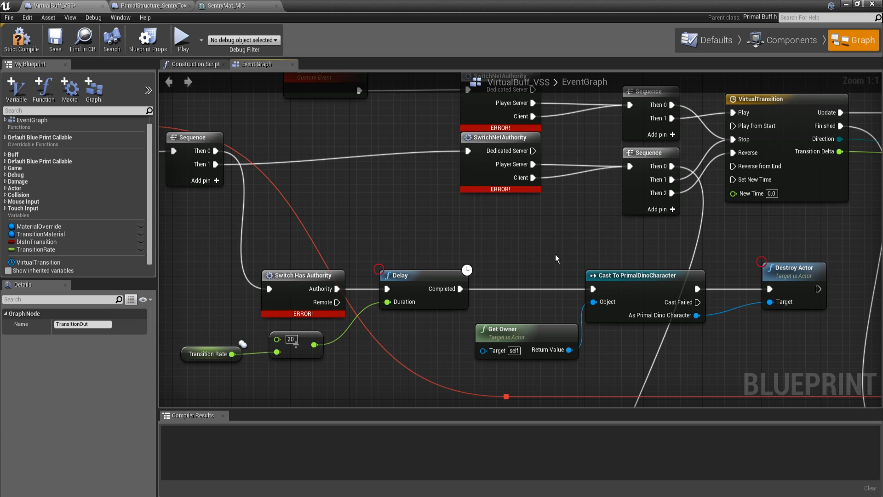
mouse_move(382, 319)
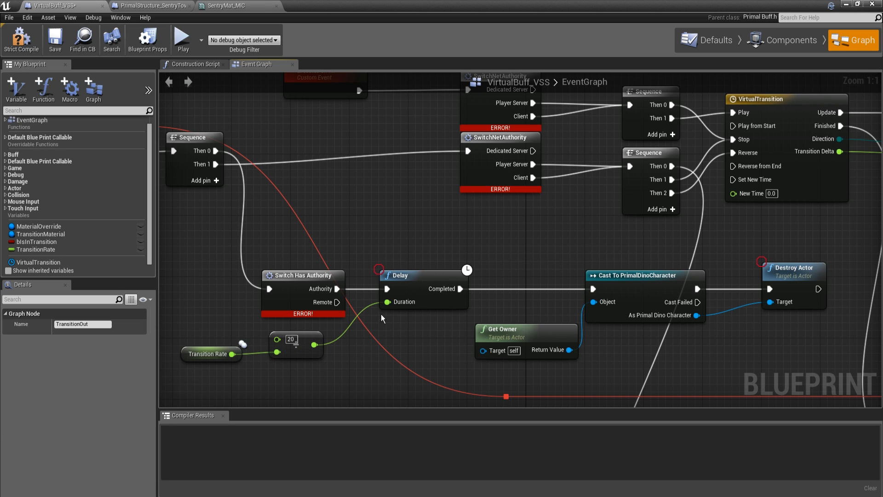
mouse_move(362, 334)
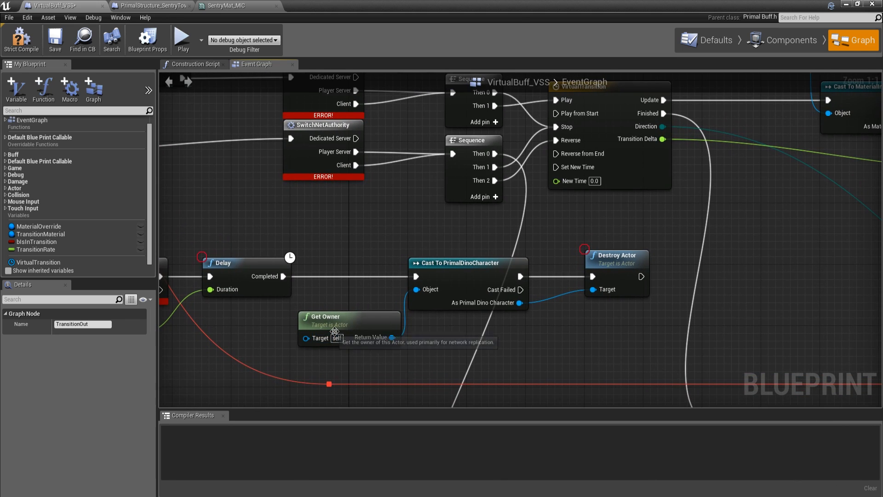
mouse_move(358, 342)
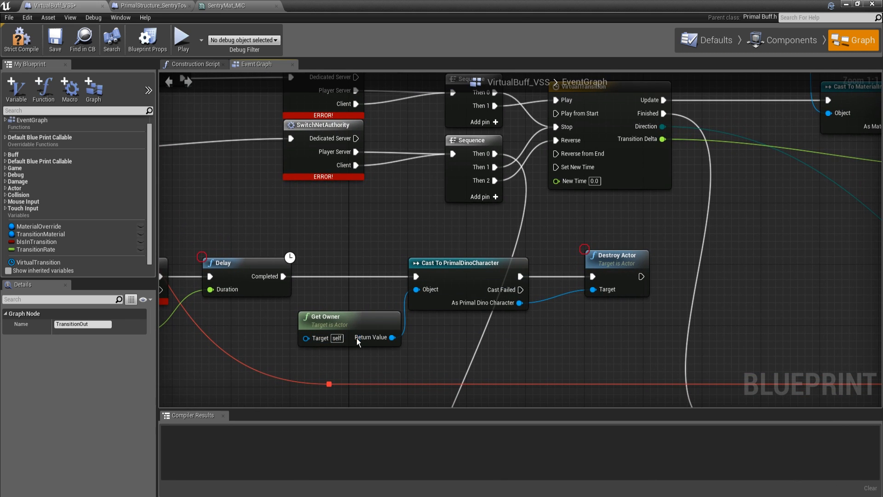
mouse_move(474, 291)
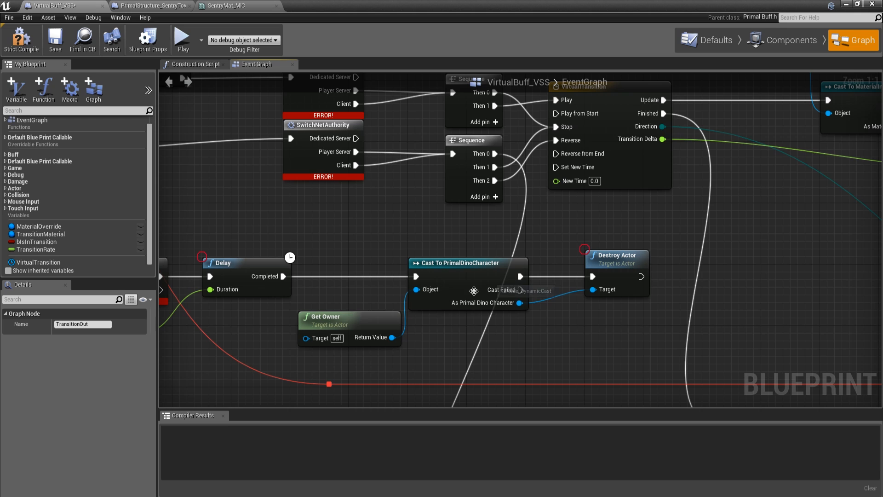
mouse_move(635, 292)
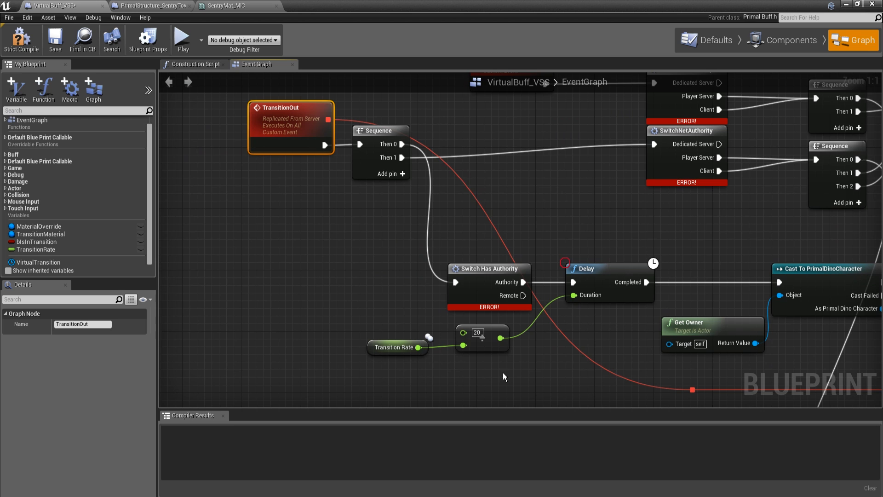
mouse_move(519, 355)
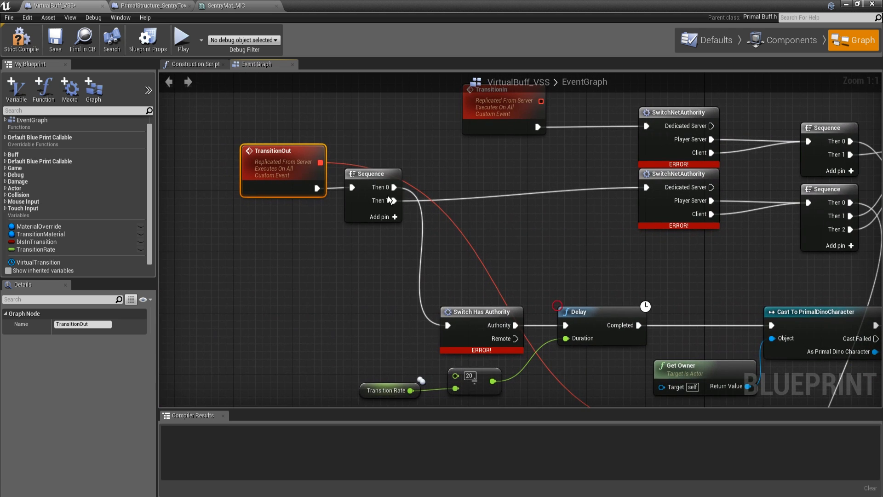
mouse_move(607, 194)
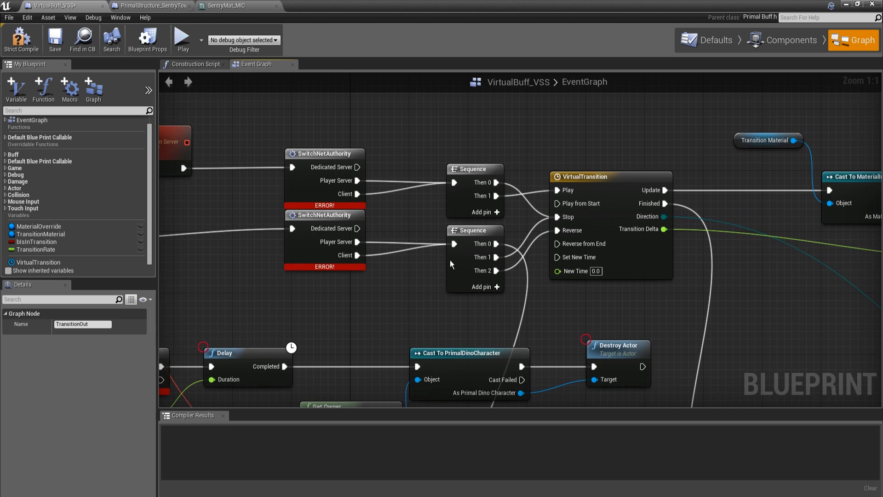
mouse_move(480, 263)
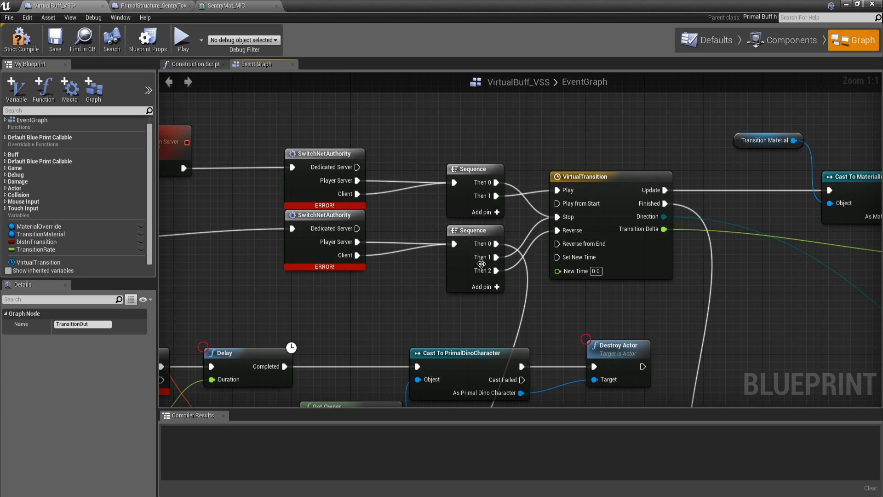
scroll(down, 3)
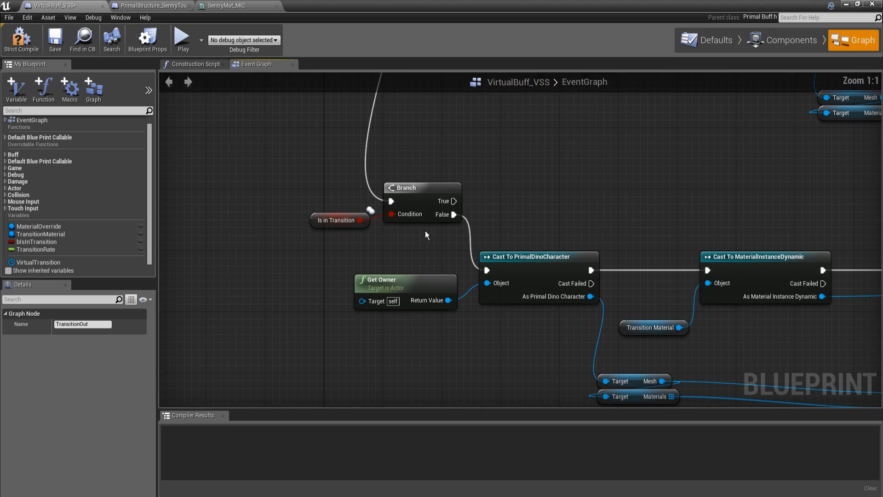
mouse_move(598, 349)
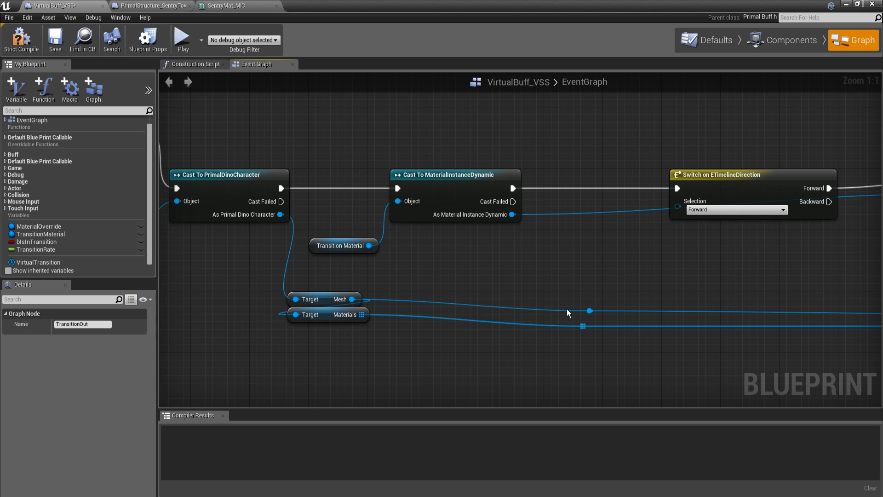
mouse_move(571, 295)
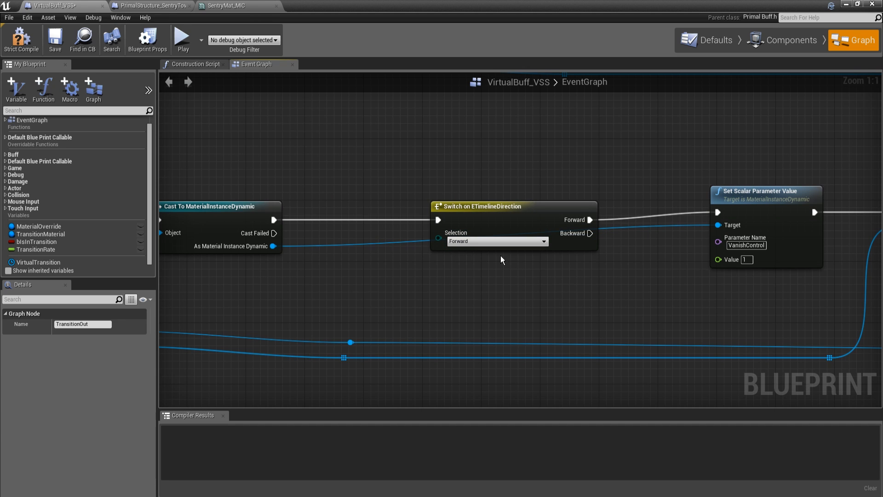
mouse_move(506, 251)
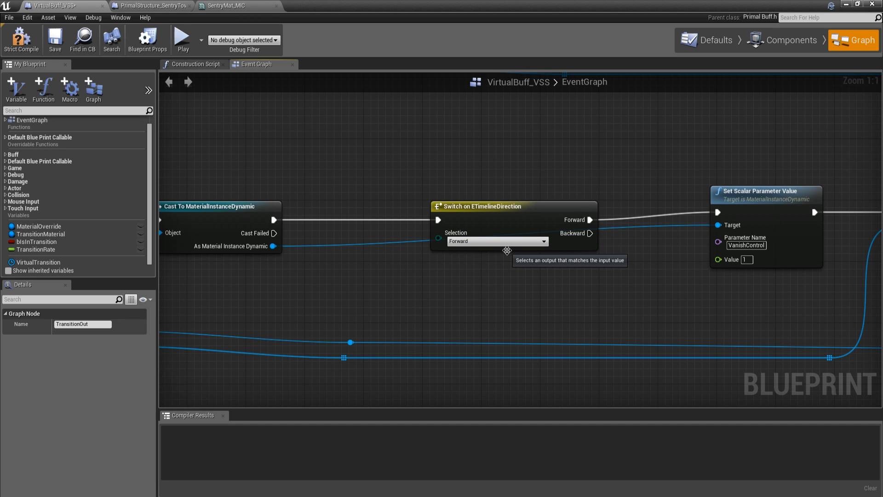
scroll(down, 3)
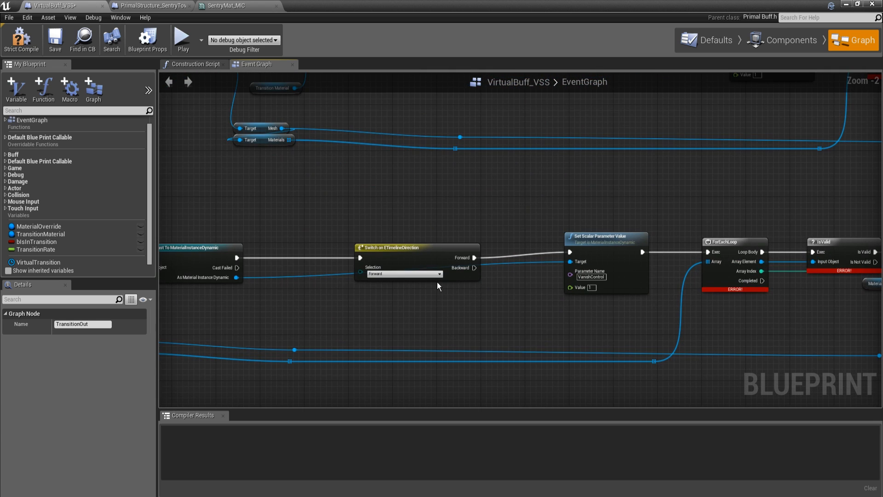
mouse_move(377, 247)
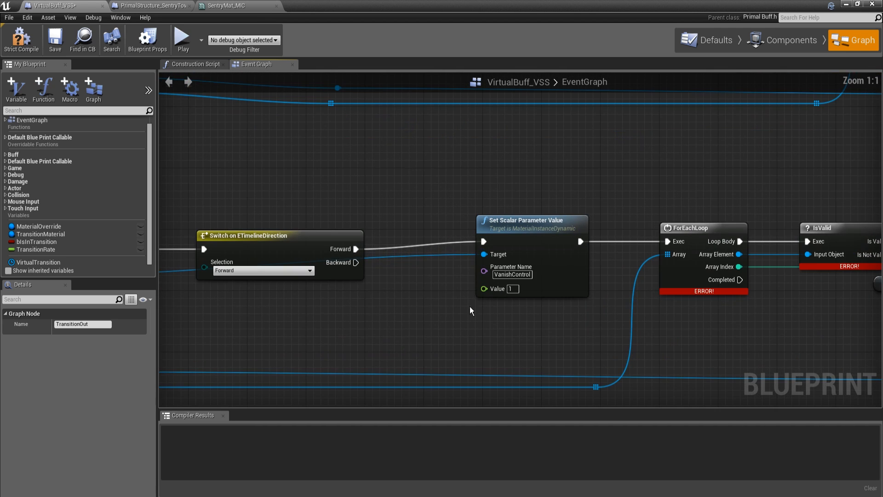
scroll(down, 3)
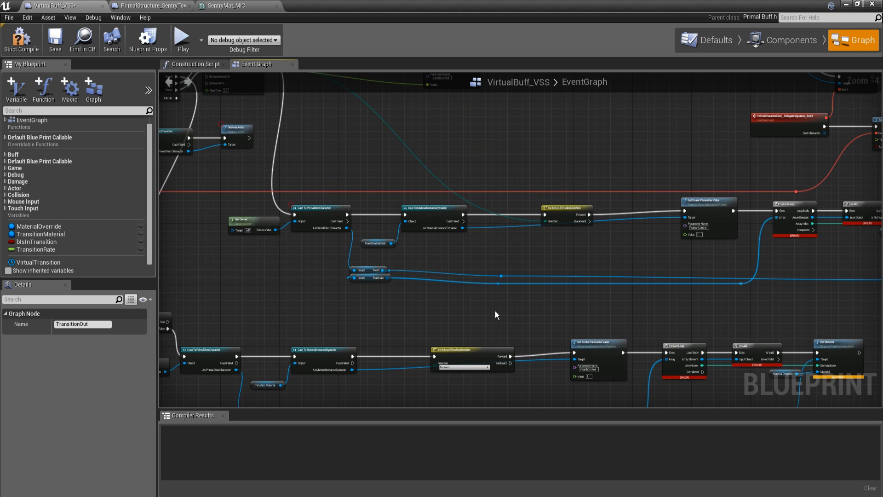
scroll(up, 3)
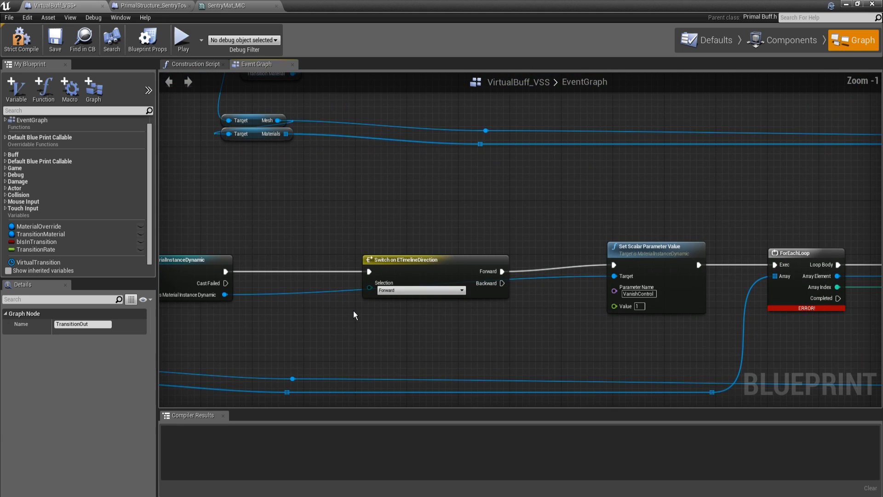
mouse_move(387, 257)
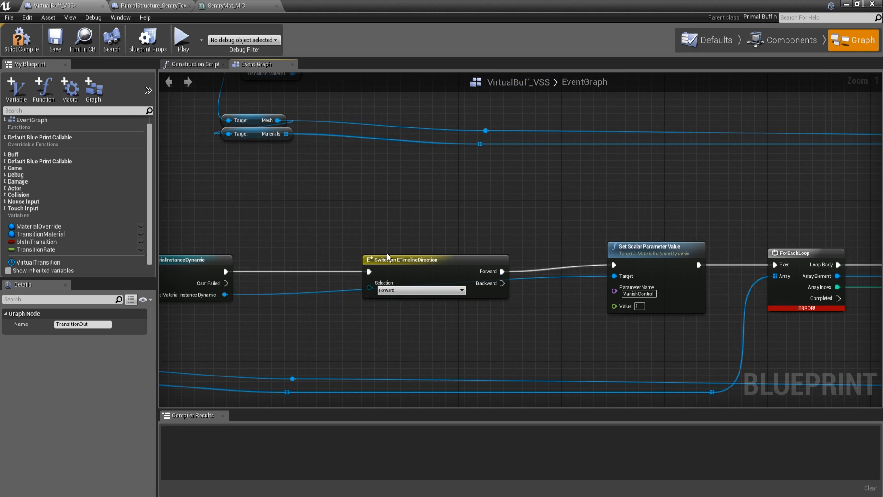
mouse_move(346, 266)
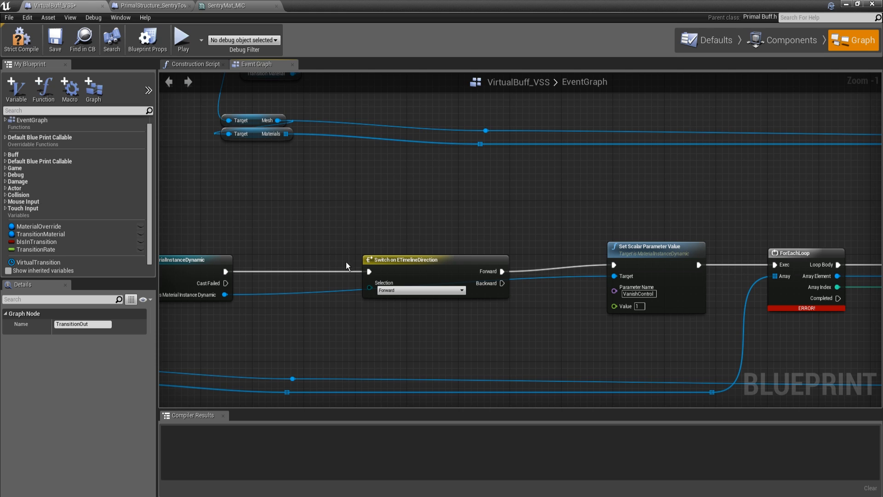
mouse_move(399, 337)
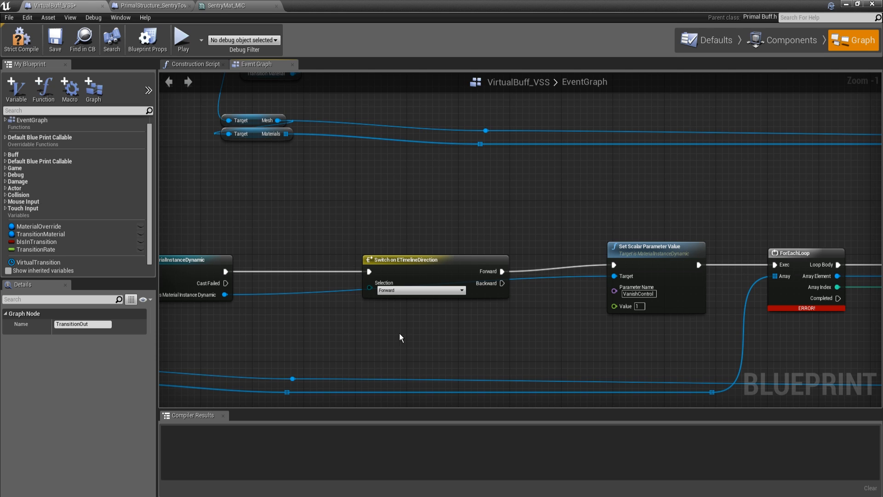
mouse_move(521, 303)
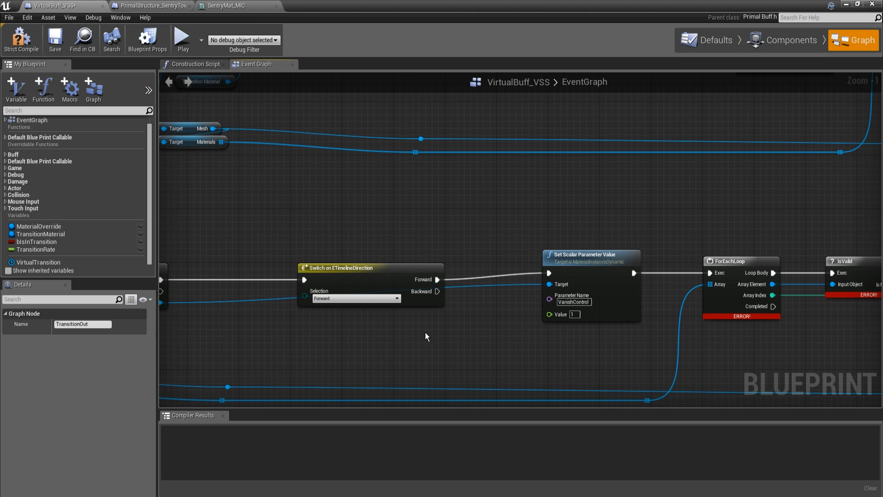
mouse_move(439, 304)
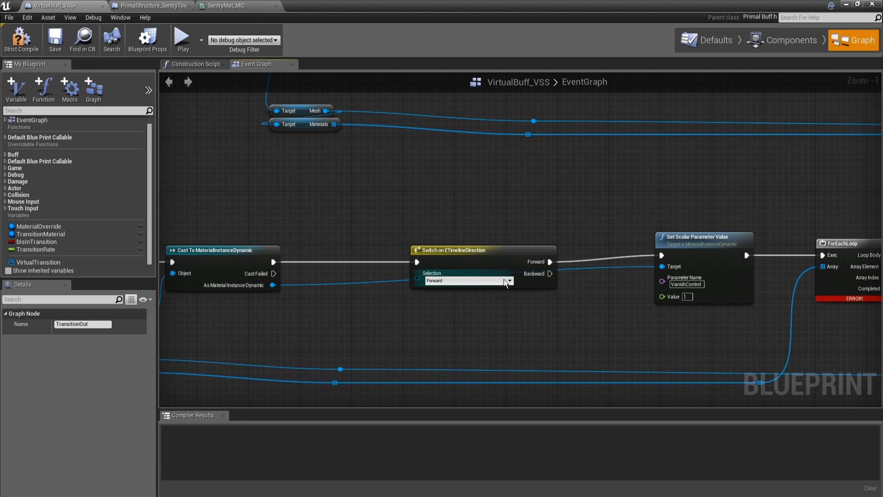
mouse_move(446, 297)
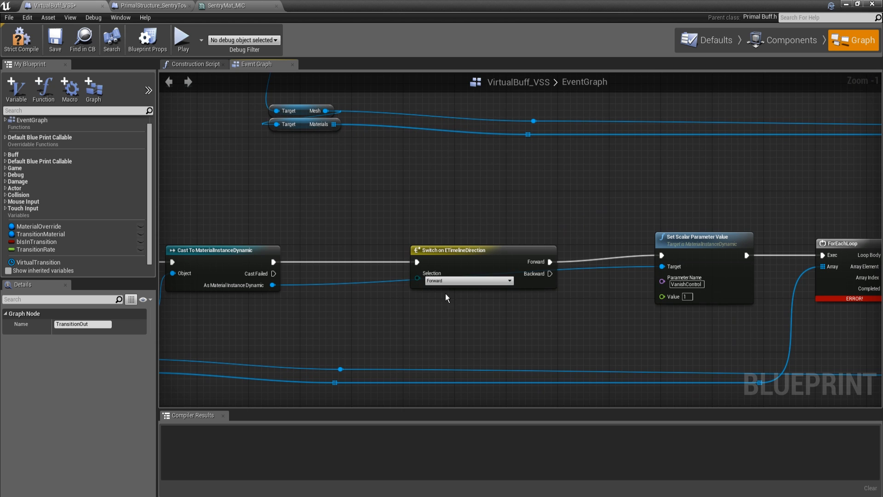
scroll(down, 3)
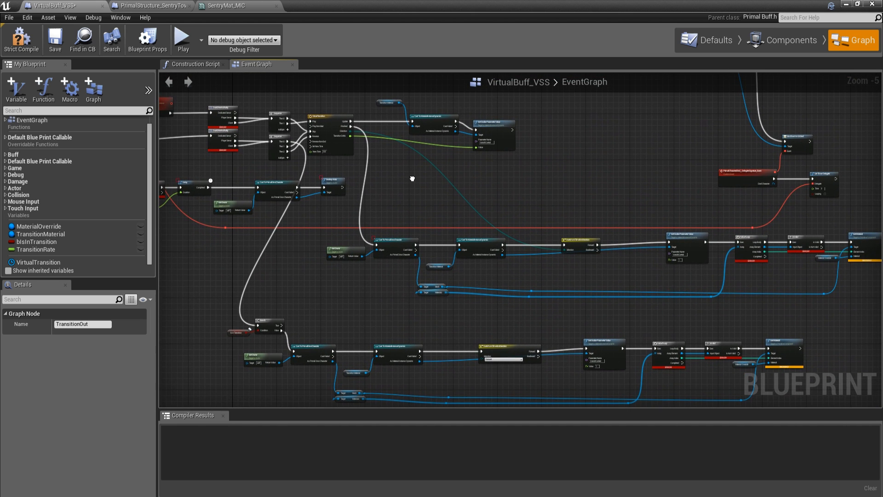
scroll(up, 3)
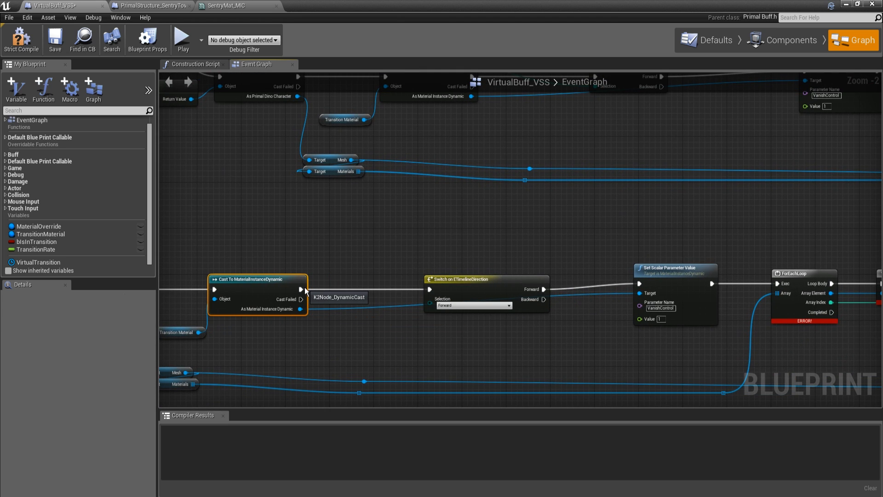
mouse_move(303, 288)
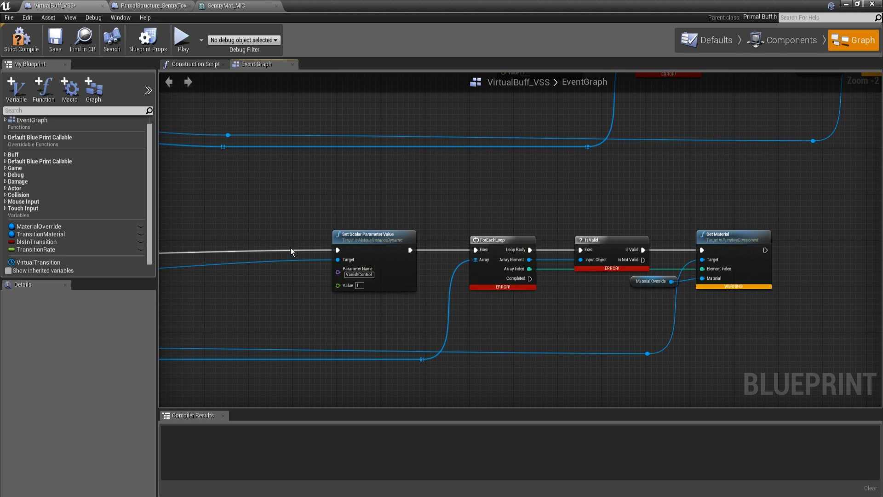
mouse_move(596, 245)
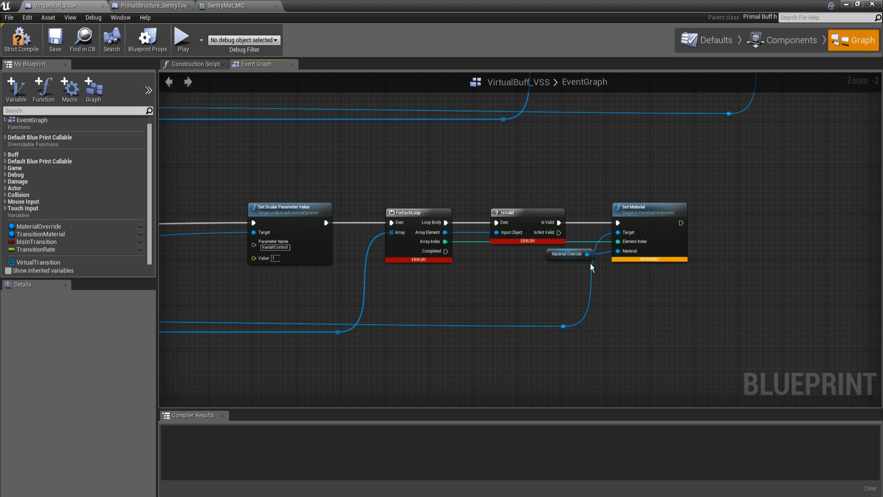
mouse_move(576, 271)
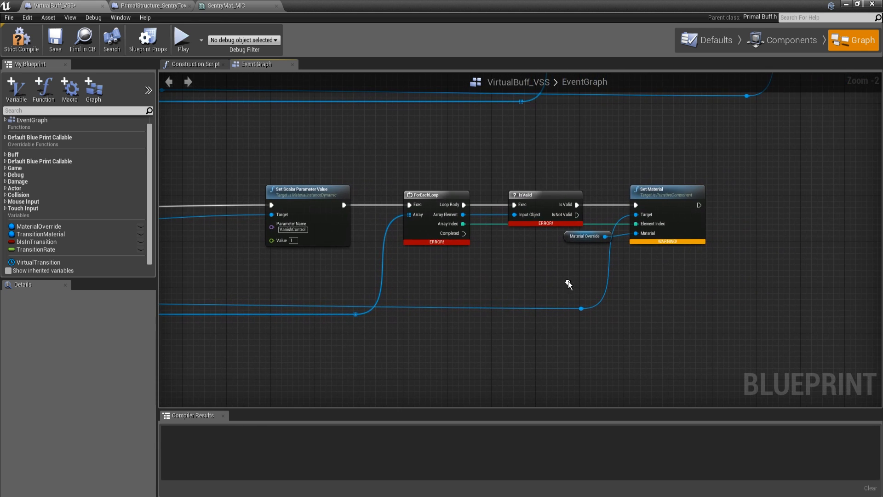
mouse_move(600, 234)
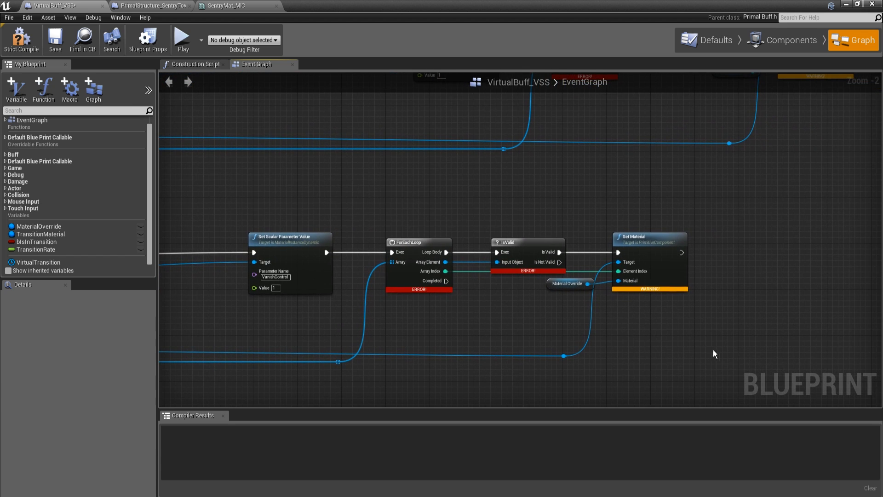
mouse_move(566, 283)
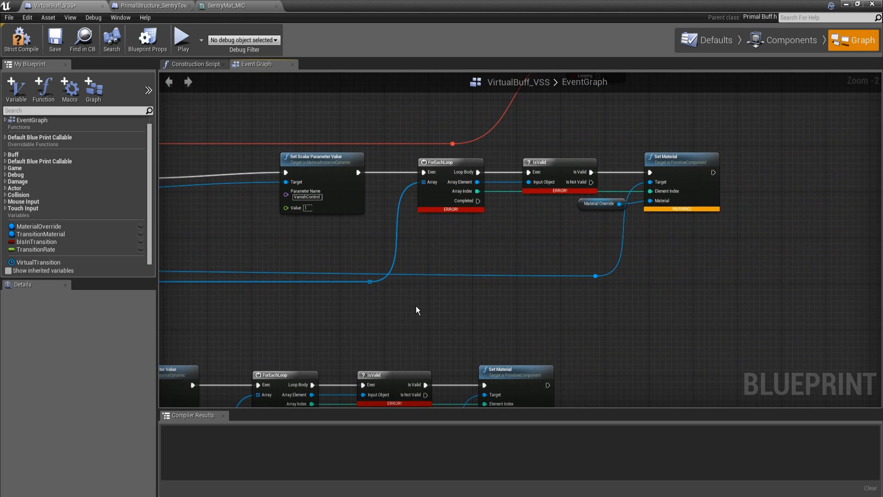
scroll(down, 3)
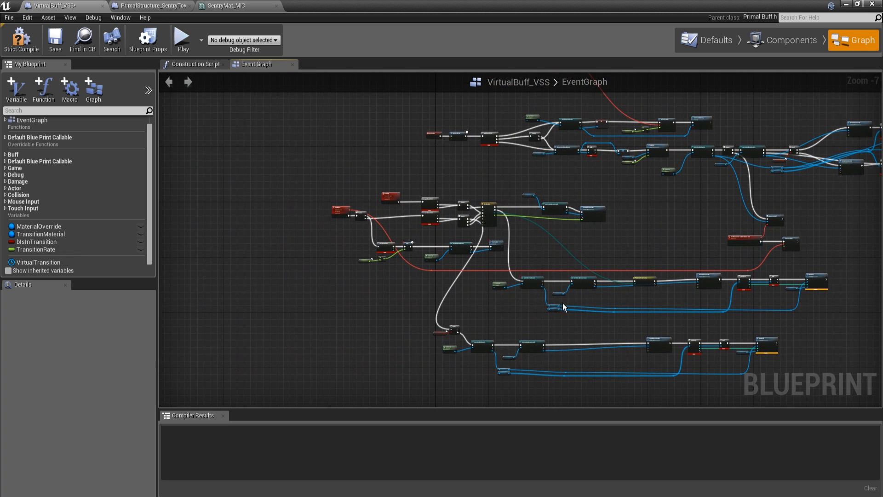
scroll(up, 3)
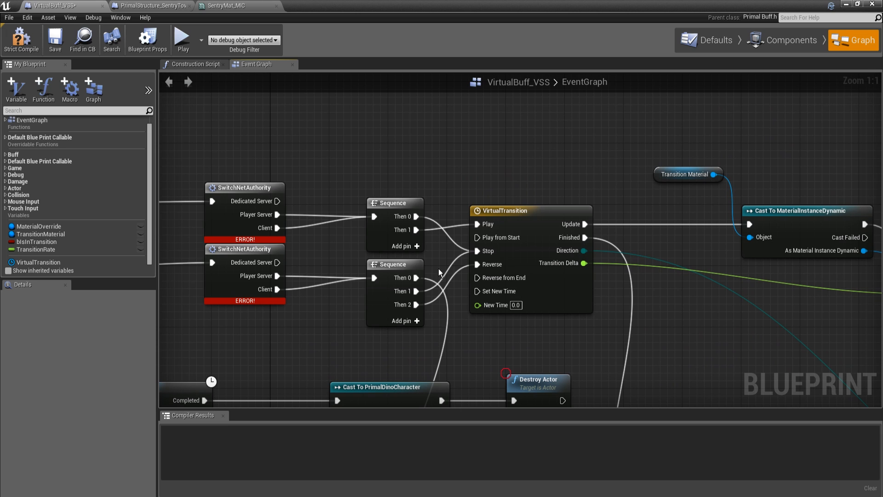
mouse_move(444, 277)
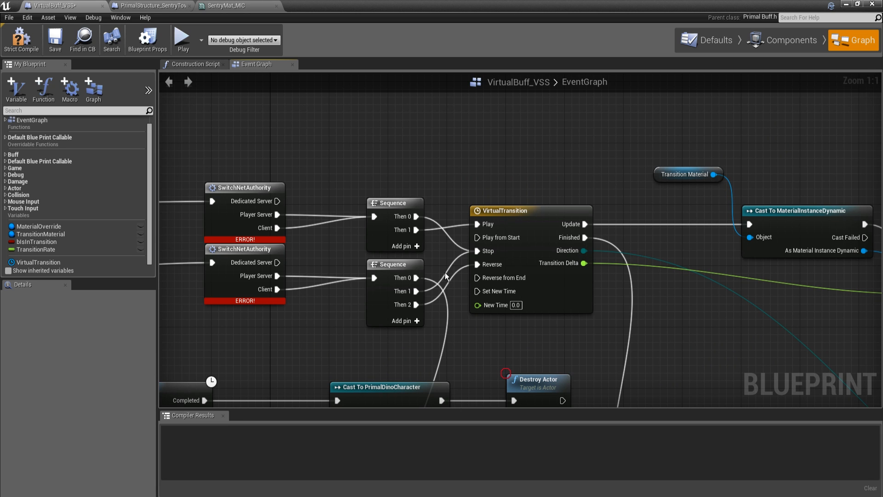
mouse_move(457, 325)
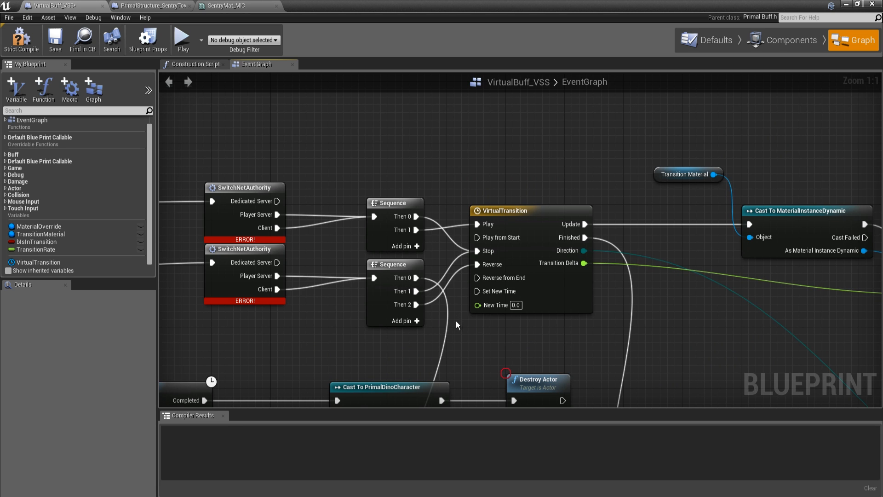
scroll(down, 3)
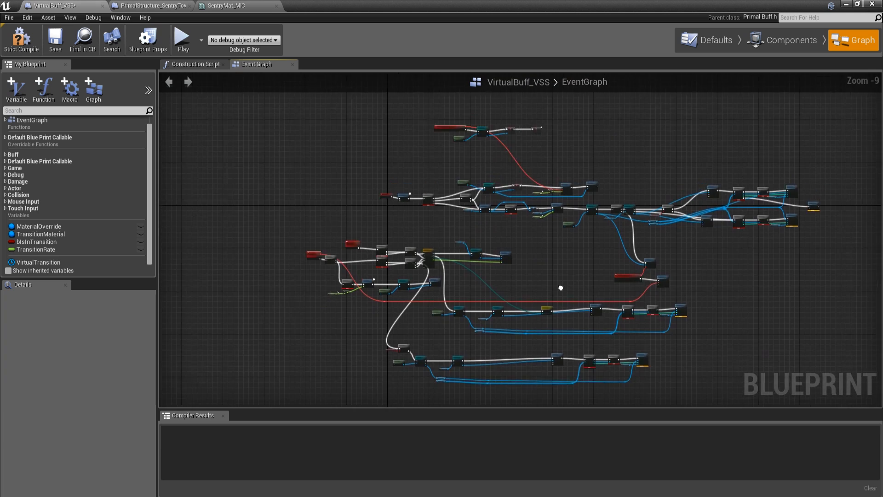
scroll(up, 3)
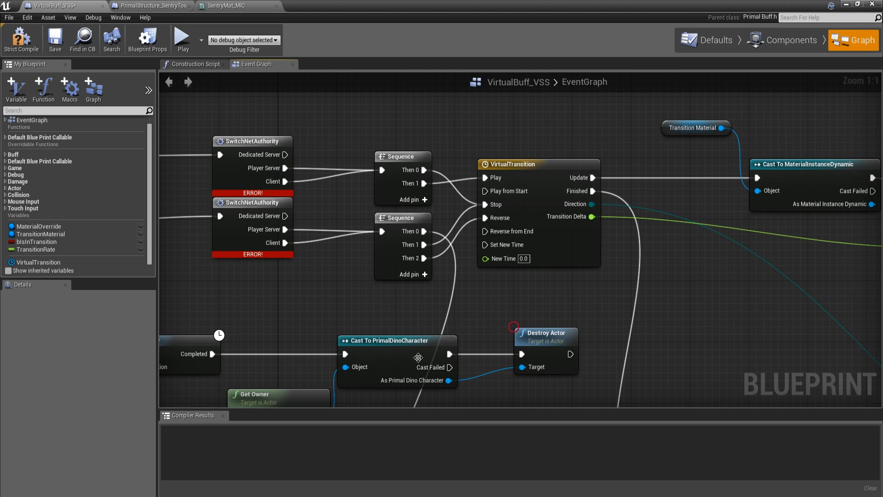
mouse_move(487, 204)
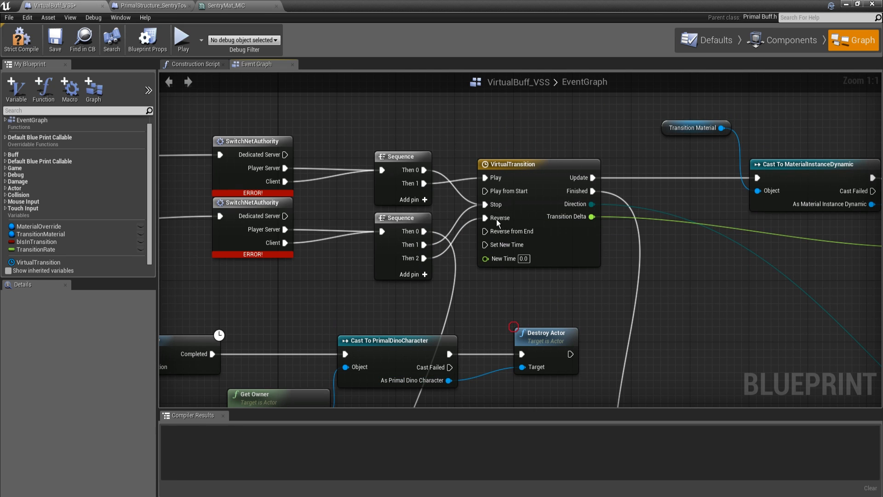
mouse_move(532, 222)
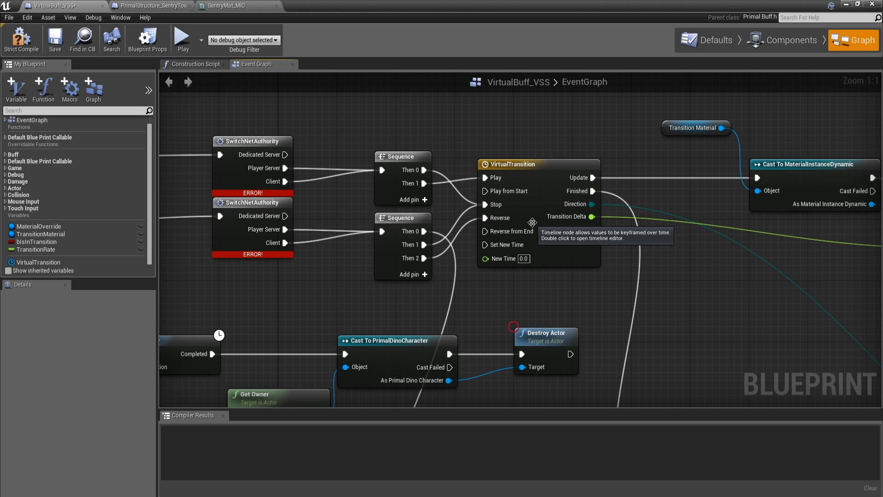
mouse_move(577, 256)
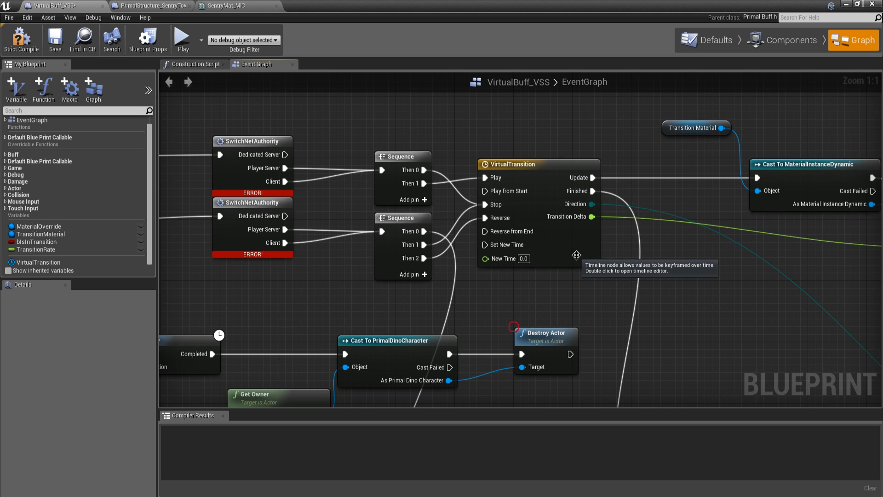
mouse_move(508, 201)
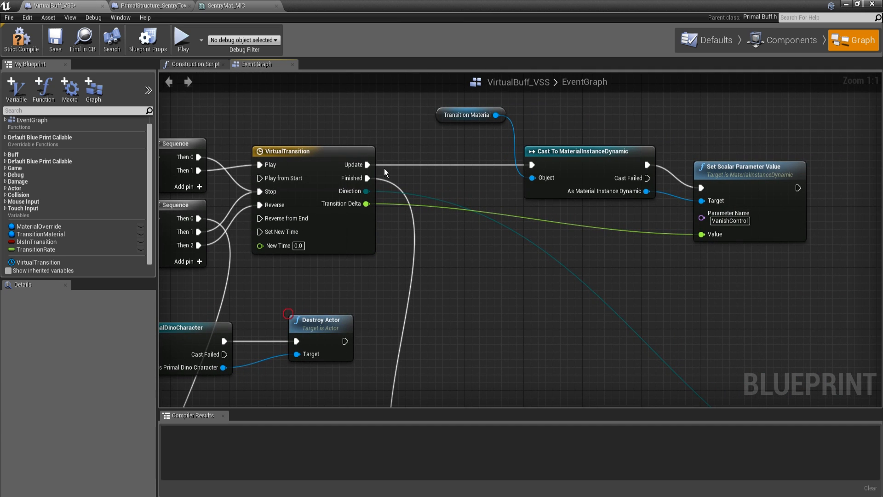
mouse_move(756, 234)
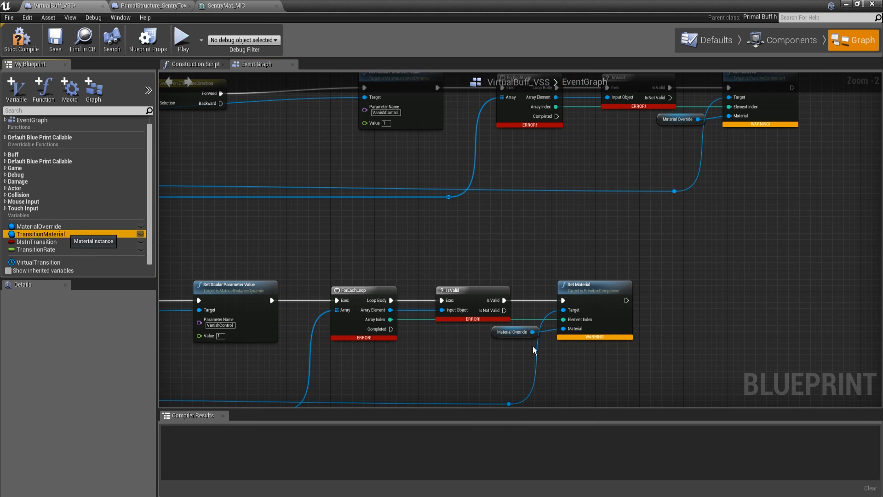
click(40, 234)
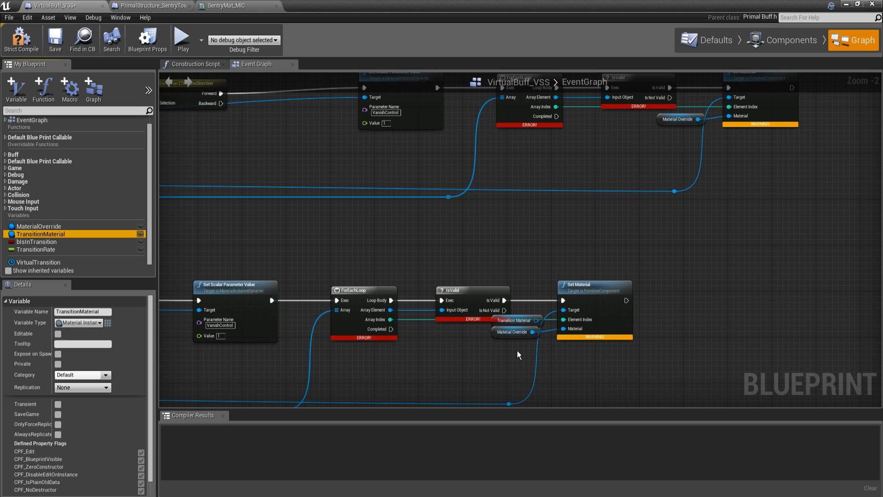
mouse_move(515, 320)
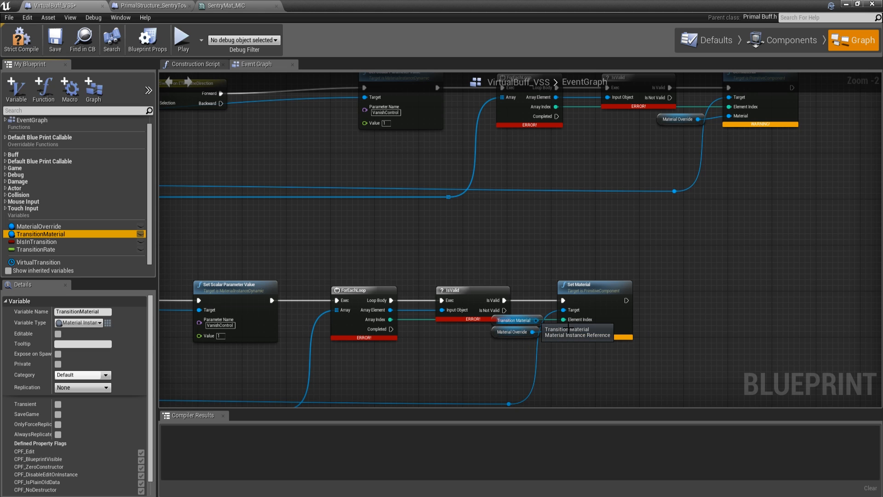
mouse_move(513, 332)
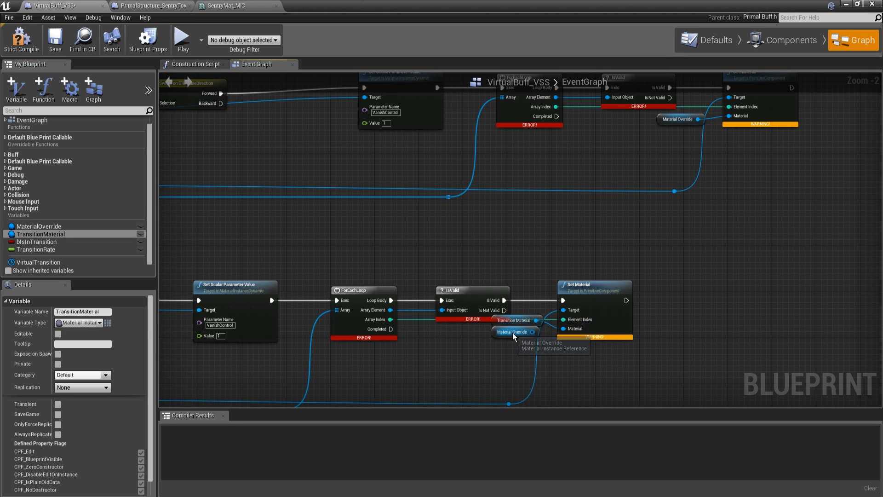
click(513, 332)
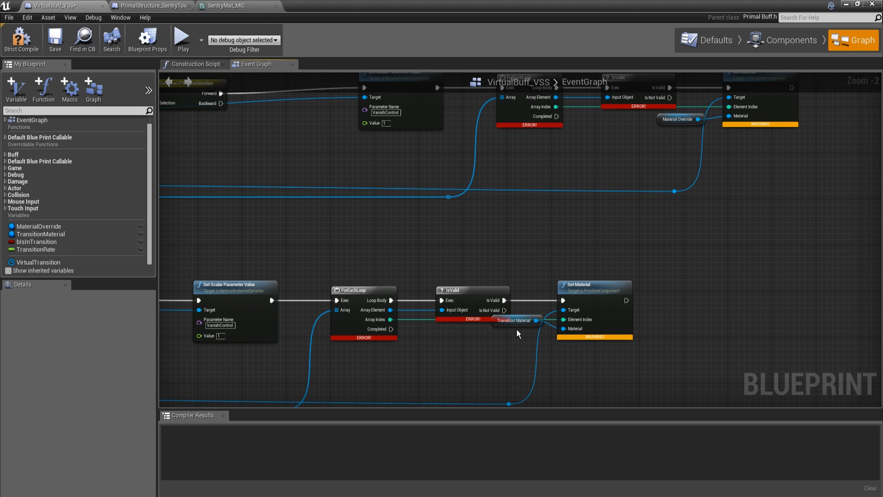
mouse_move(517, 344)
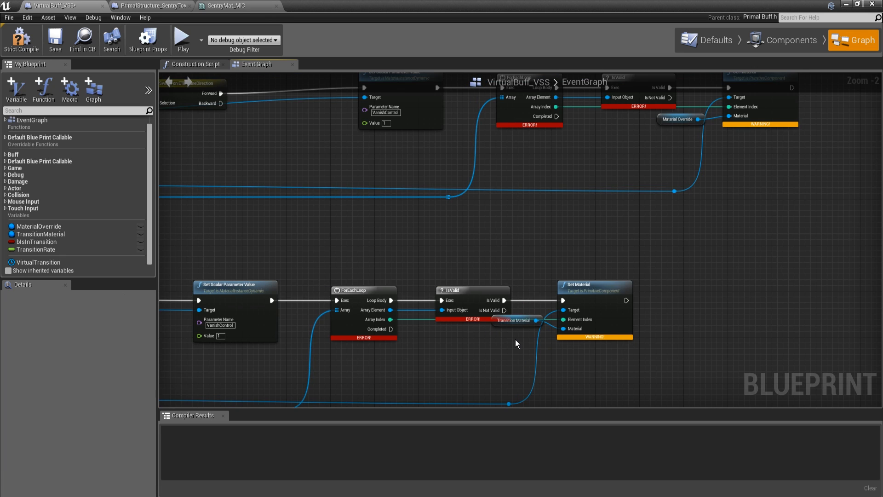
click(514, 336)
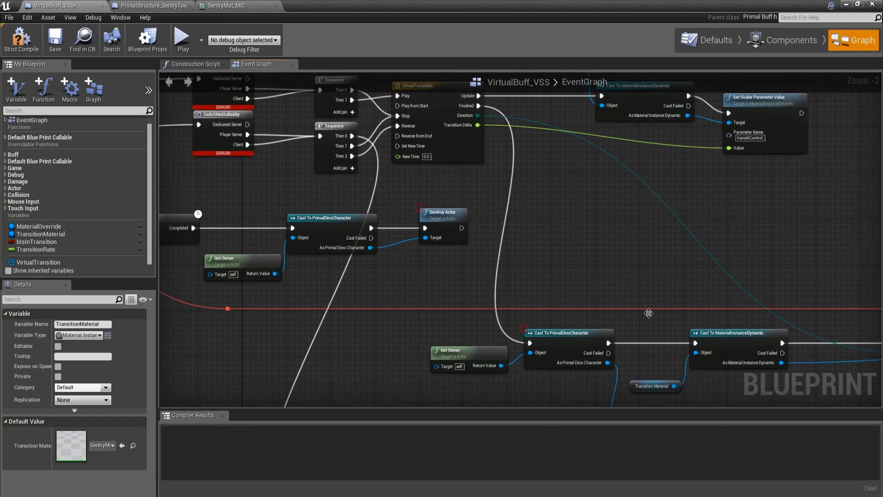
scroll(down, 3)
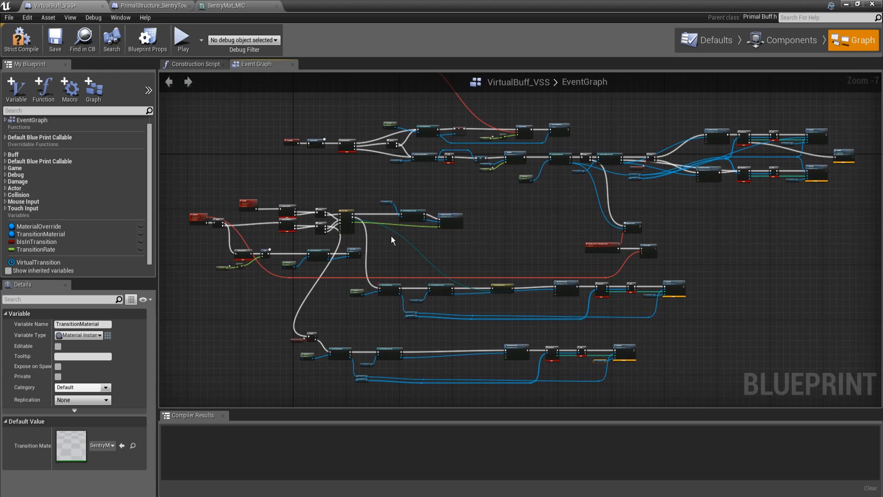
mouse_move(149, 6)
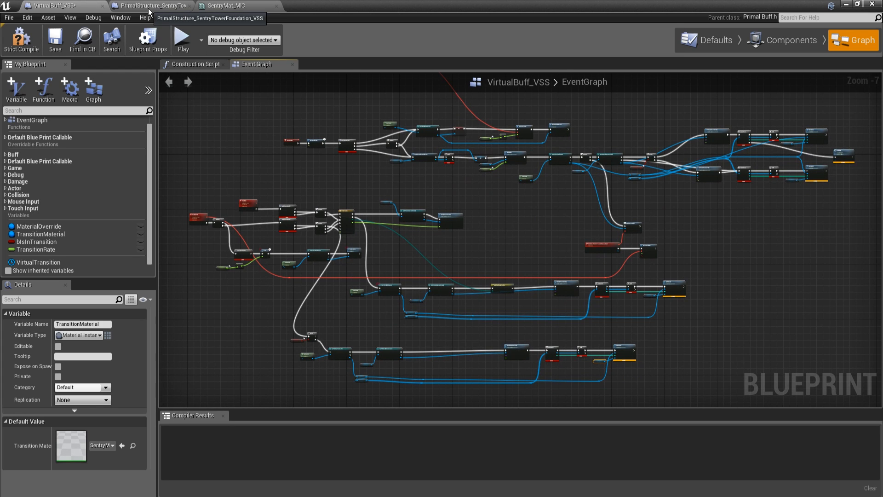
Step: Switch to the sentry tower foundation blueprint and select Spawn Virtual Creature in Start Combat State
click(150, 5)
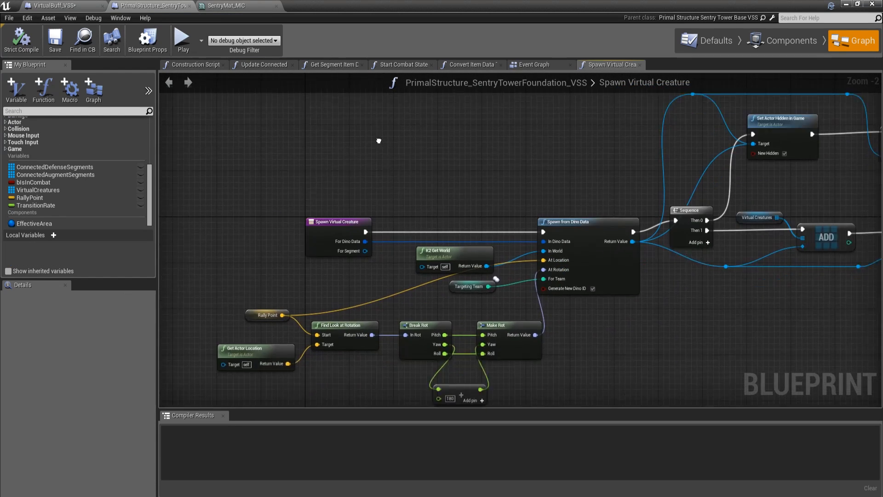
scroll(down, 3)
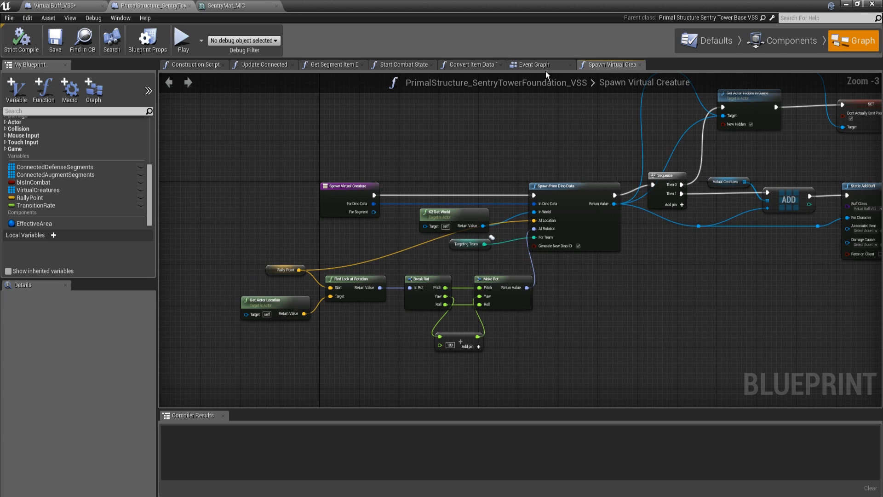
click(533, 64)
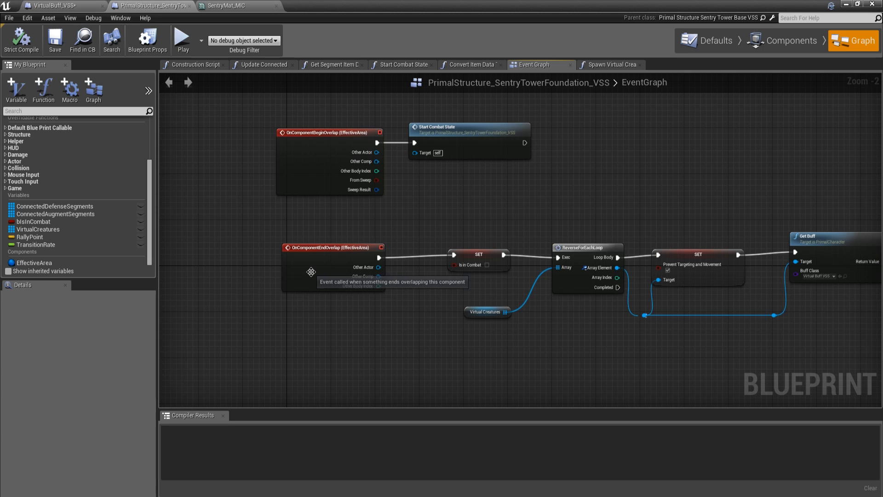
mouse_move(462, 143)
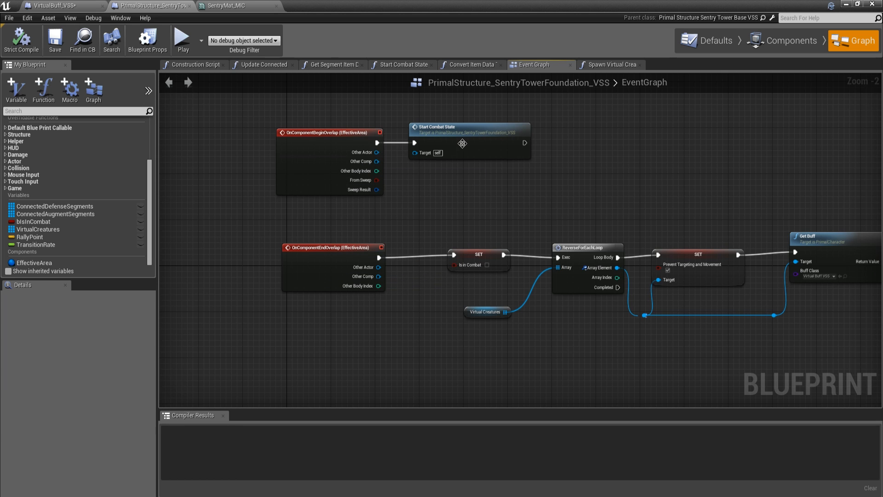
scroll(down, 3)
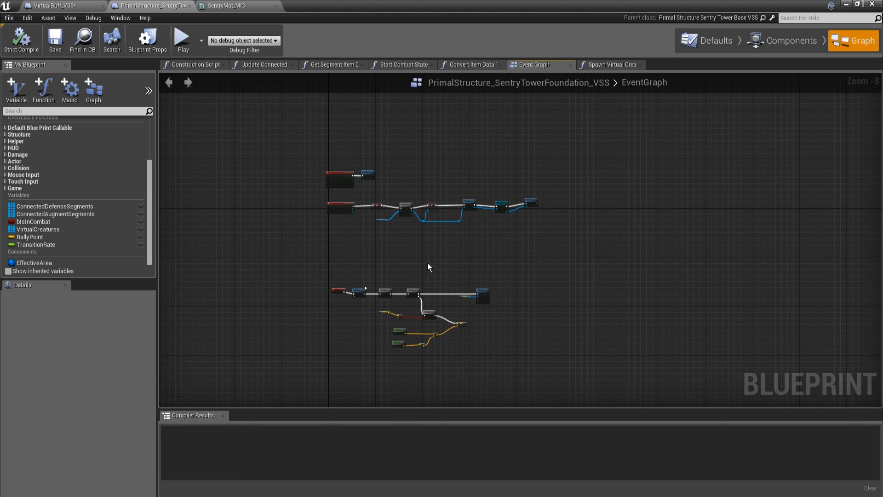
click(404, 64)
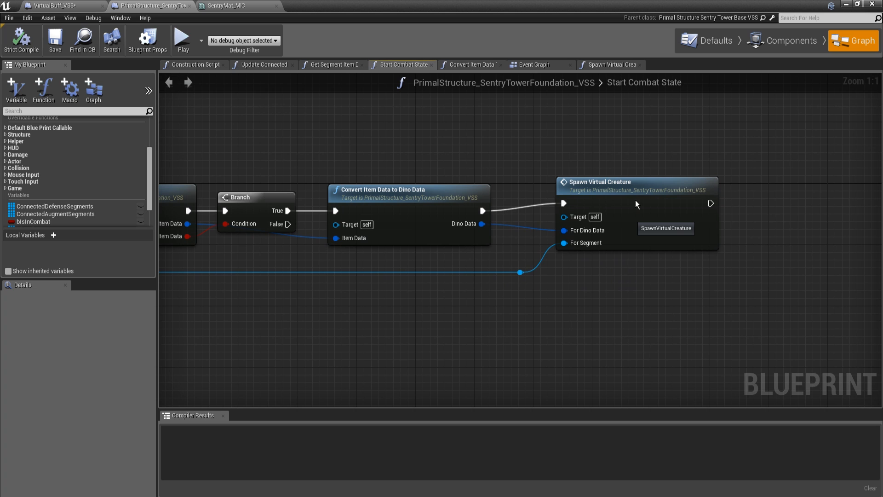
click(624, 188)
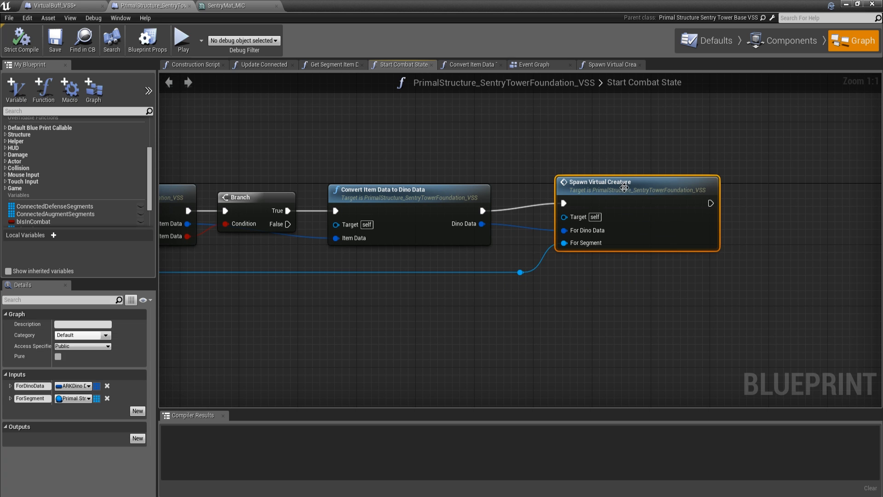
Step: Open Spawn Virtual Creature to review its VirtualBuff_VSS cast setting Is in Transition and Transition Rate
double_click(602, 181)
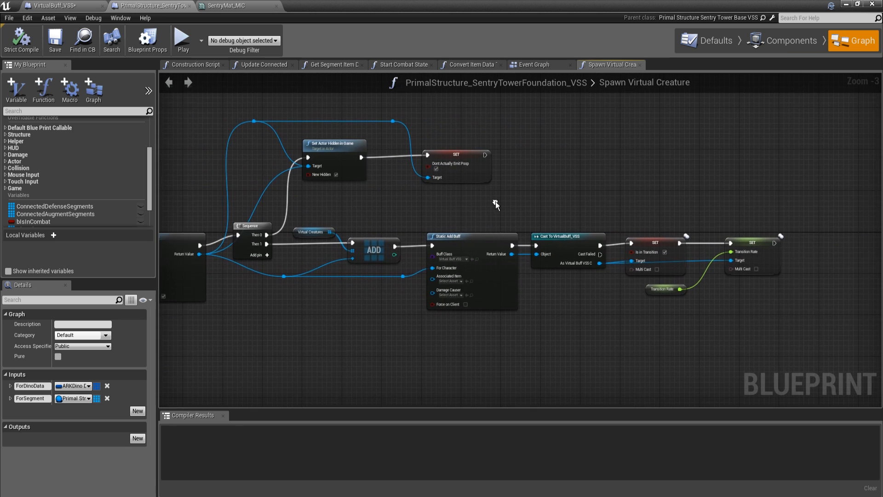
scroll(up, 3)
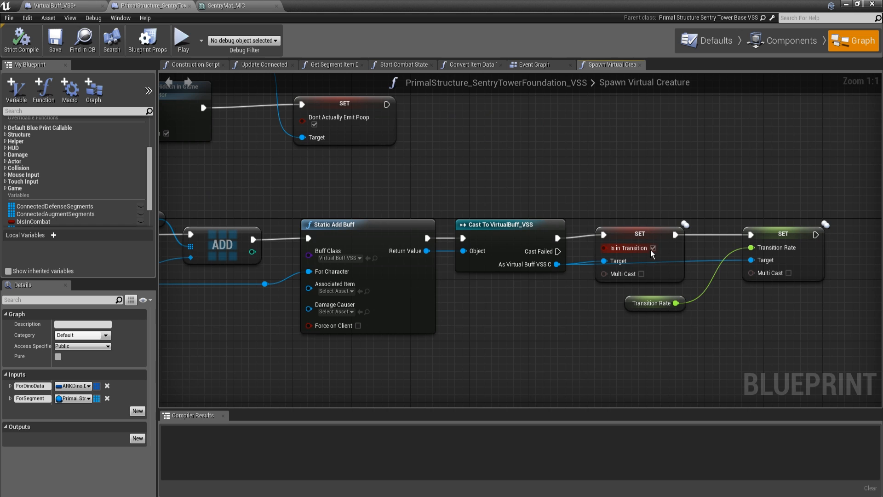
mouse_move(630, 260)
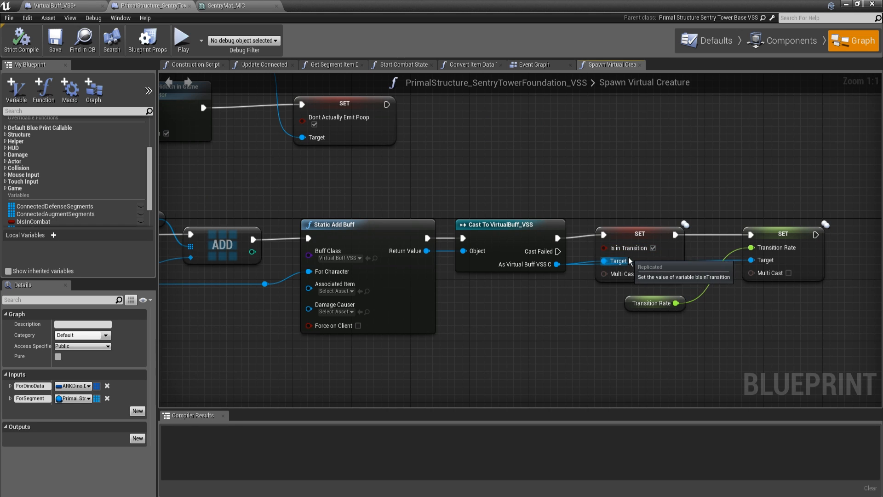
mouse_move(697, 243)
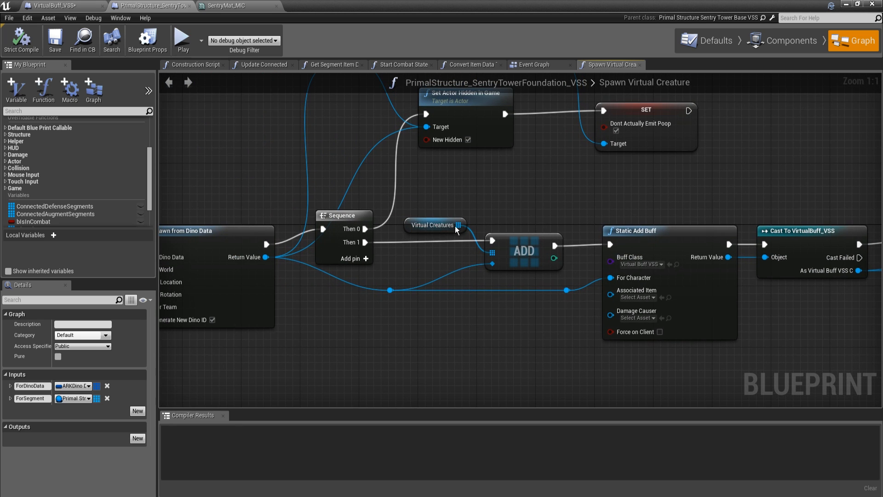
mouse_move(101, 203)
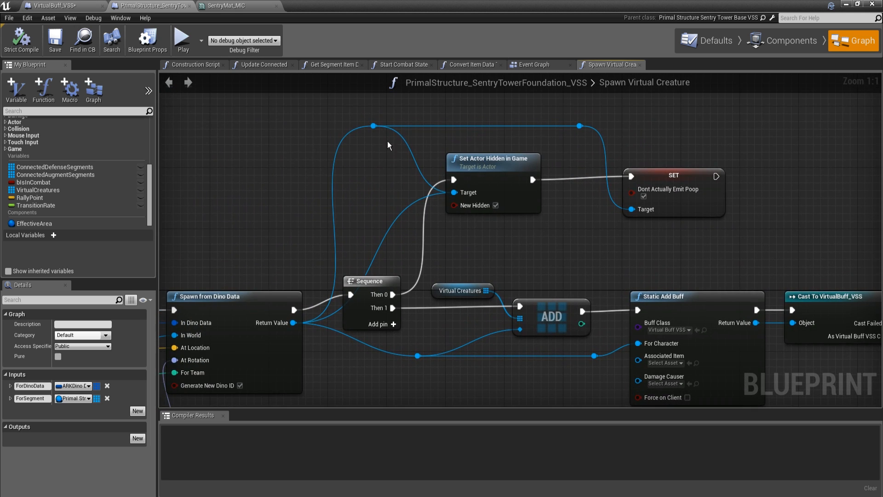
mouse_move(489, 134)
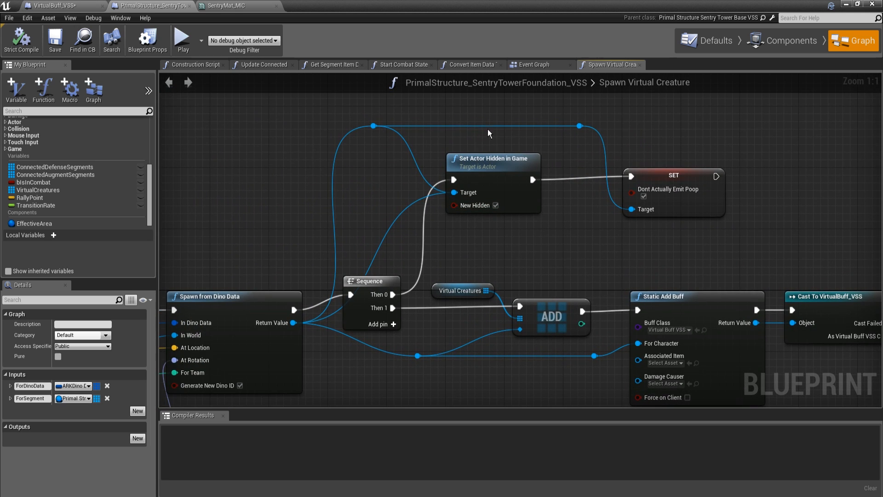
mouse_move(479, 170)
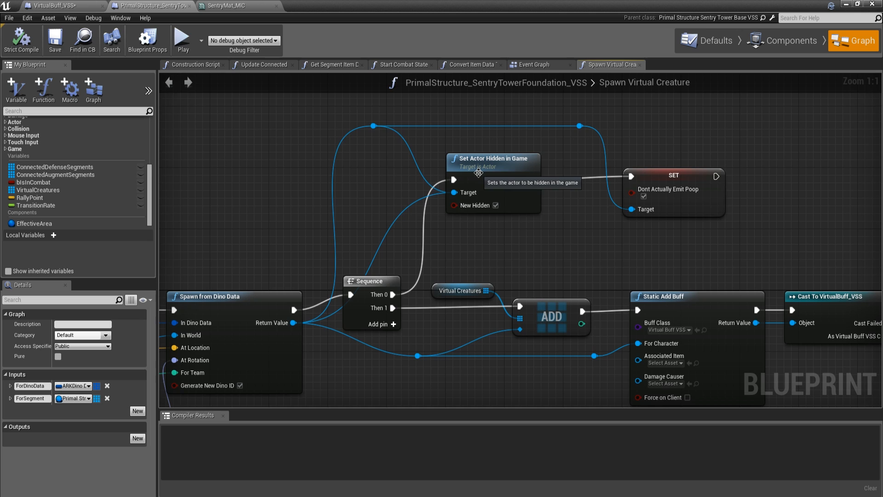
mouse_move(448, 199)
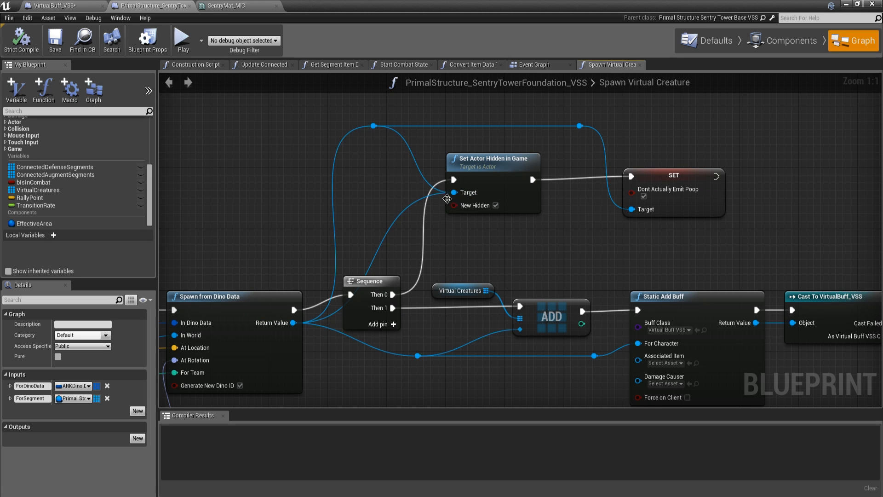
mouse_move(694, 206)
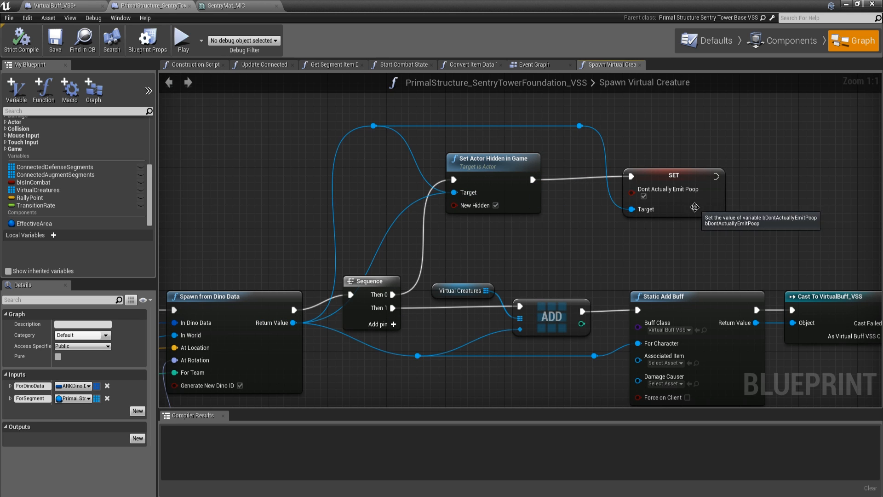
mouse_move(736, 205)
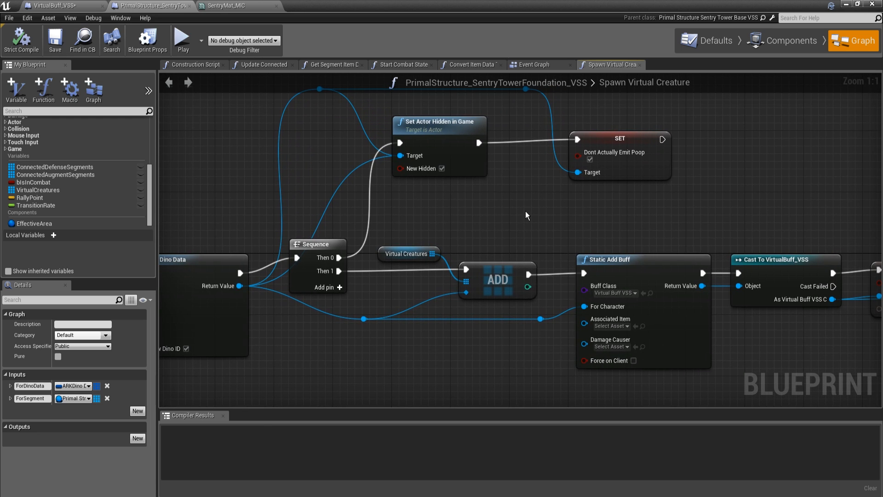
mouse_move(513, 218)
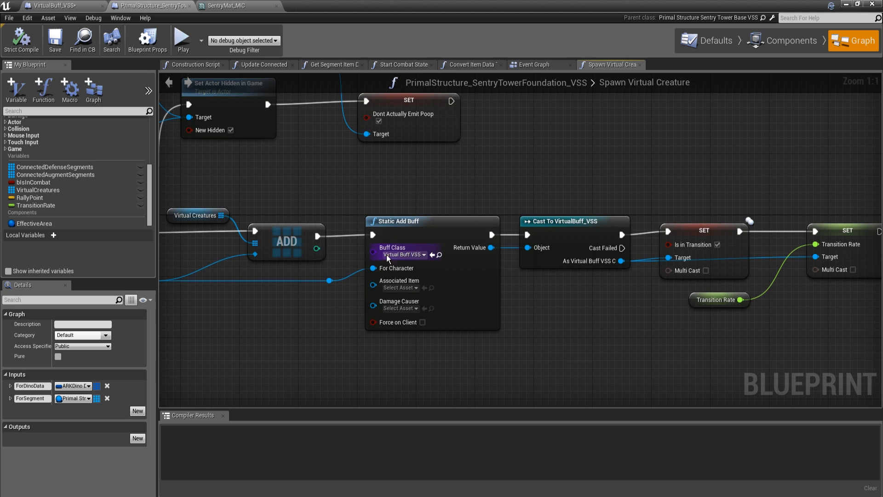
mouse_move(581, 285)
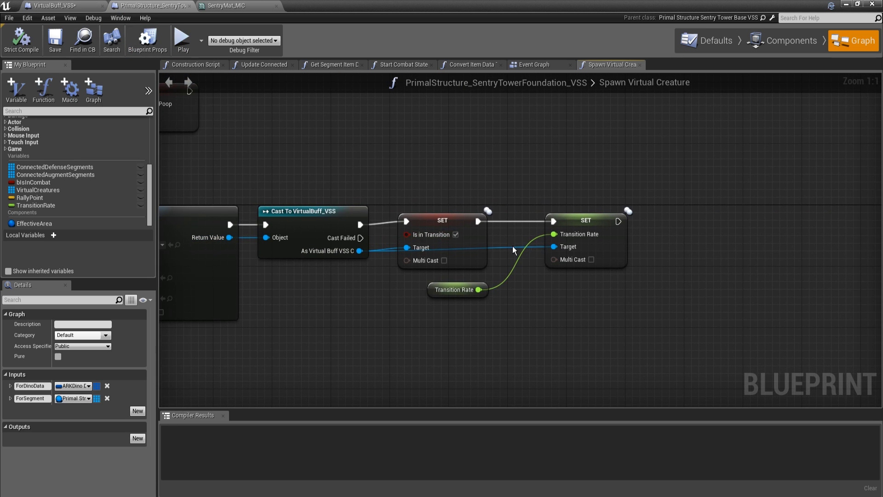
mouse_move(431, 264)
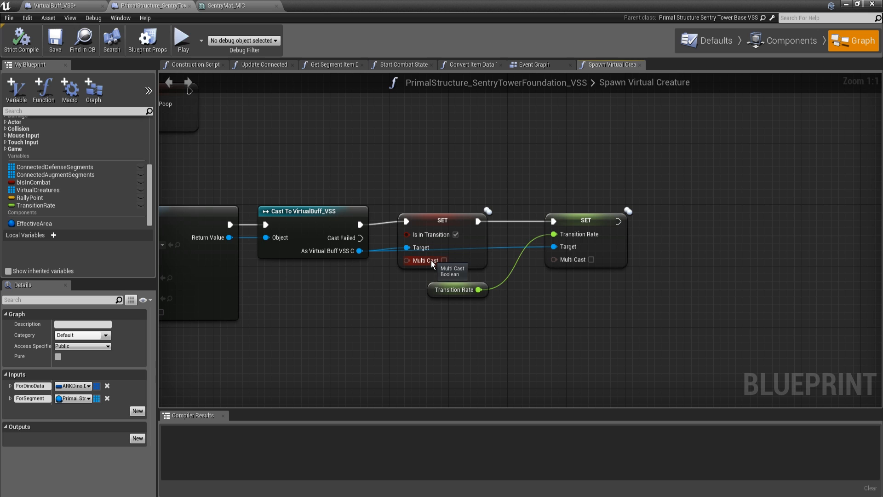
mouse_move(569, 273)
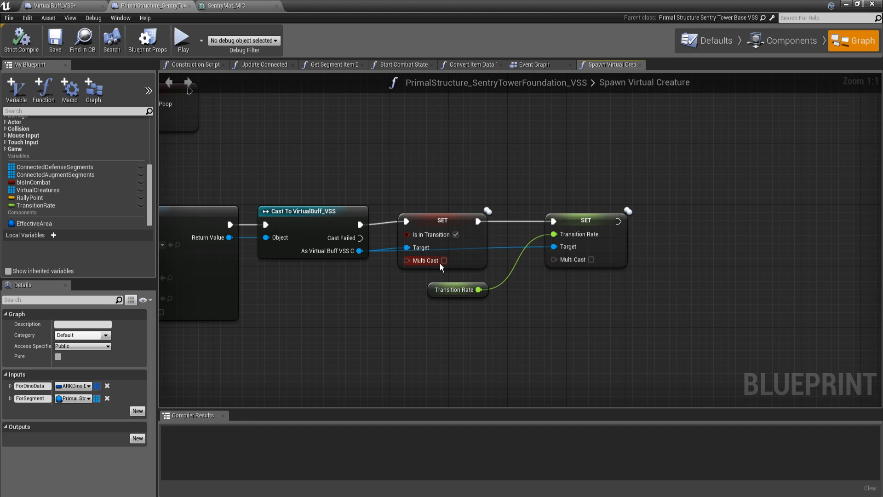
mouse_move(441, 265)
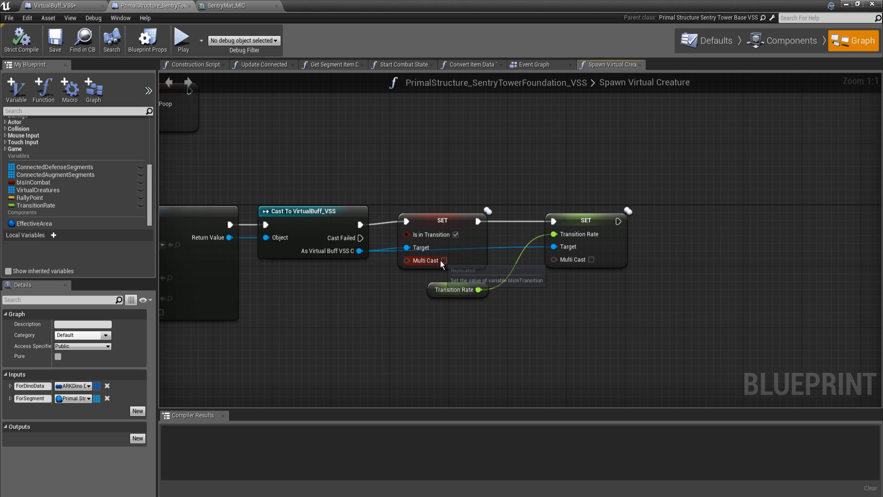
mouse_move(480, 267)
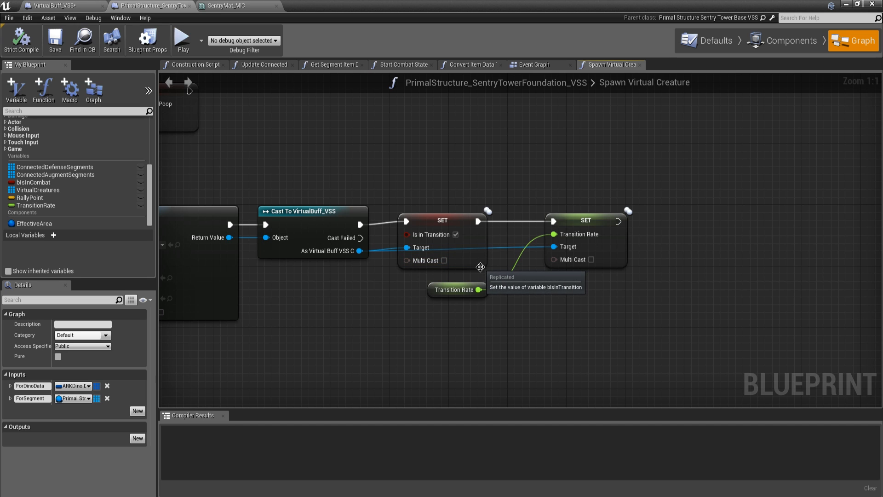
mouse_move(444, 260)
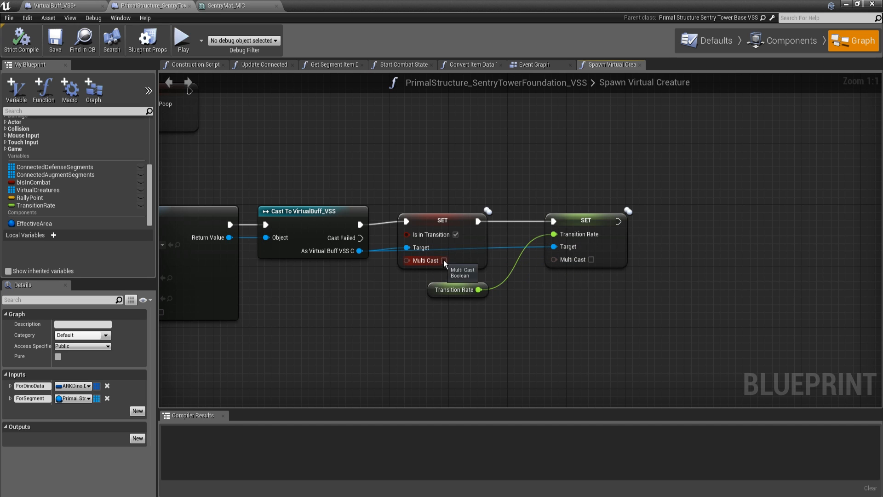
mouse_move(610, 263)
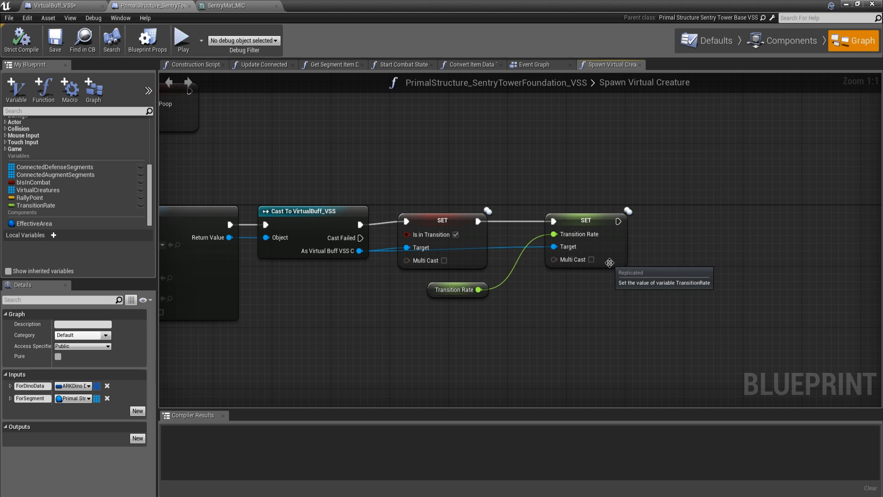
mouse_move(520, 281)
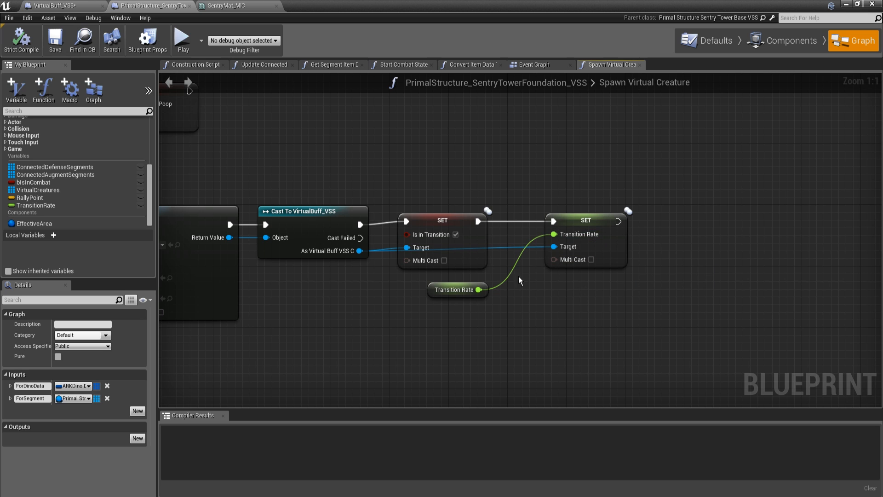
mouse_move(472, 263)
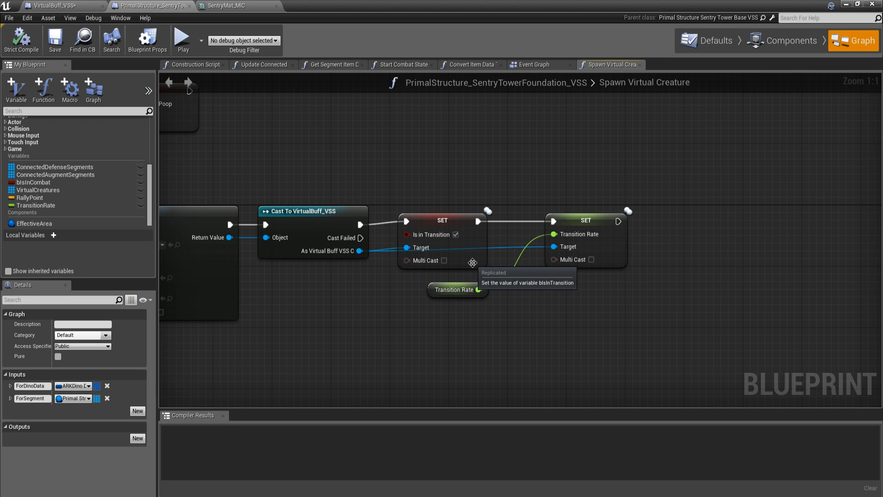
mouse_move(506, 238)
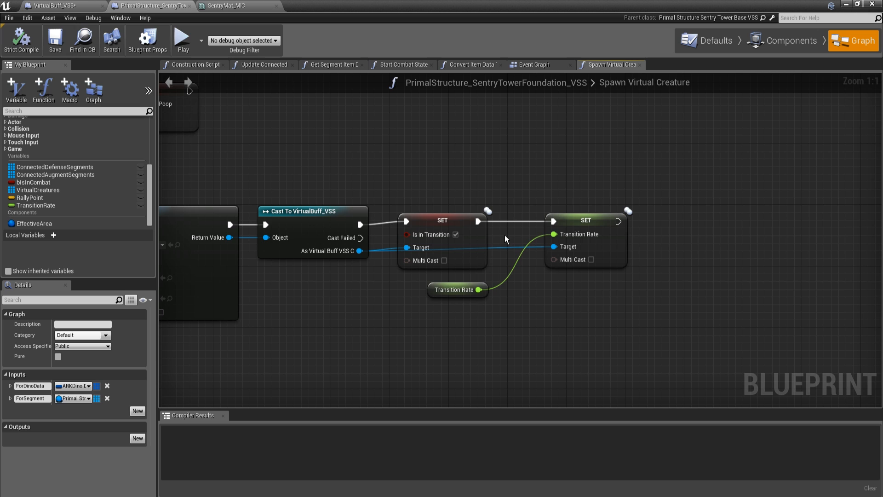
mouse_move(493, 261)
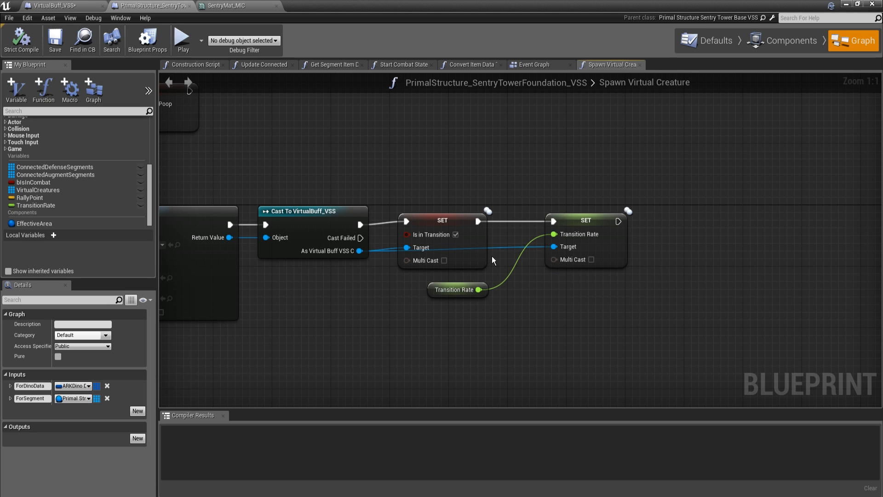
mouse_move(478, 277)
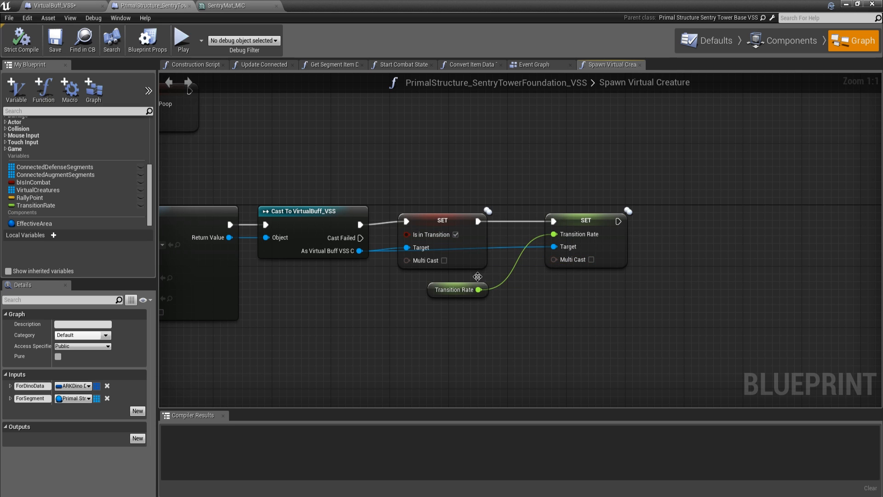
mouse_move(618, 247)
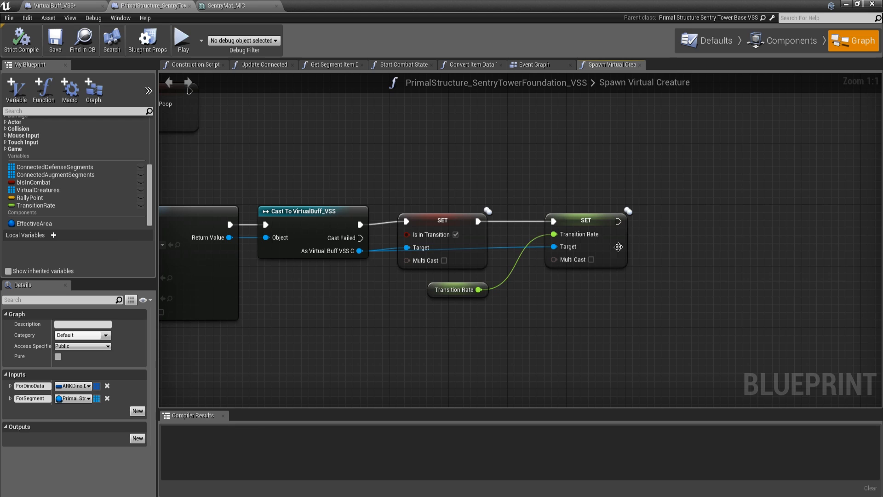
mouse_move(454, 262)
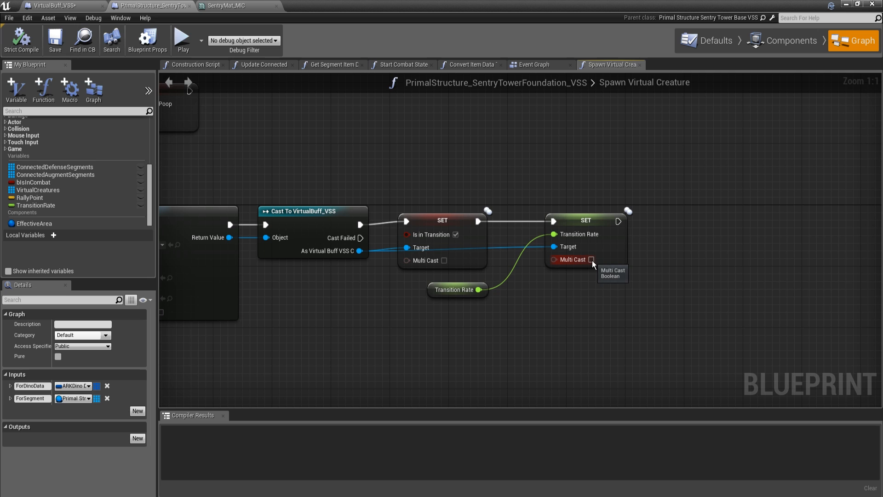
mouse_move(552, 286)
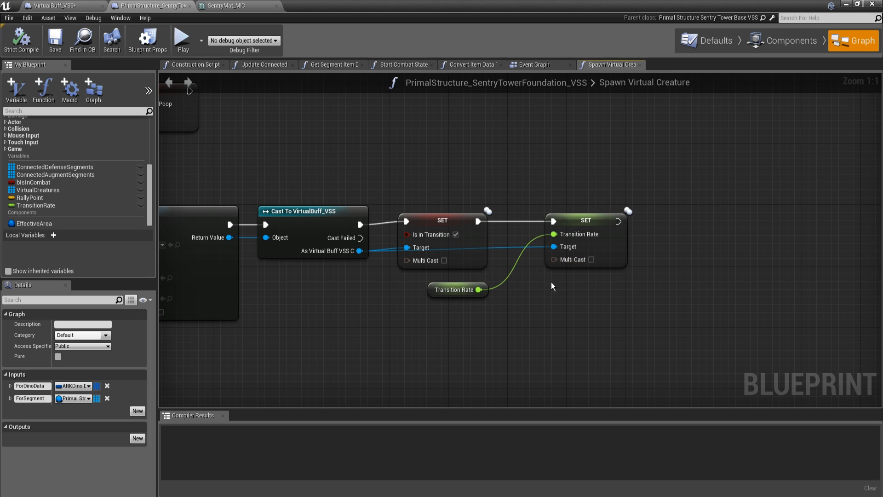
mouse_move(647, 267)
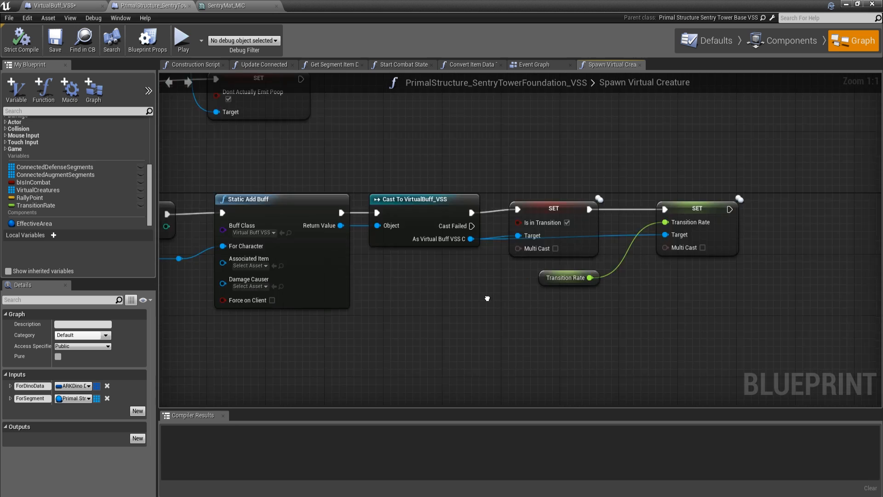
Step: Inspect the foundation's OnComponentEndOverlap chain to Transition Out, briefly checking the VirtualBuff_VSS blueprint
click(534, 64)
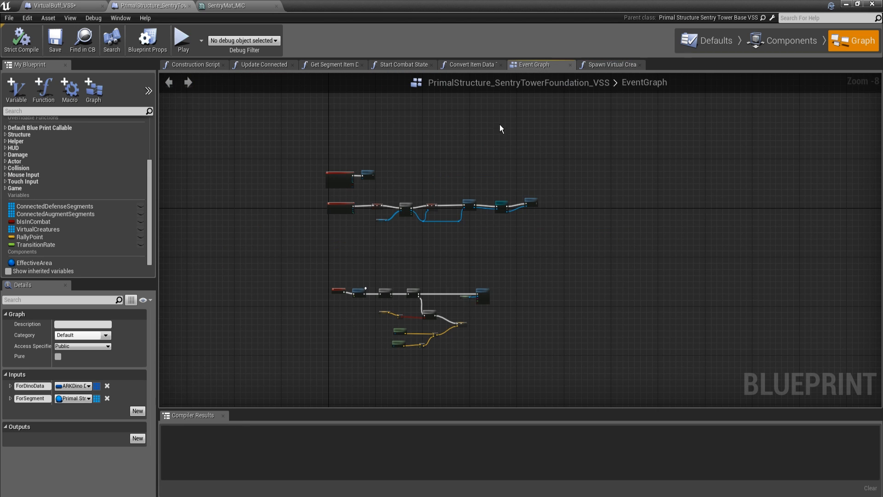
scroll(up, 3)
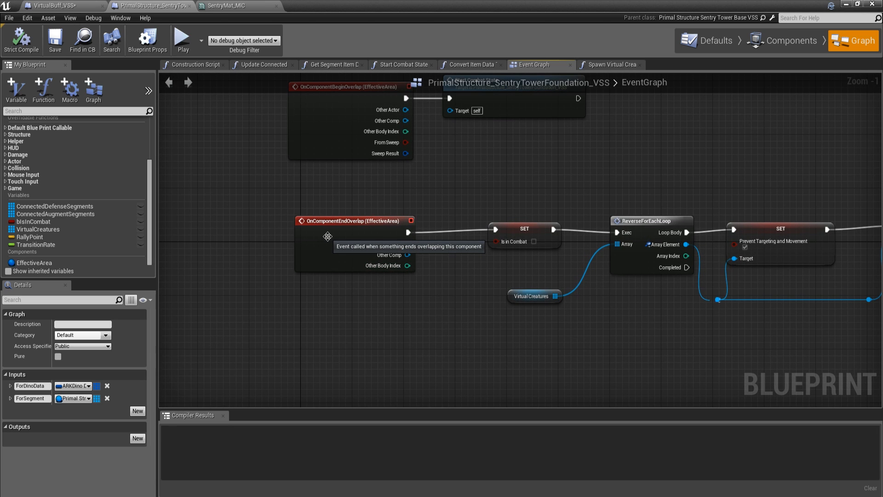
mouse_move(348, 244)
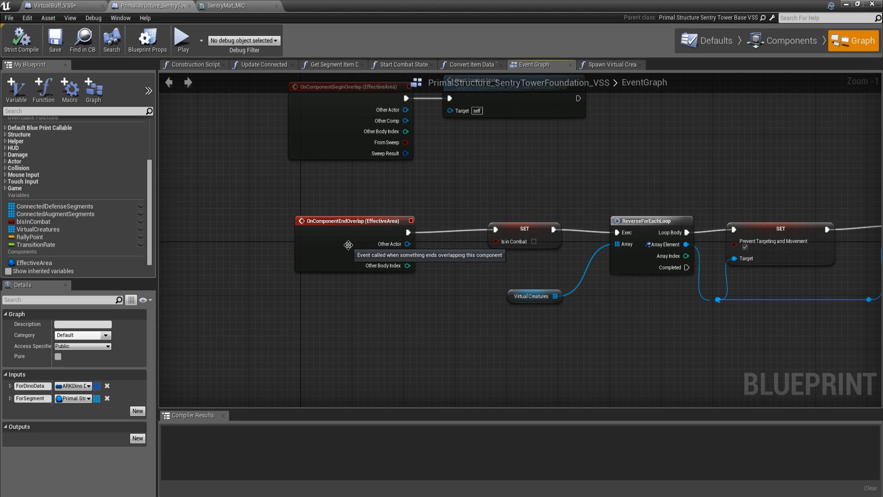
mouse_move(500, 236)
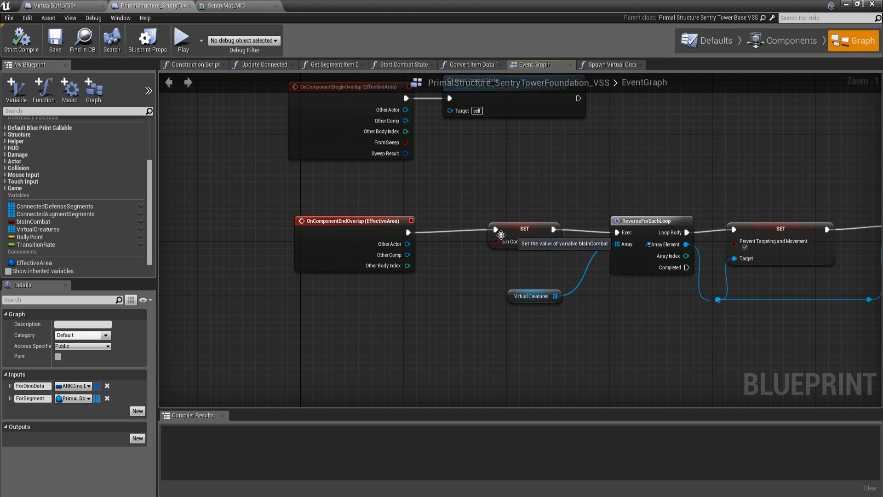
mouse_move(425, 220)
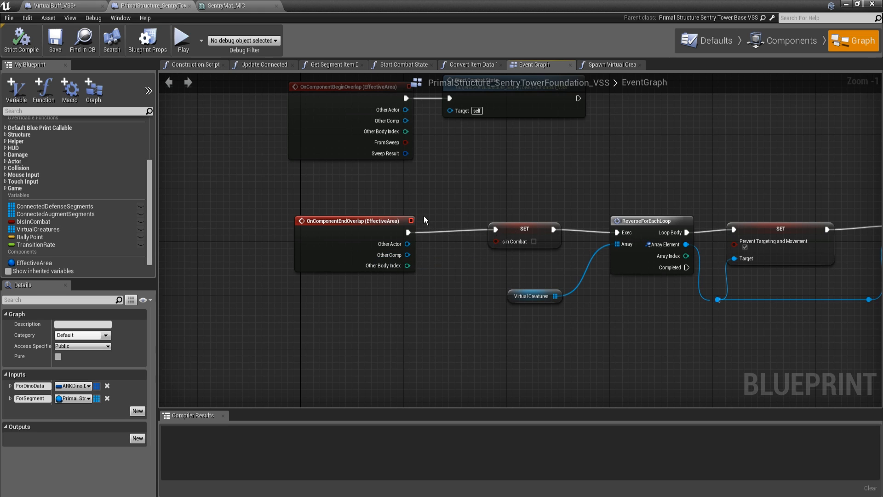
mouse_move(414, 214)
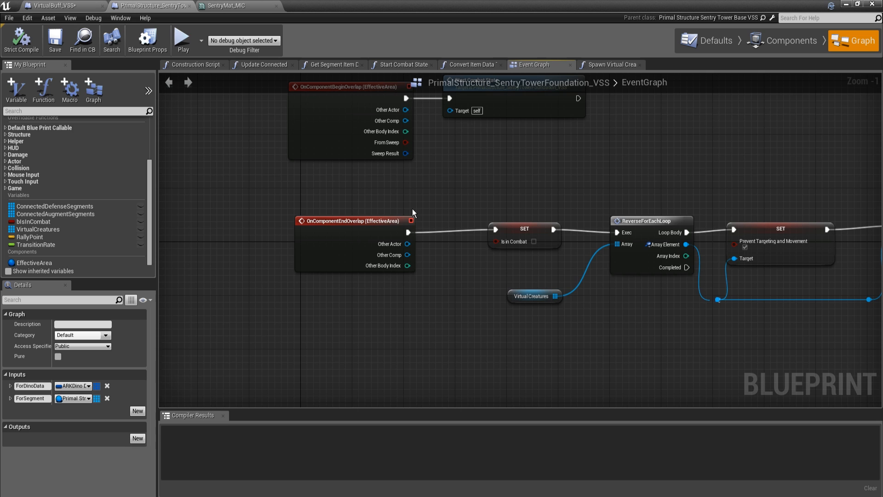
mouse_move(412, 272)
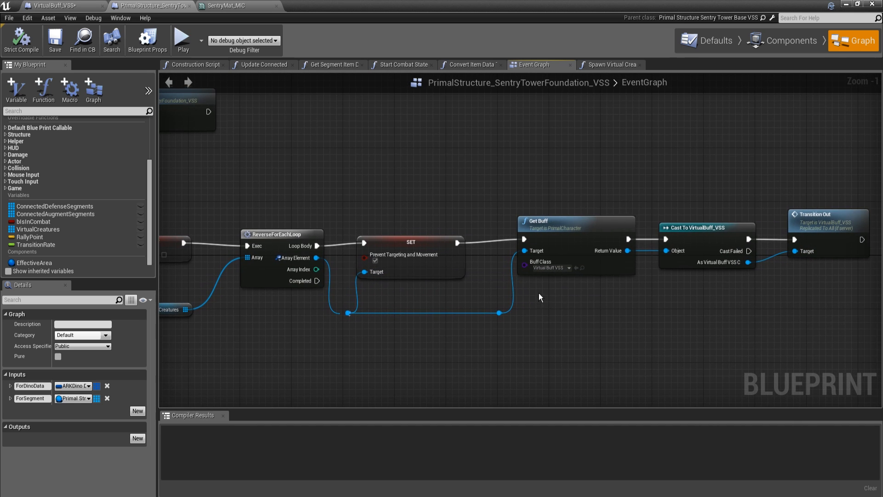
mouse_move(391, 310)
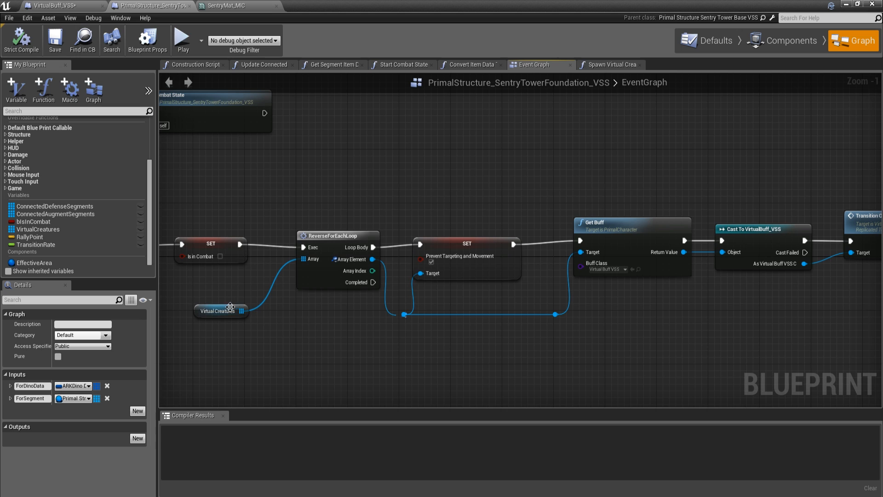
mouse_move(219, 310)
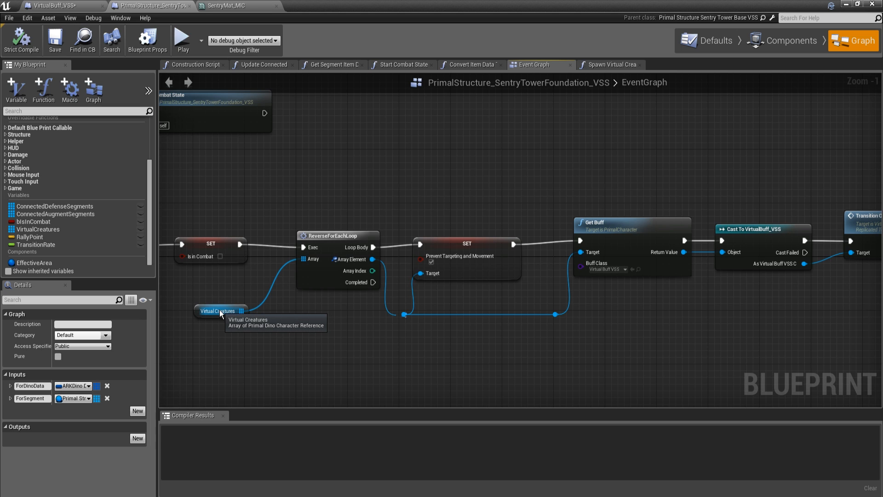
mouse_move(415, 265)
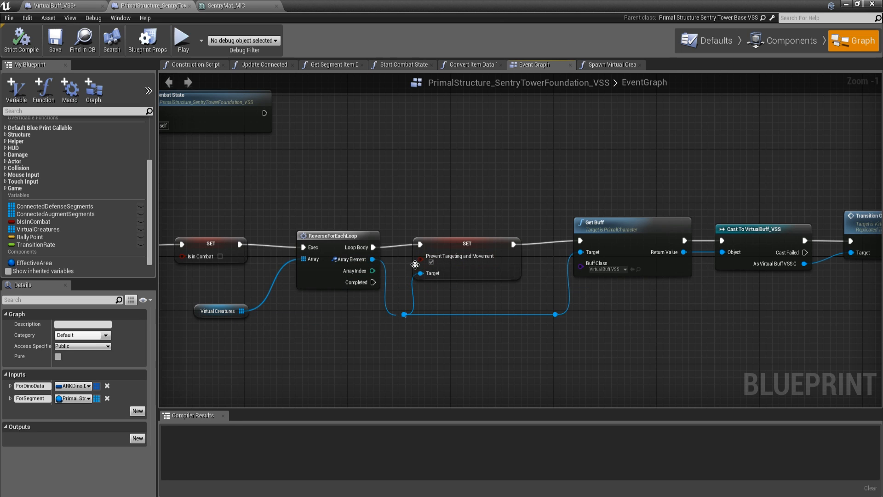
mouse_move(456, 265)
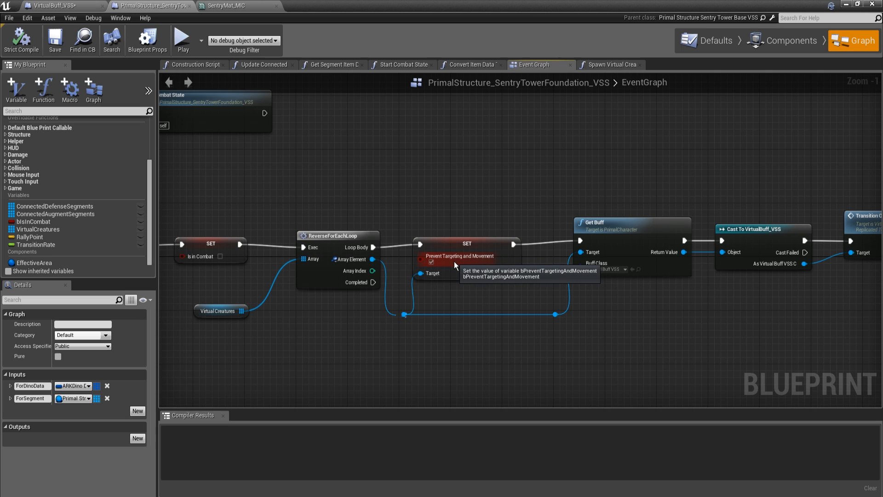
mouse_move(456, 265)
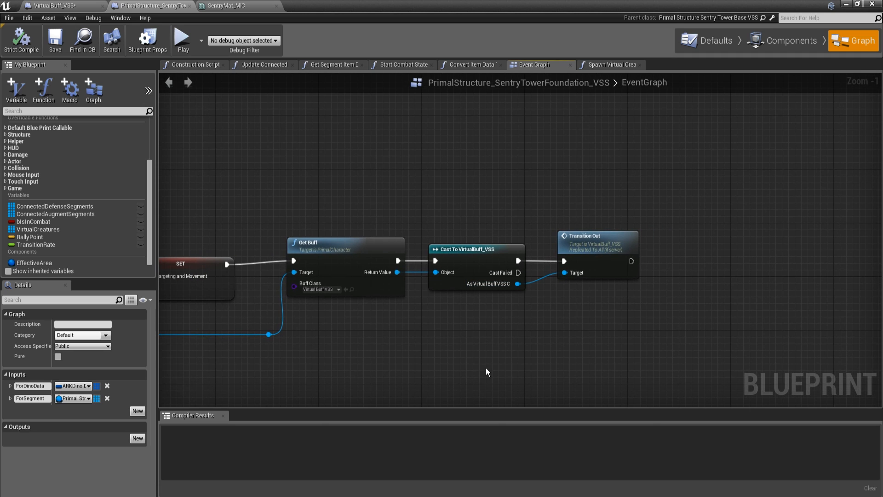
mouse_move(614, 247)
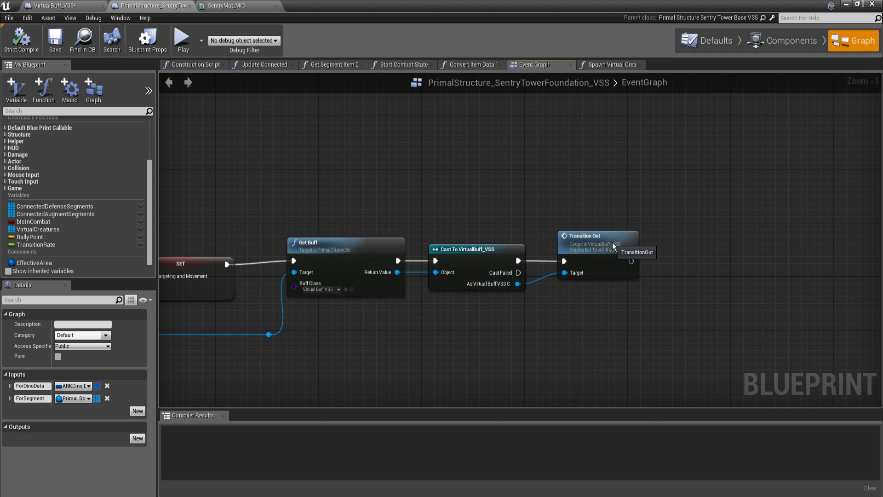
click(592, 251)
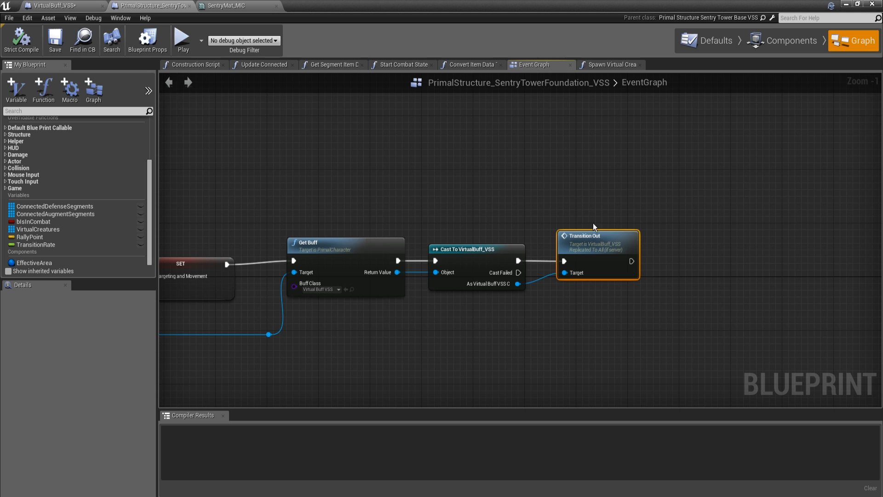
mouse_move(236, 8)
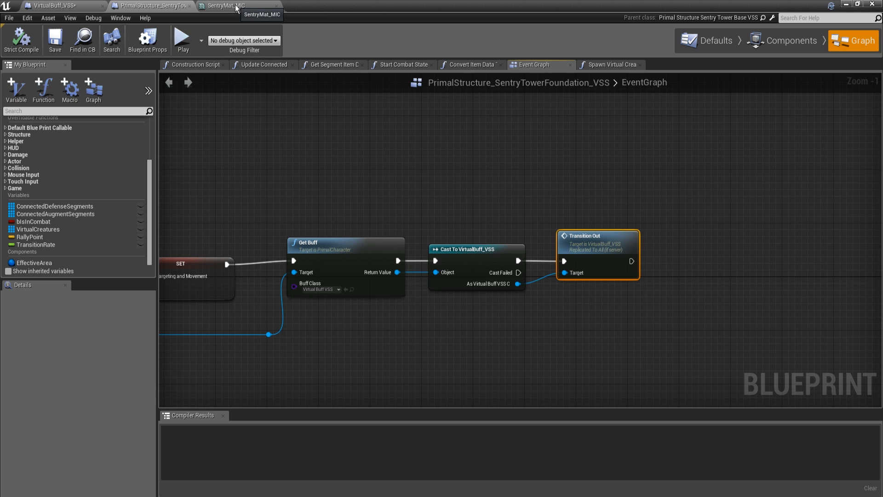
click(53, 6)
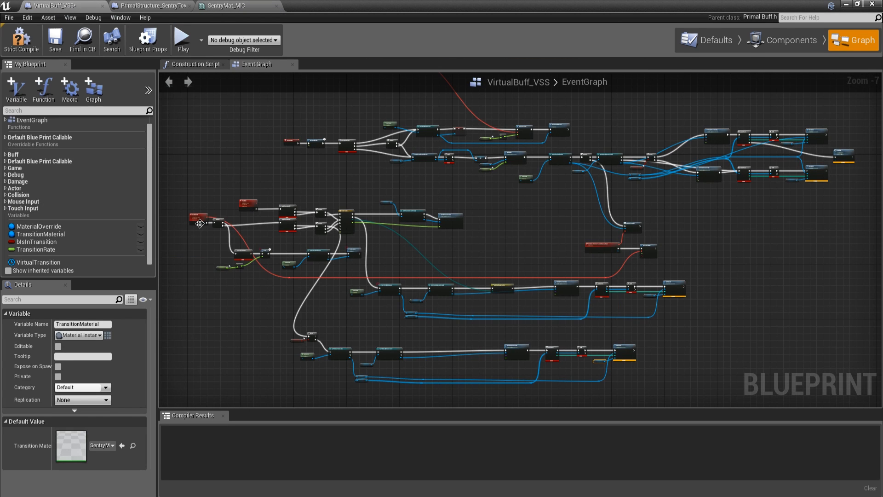
click(149, 6)
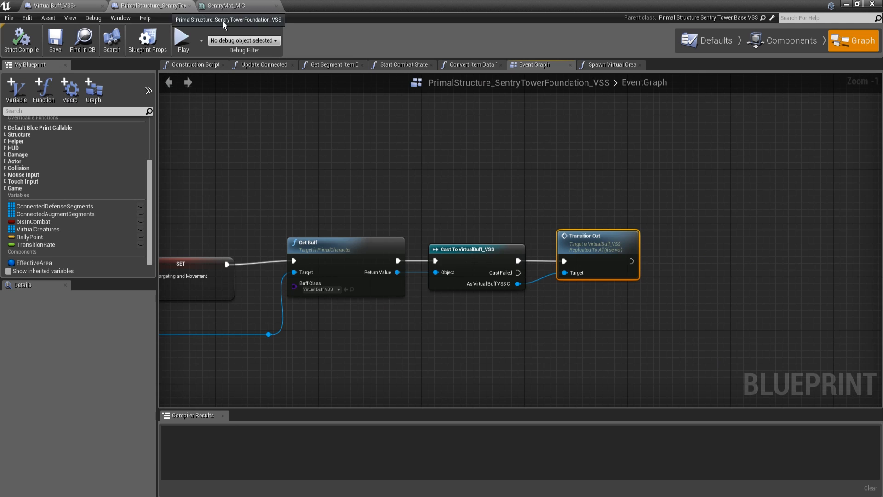
scroll(down, 3)
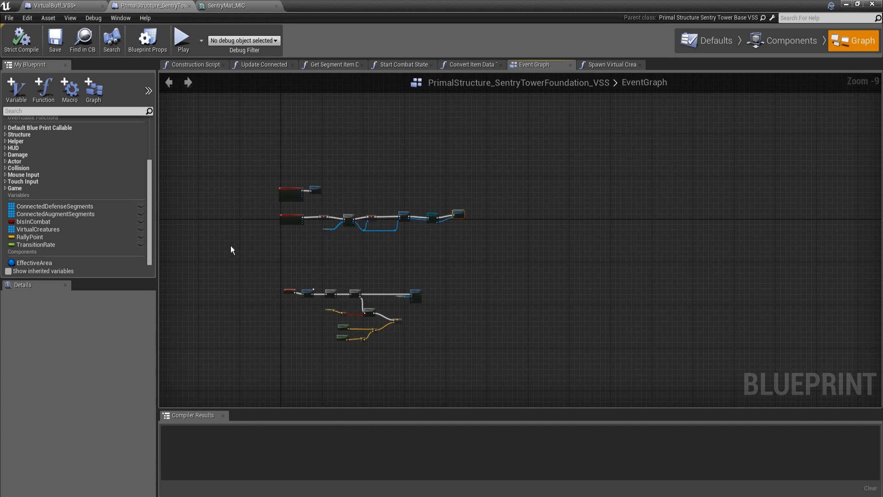
scroll(up, 3)
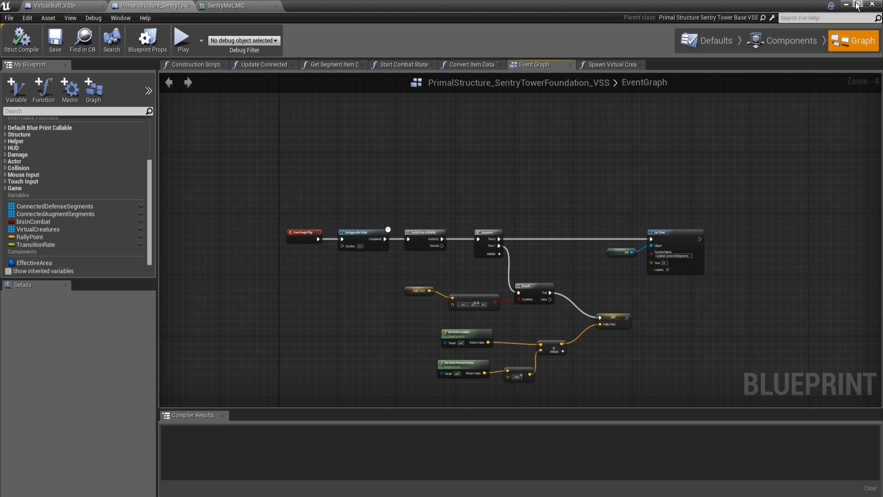
Step: Playtest the test level and close the Sentry Tower Segment (Defense) inventory
click(857, 6)
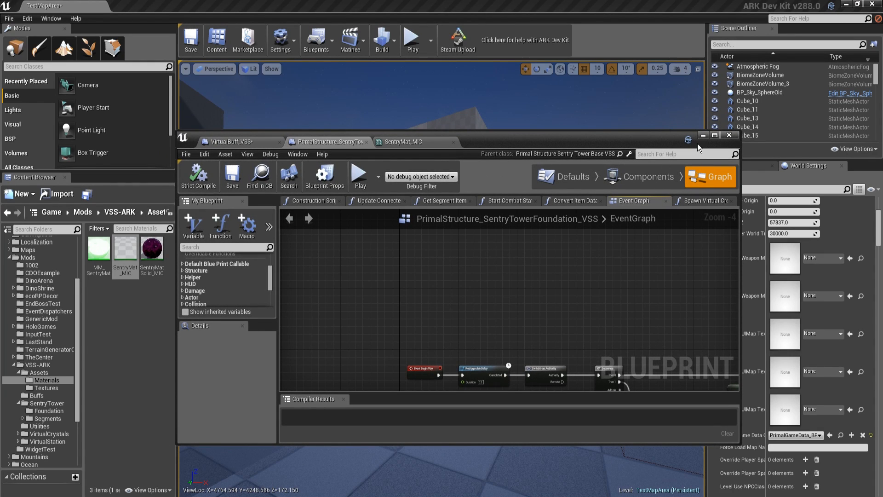
mouse_move(699, 145)
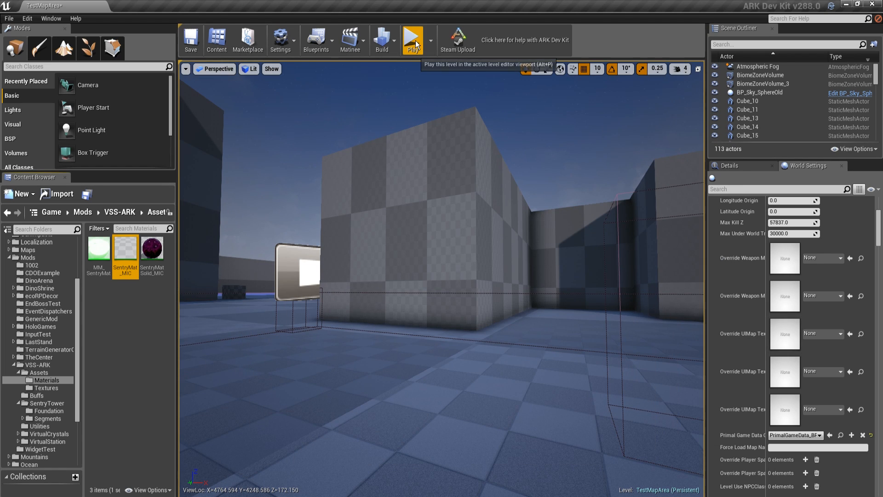
click(413, 40)
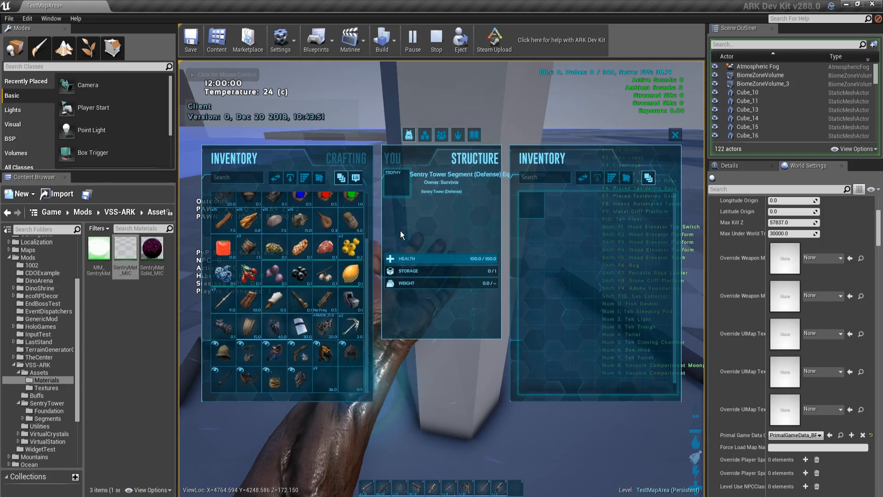
key(escape)
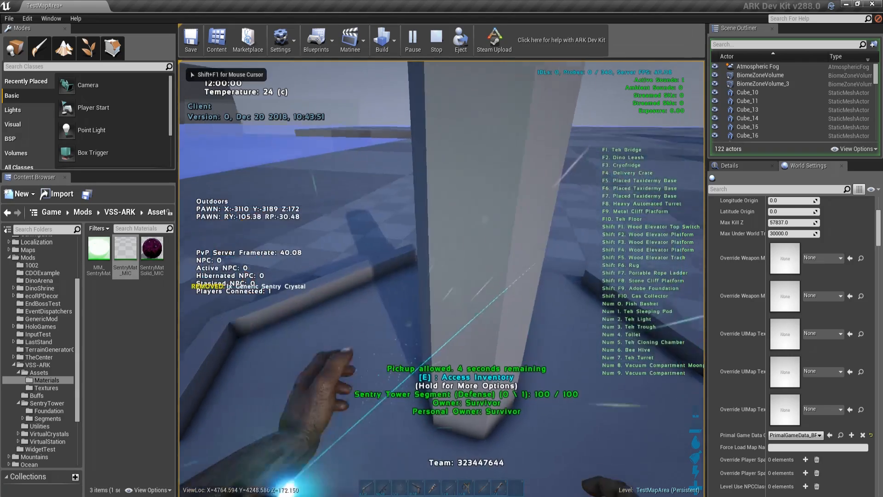